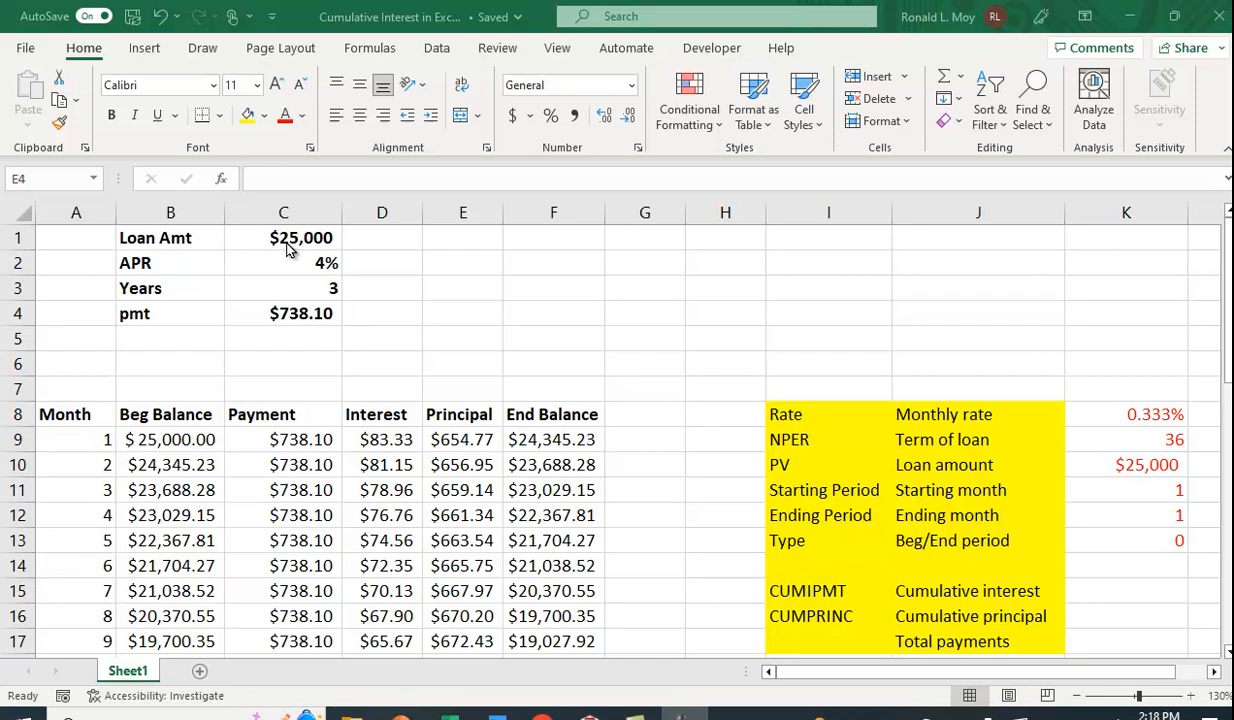
{"action": "mouse_move", "coordinate": [360, 274]}
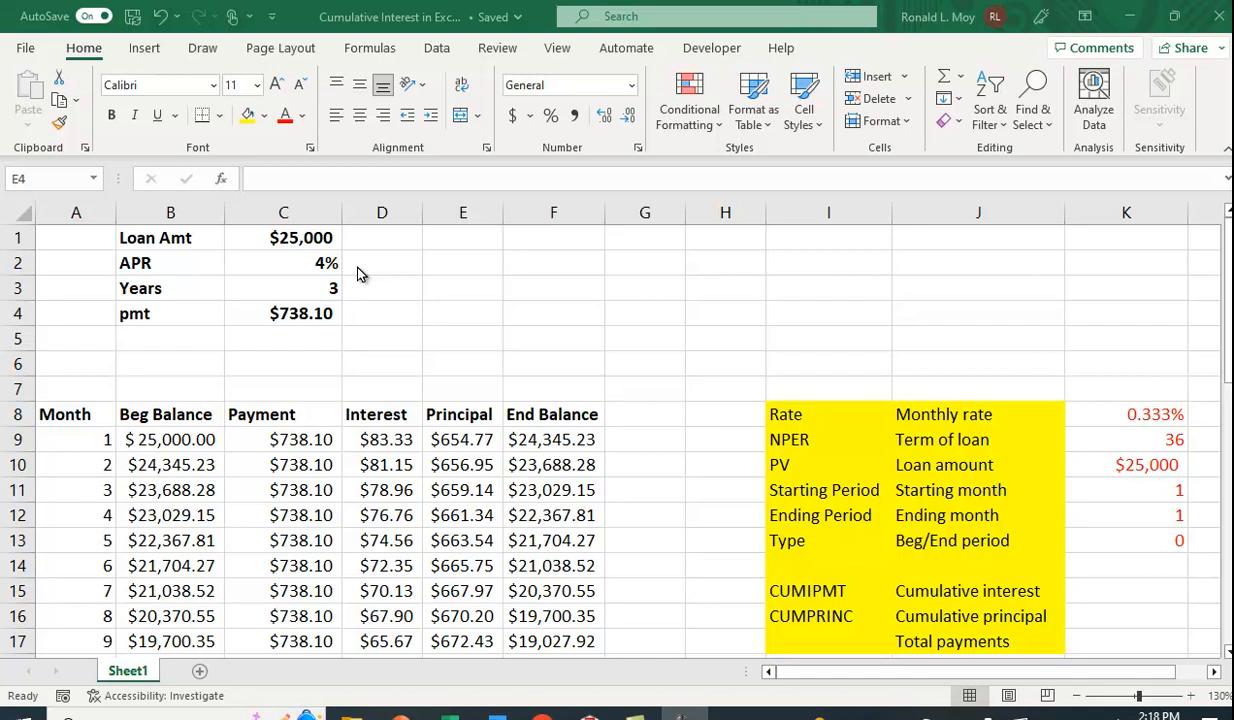
{"action": "mouse_move", "coordinate": [348, 296]}
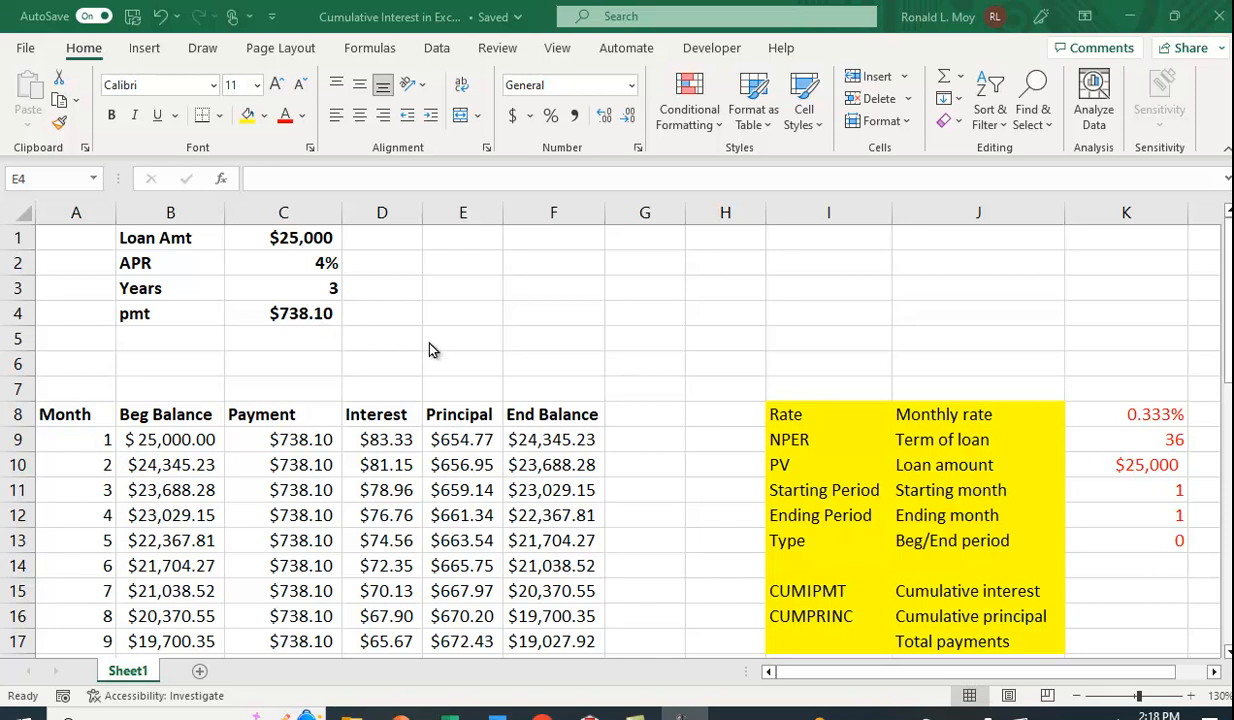
{"action": "mouse_move", "coordinate": [464, 332]}
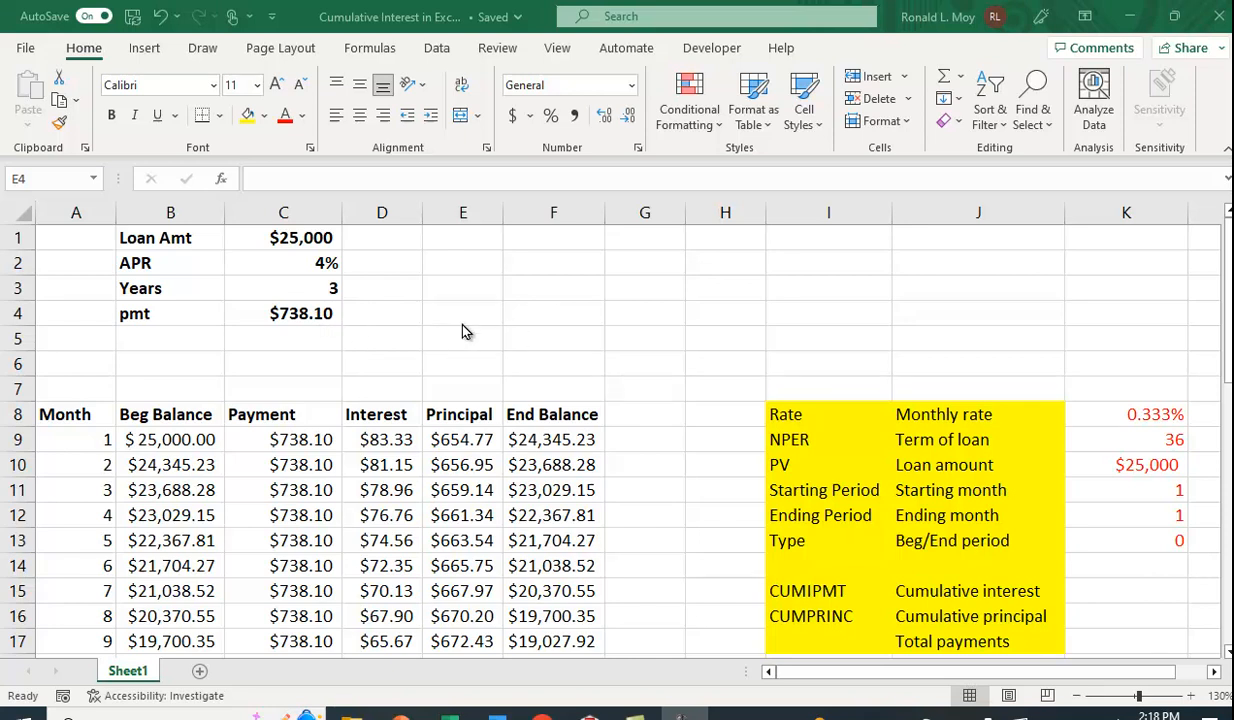
{"action": "mouse_move", "coordinate": [300, 316]}
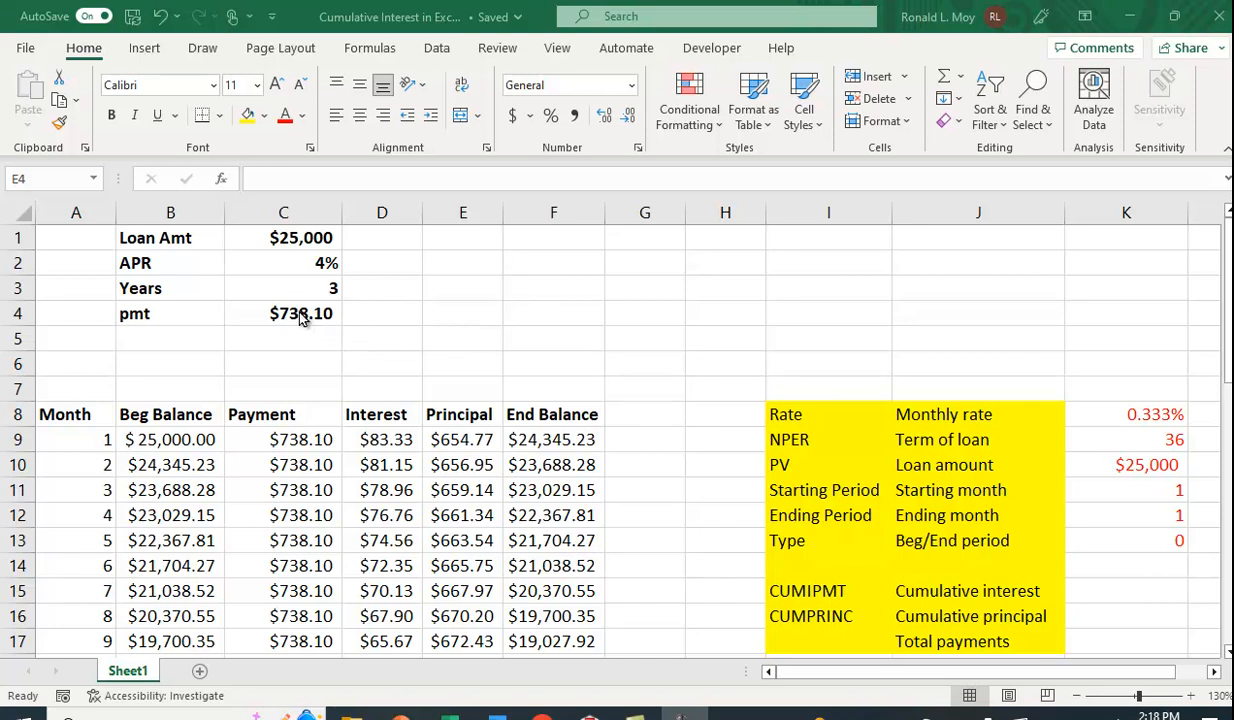
Step: Select the monthly payment cell C4 (PMT, $738.10) and show the Formulas ribbon tools
{"action": "left_click", "coordinate": [300, 312]}
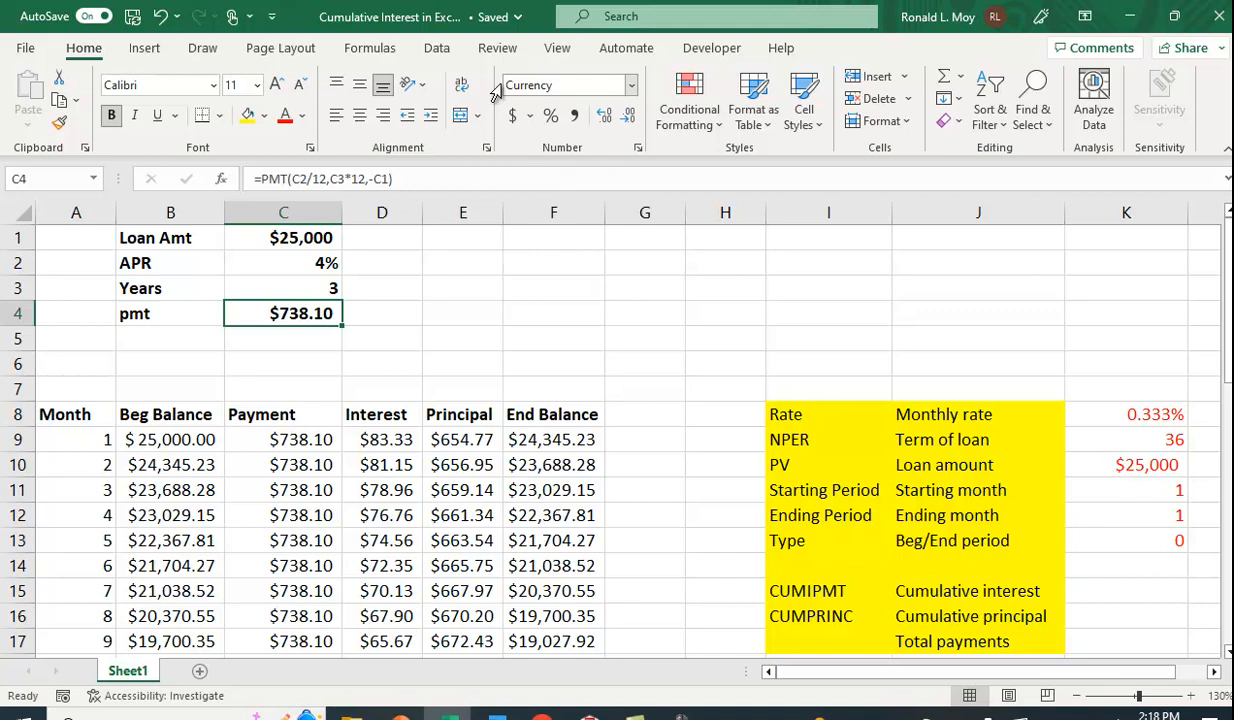
{"action": "left_click", "coordinate": [368, 48]}
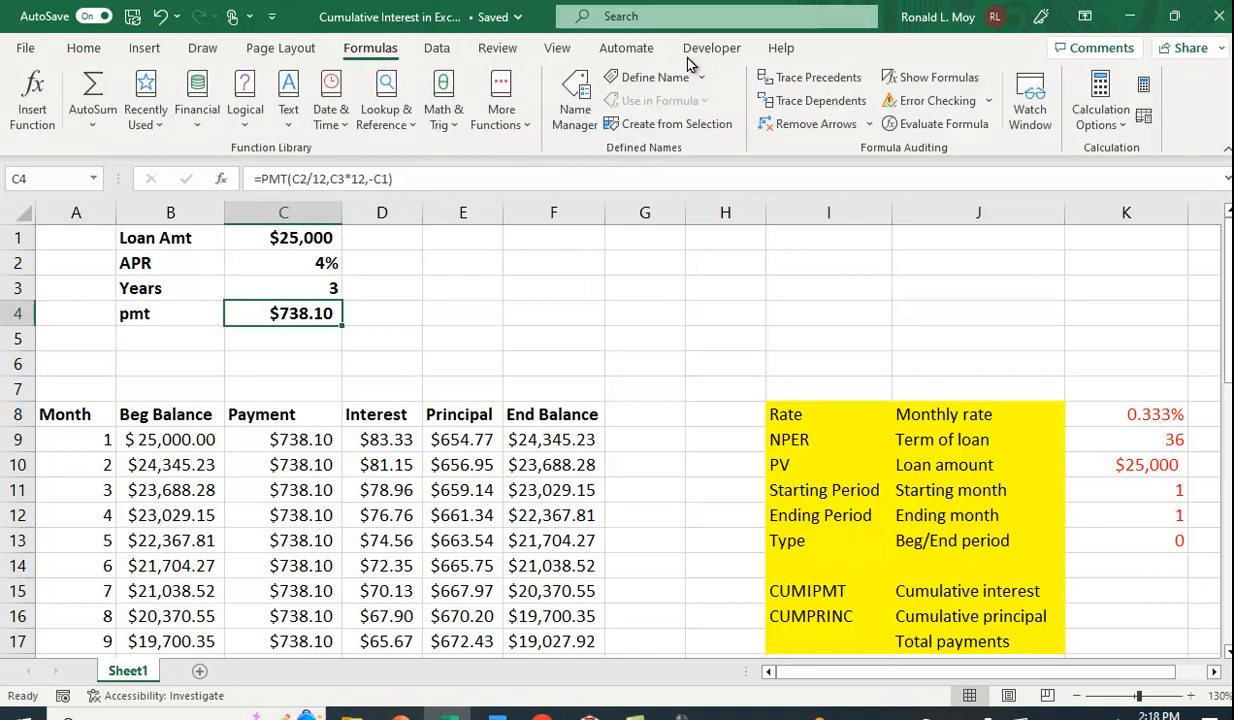
Step: Turn on Show Formulas so cells display their PMT and schedule formulas
{"action": "left_click", "coordinate": [940, 76]}
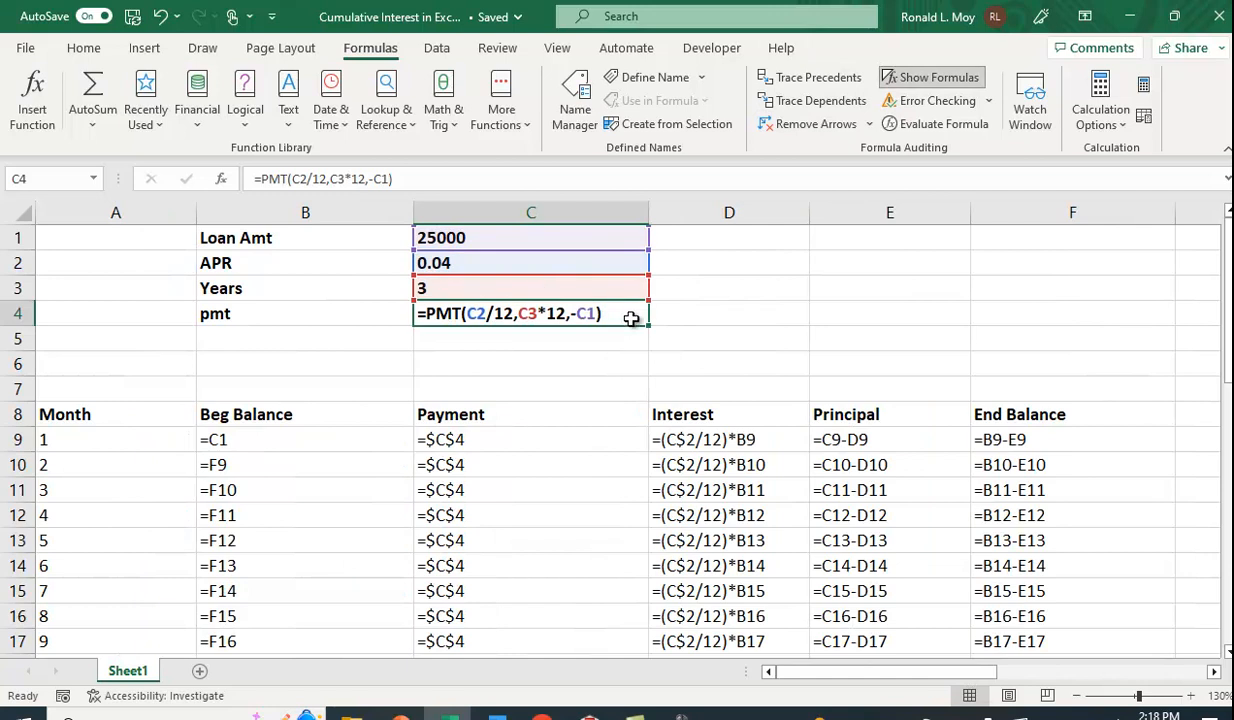
{"action": "mouse_move", "coordinate": [434, 336]}
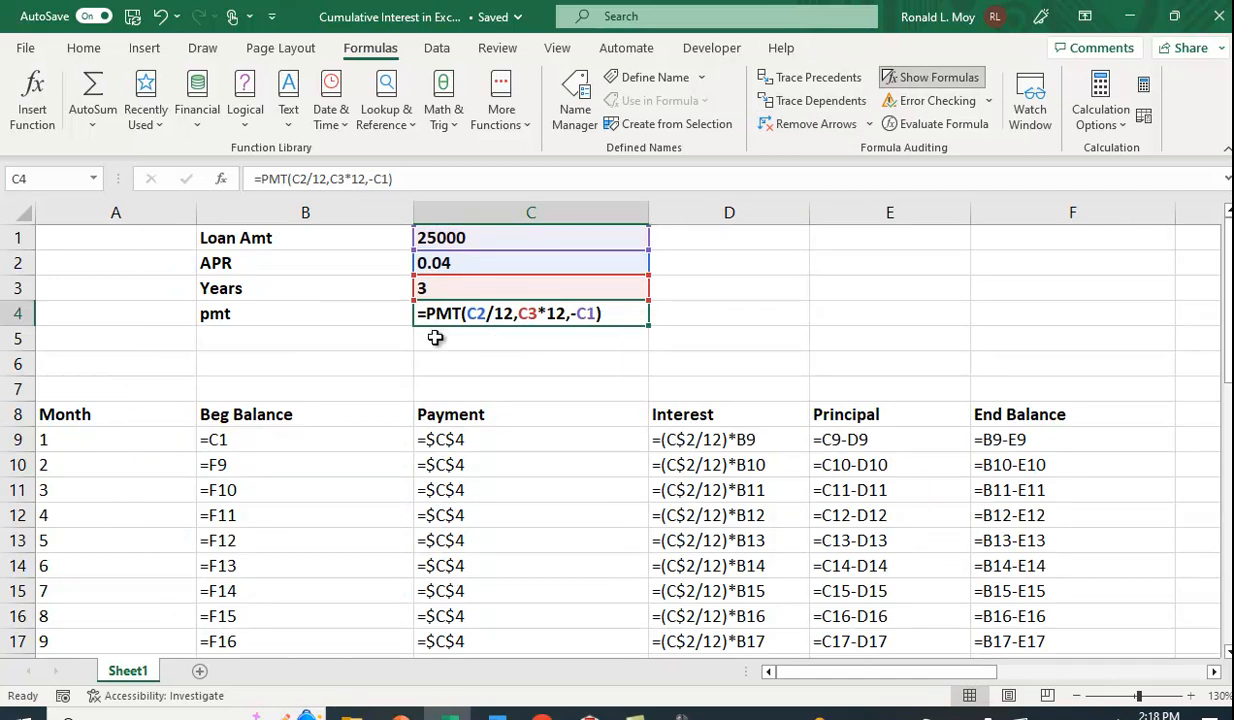
{"action": "mouse_move", "coordinate": [476, 344]}
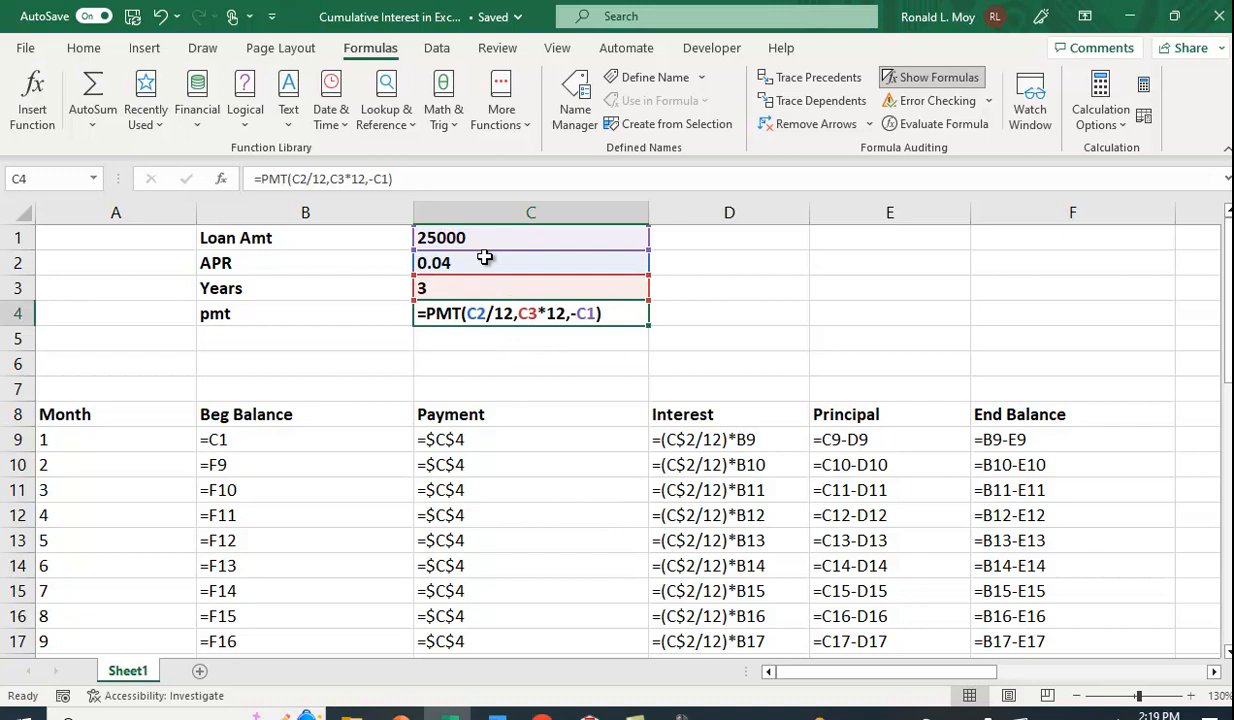
{"action": "mouse_move", "coordinate": [526, 338]}
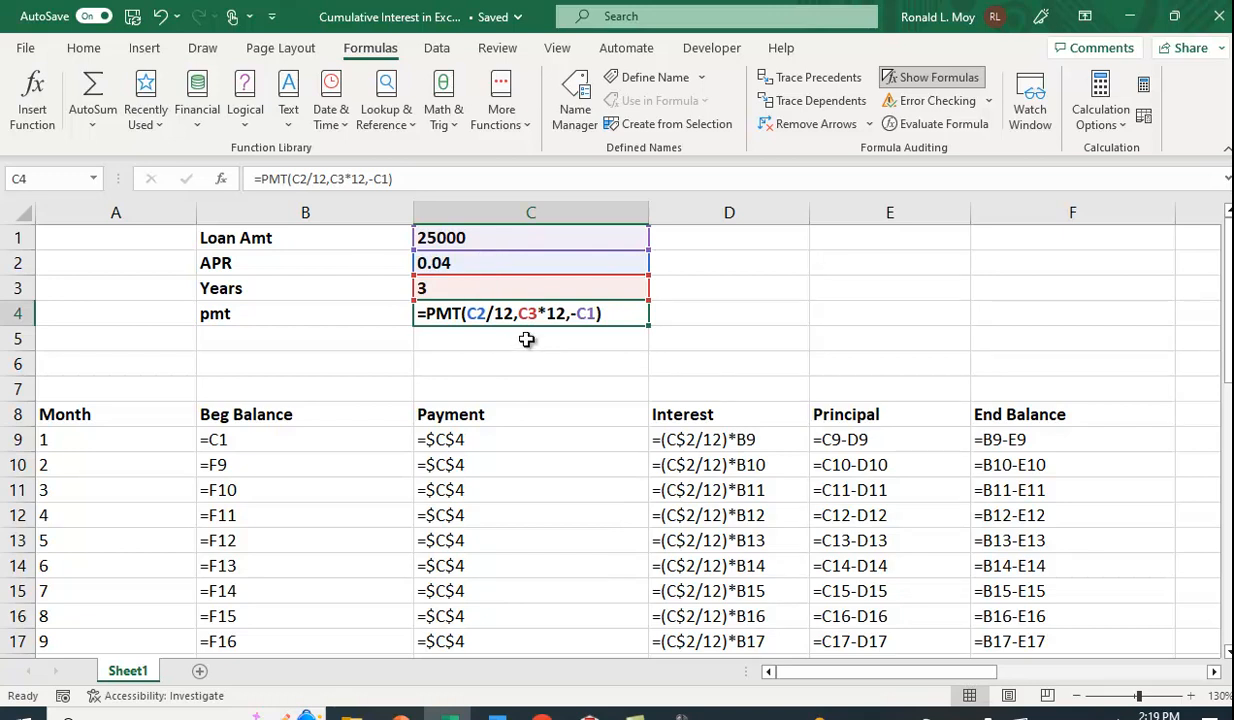
{"action": "mouse_move", "coordinate": [560, 344]}
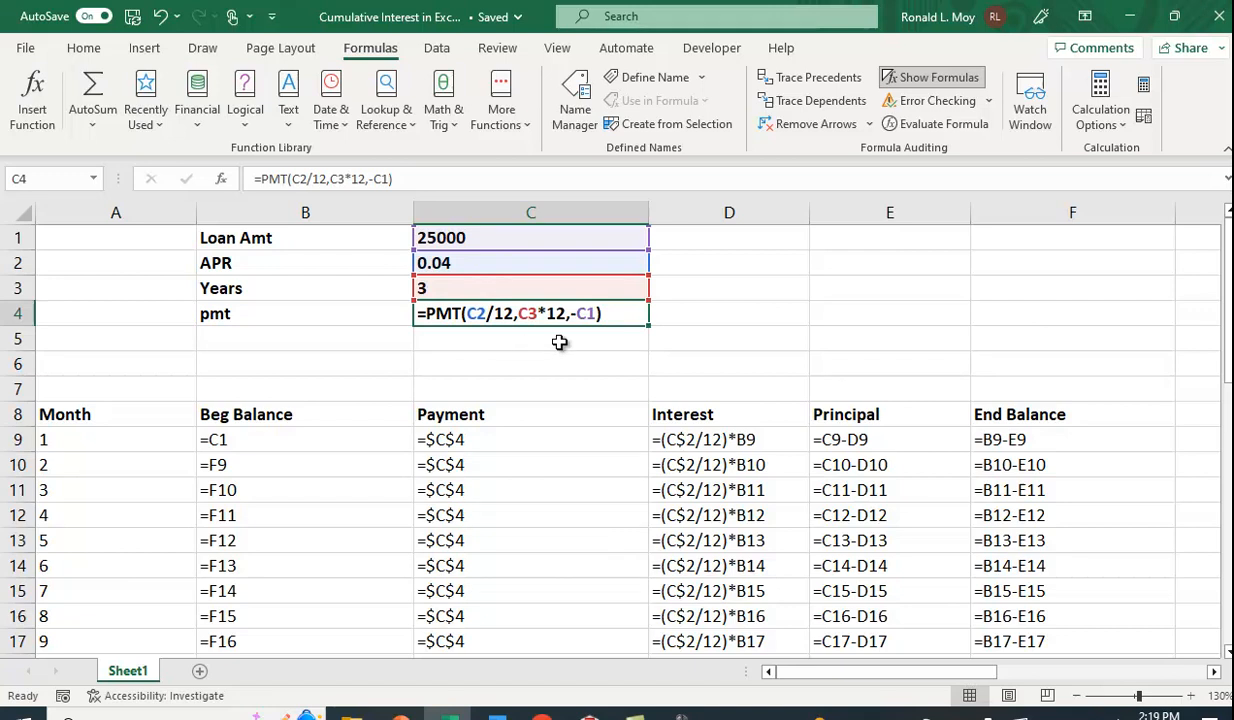
{"action": "mouse_move", "coordinate": [560, 348]}
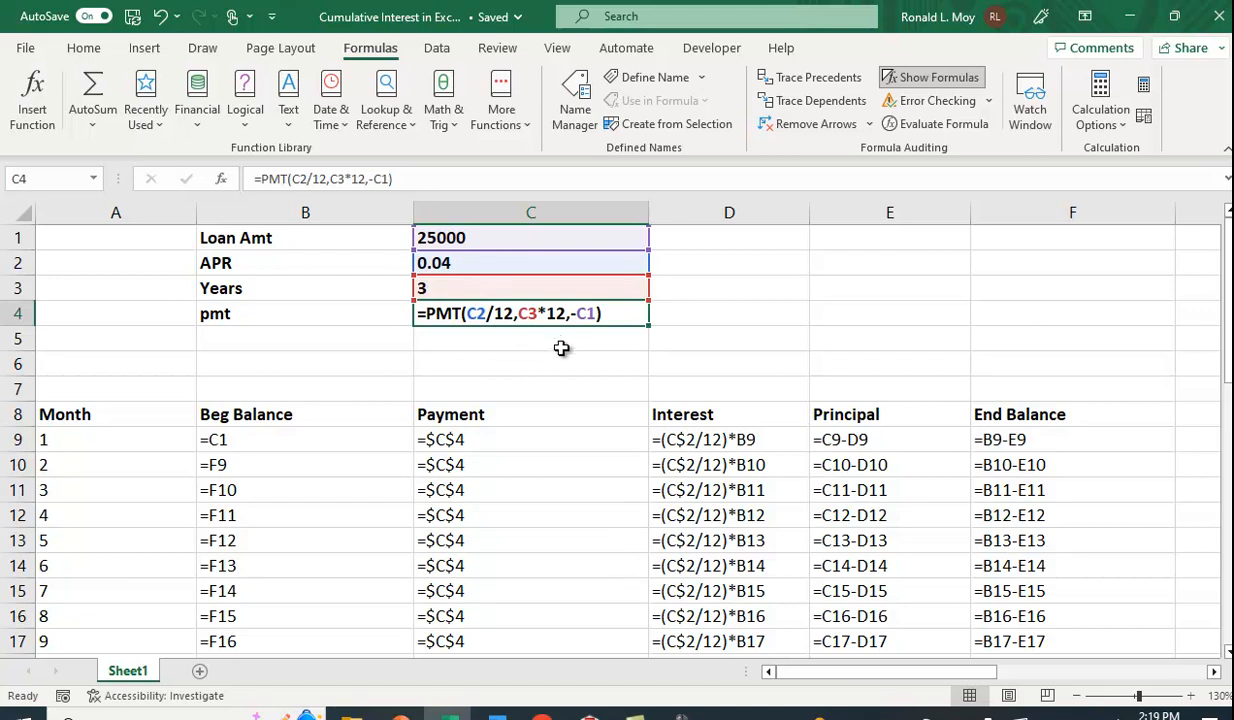
{"action": "mouse_move", "coordinate": [474, 240]}
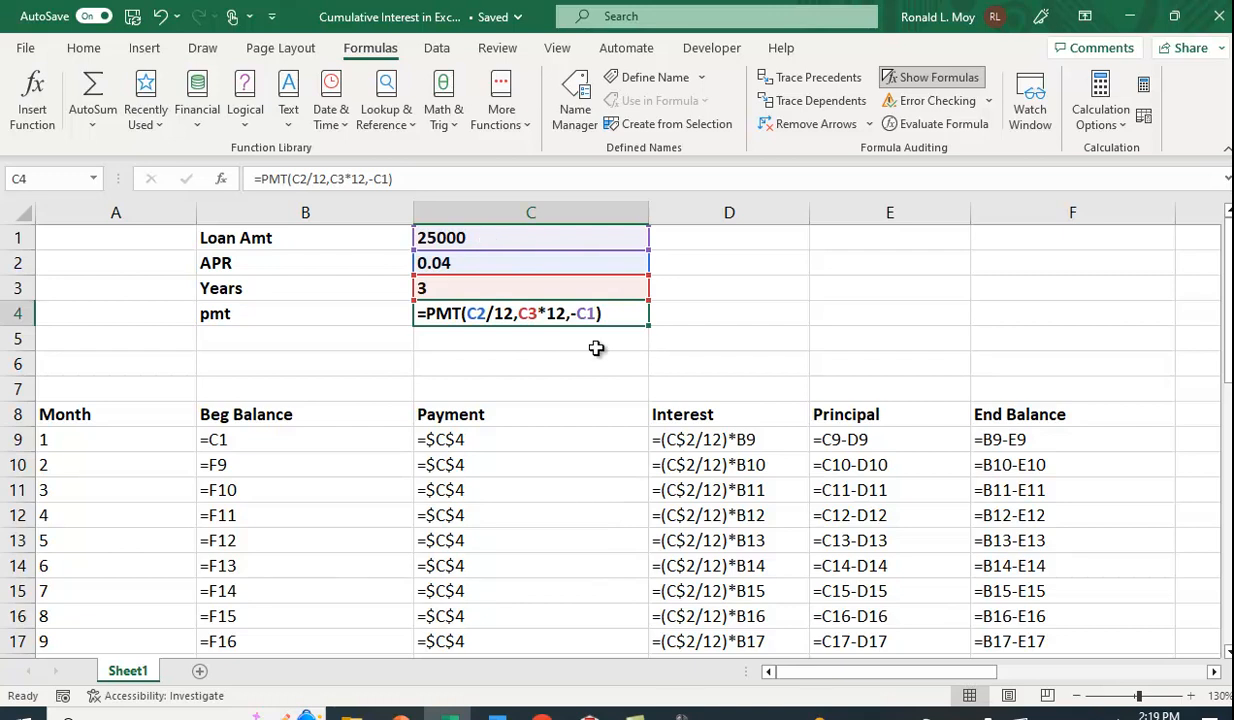
{"action": "mouse_move", "coordinate": [600, 356]}
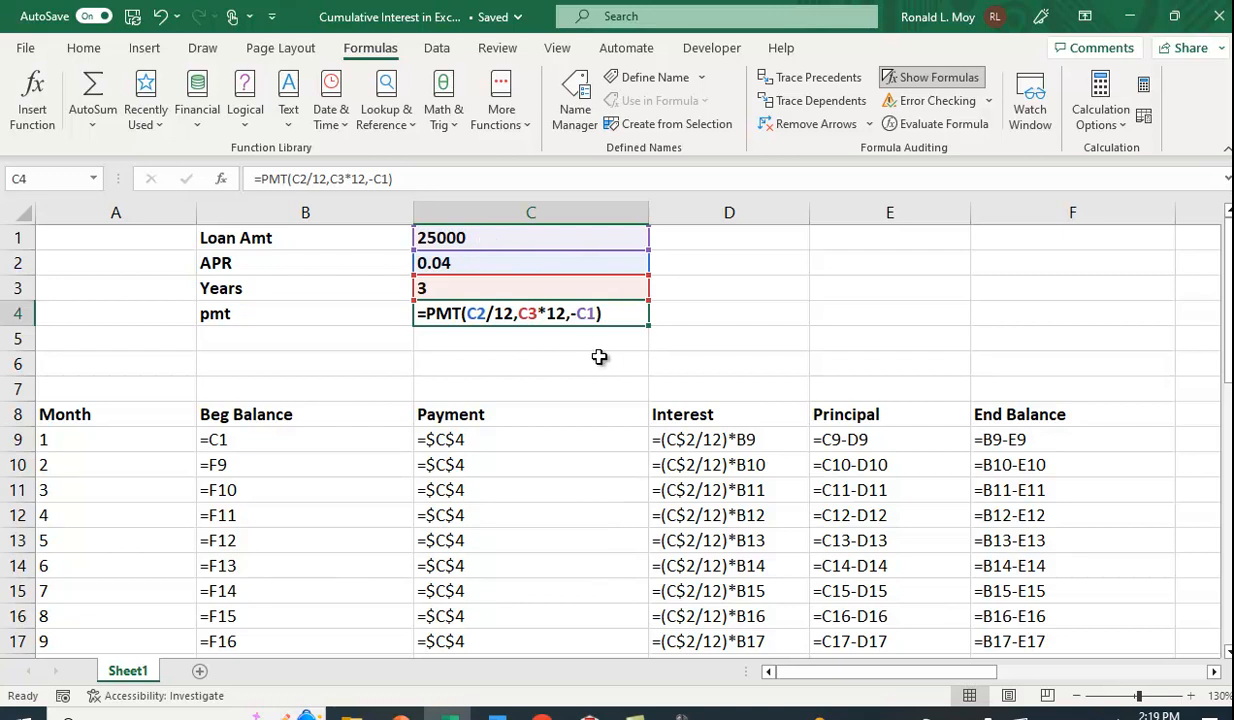
{"action": "mouse_move", "coordinate": [780, 292]}
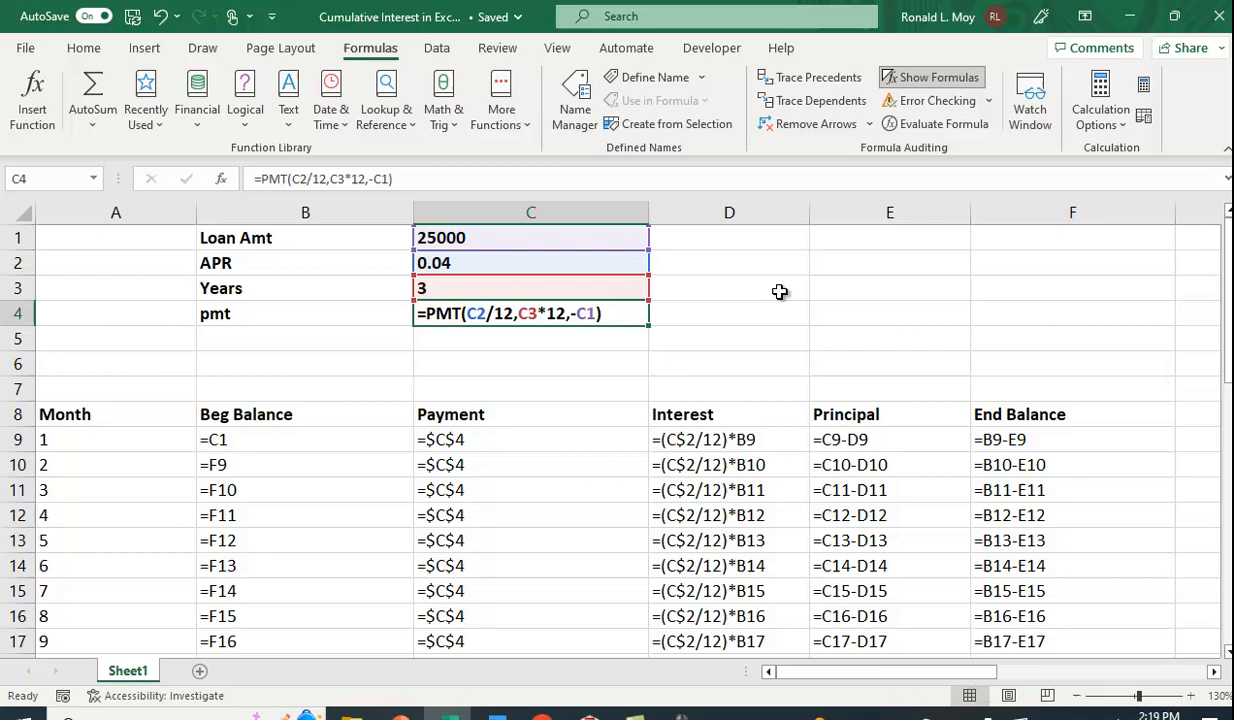
{"action": "left_click", "coordinate": [932, 76]}
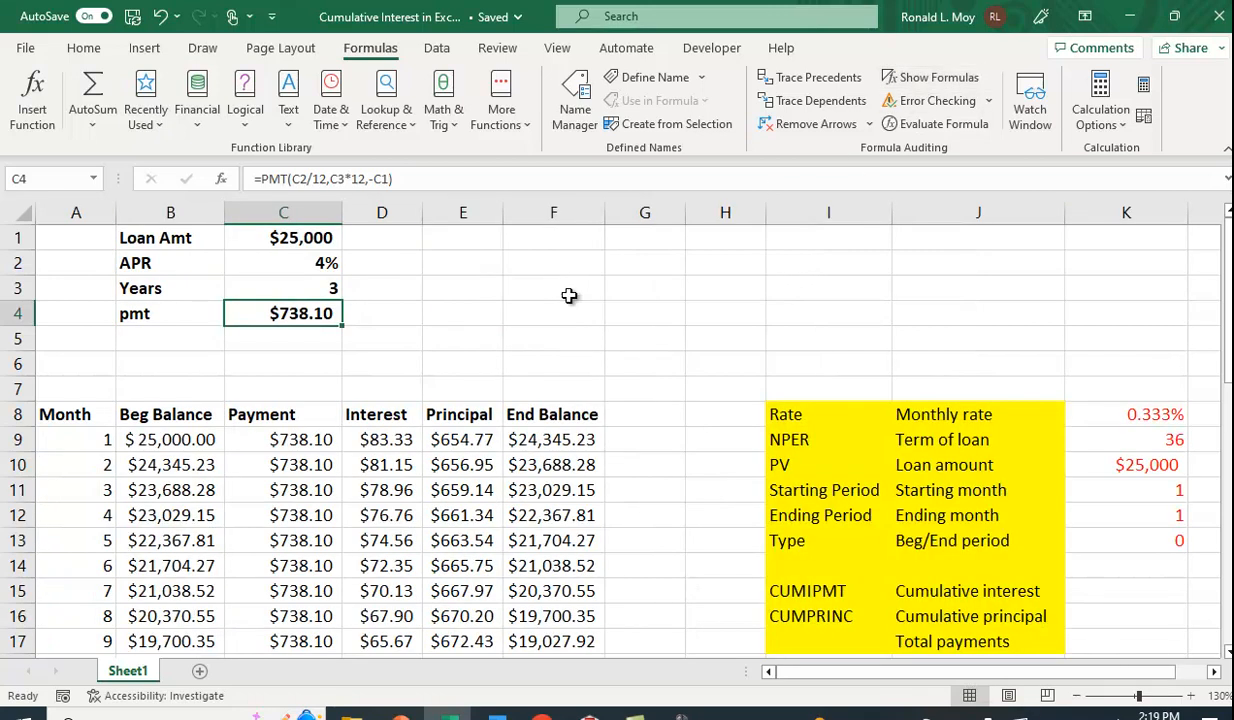
{"action": "mouse_move", "coordinate": [640, 324]}
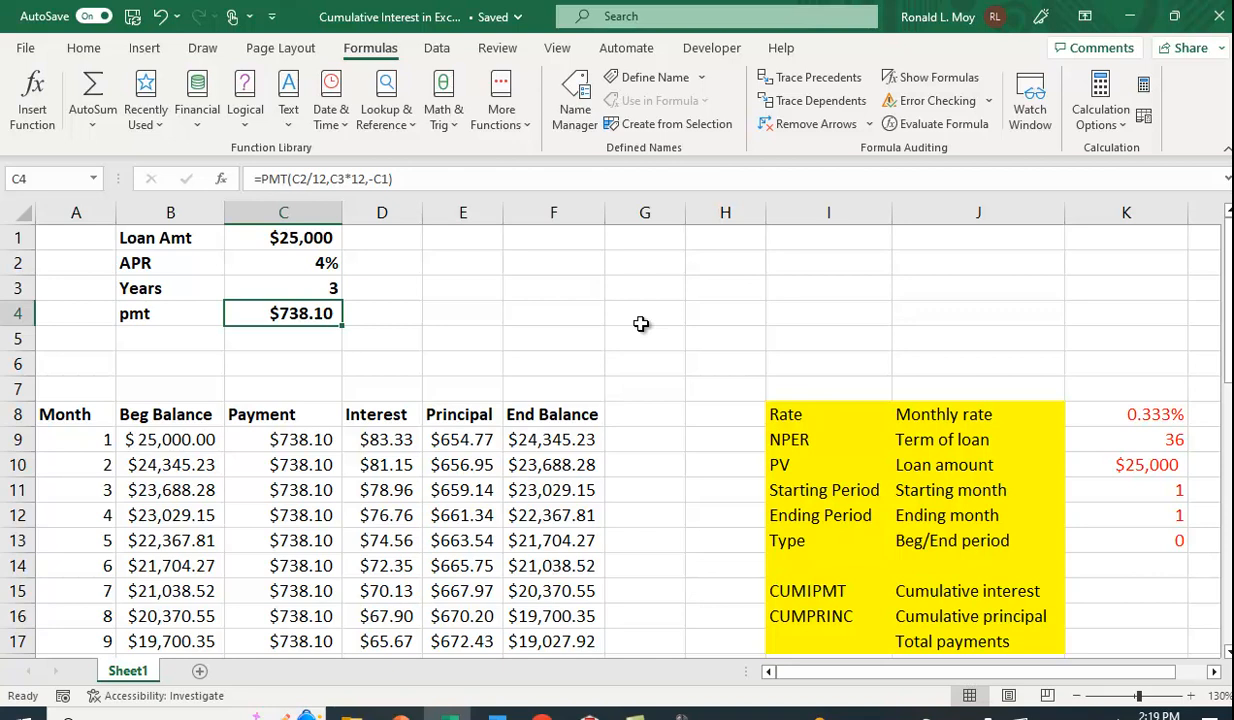
{"action": "mouse_move", "coordinate": [604, 336]}
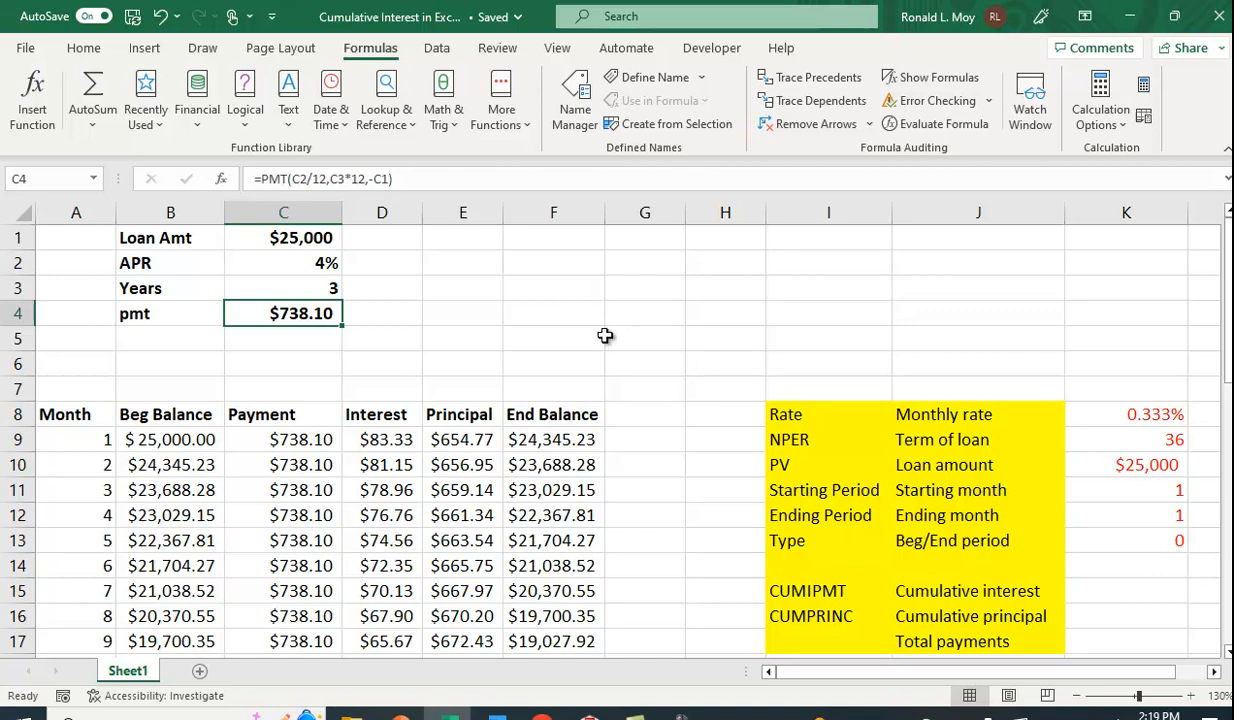
{"action": "mouse_move", "coordinate": [506, 444]}
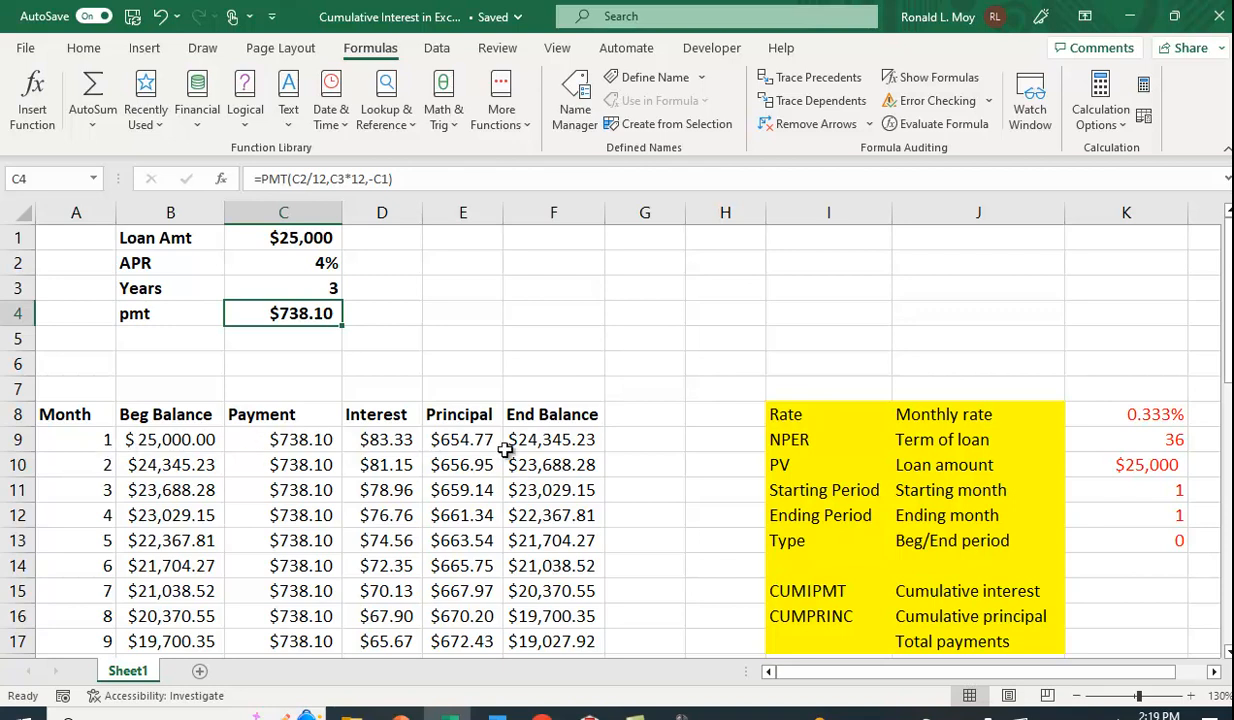
{"action": "mouse_move", "coordinate": [258, 486]}
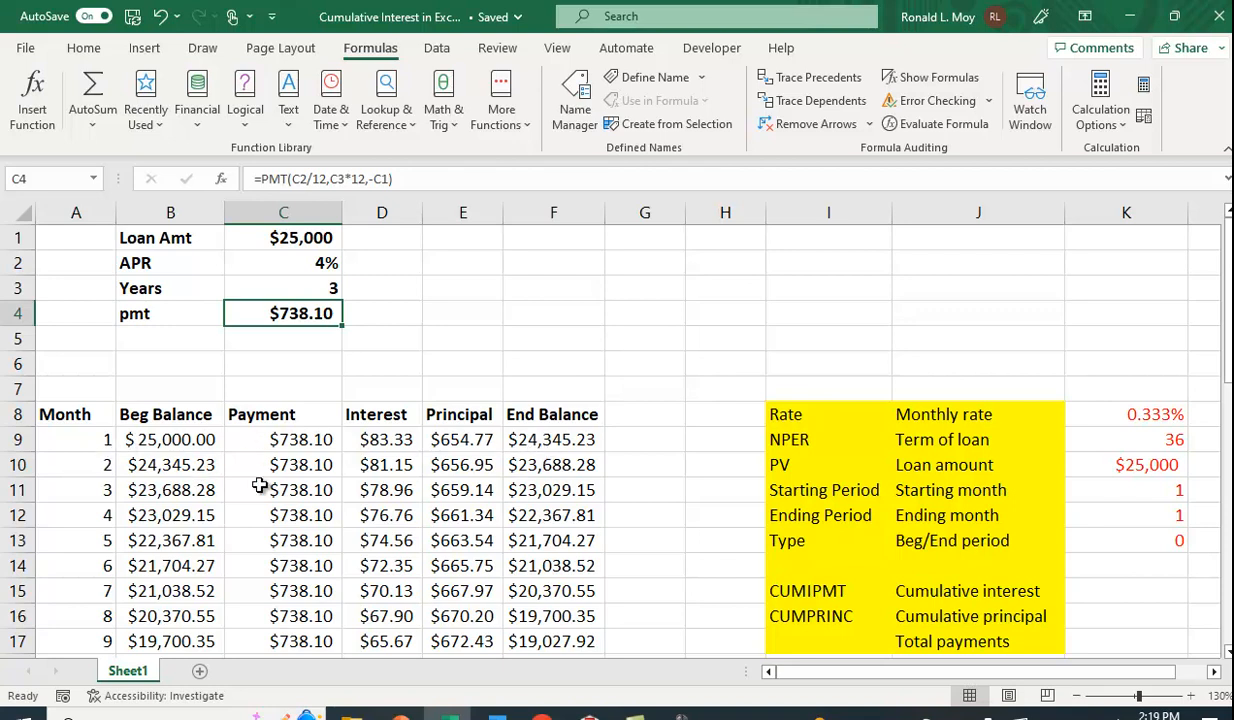
{"action": "mouse_move", "coordinate": [316, 380]}
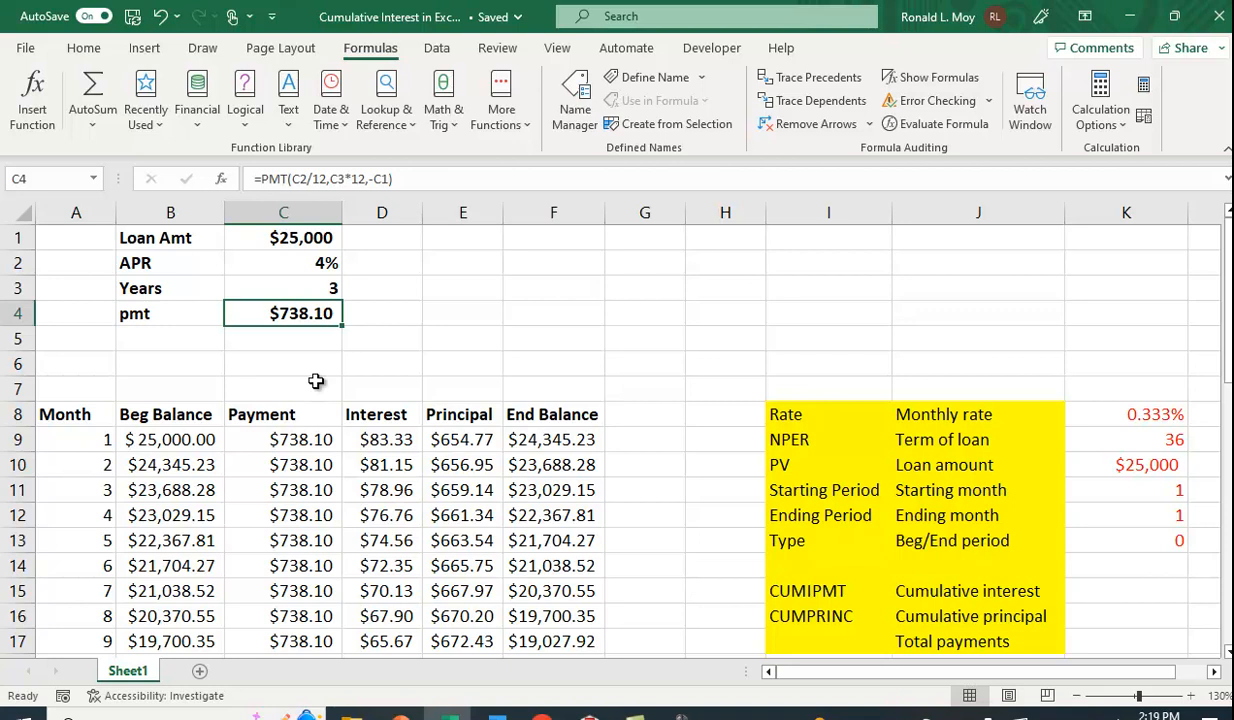
{"action": "mouse_move", "coordinate": [324, 616]}
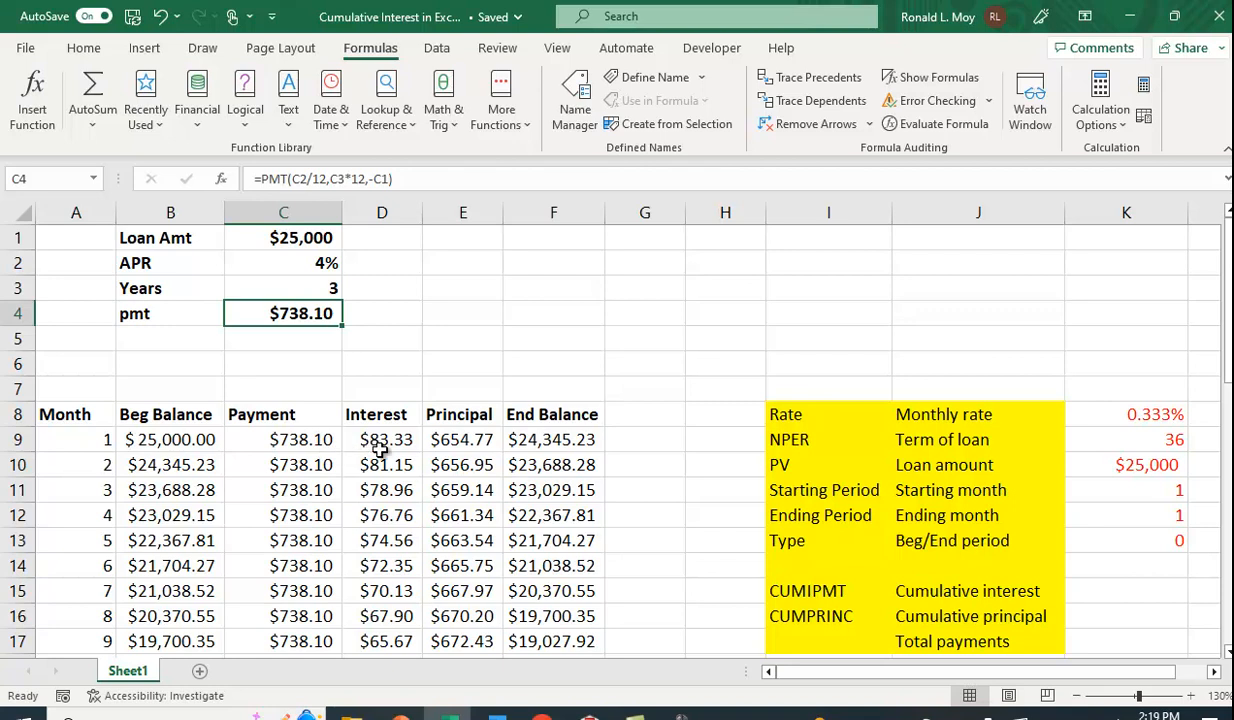
{"action": "mouse_move", "coordinate": [486, 442]}
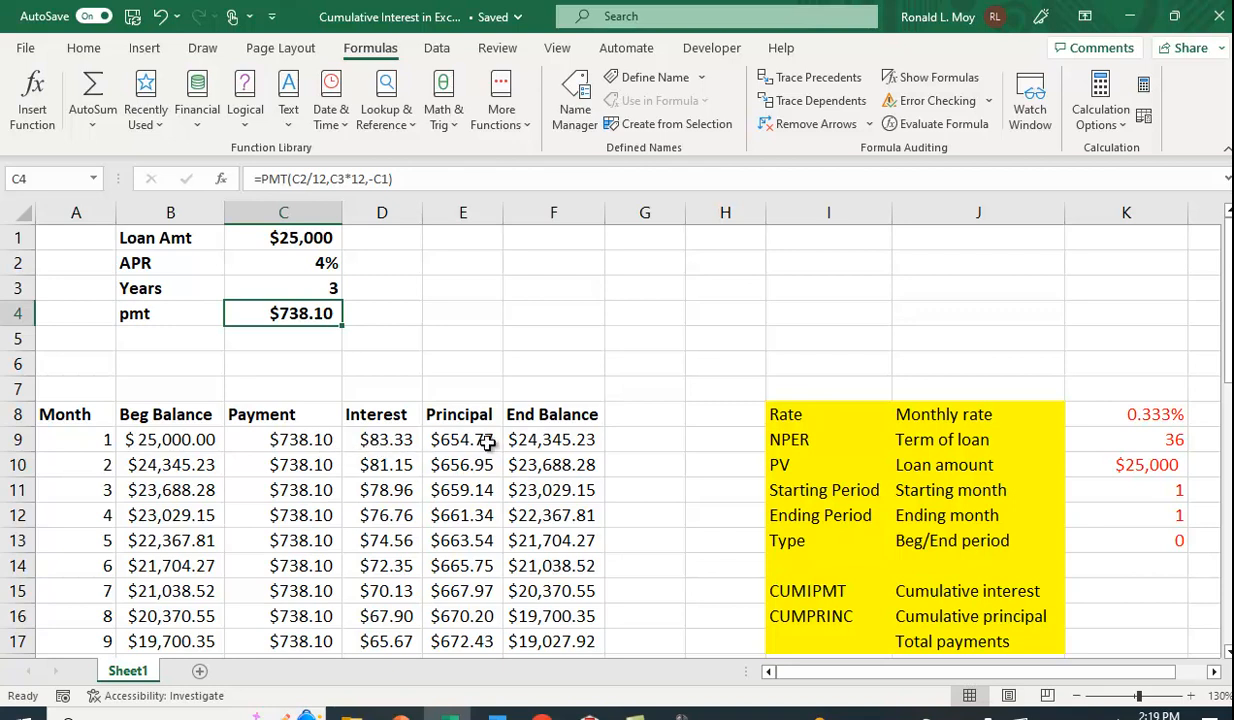
{"action": "scroll", "scroll_direction": "down", "scroll_amount": 3}
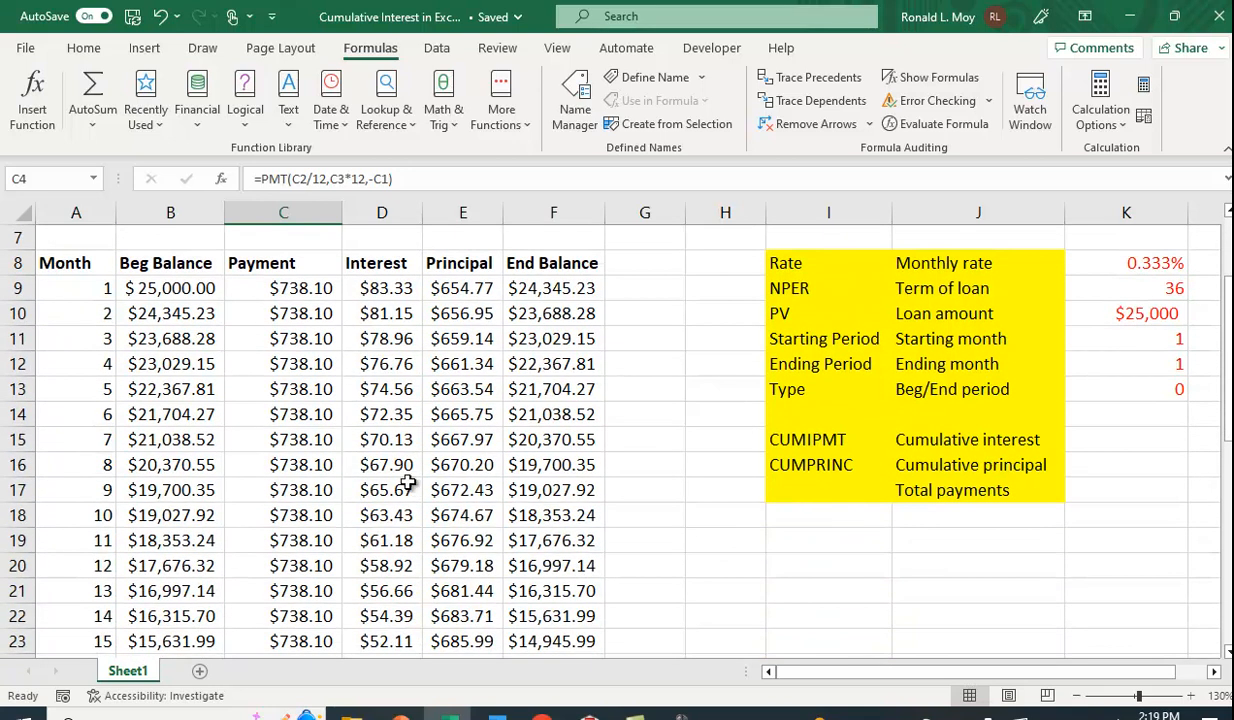
{"action": "mouse_move", "coordinate": [296, 420]}
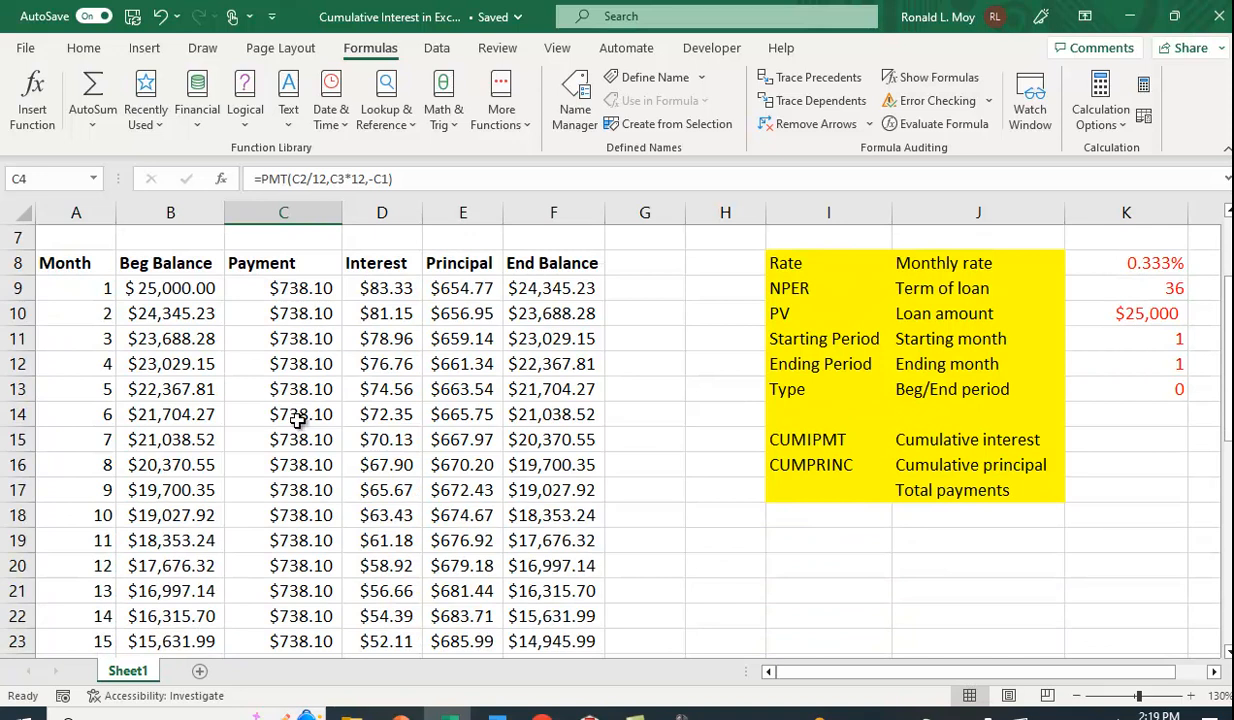
{"action": "mouse_move", "coordinate": [406, 464]}
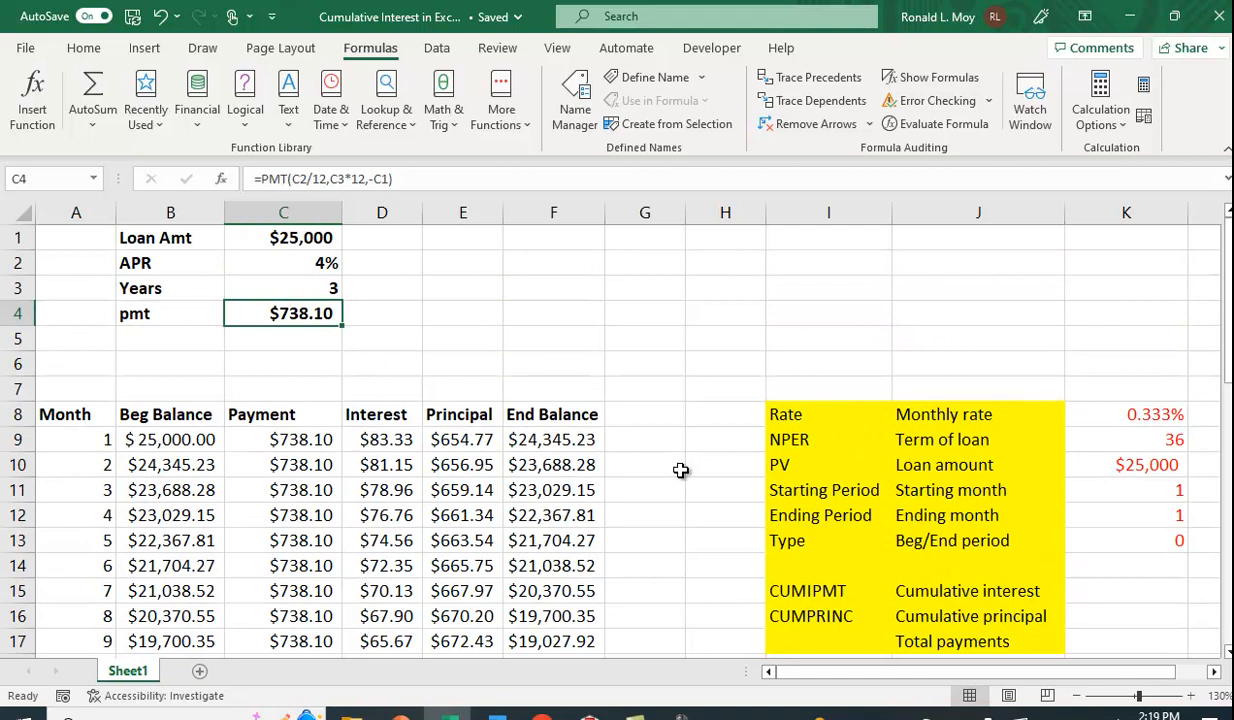
{"action": "mouse_move", "coordinate": [90, 440]}
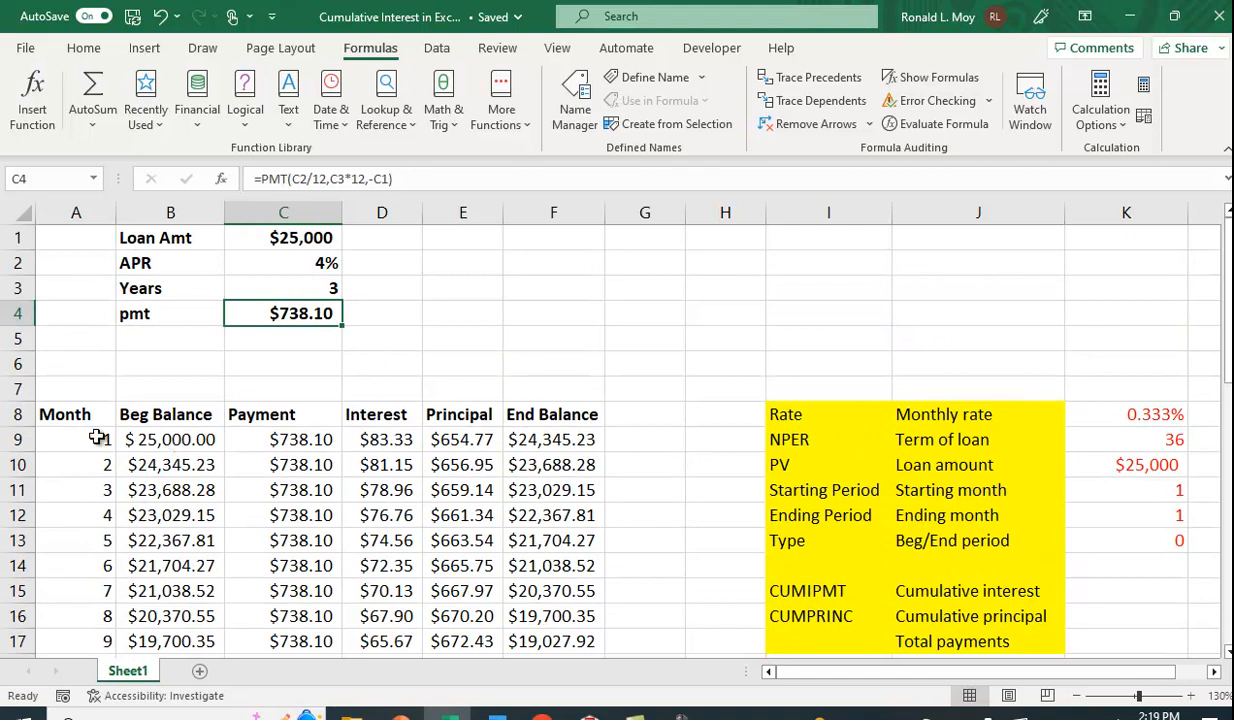
{"action": "mouse_move", "coordinate": [102, 488]}
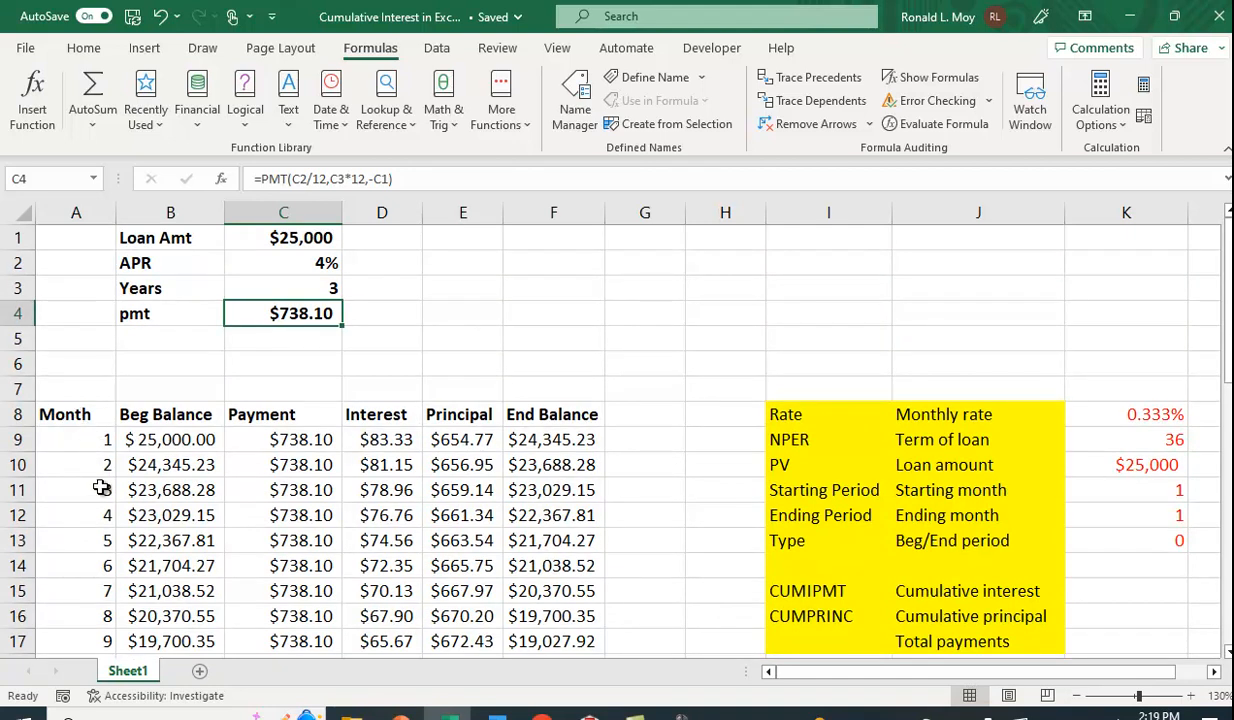
{"action": "mouse_move", "coordinate": [166, 424]}
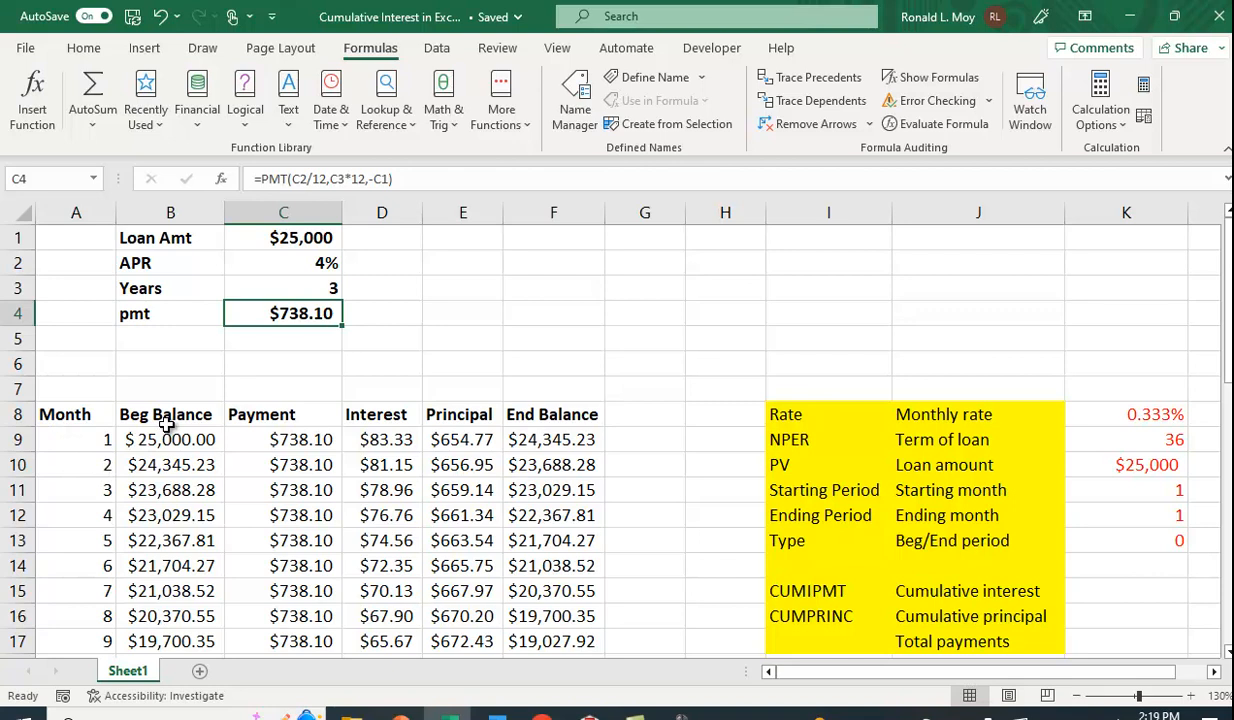
{"action": "mouse_move", "coordinate": [390, 434]}
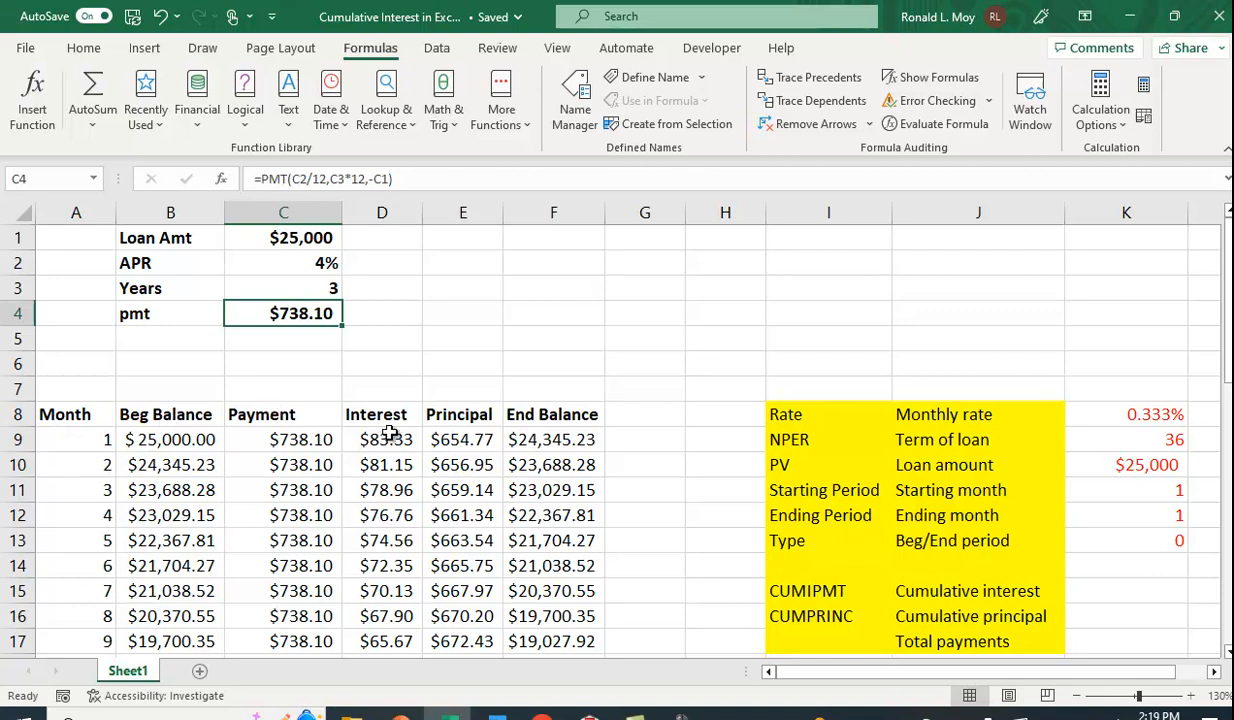
{"action": "mouse_move", "coordinate": [462, 444]}
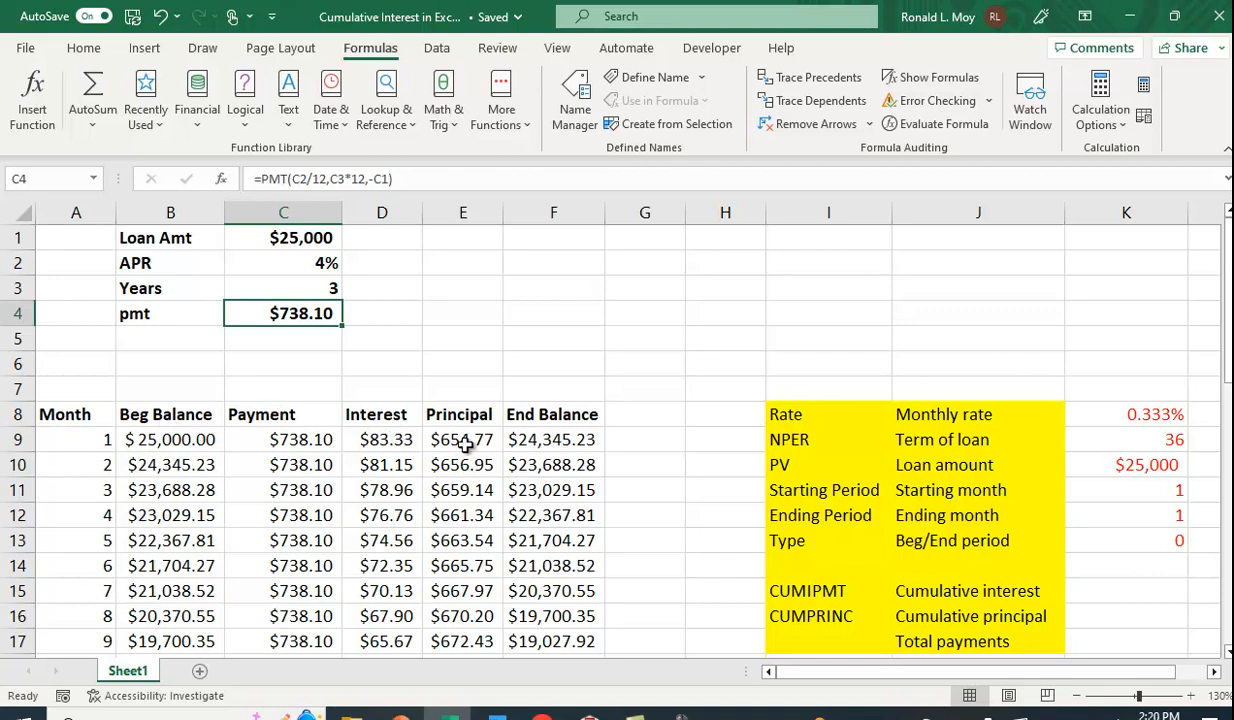
{"action": "mouse_move", "coordinate": [480, 414]}
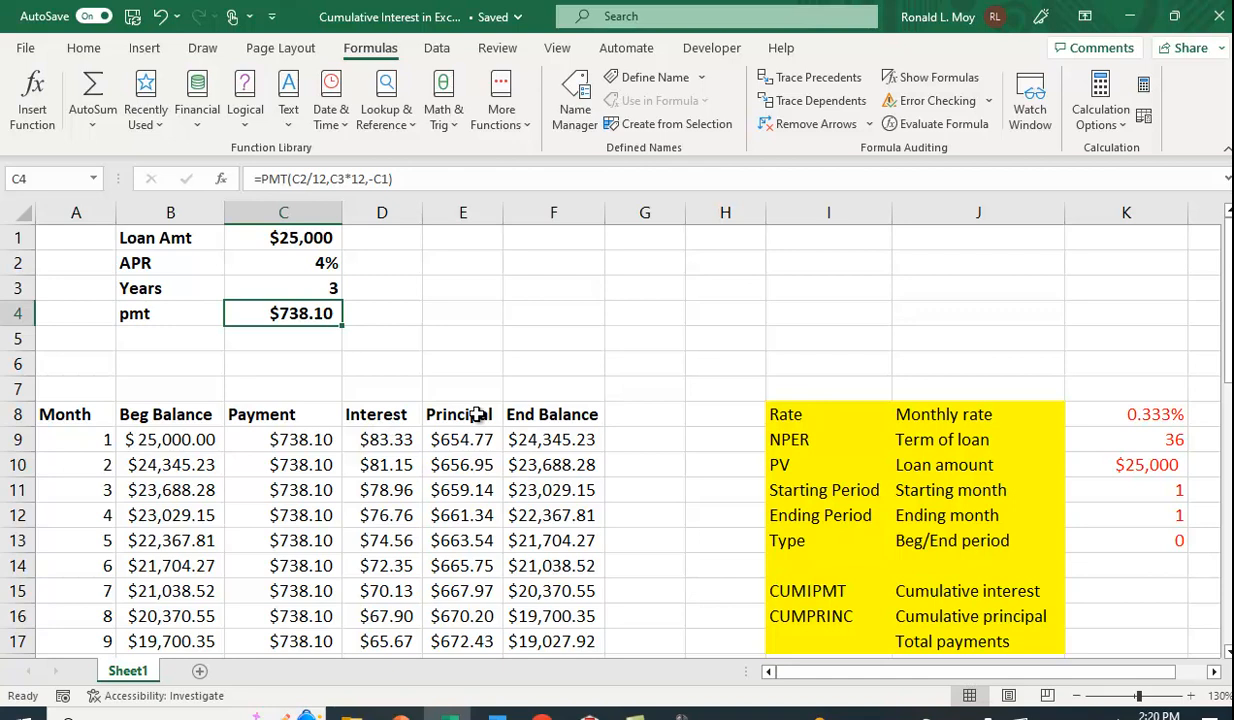
{"action": "mouse_move", "coordinate": [320, 488]}
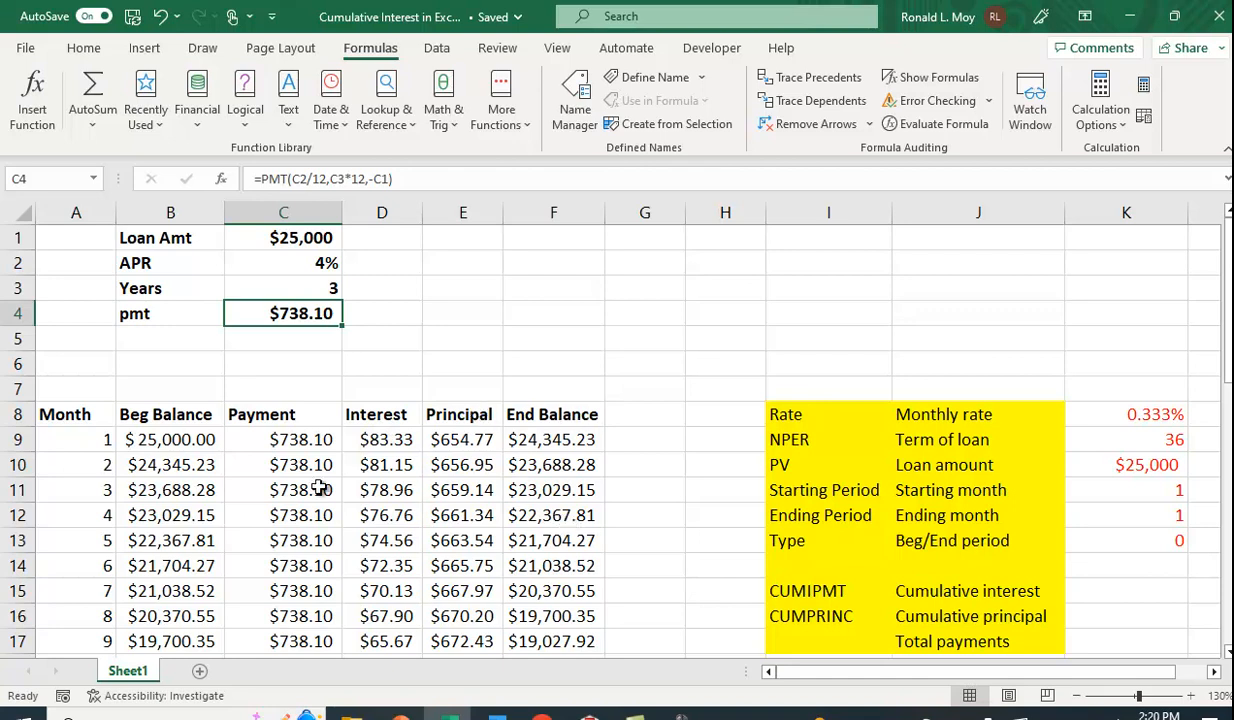
{"action": "left_click", "coordinate": [170, 440]}
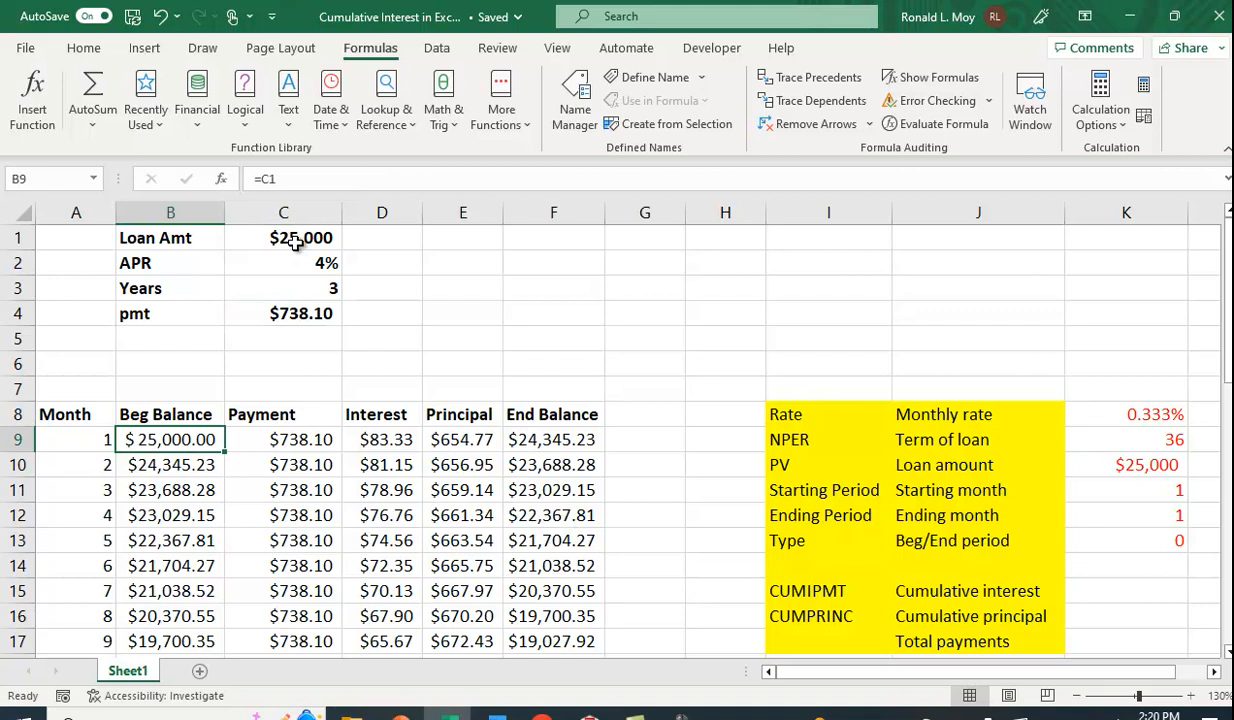
{"action": "mouse_move", "coordinate": [292, 272]}
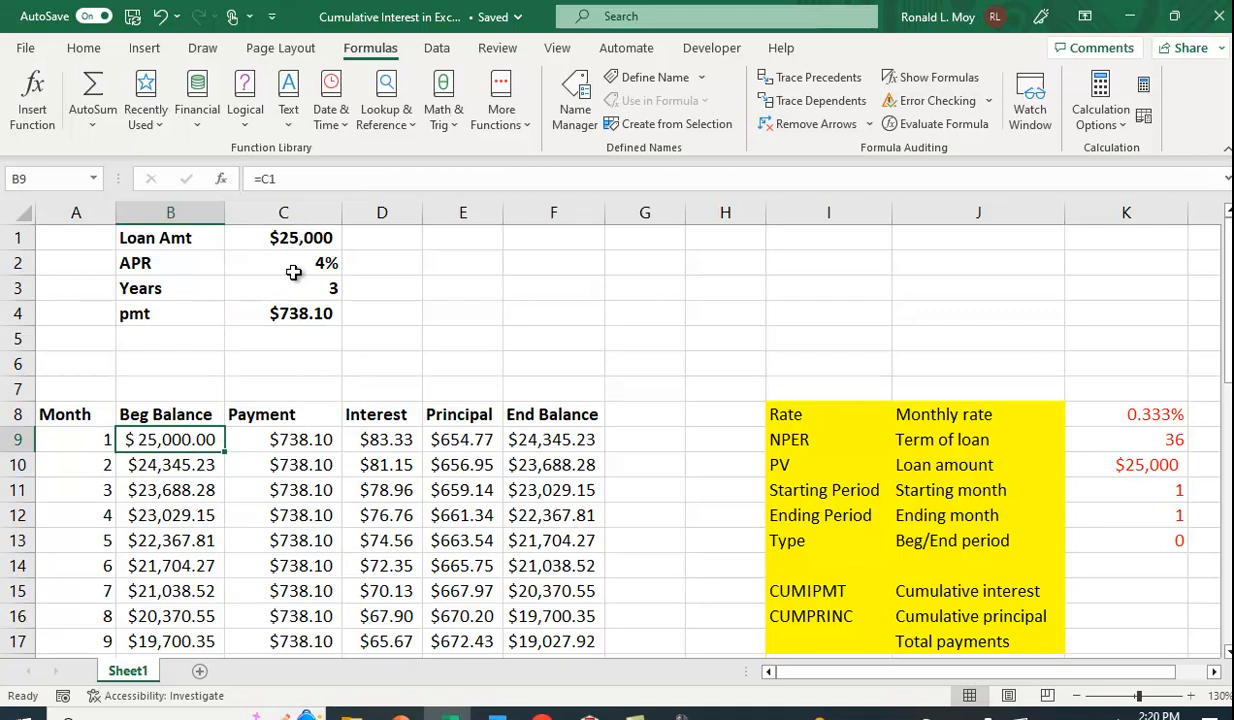
{"action": "mouse_move", "coordinate": [312, 450]}
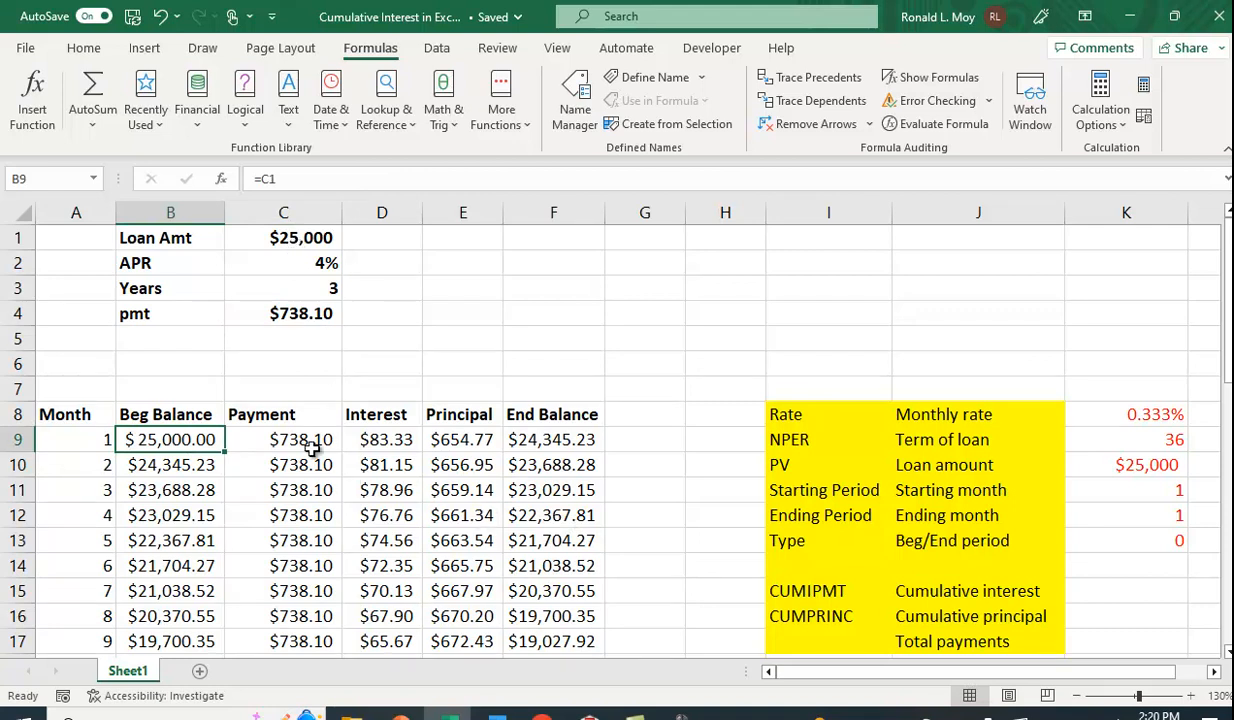
{"action": "left_click", "coordinate": [300, 440]}
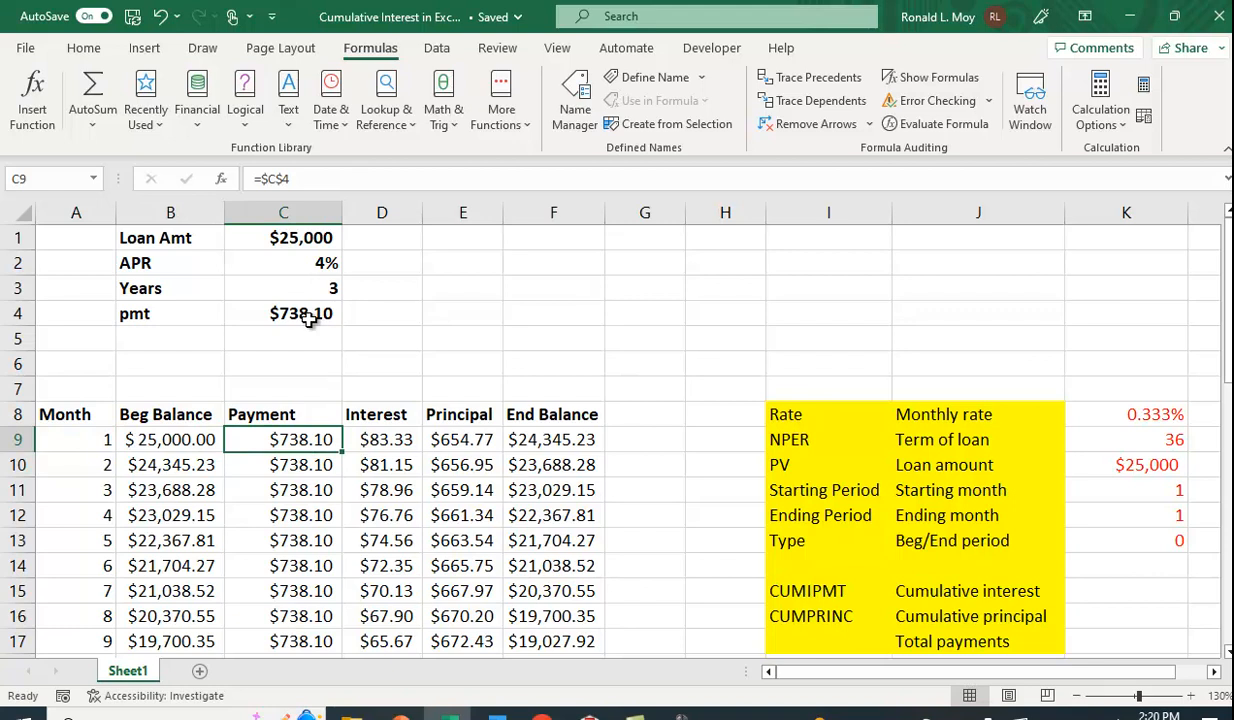
{"action": "mouse_move", "coordinate": [316, 318]}
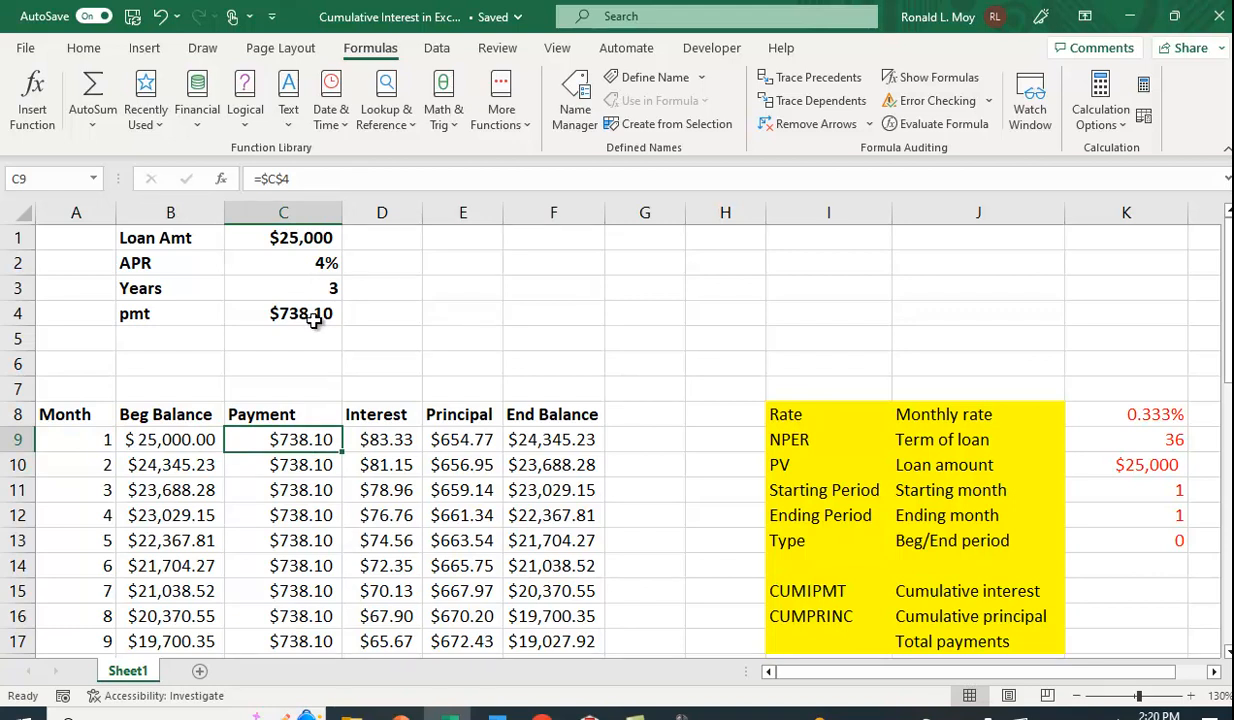
{"action": "mouse_move", "coordinate": [322, 312]}
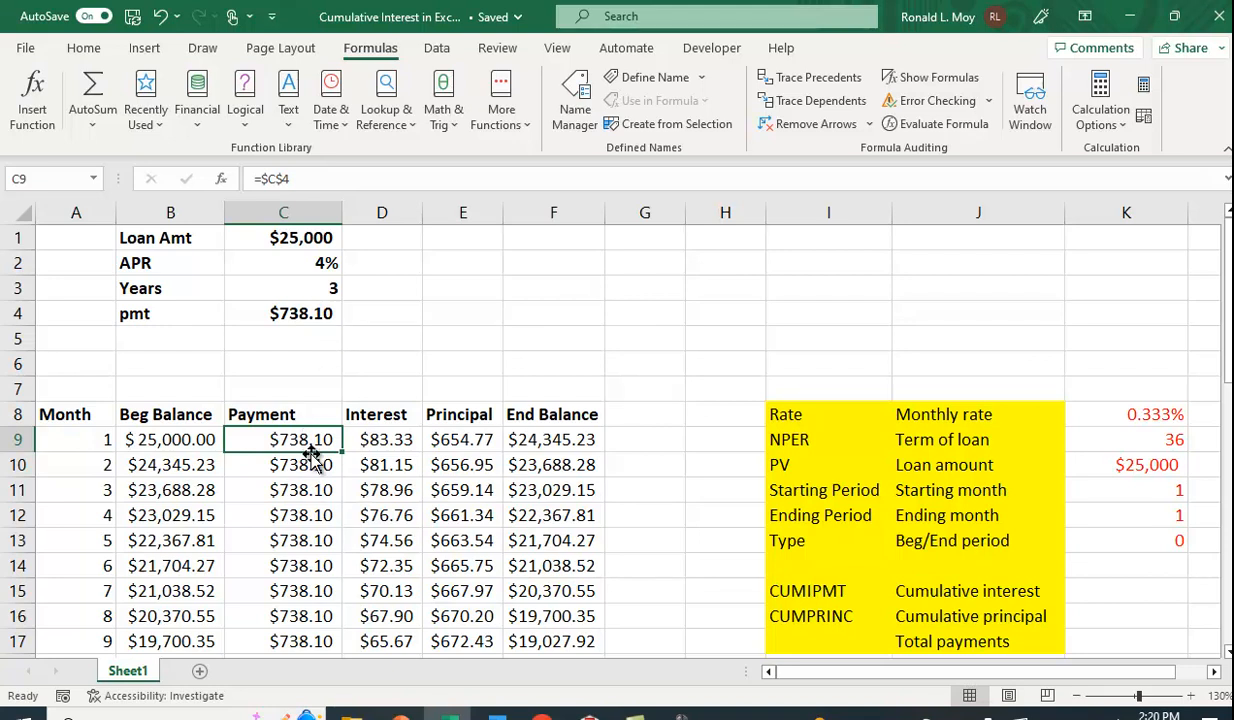
{"action": "mouse_move", "coordinate": [332, 490]}
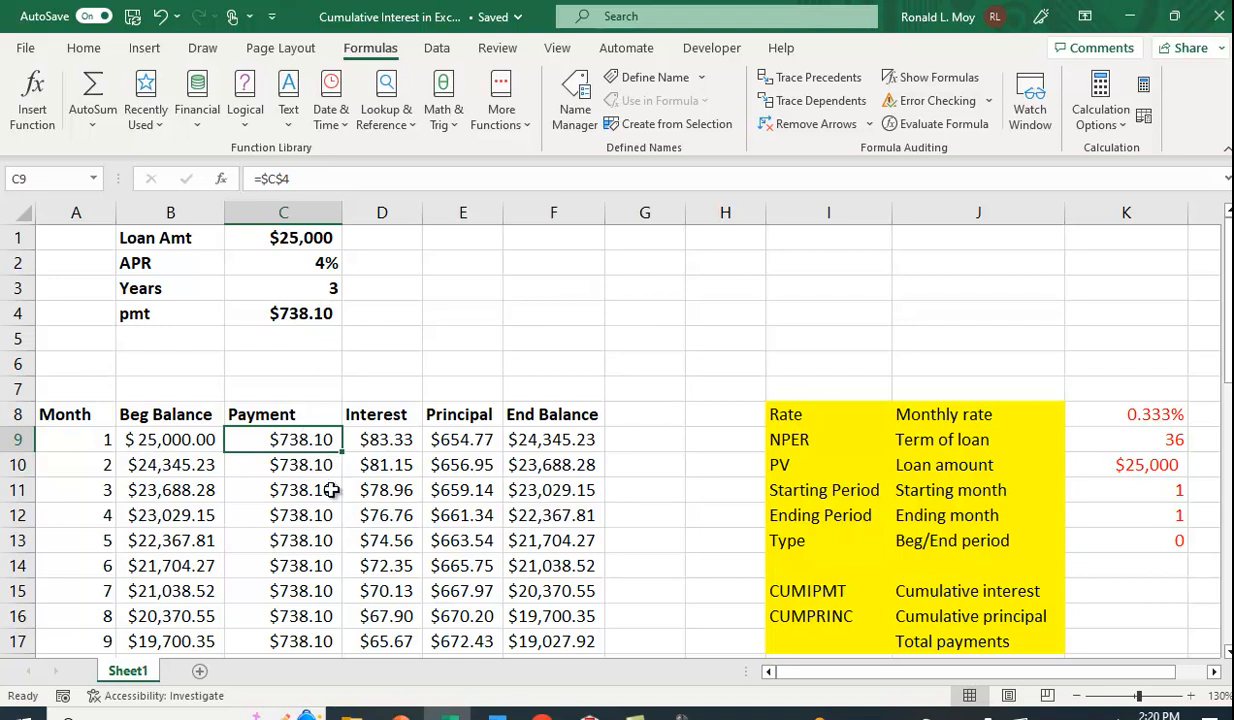
{"action": "mouse_move", "coordinate": [344, 576]}
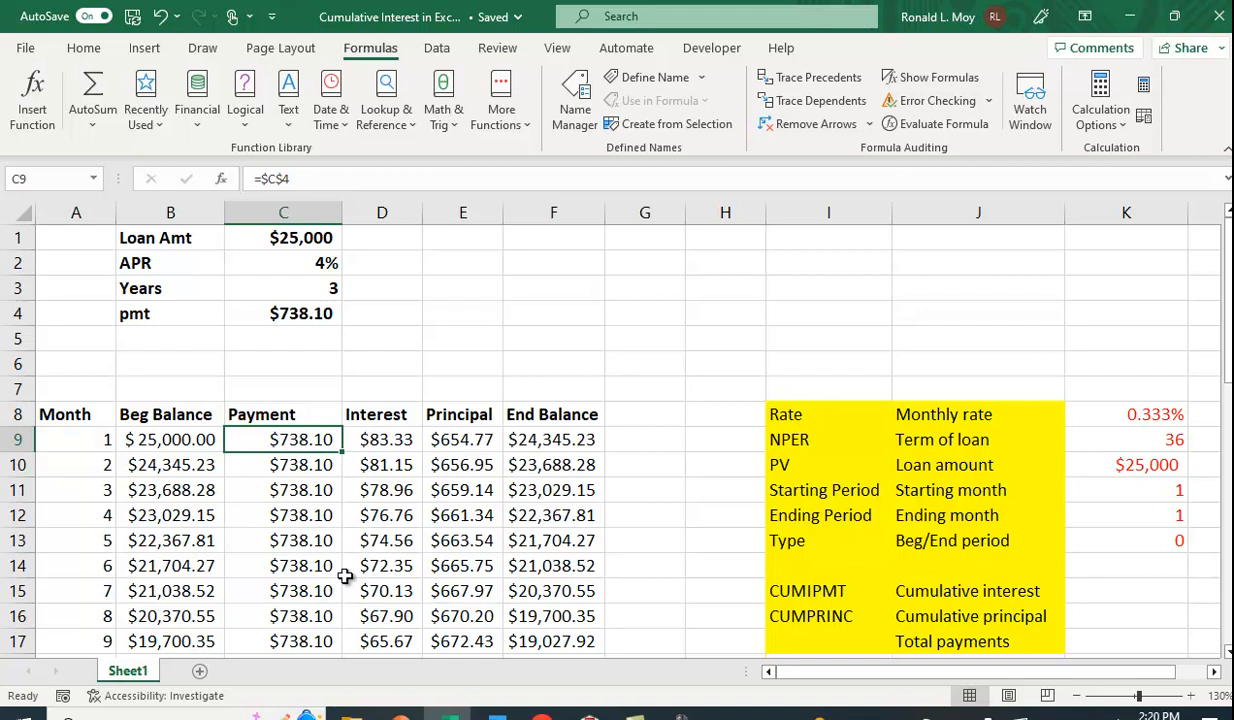
{"action": "left_click", "coordinate": [380, 440]}
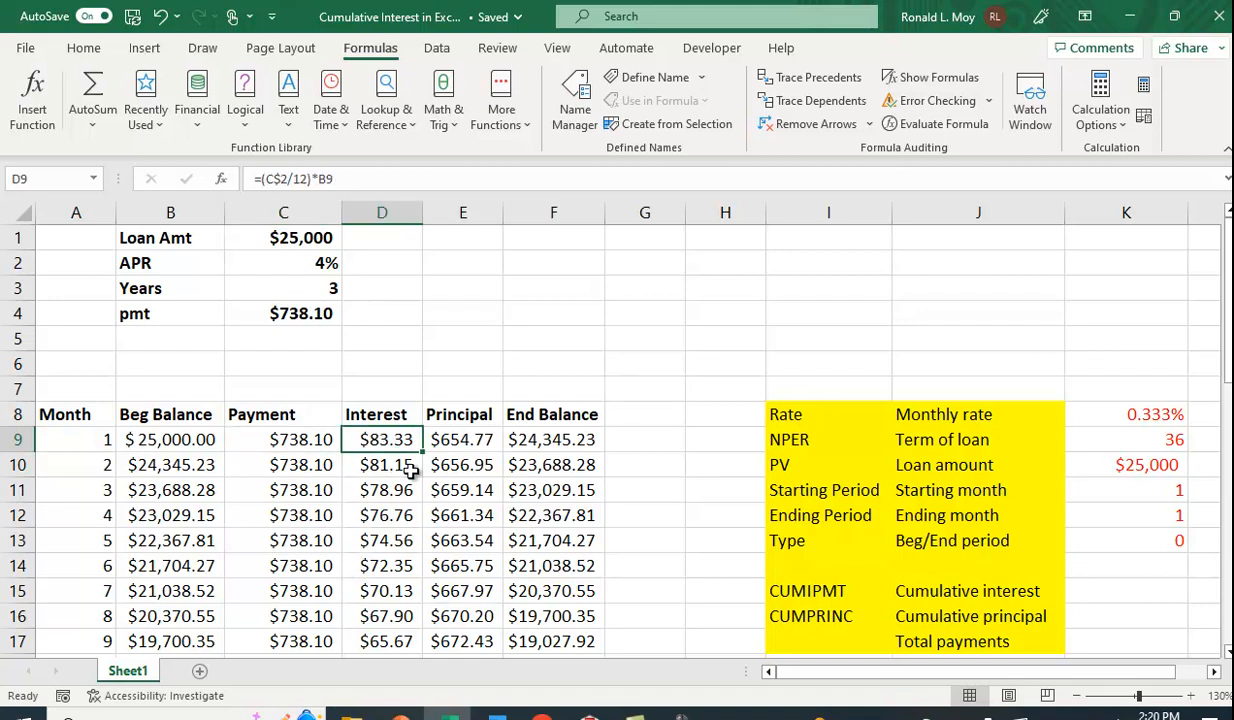
{"action": "mouse_move", "coordinate": [312, 312]}
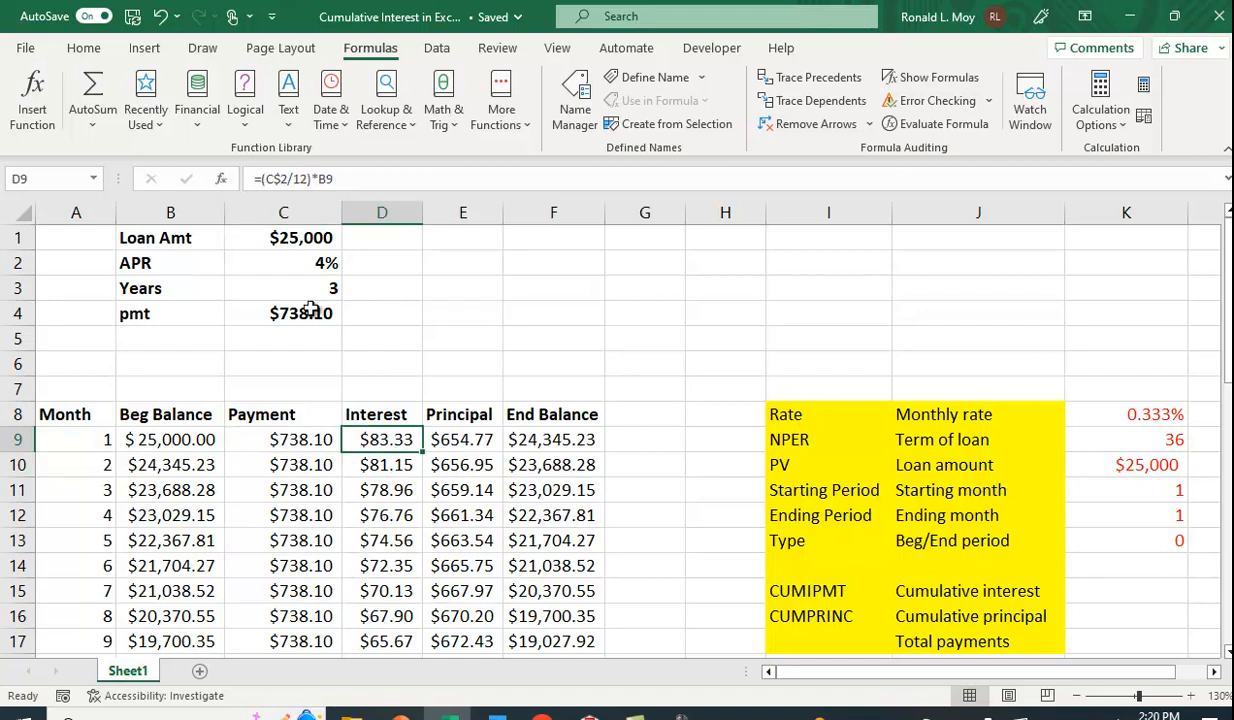
{"action": "mouse_move", "coordinate": [288, 264]}
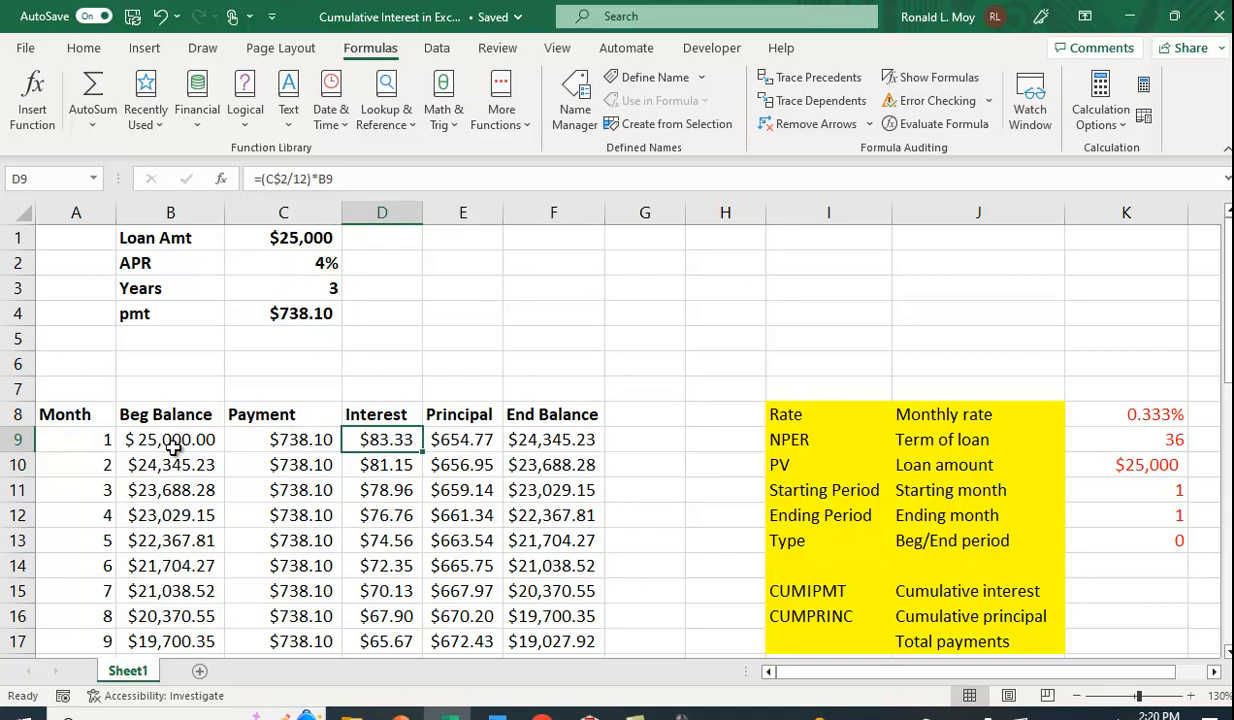
{"action": "mouse_move", "coordinate": [508, 440]}
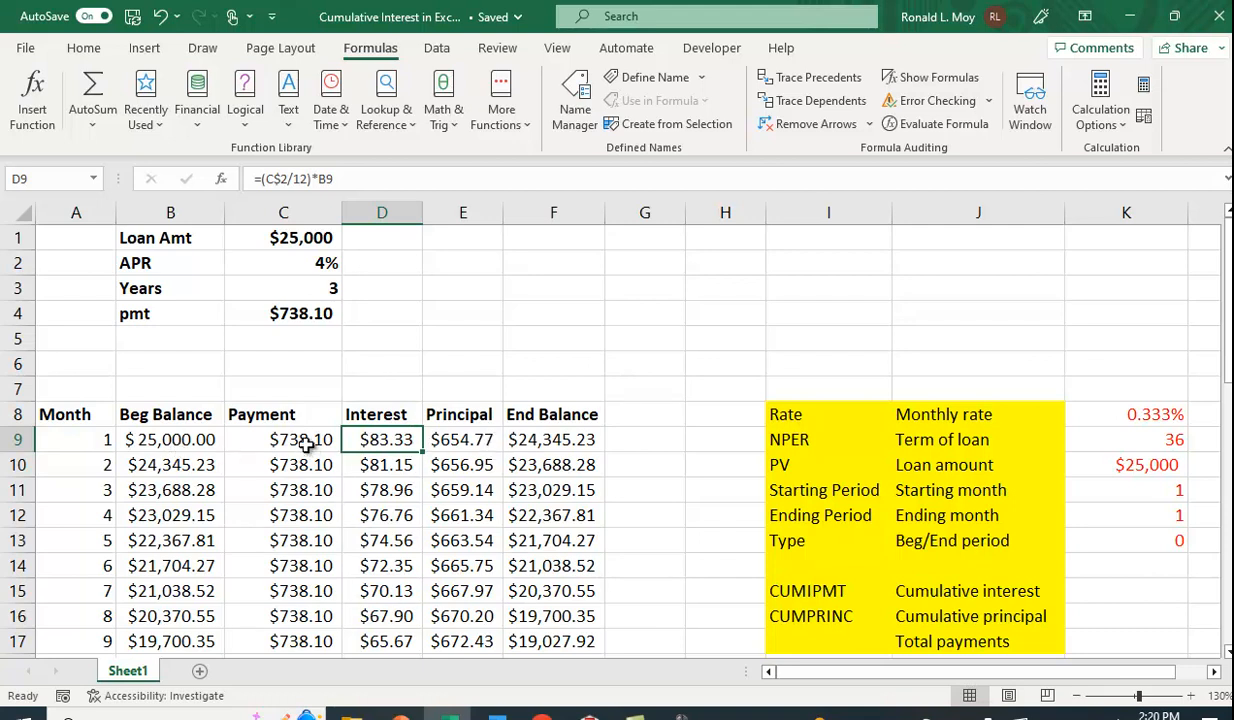
{"action": "left_click", "coordinate": [462, 440]}
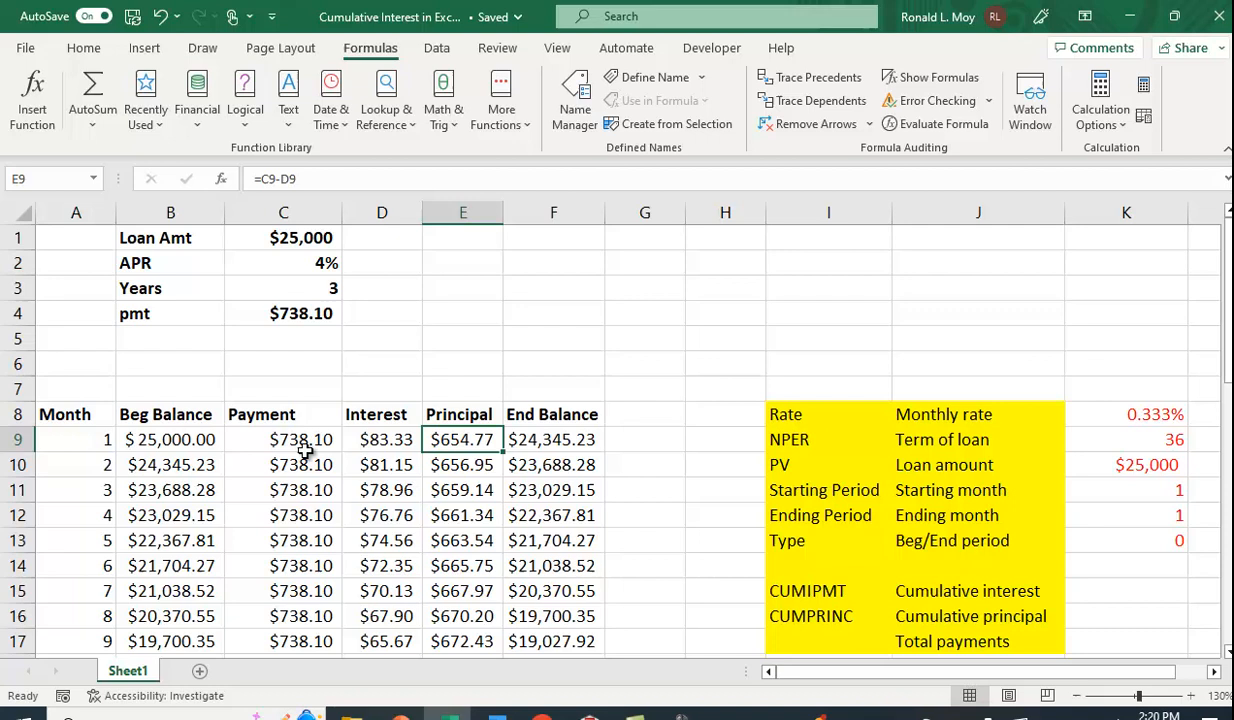
{"action": "mouse_move", "coordinate": [304, 442]}
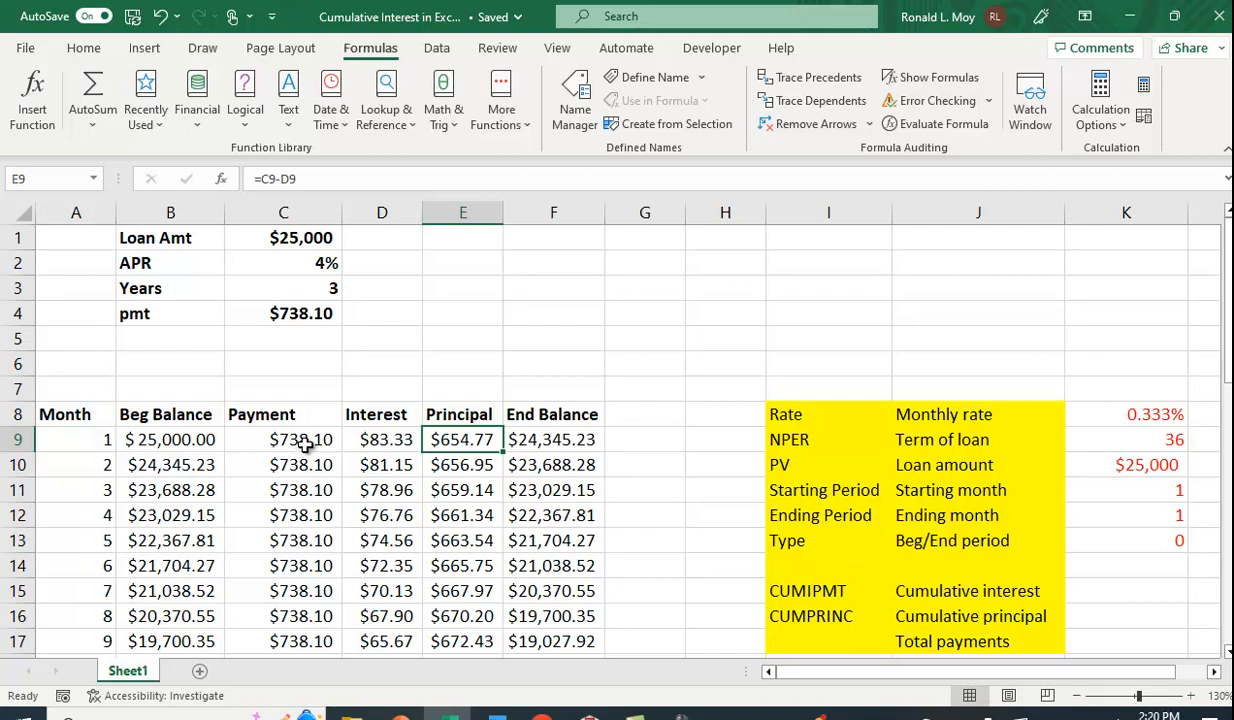
{"action": "mouse_move", "coordinate": [400, 452]}
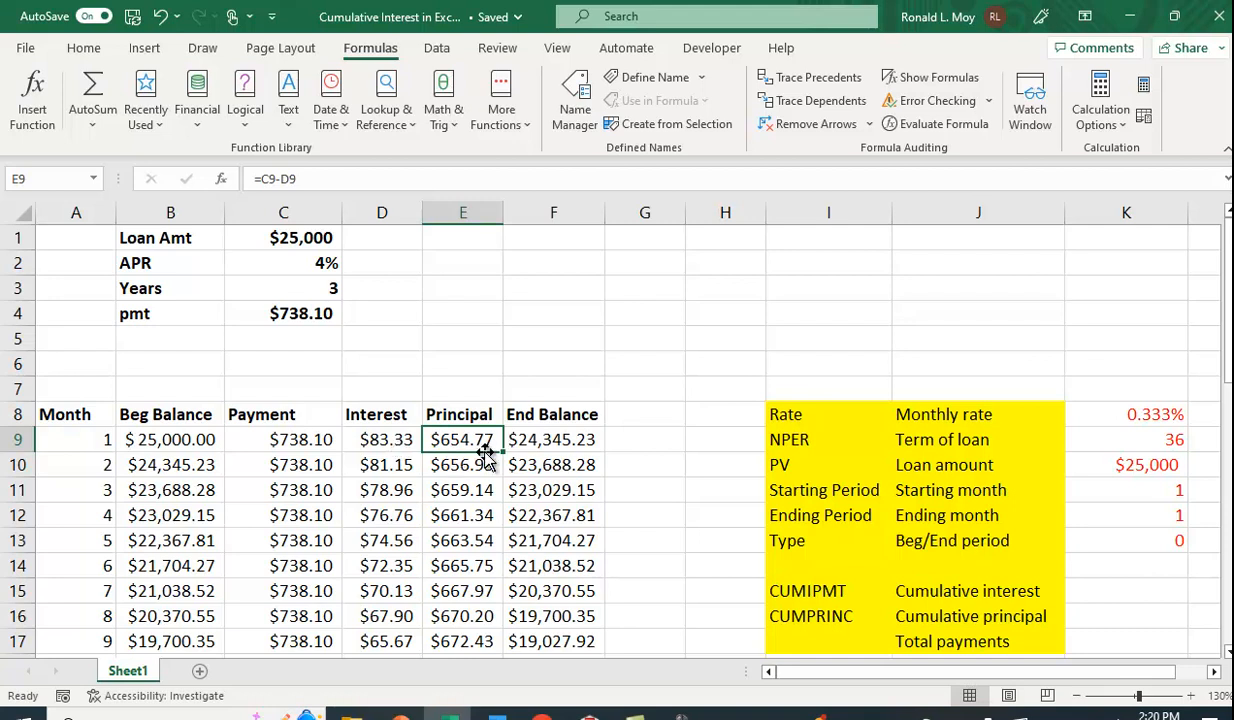
{"action": "mouse_move", "coordinate": [482, 456]}
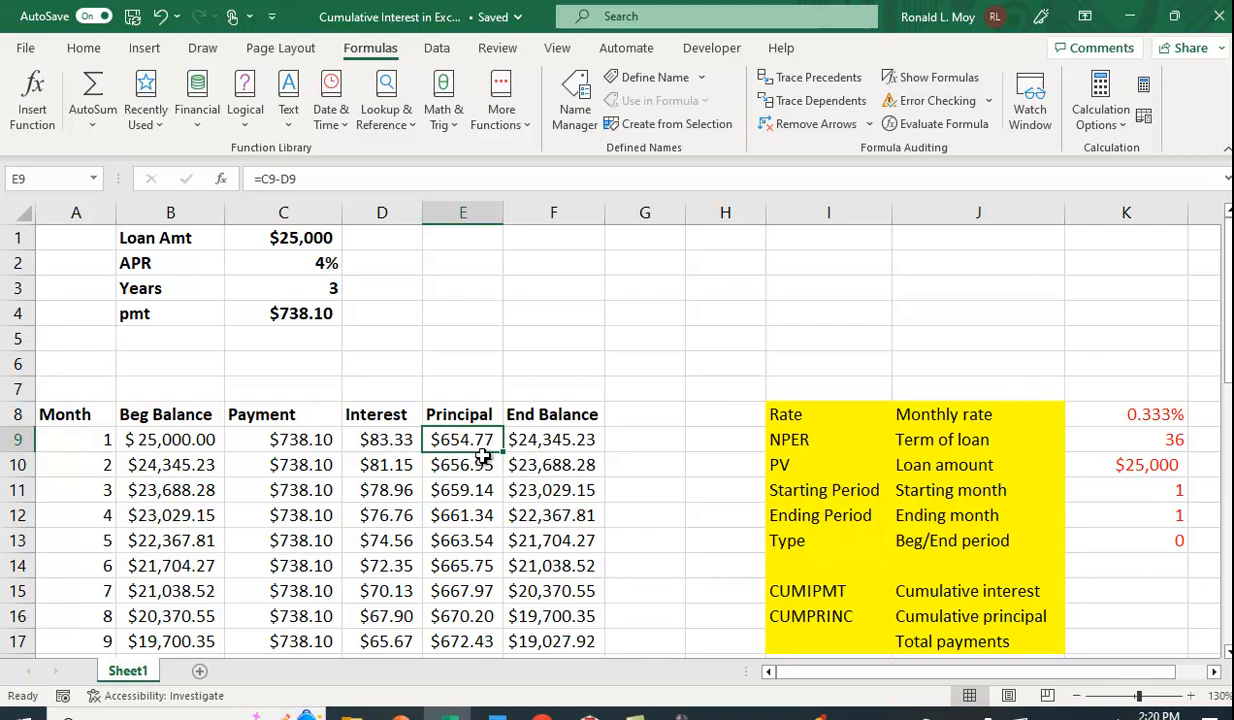
{"action": "mouse_move", "coordinate": [612, 490]}
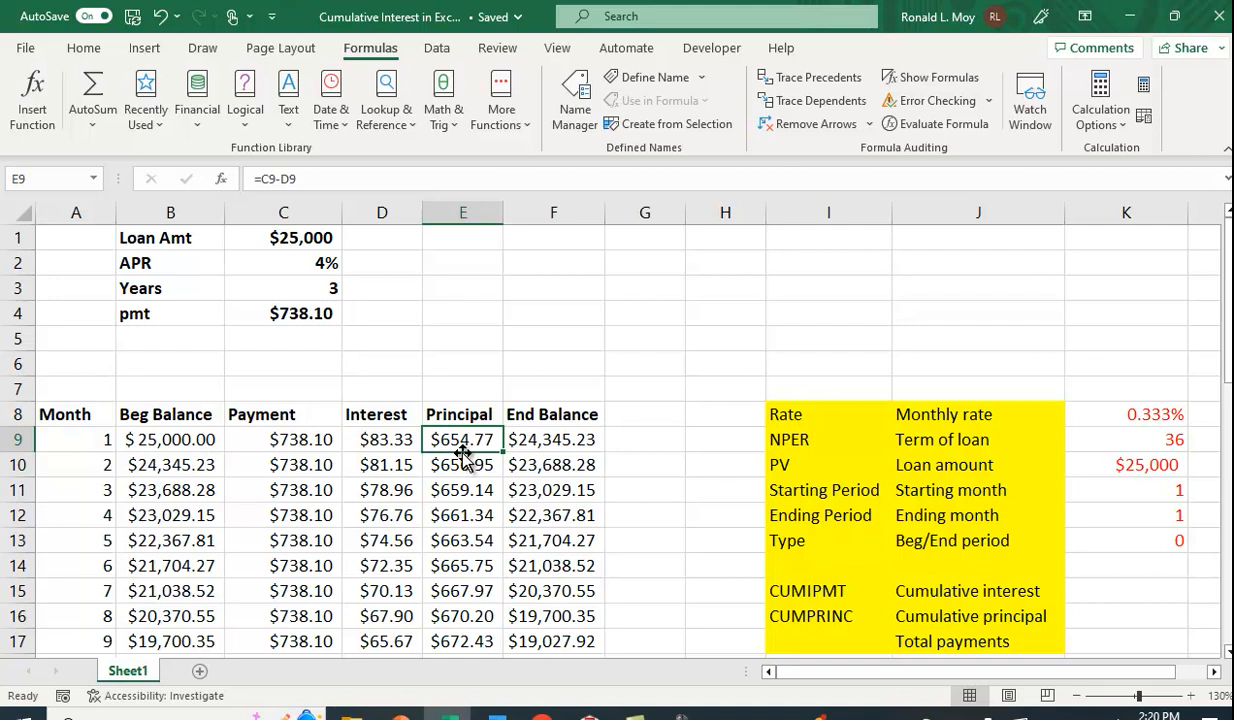
{"action": "mouse_move", "coordinate": [552, 516]}
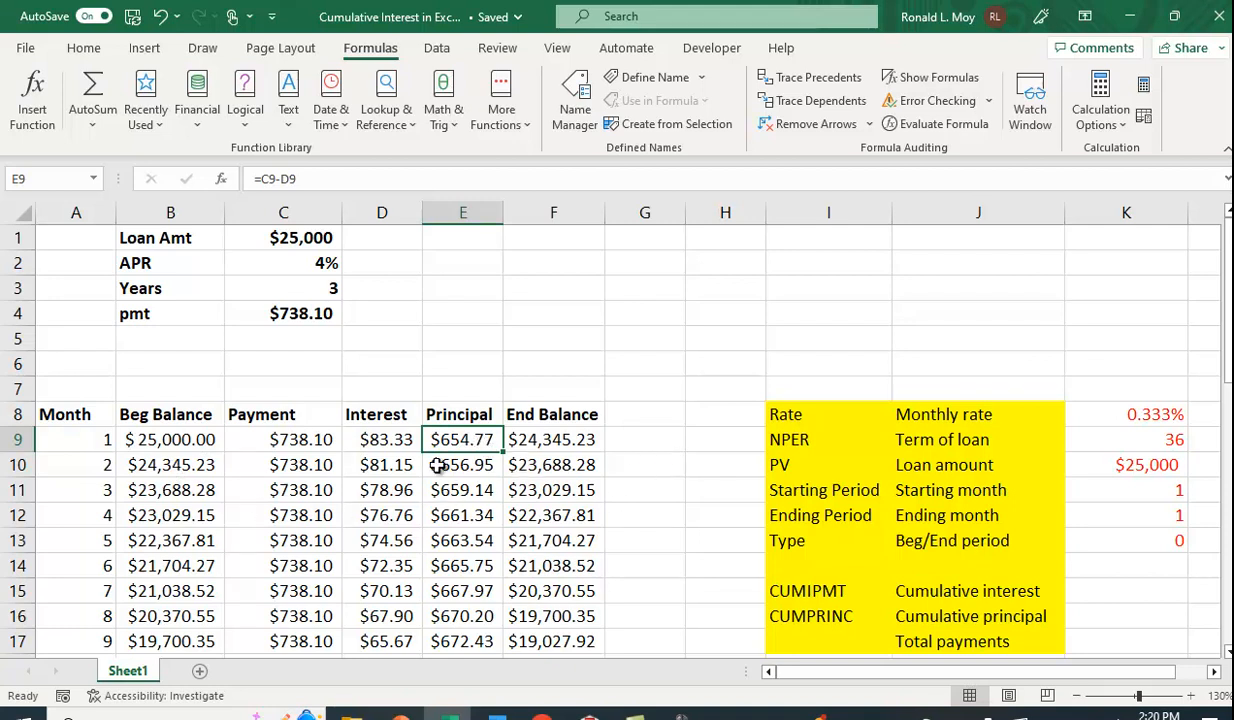
{"action": "left_click", "coordinate": [170, 464]}
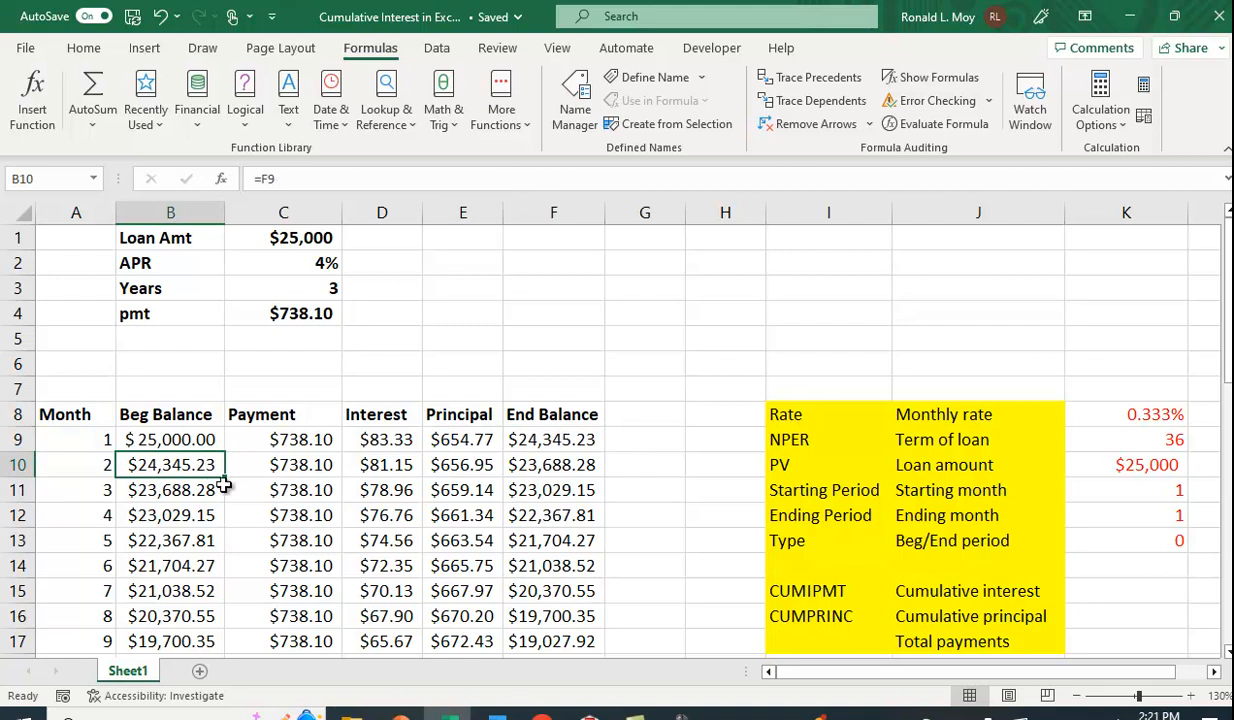
{"action": "mouse_move", "coordinate": [558, 472]}
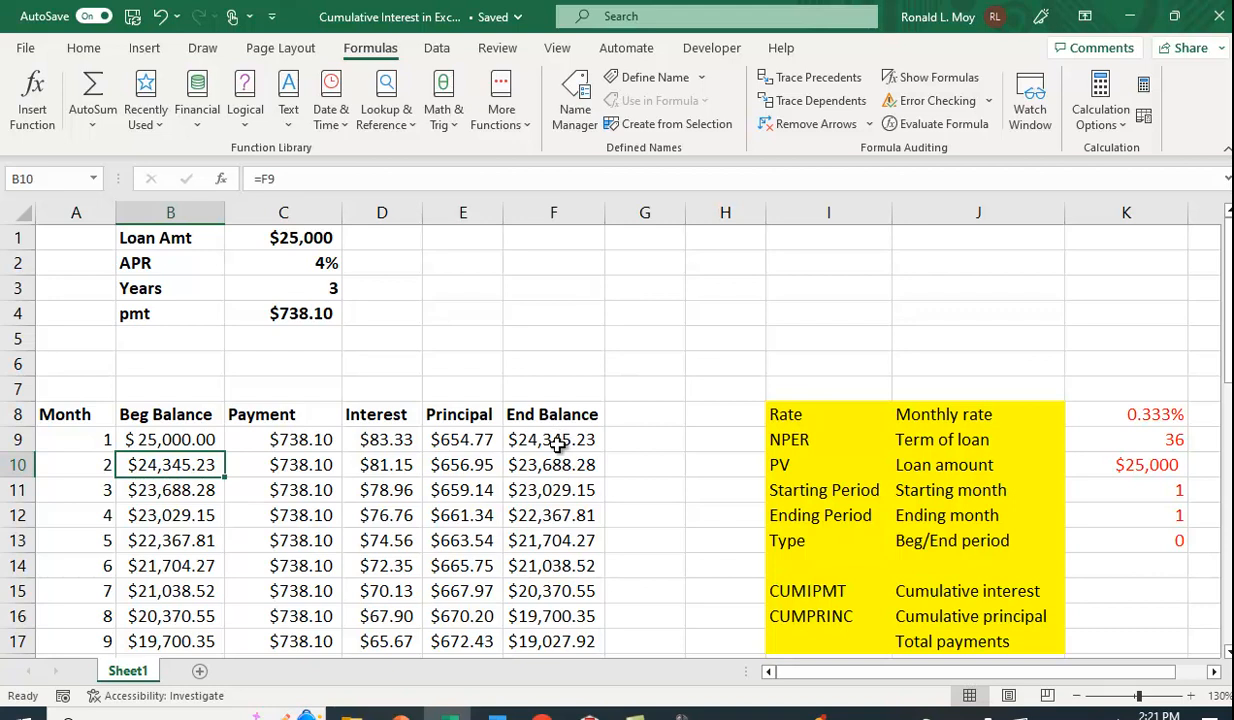
{"action": "mouse_move", "coordinate": [322, 476]}
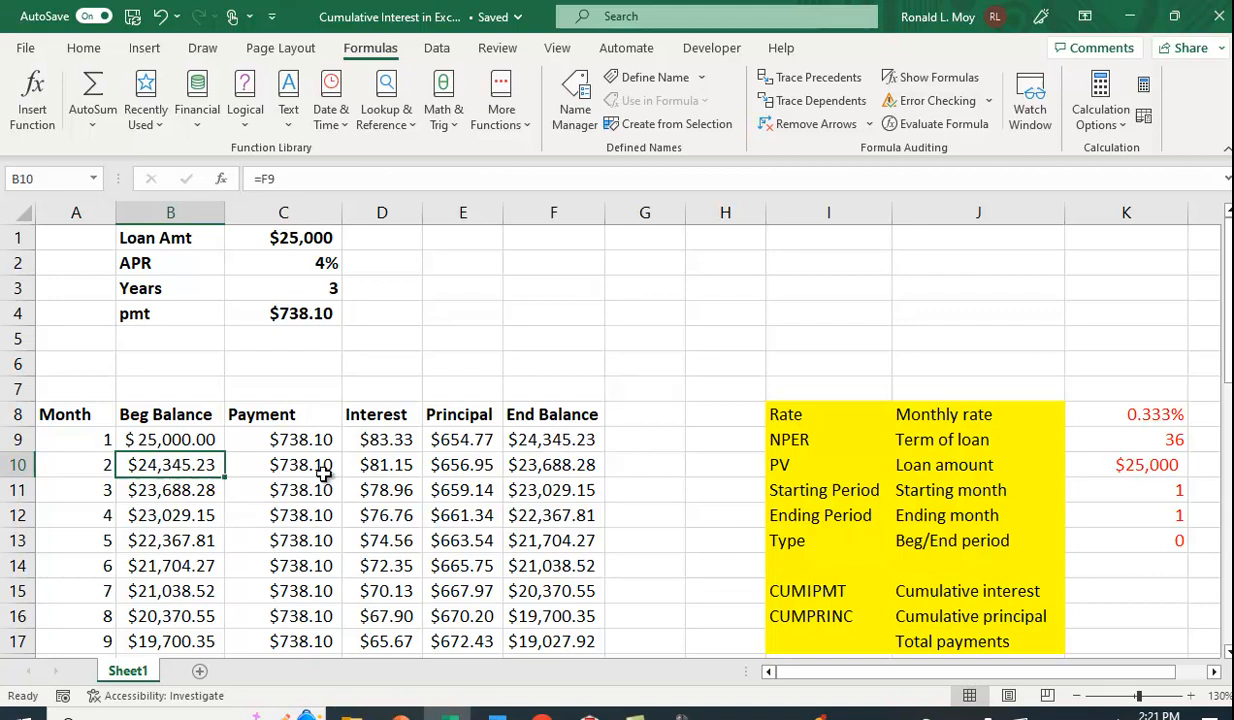
{"action": "mouse_move", "coordinate": [580, 440]}
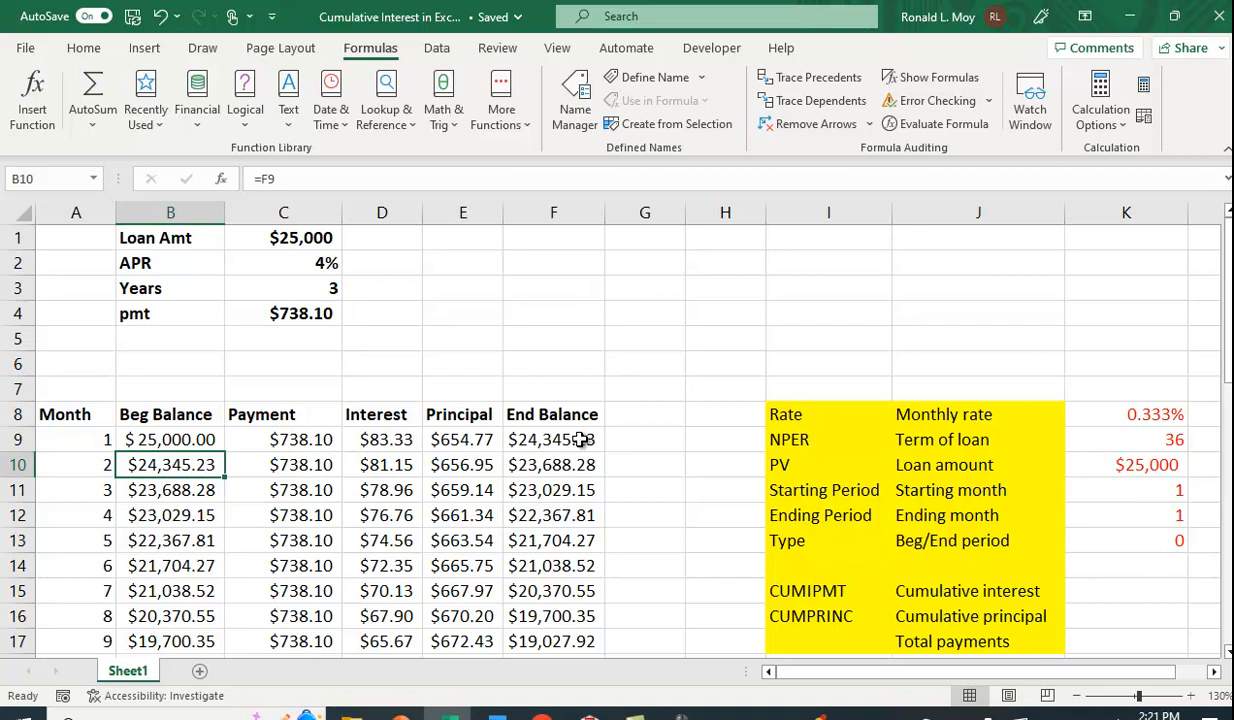
{"action": "mouse_move", "coordinate": [584, 476]}
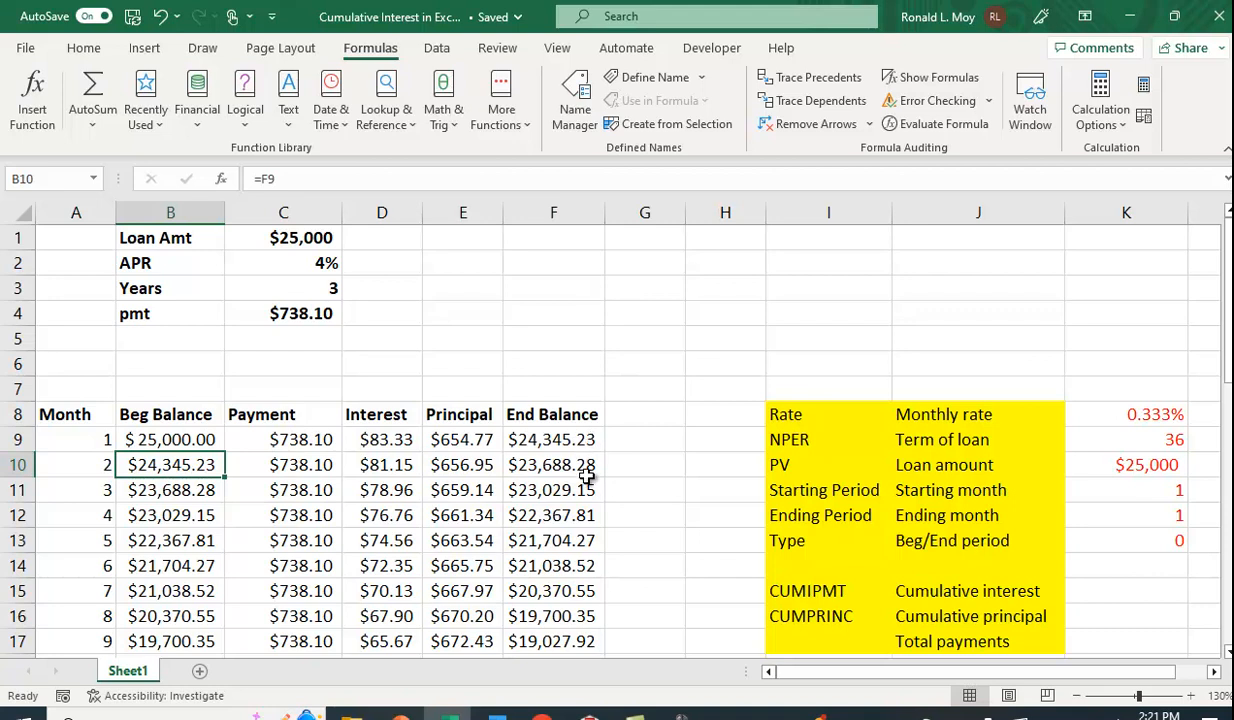
{"action": "mouse_move", "coordinate": [520, 450]}
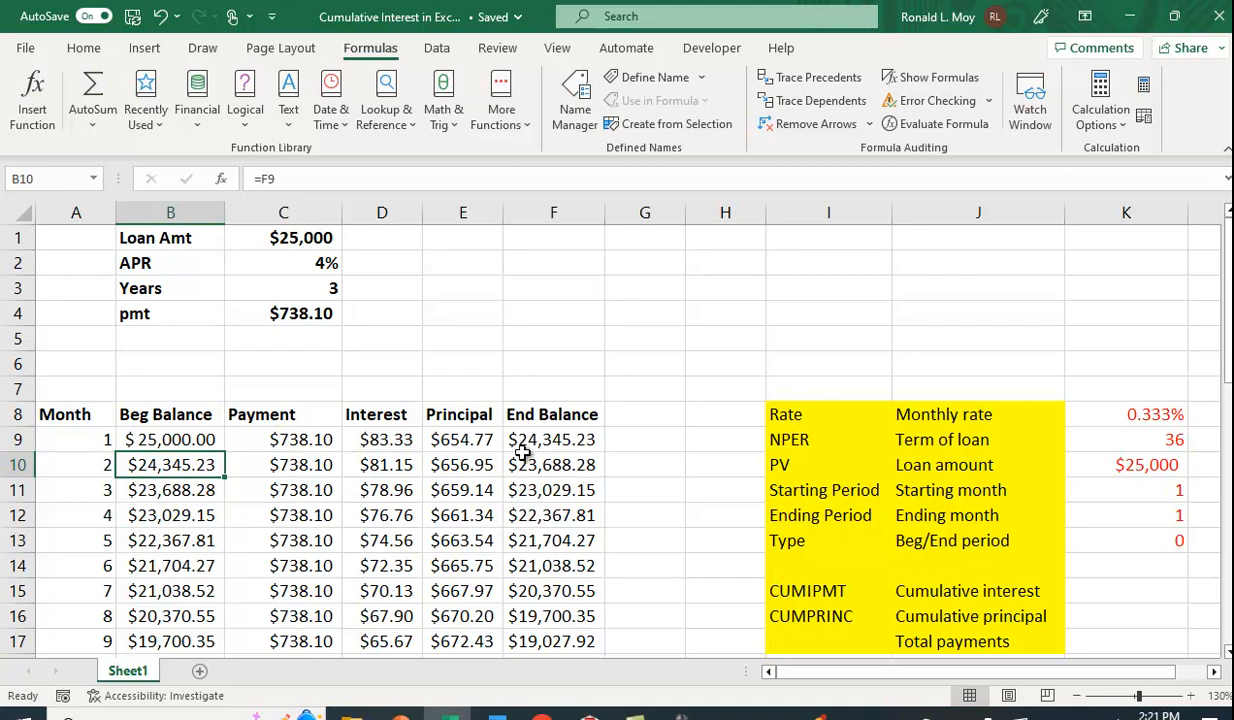
{"action": "mouse_move", "coordinate": [702, 460]}
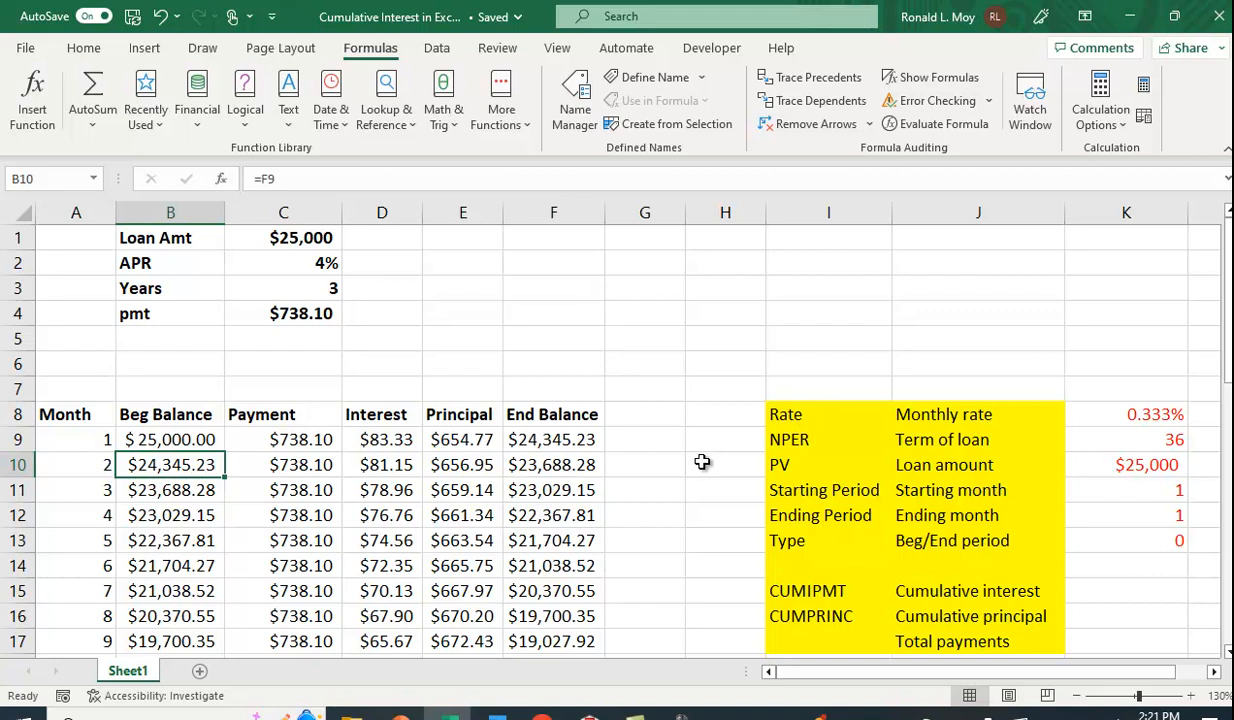
Step: Inspect month 36's ending balance formula =B44-E44 in F44, which returns $0.00
{"action": "scroll", "scroll_direction": "down", "scroll_amount": 3}
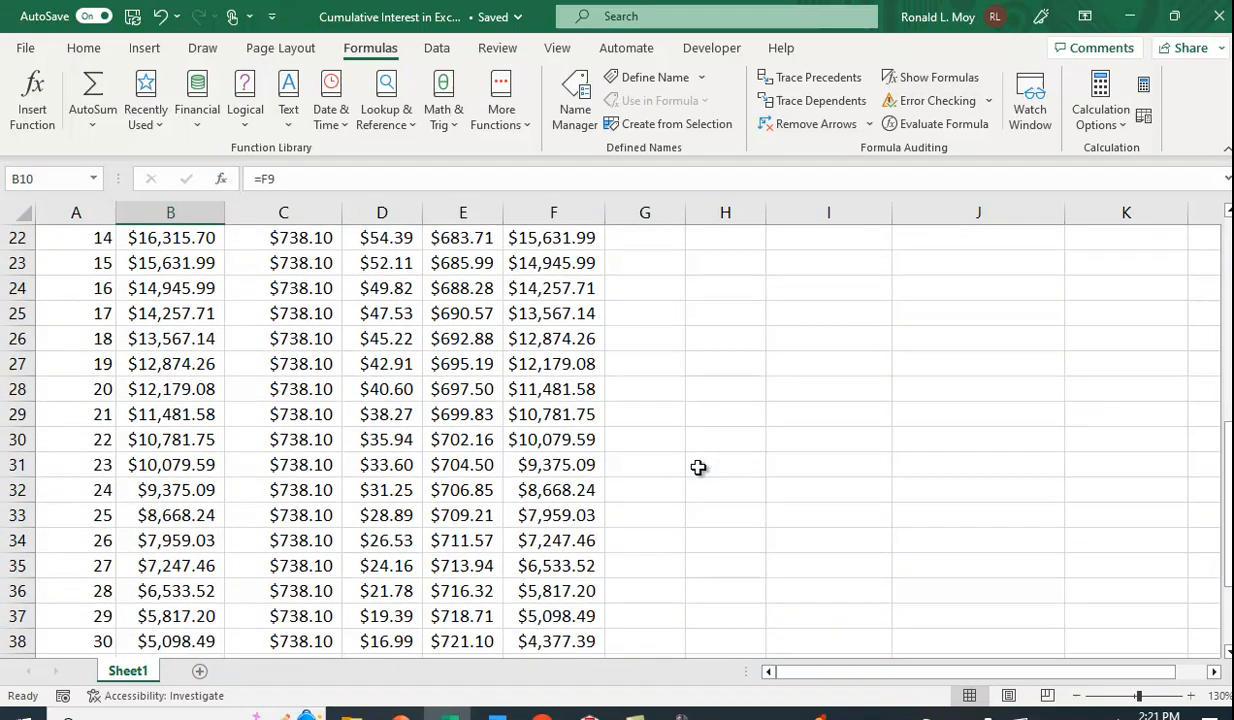
{"action": "scroll", "scroll_direction": "down", "scroll_amount": 3}
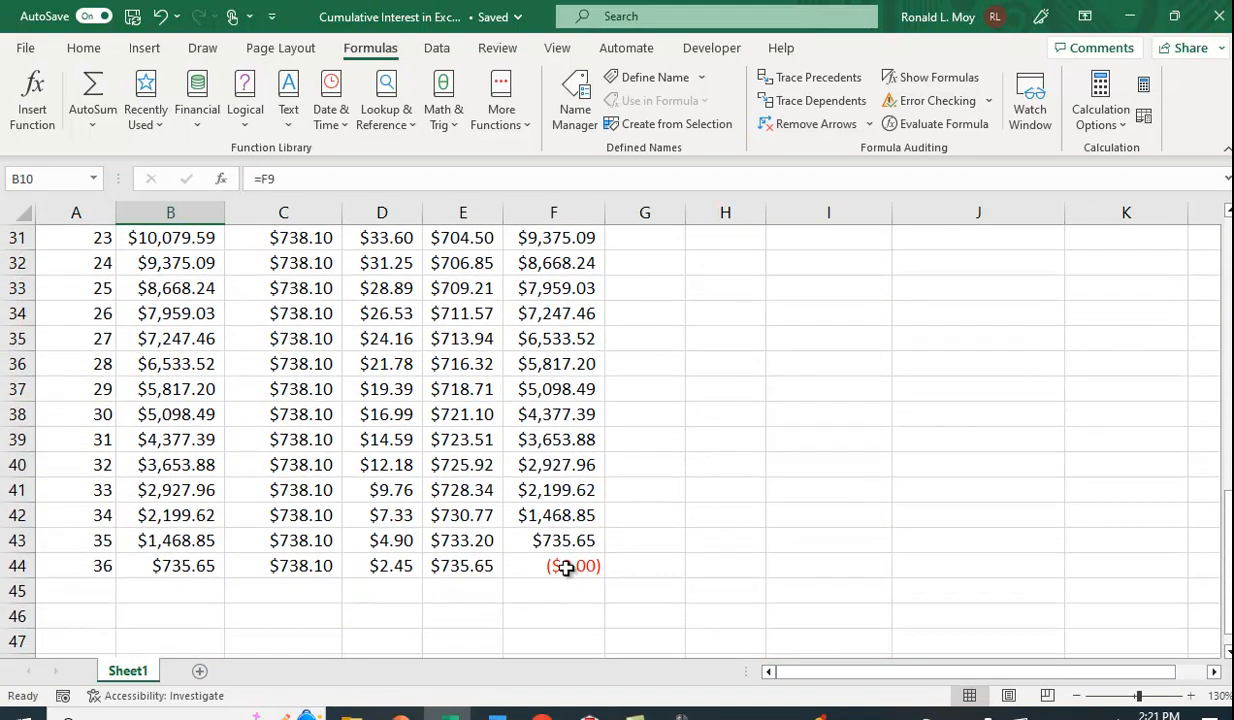
{"action": "left_click", "coordinate": [564, 566]}
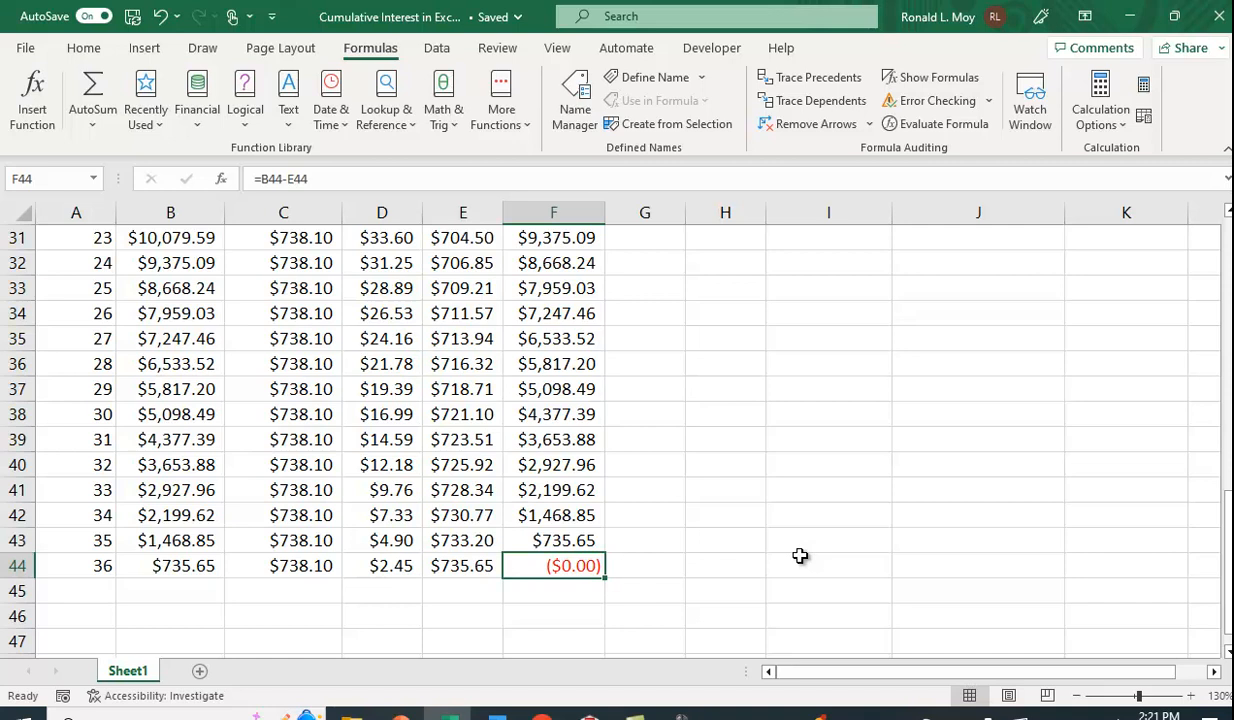
{"action": "mouse_move", "coordinate": [404, 414]}
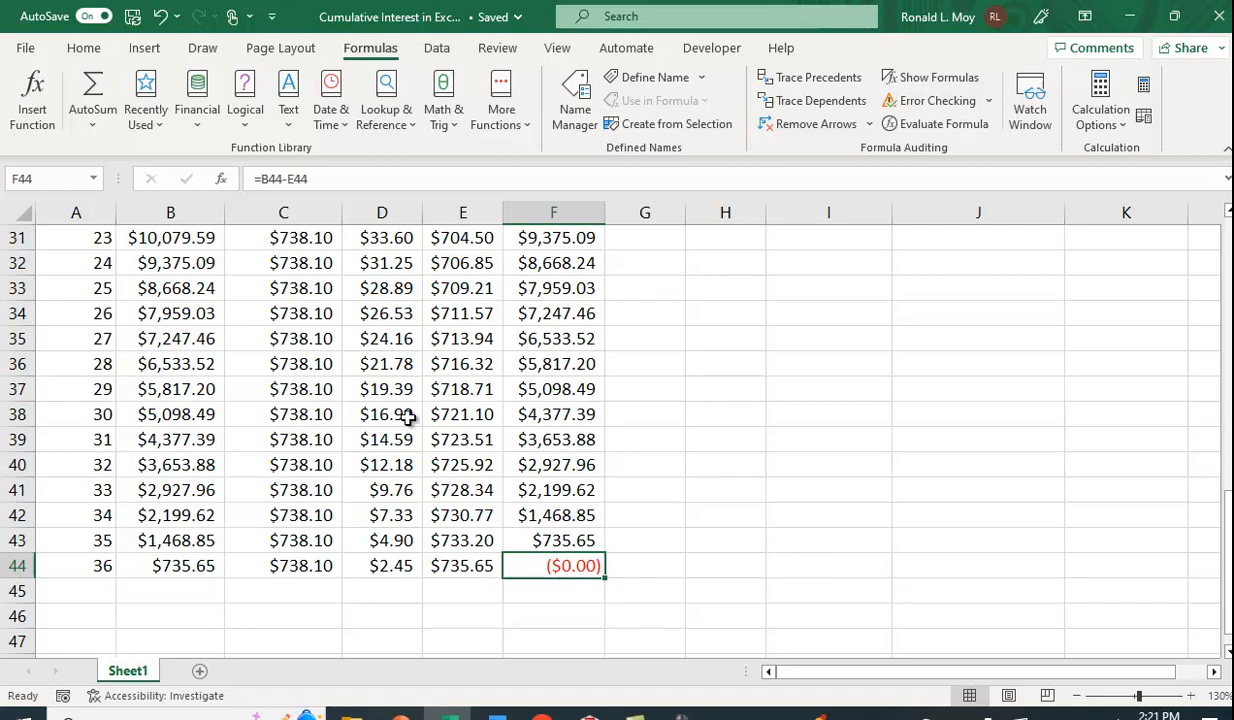
{"action": "mouse_move", "coordinate": [328, 338]}
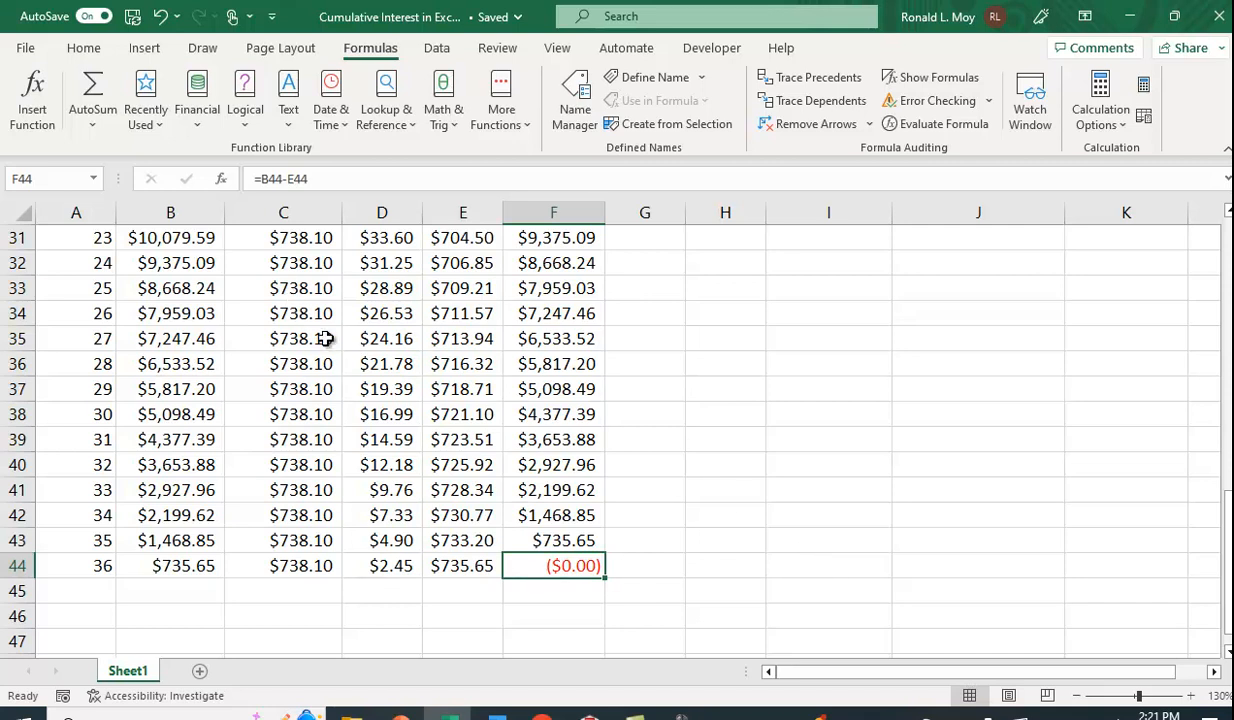
{"action": "mouse_move", "coordinate": [920, 498]}
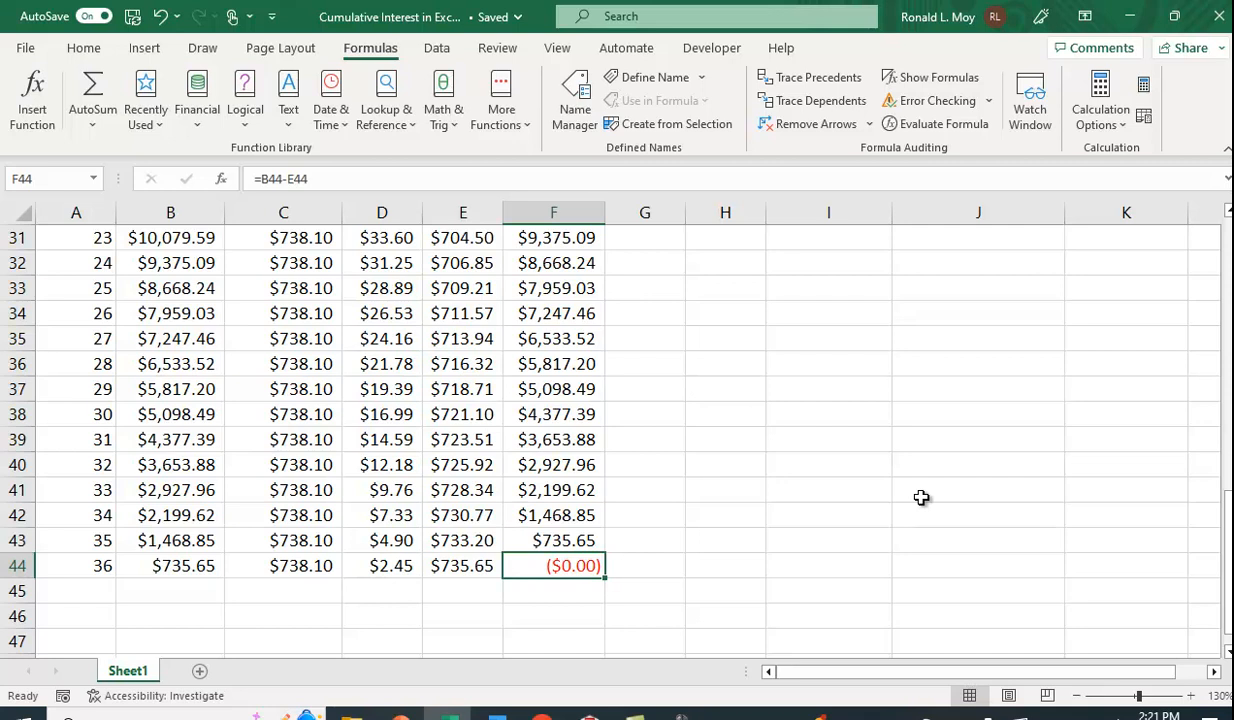
{"action": "mouse_move", "coordinate": [284, 306]}
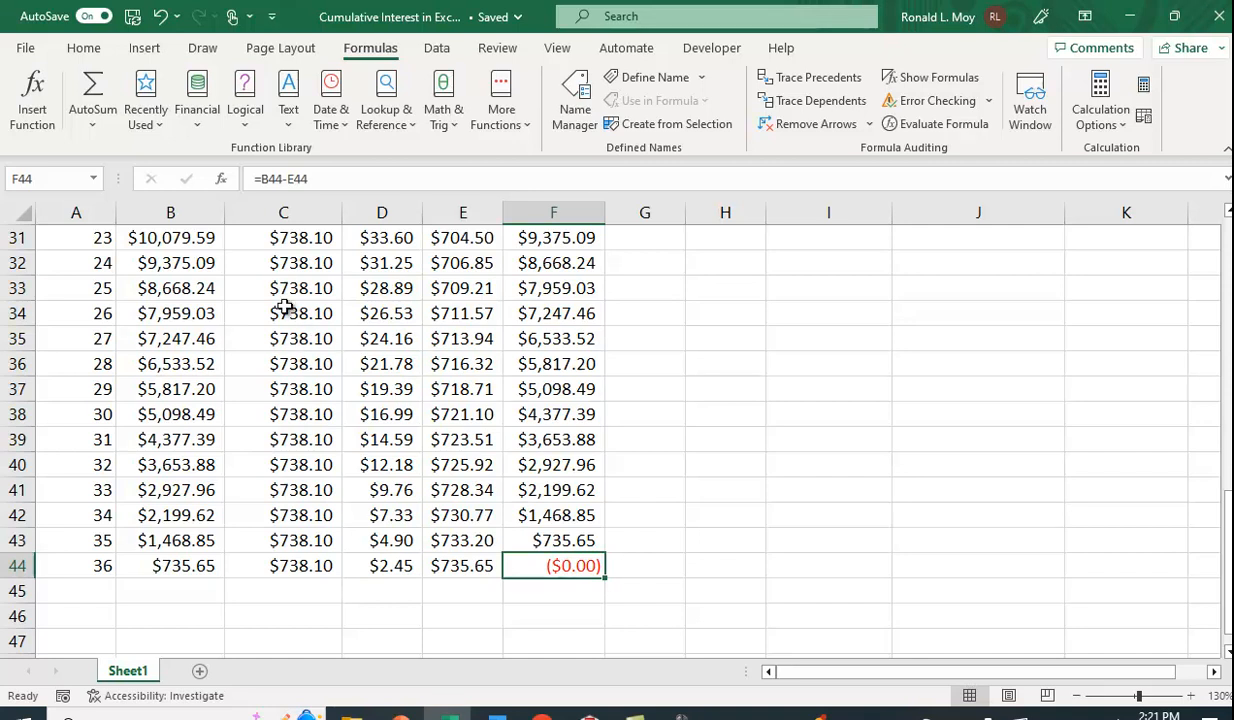
{"action": "mouse_move", "coordinate": [304, 244]}
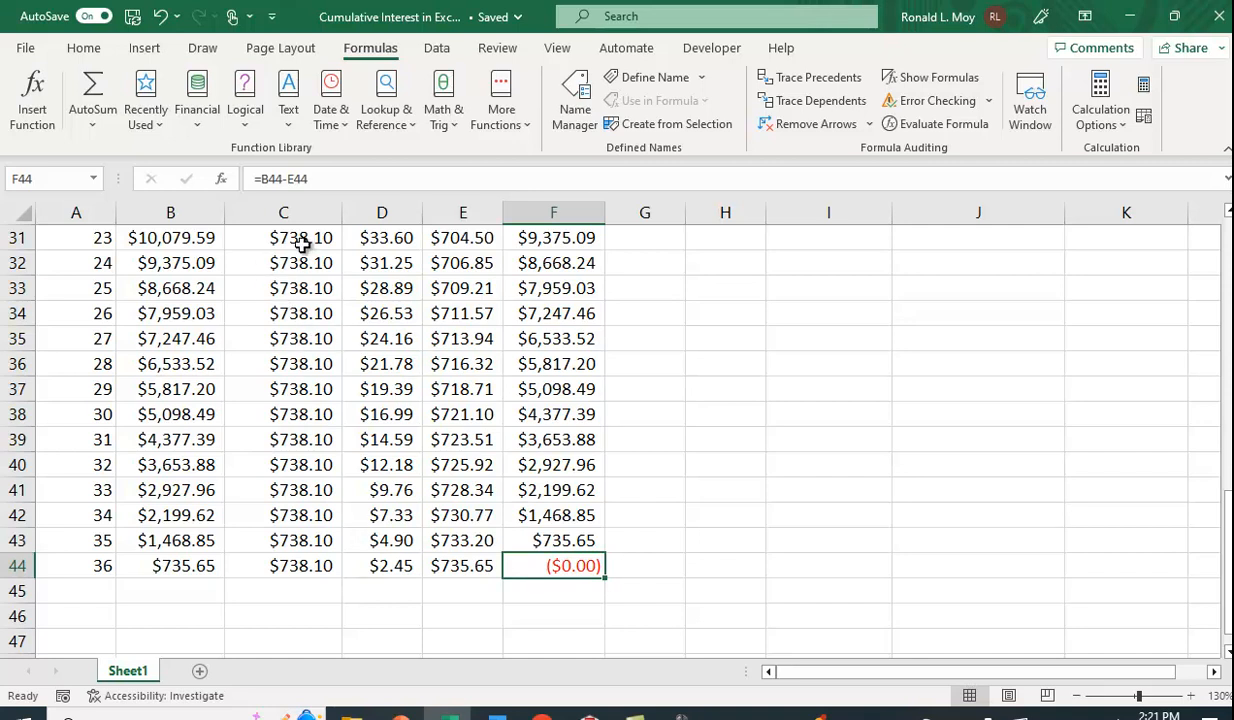
{"action": "mouse_move", "coordinate": [340, 258]}
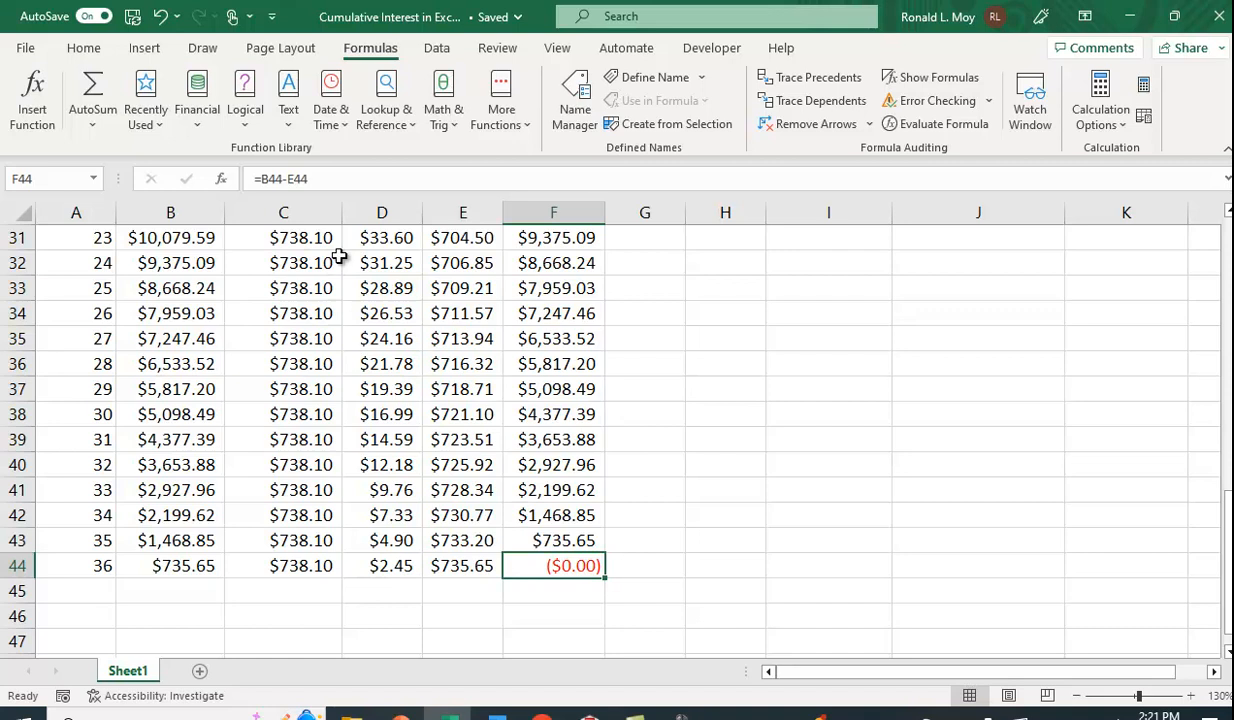
{"action": "mouse_move", "coordinate": [330, 272]}
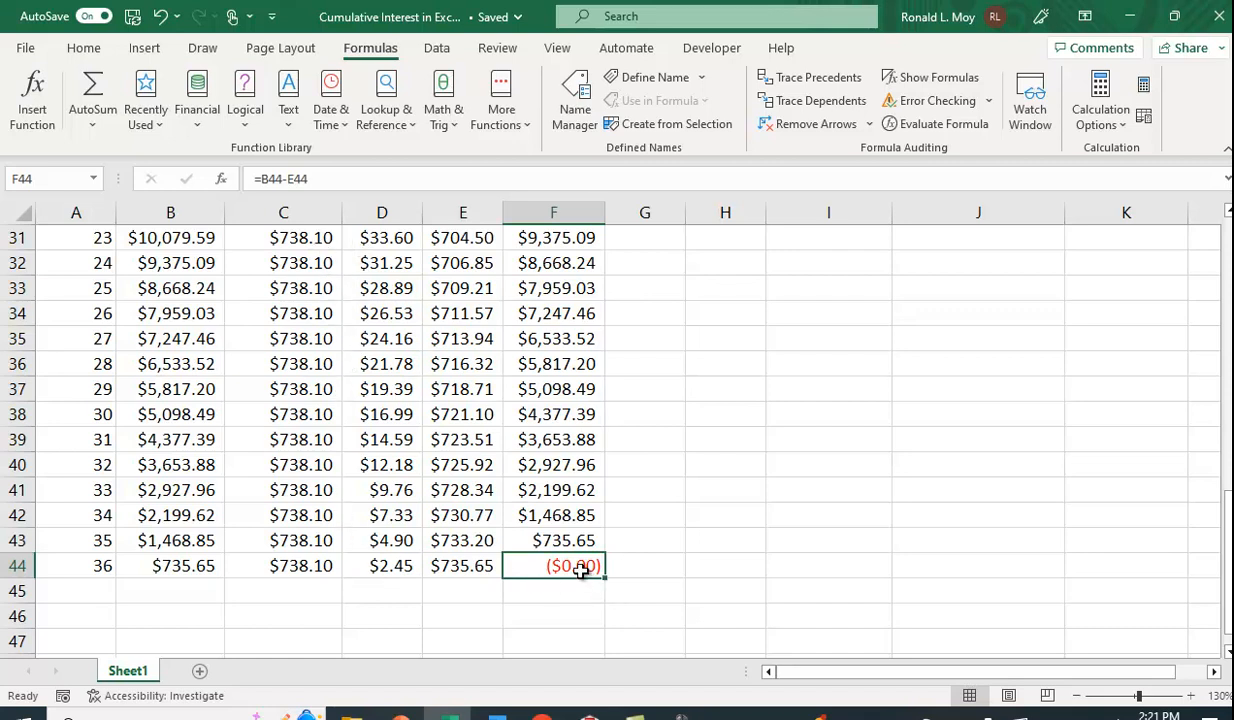
{"action": "mouse_move", "coordinate": [596, 572]}
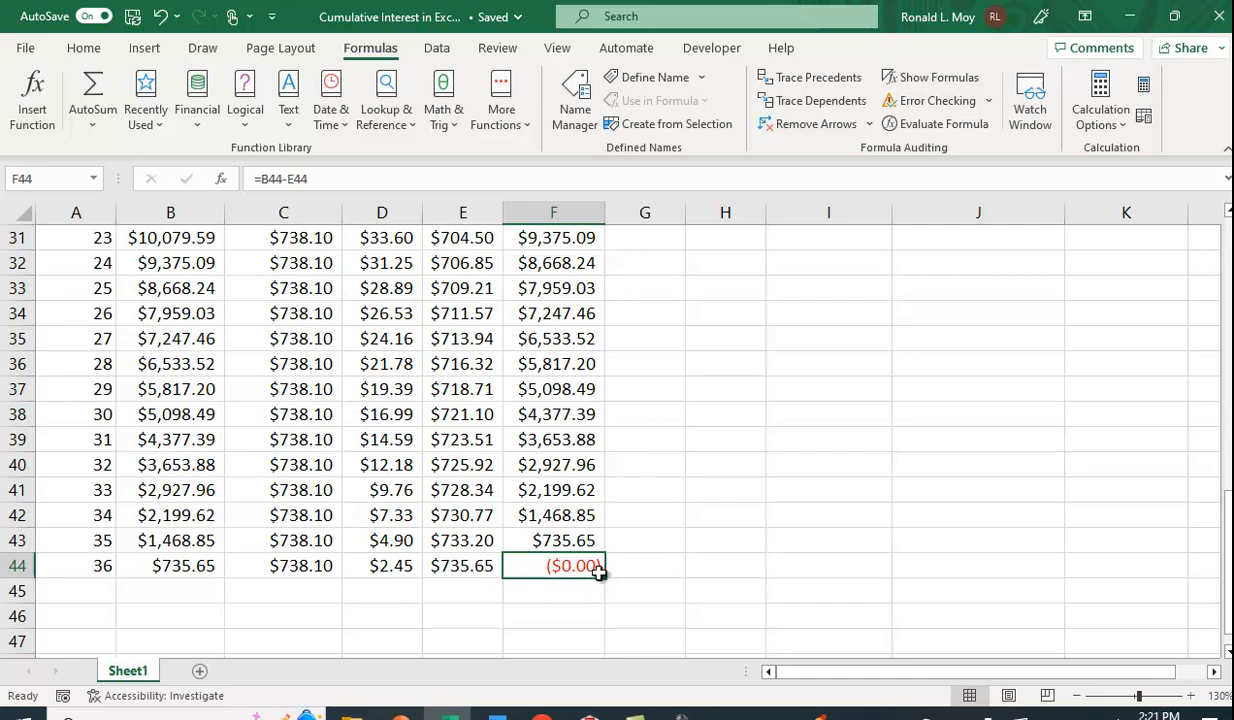
{"action": "mouse_move", "coordinate": [830, 528]}
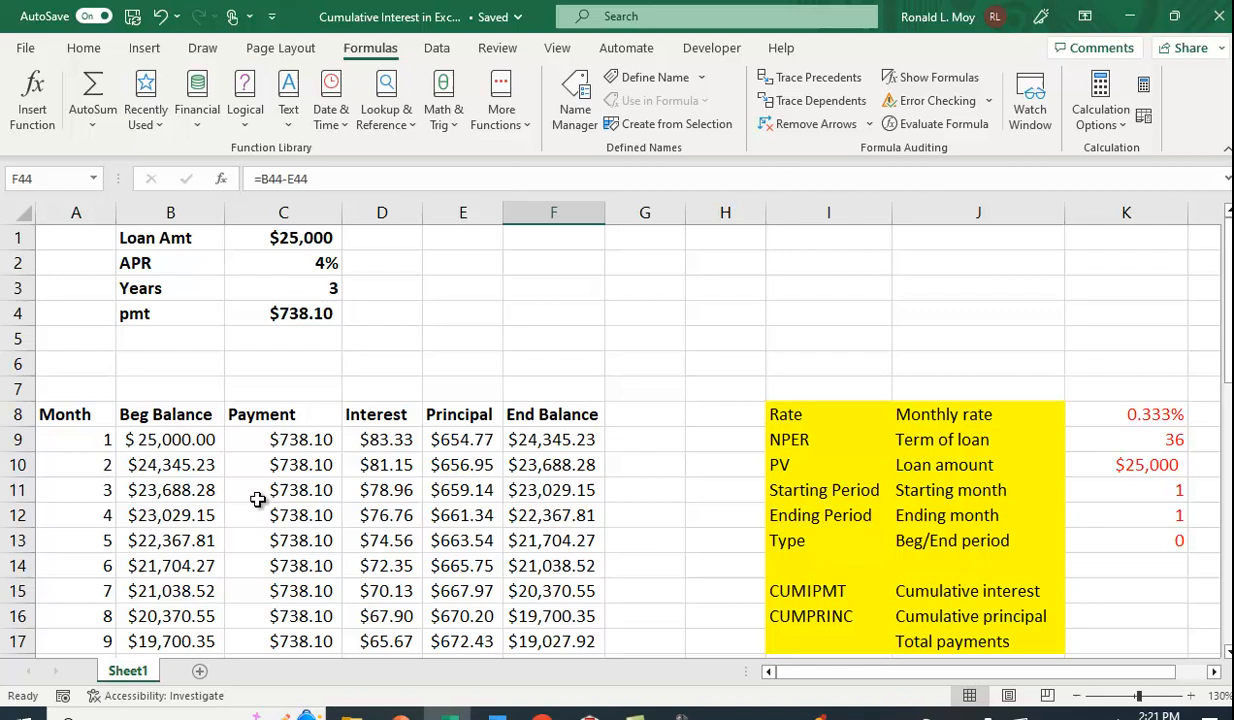
{"action": "mouse_move", "coordinate": [552, 556]}
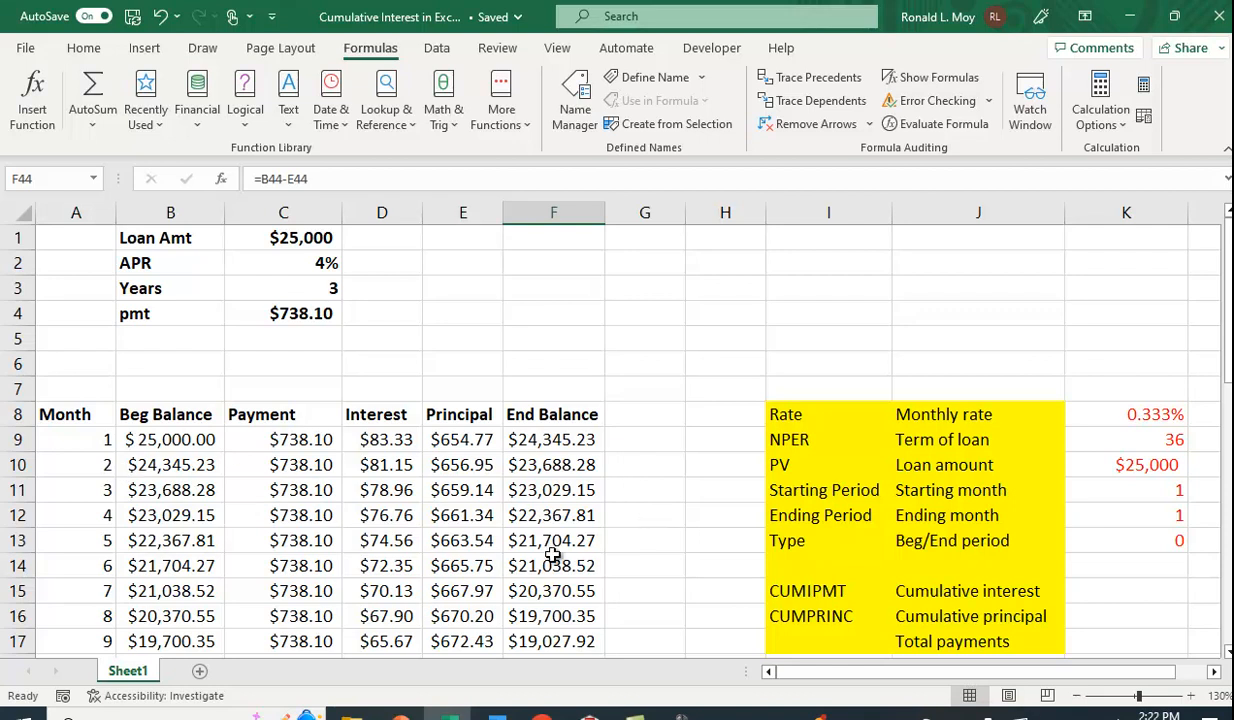
{"action": "mouse_move", "coordinate": [484, 464]}
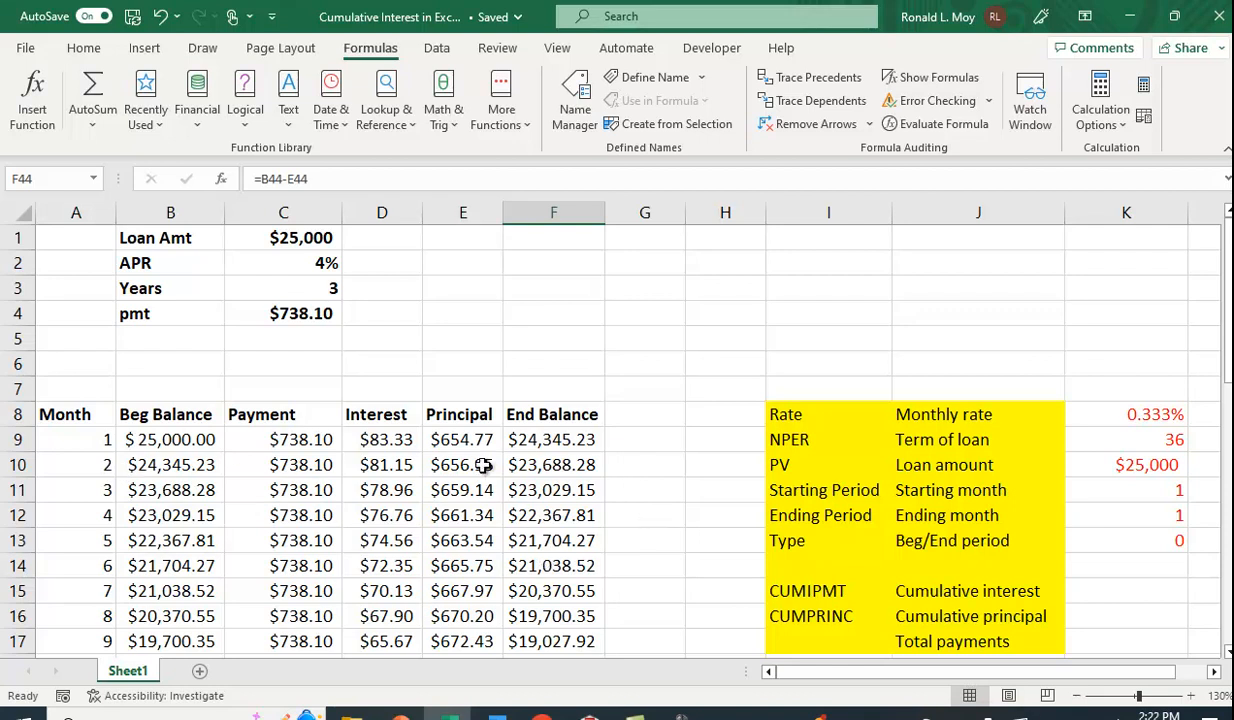
Step: Scroll back to the top of the amortization schedule beside the yellow input block
{"action": "scroll", "scroll_direction": "down", "scroll_amount": 3}
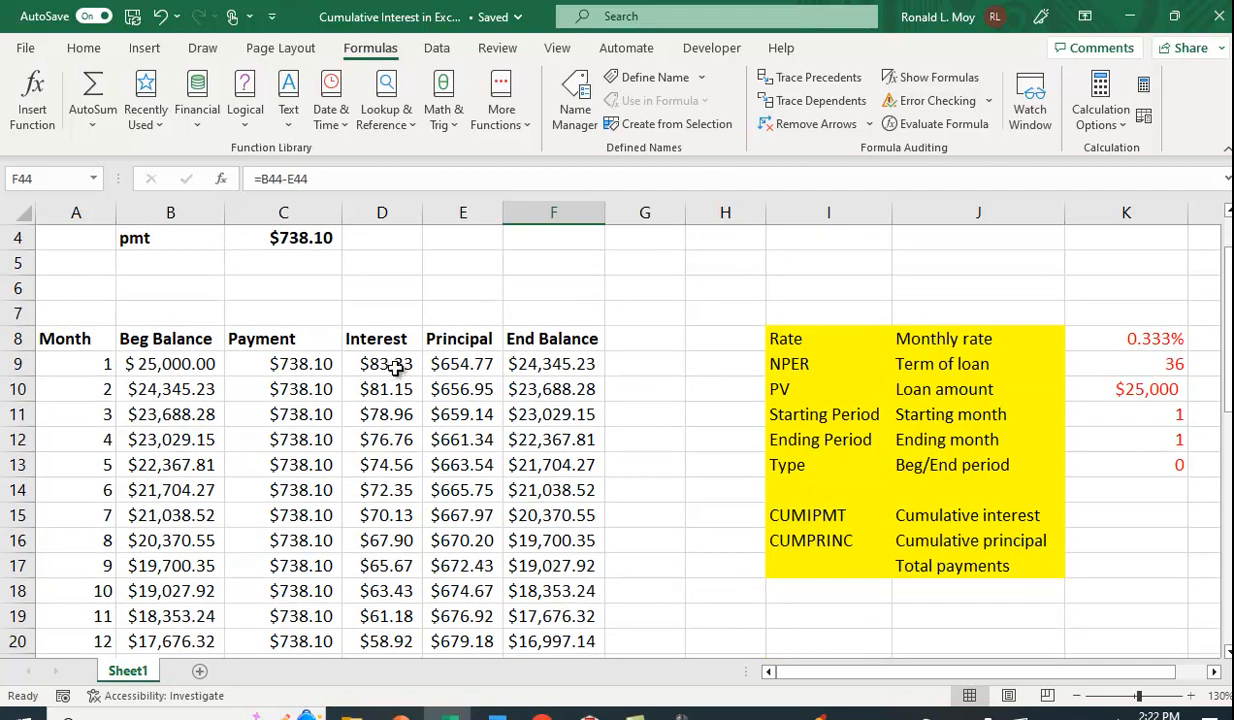
{"action": "mouse_move", "coordinate": [402, 404]}
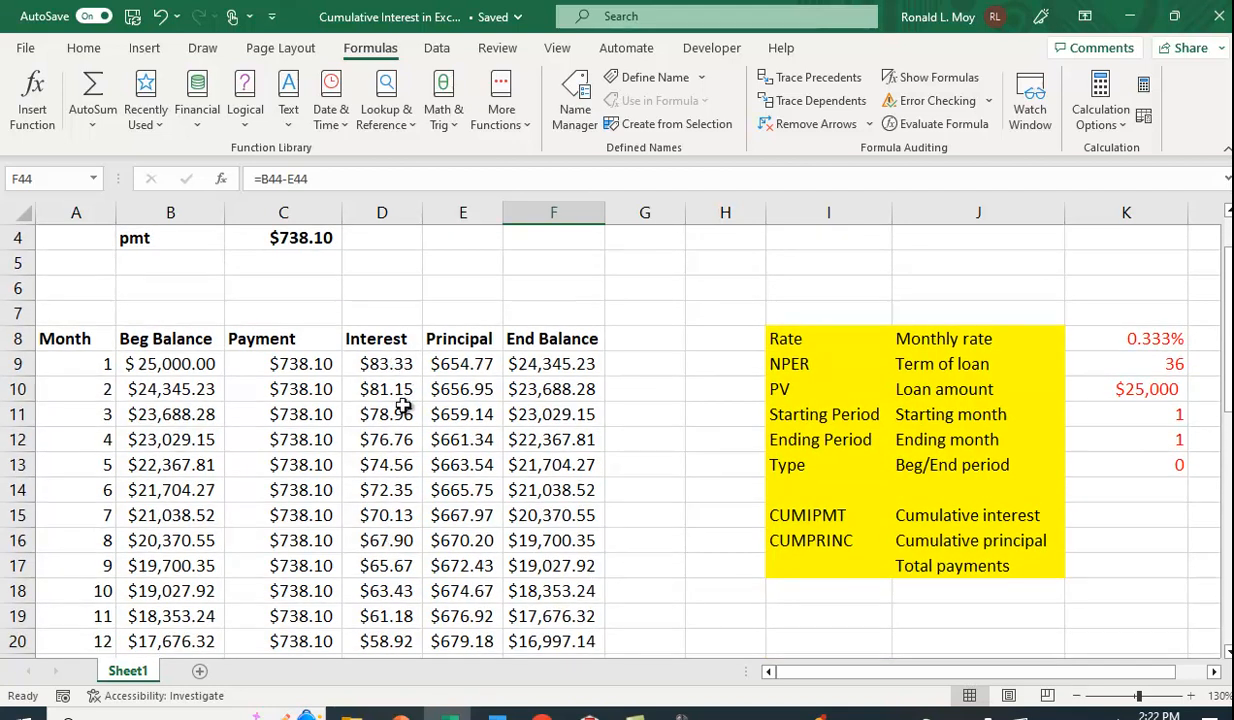
{"action": "mouse_move", "coordinate": [398, 640]}
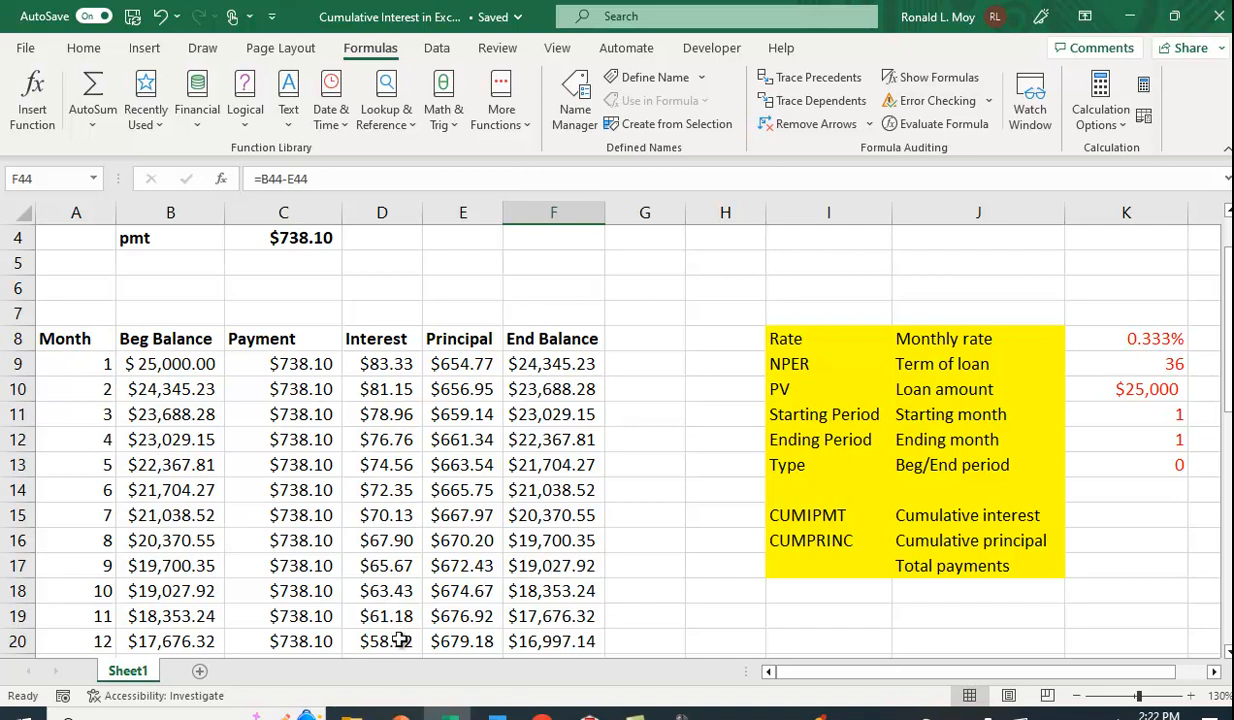
{"action": "mouse_move", "coordinate": [464, 644]}
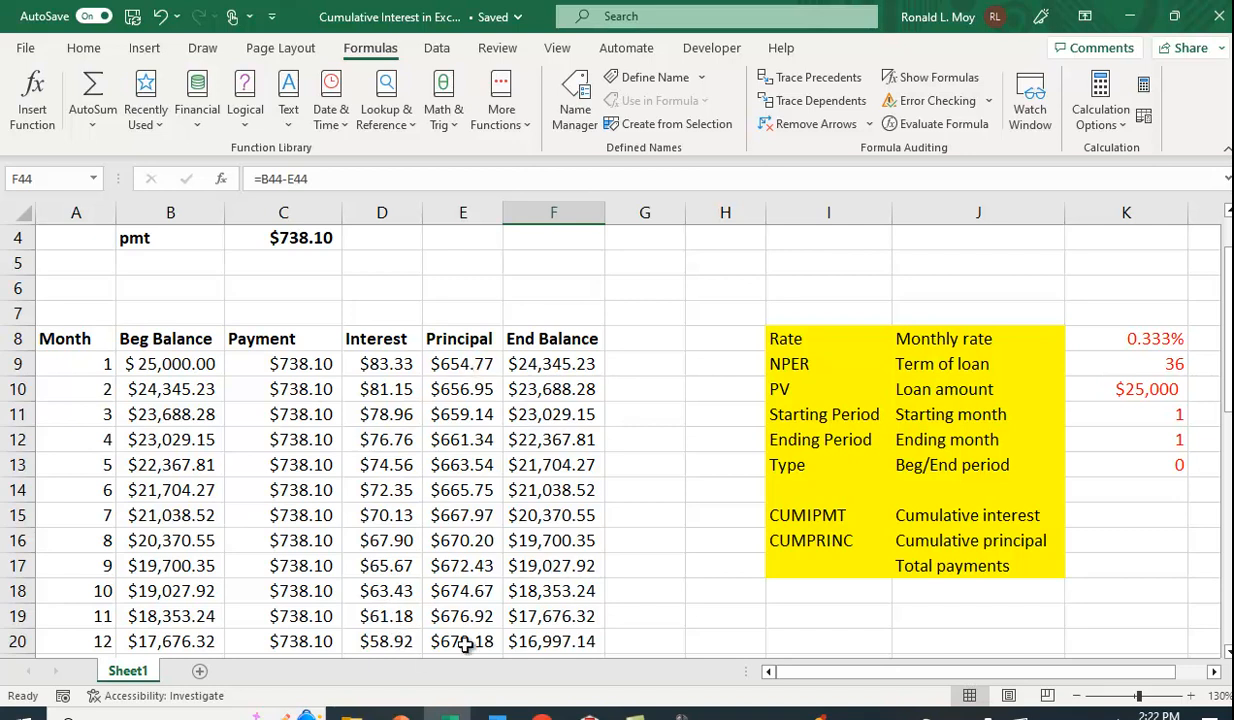
{"action": "mouse_move", "coordinate": [828, 616]}
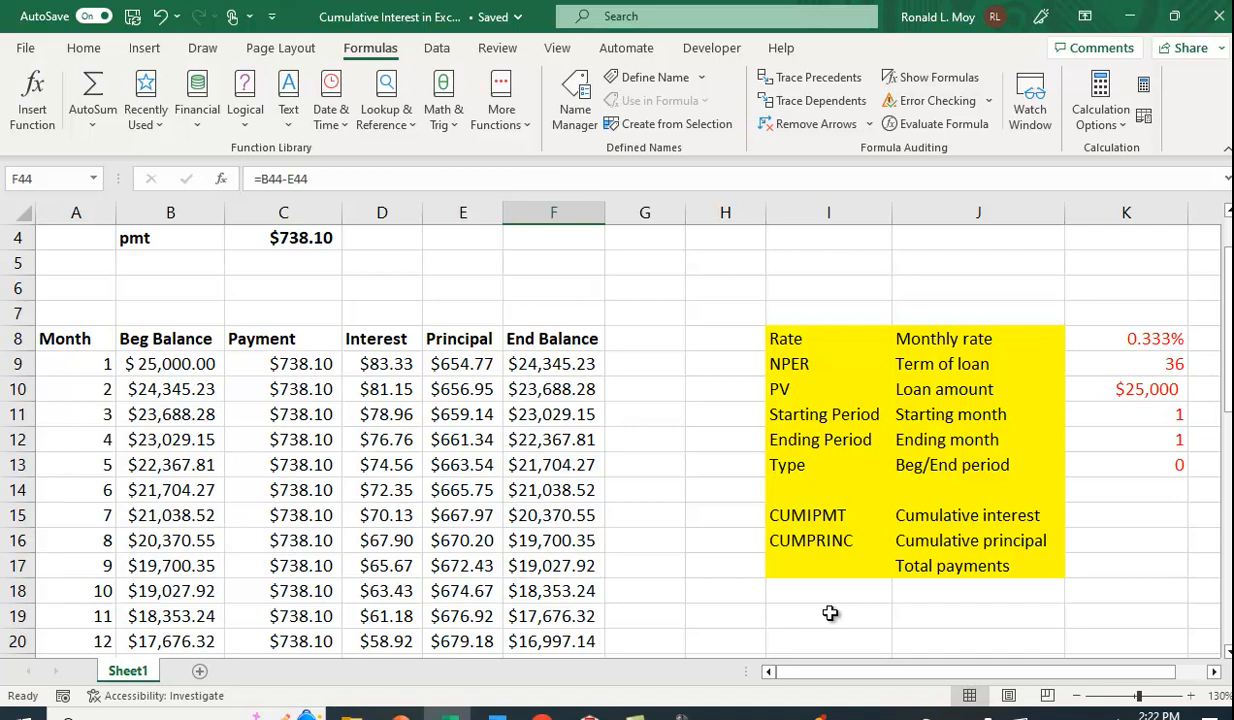
{"action": "scroll", "scroll_direction": "right", "scroll_amount": 3}
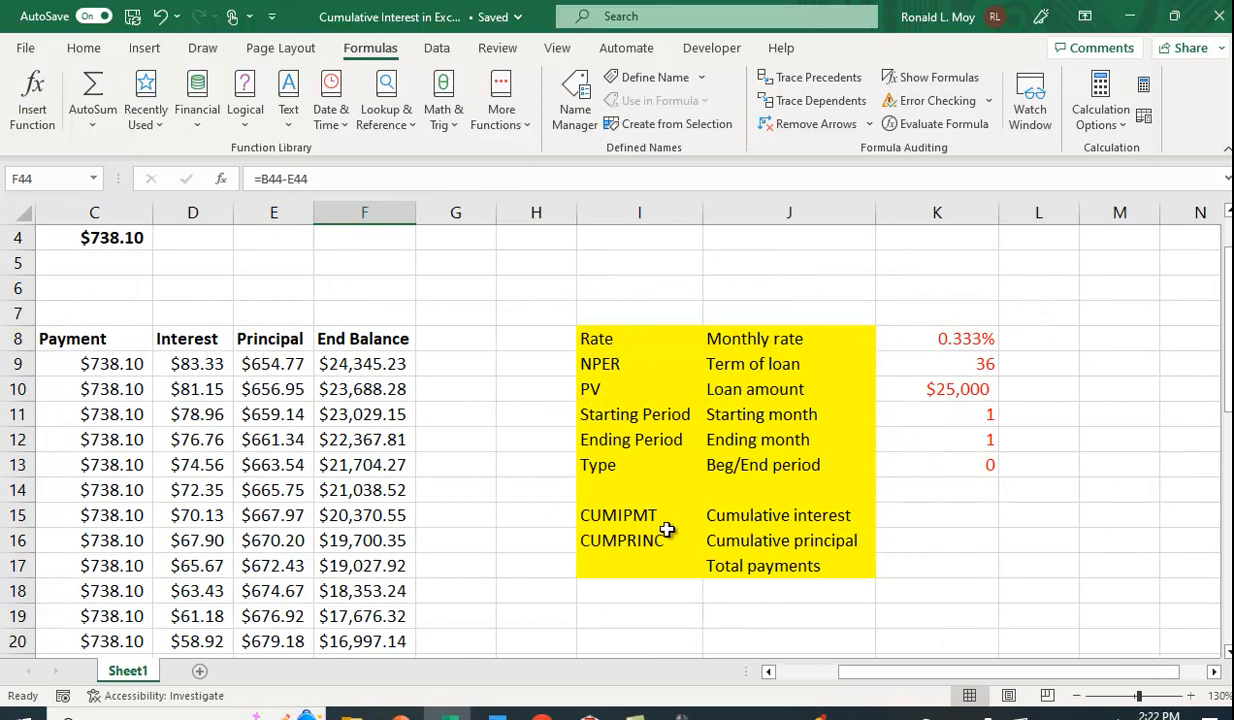
{"action": "mouse_move", "coordinate": [1048, 612]}
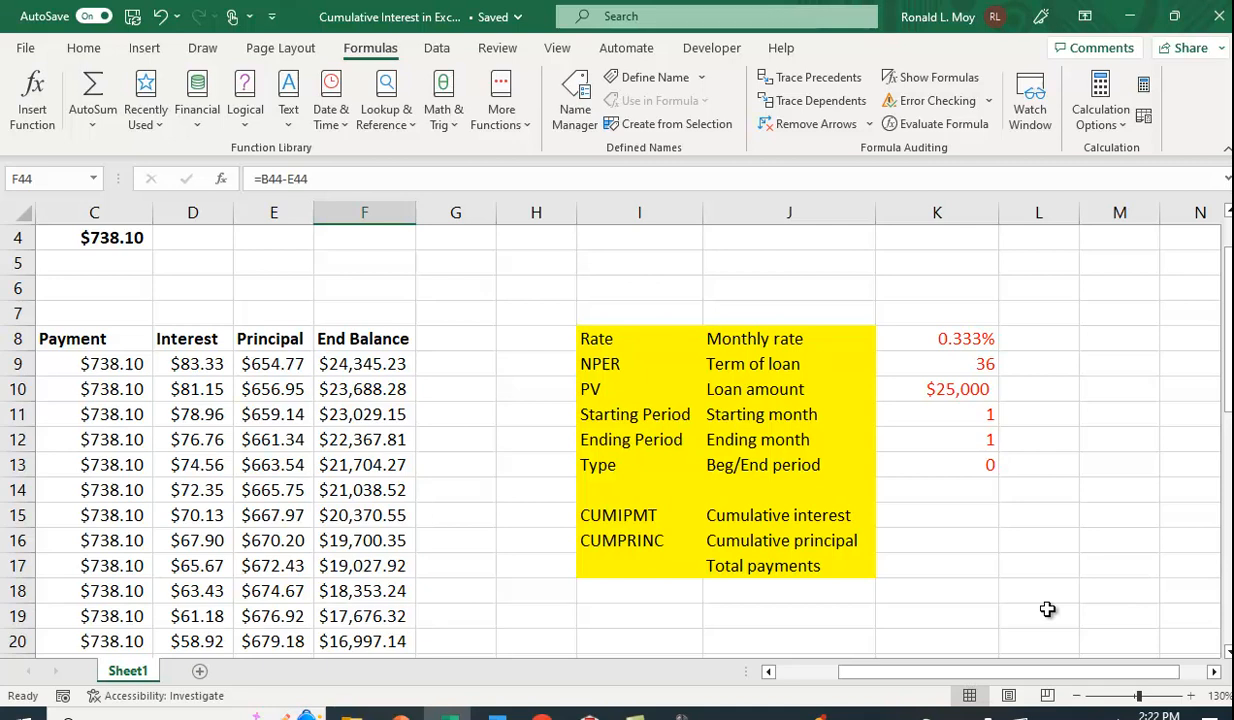
{"action": "mouse_move", "coordinate": [942, 568]}
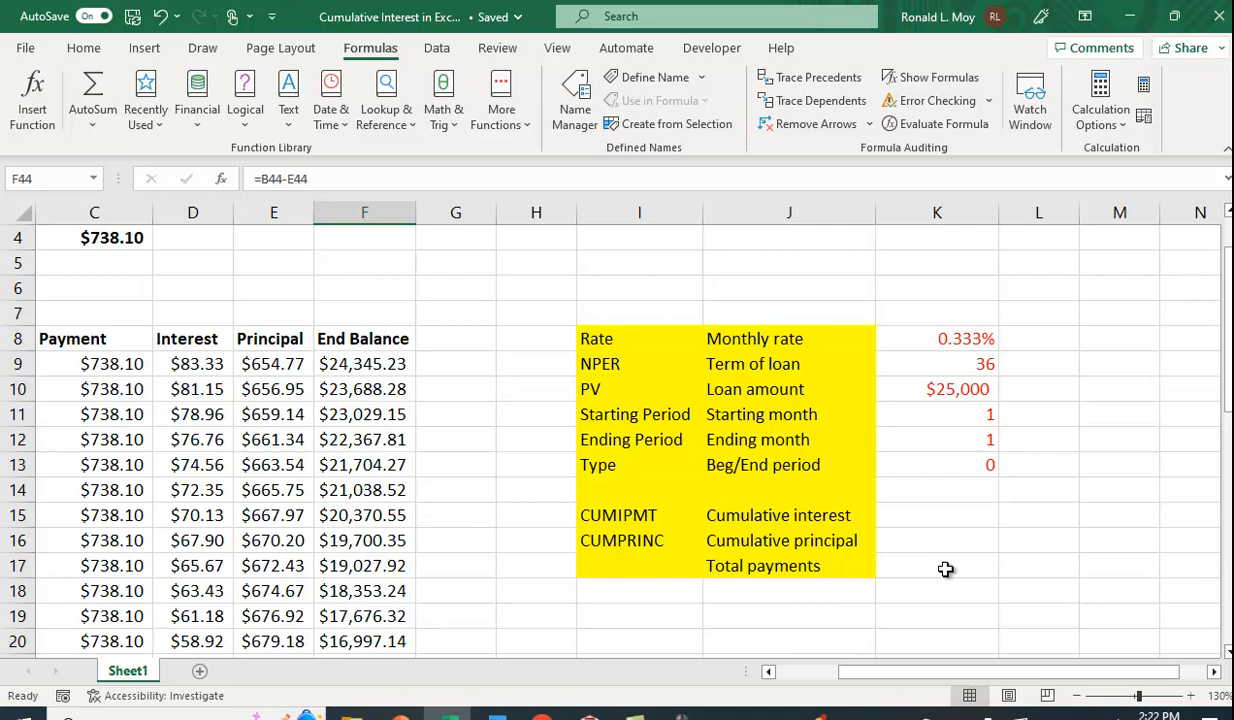
{"action": "mouse_move", "coordinate": [1180, 538]}
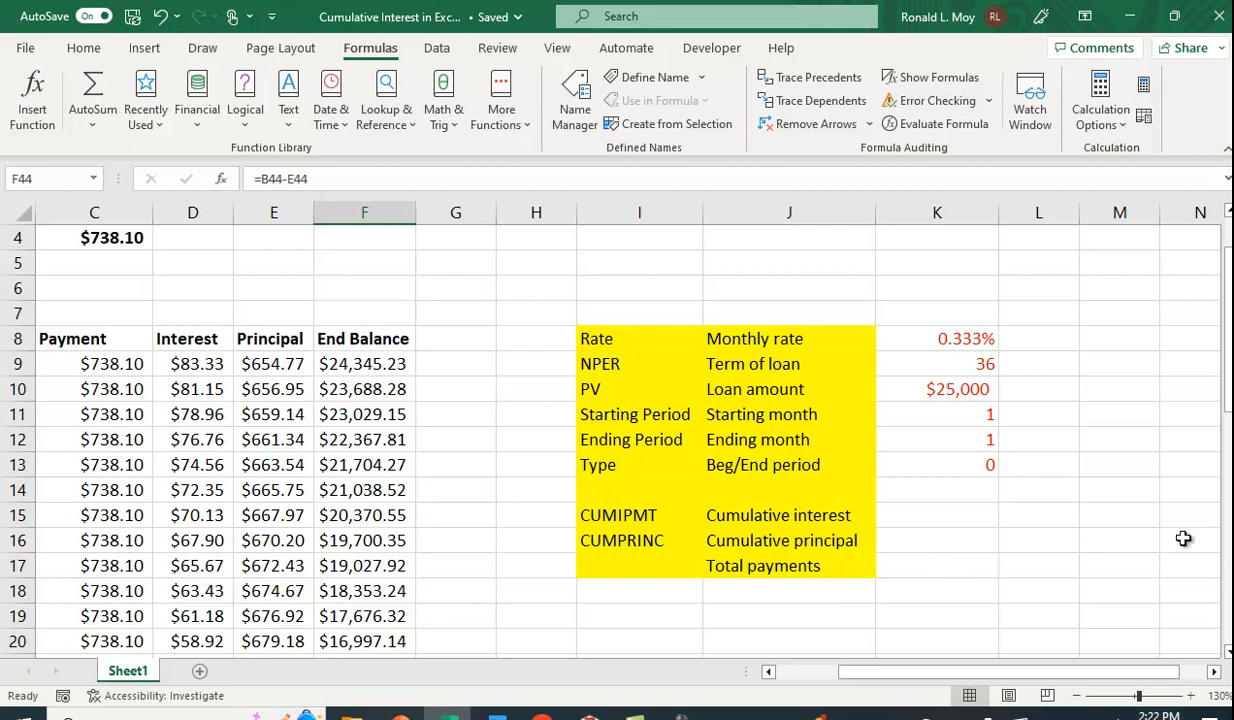
{"action": "mouse_move", "coordinate": [1044, 370]}
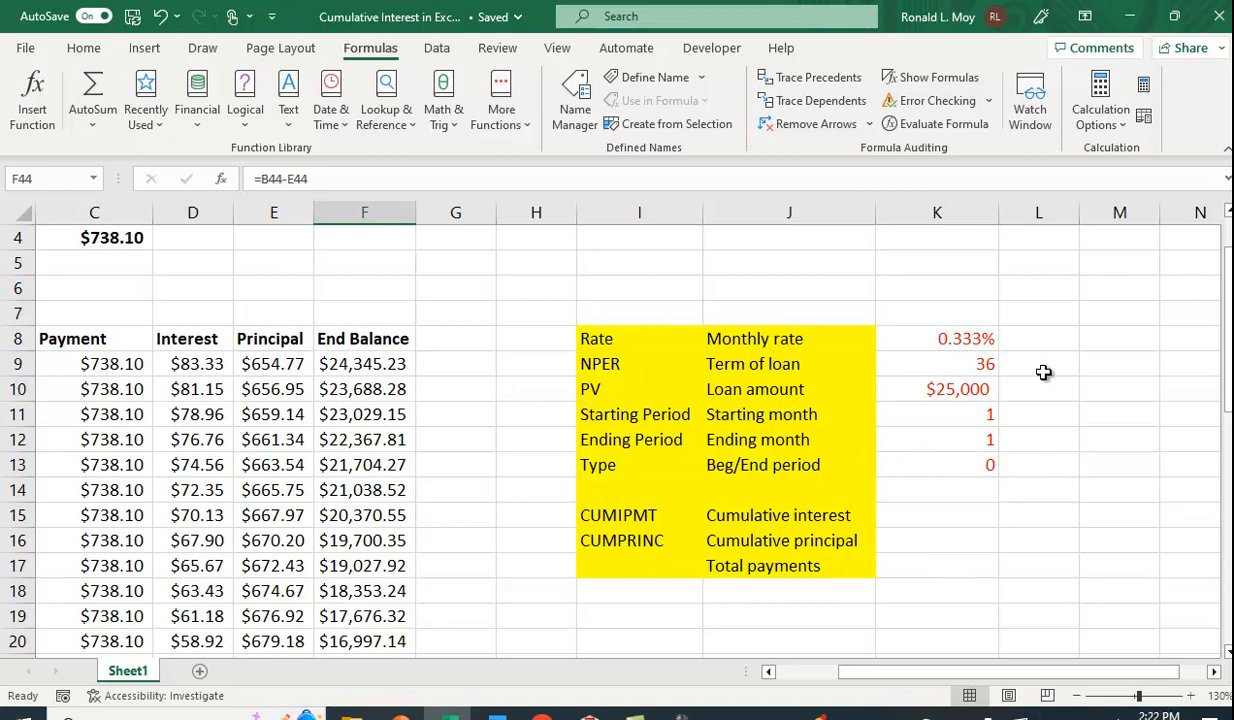
{"action": "mouse_move", "coordinate": [976, 344]}
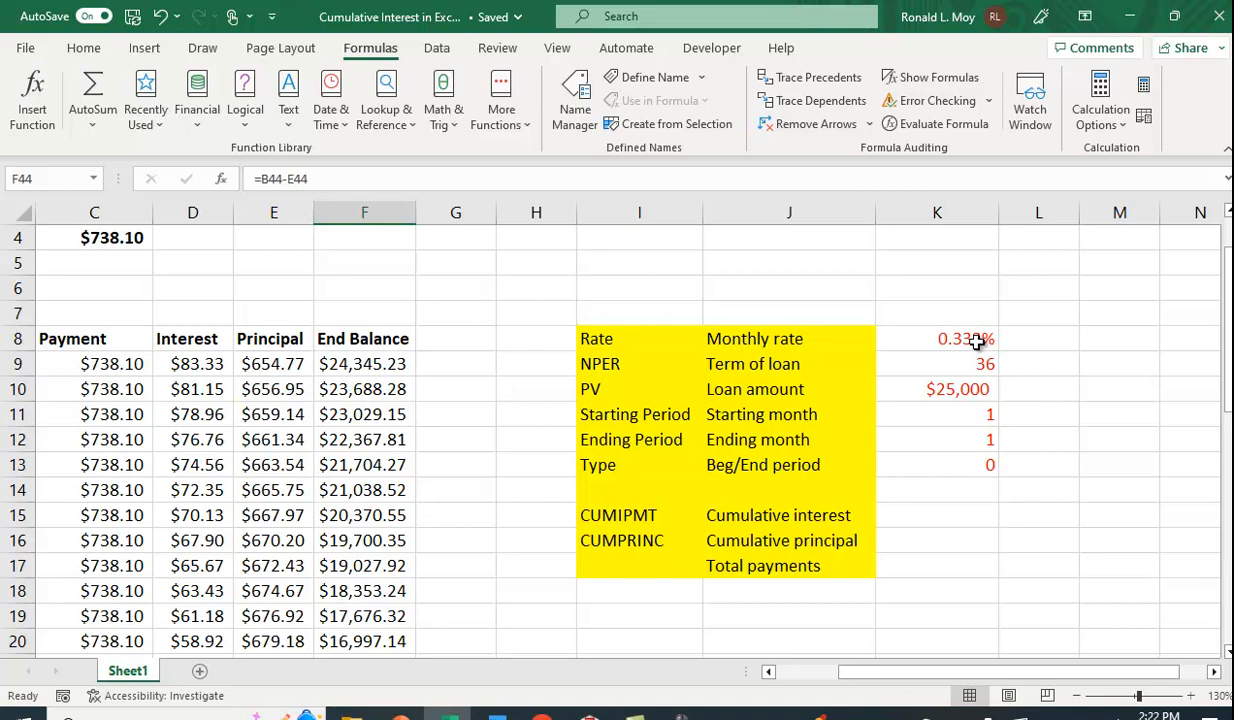
{"action": "left_click", "coordinate": [938, 338]}
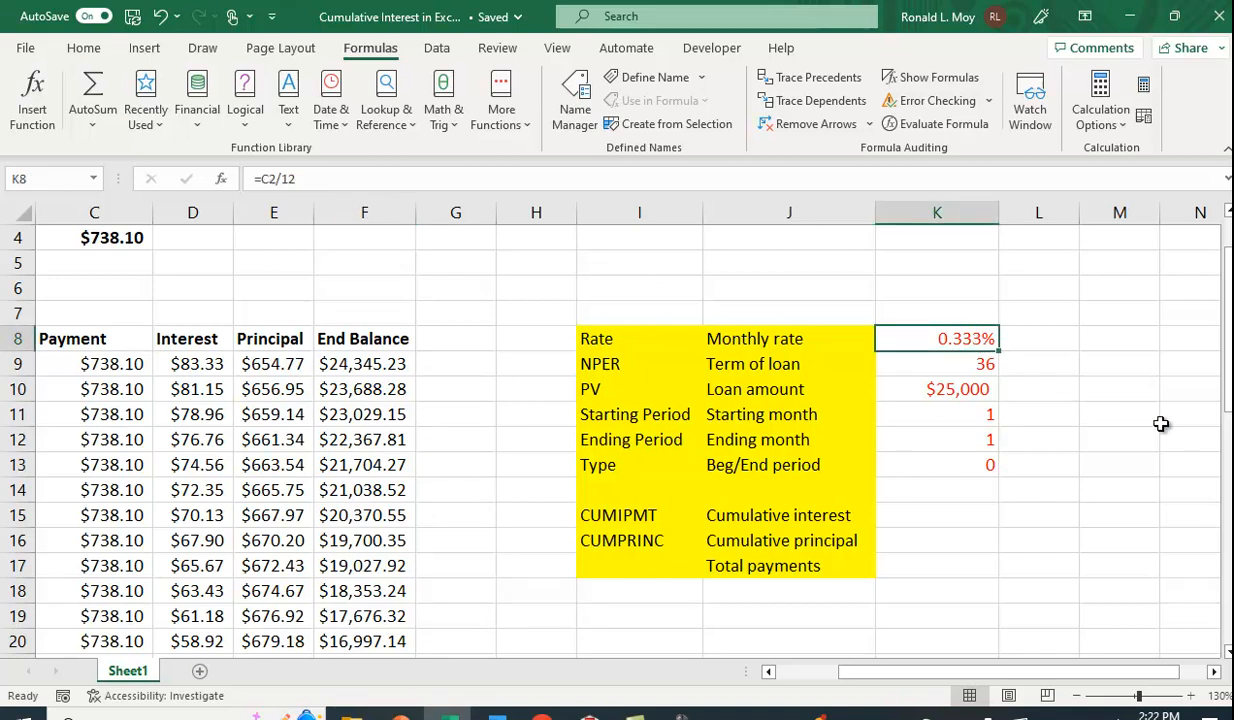
{"action": "mouse_move", "coordinate": [1136, 412]}
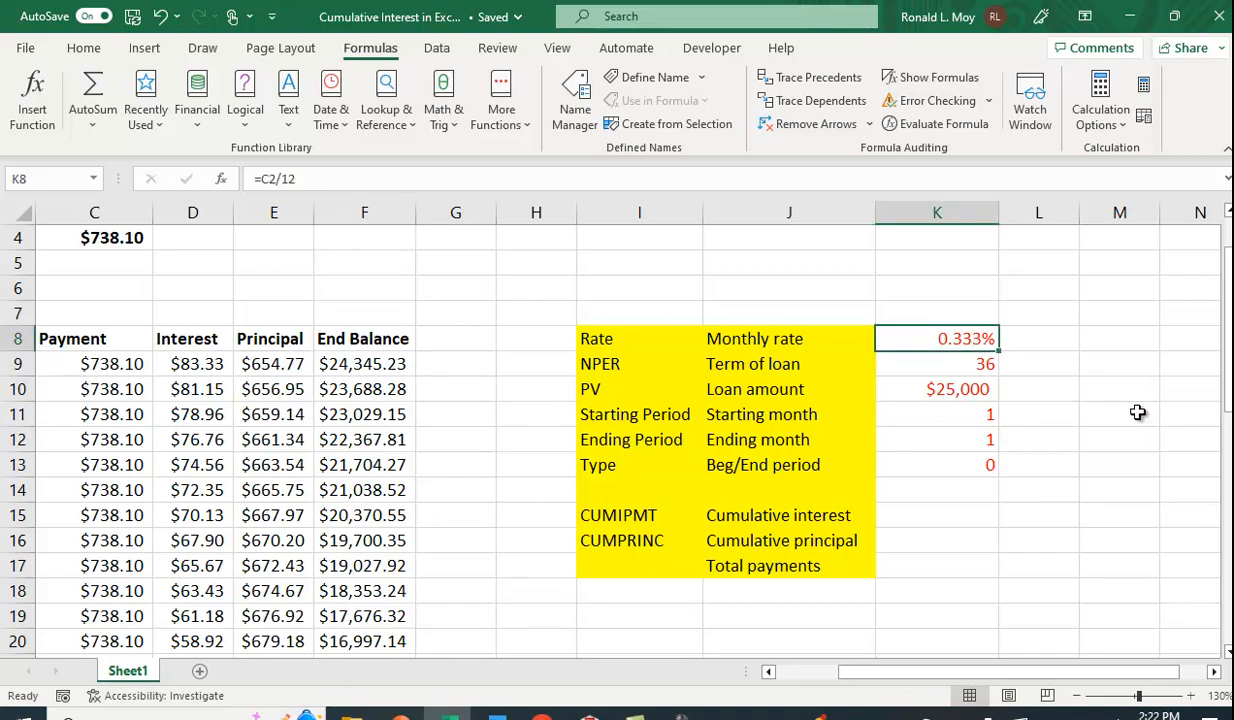
{"action": "mouse_move", "coordinate": [960, 368]}
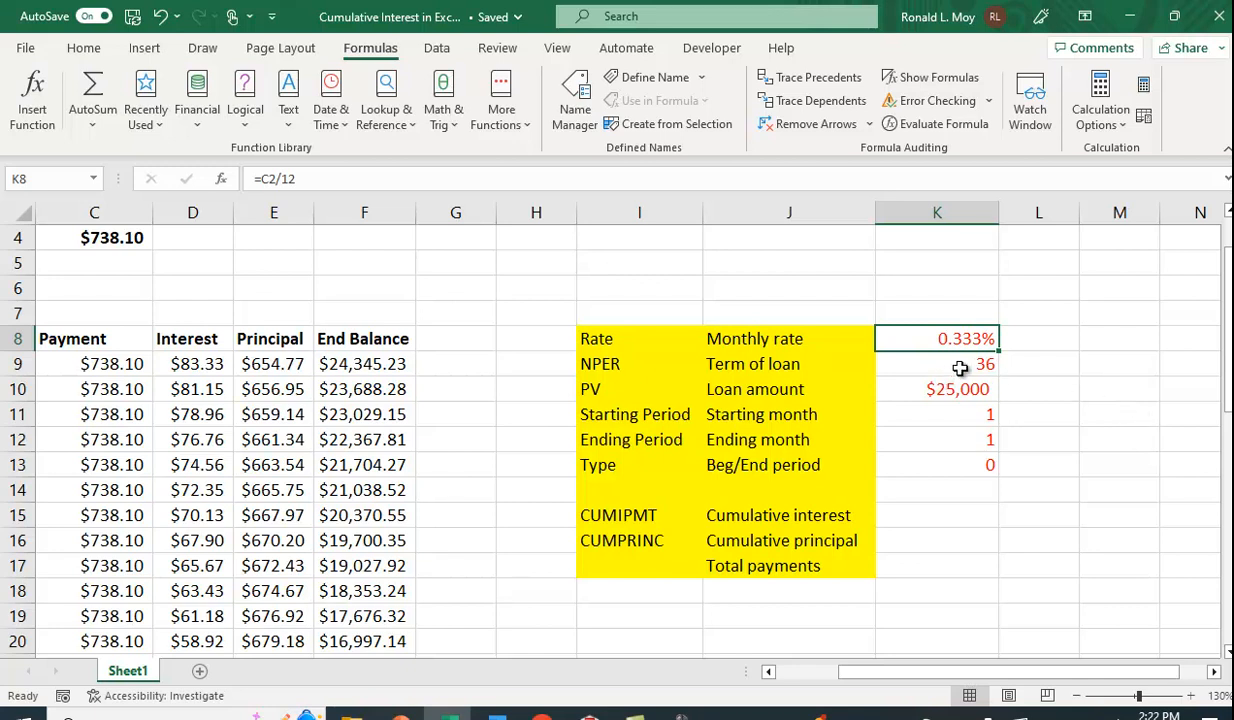
{"action": "left_click", "coordinate": [938, 364]}
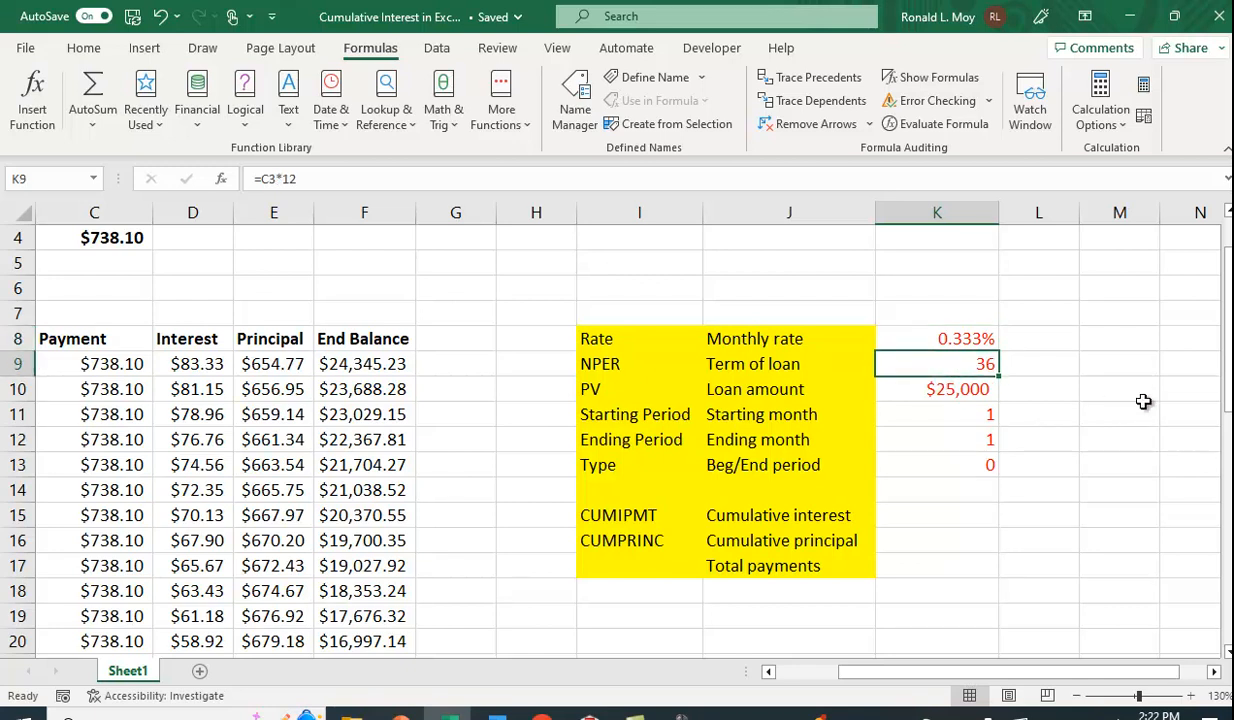
{"action": "mouse_move", "coordinate": [1136, 404]}
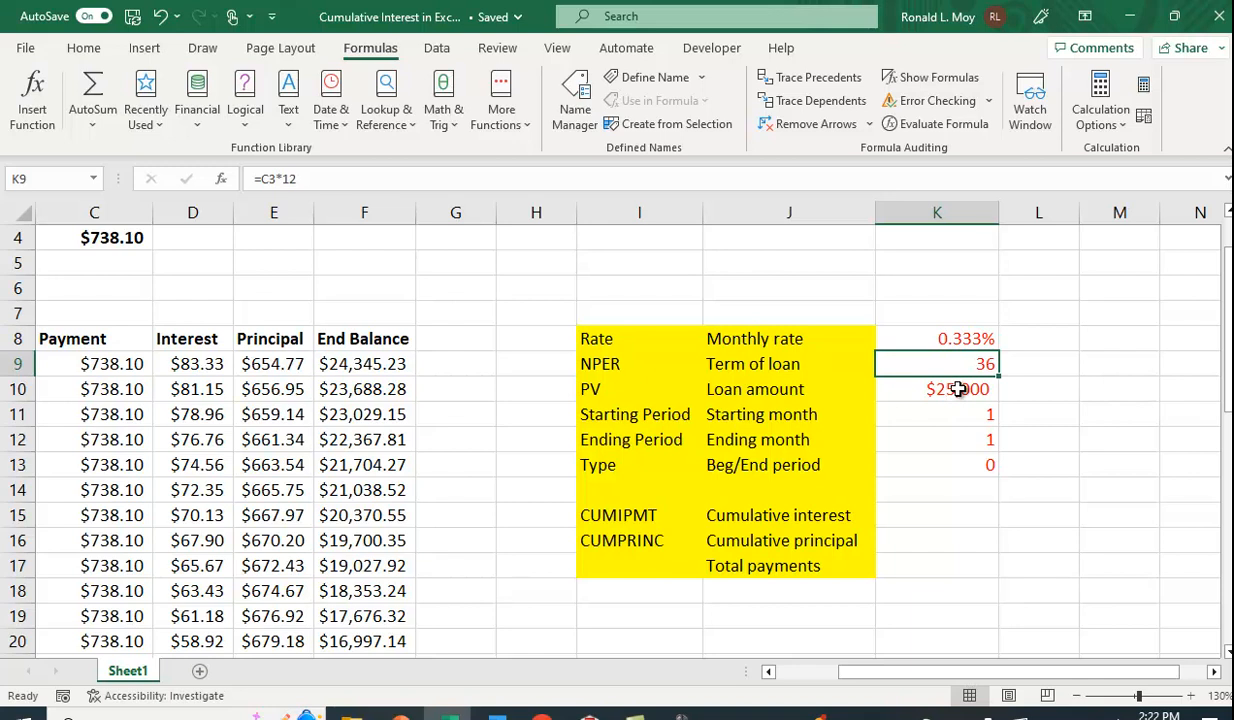
{"action": "left_click", "coordinate": [954, 388]}
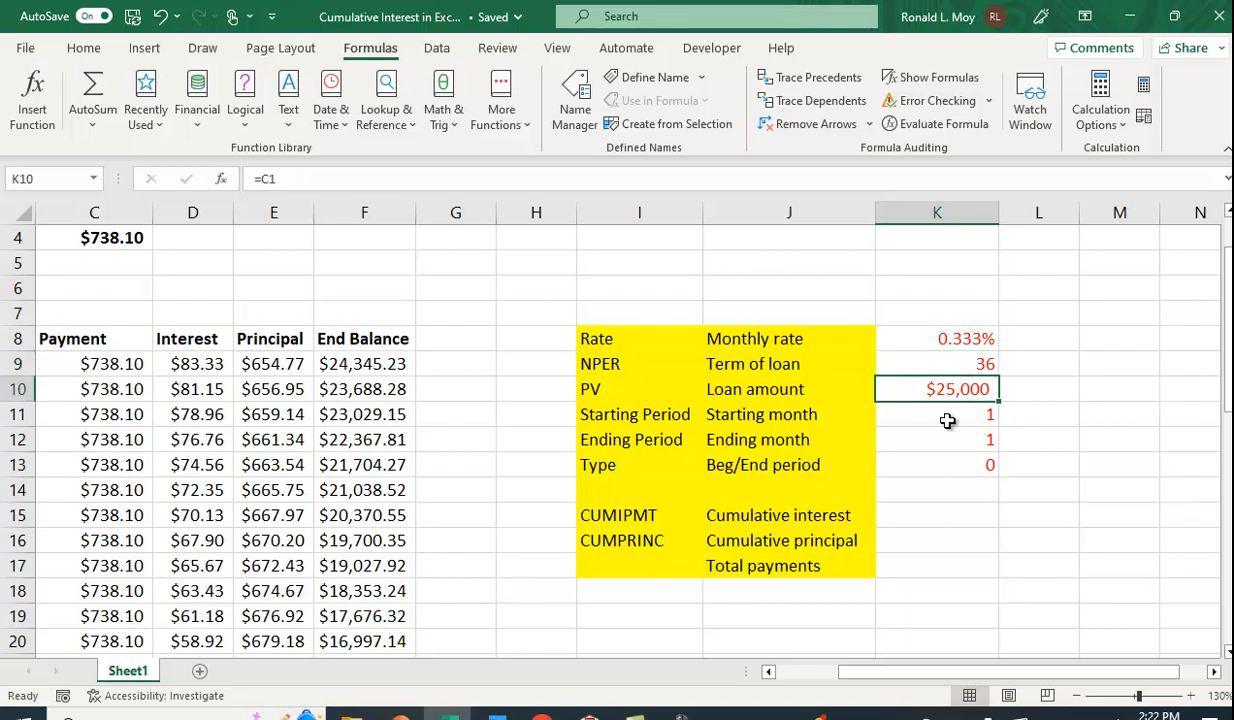
{"action": "mouse_move", "coordinate": [828, 446]}
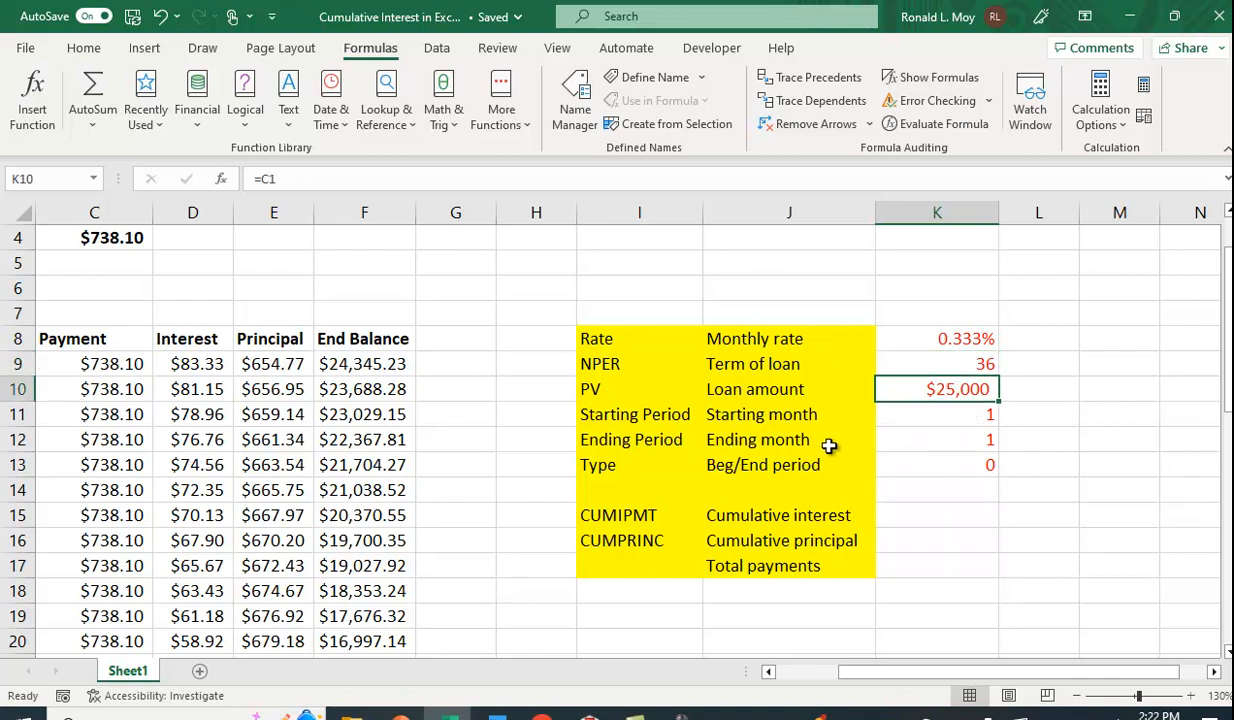
{"action": "mouse_move", "coordinate": [840, 482]}
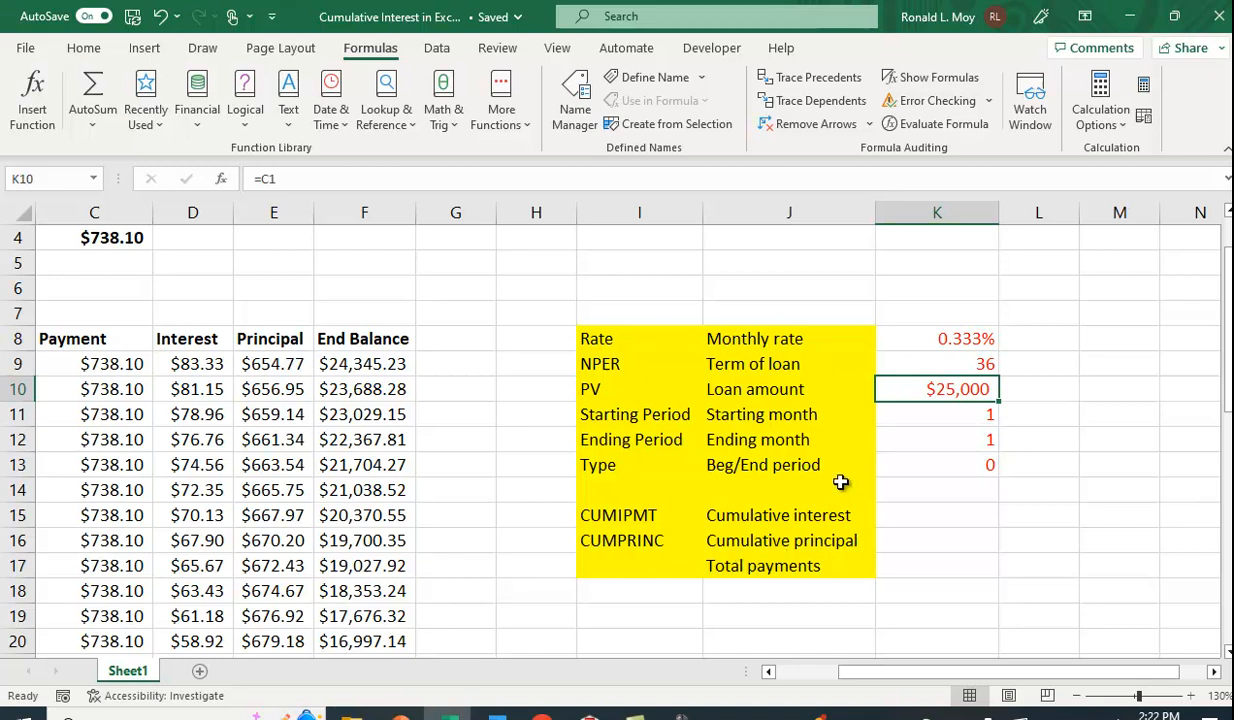
{"action": "mouse_move", "coordinate": [900, 412]}
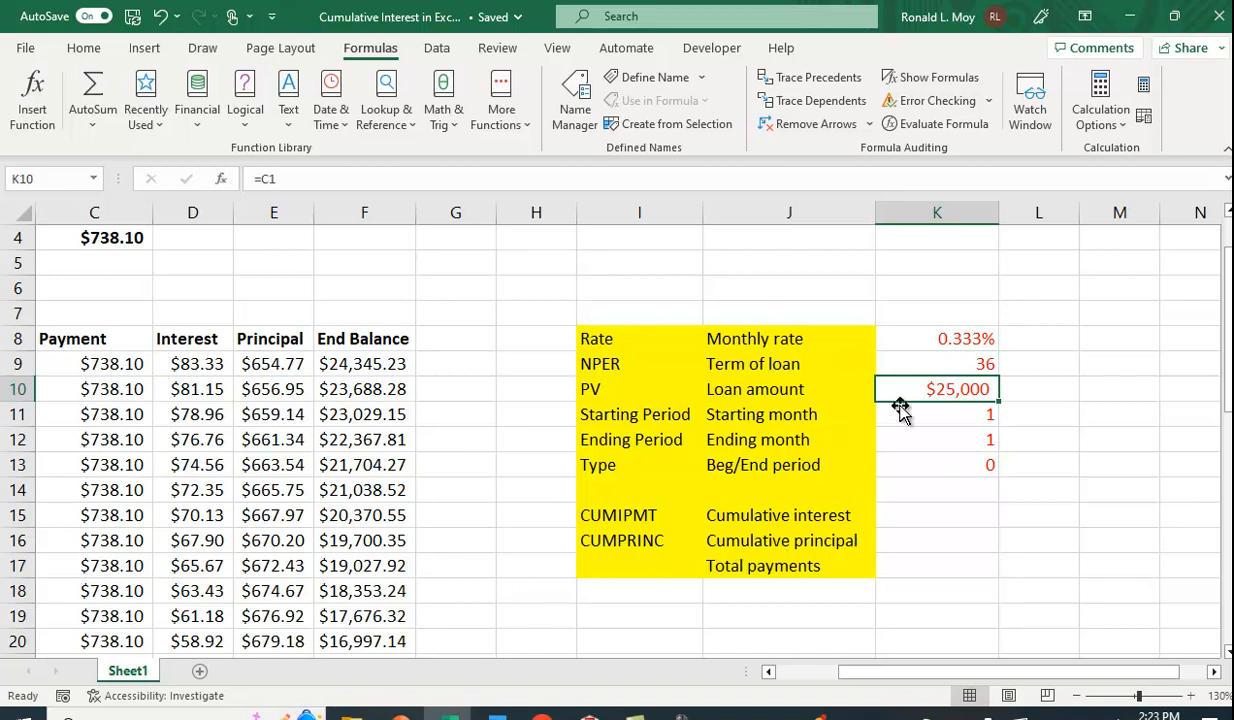
{"action": "mouse_move", "coordinate": [1006, 448]}
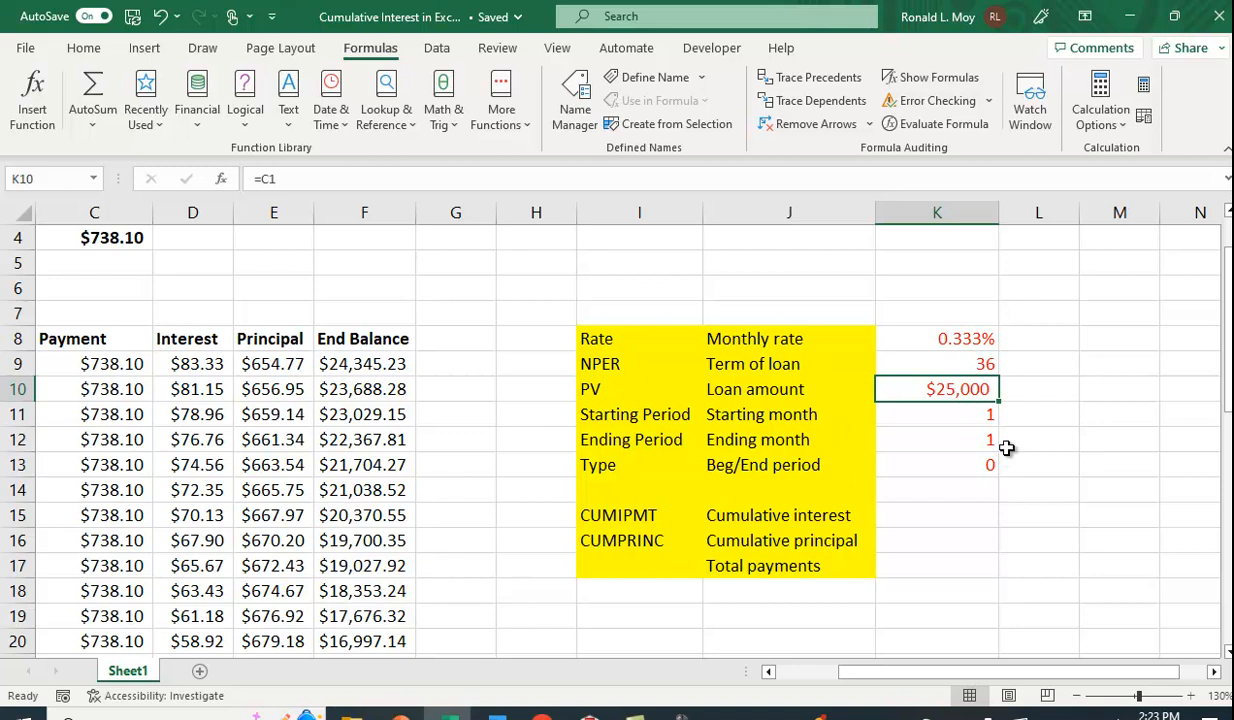
{"action": "mouse_move", "coordinate": [804, 492]}
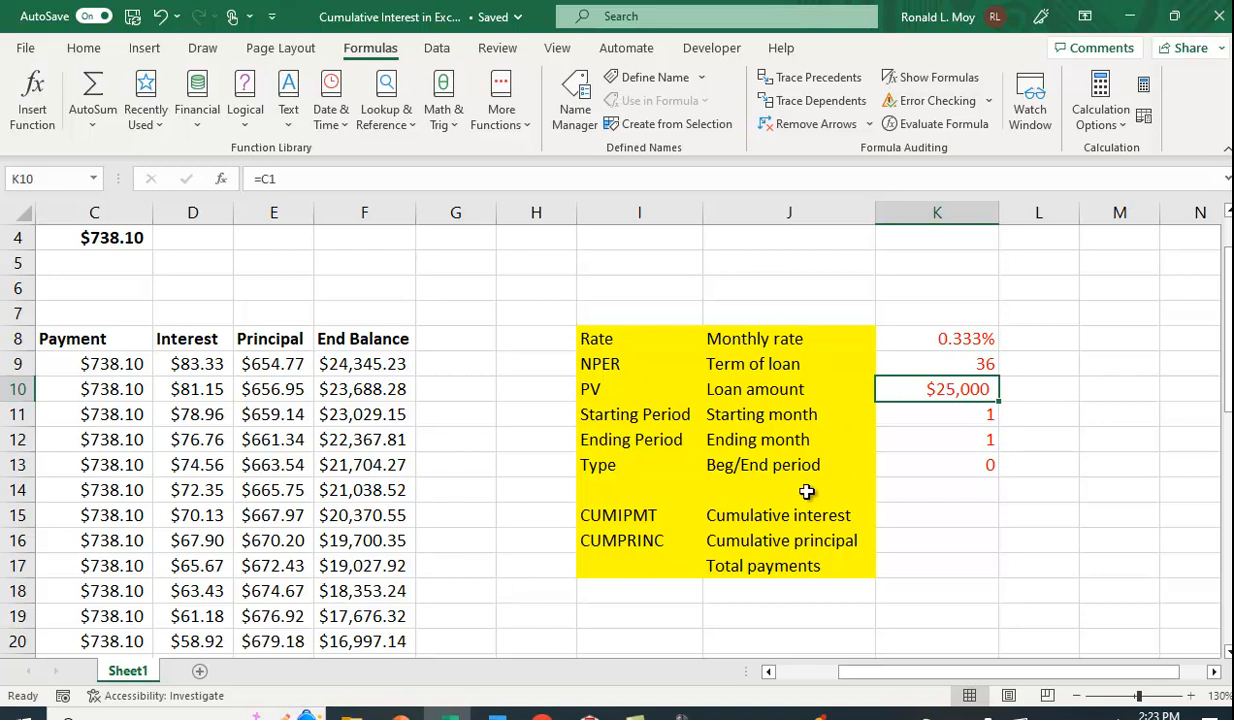
{"action": "mouse_move", "coordinate": [832, 476]}
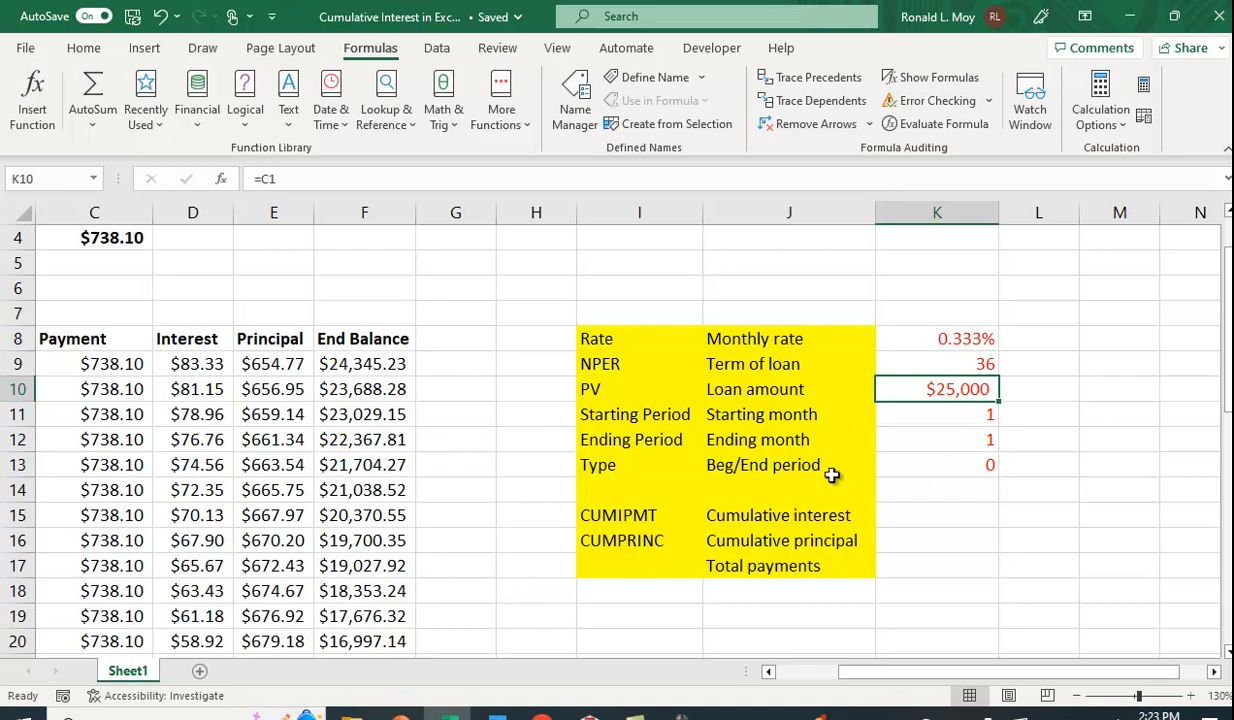
{"action": "mouse_move", "coordinate": [888, 516]}
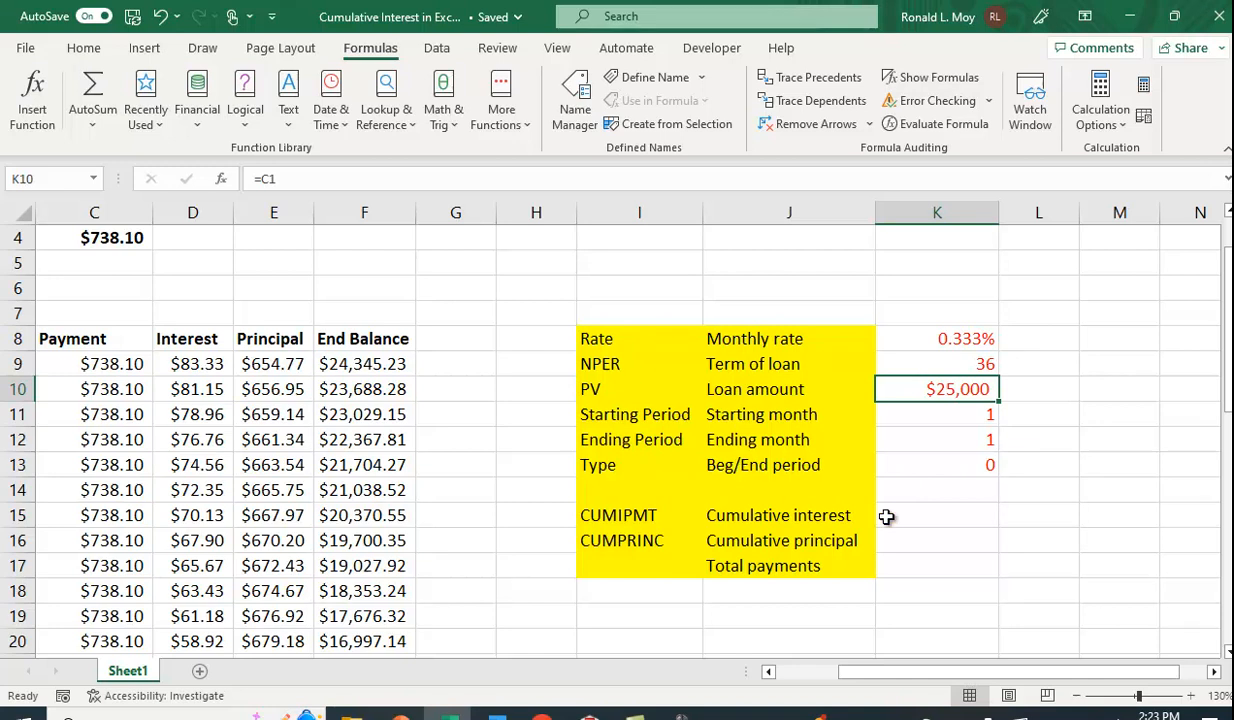
{"action": "mouse_move", "coordinate": [1200, 538]}
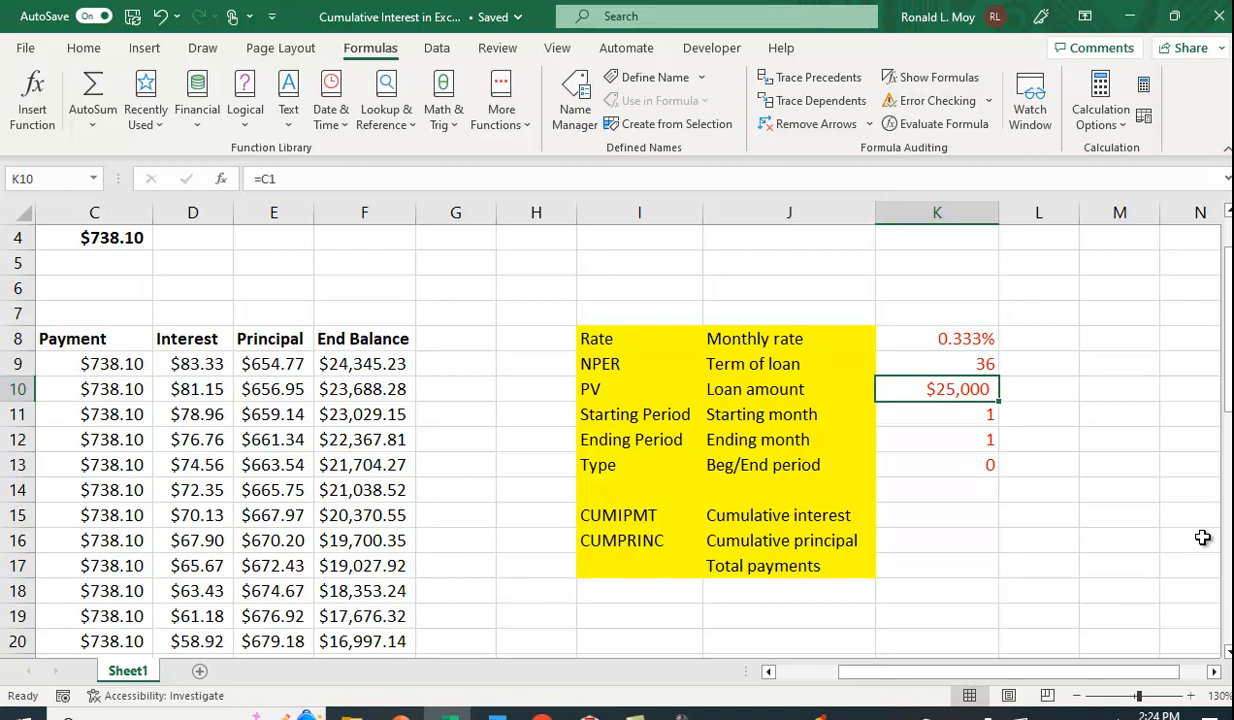
{"action": "mouse_move", "coordinate": [986, 452]}
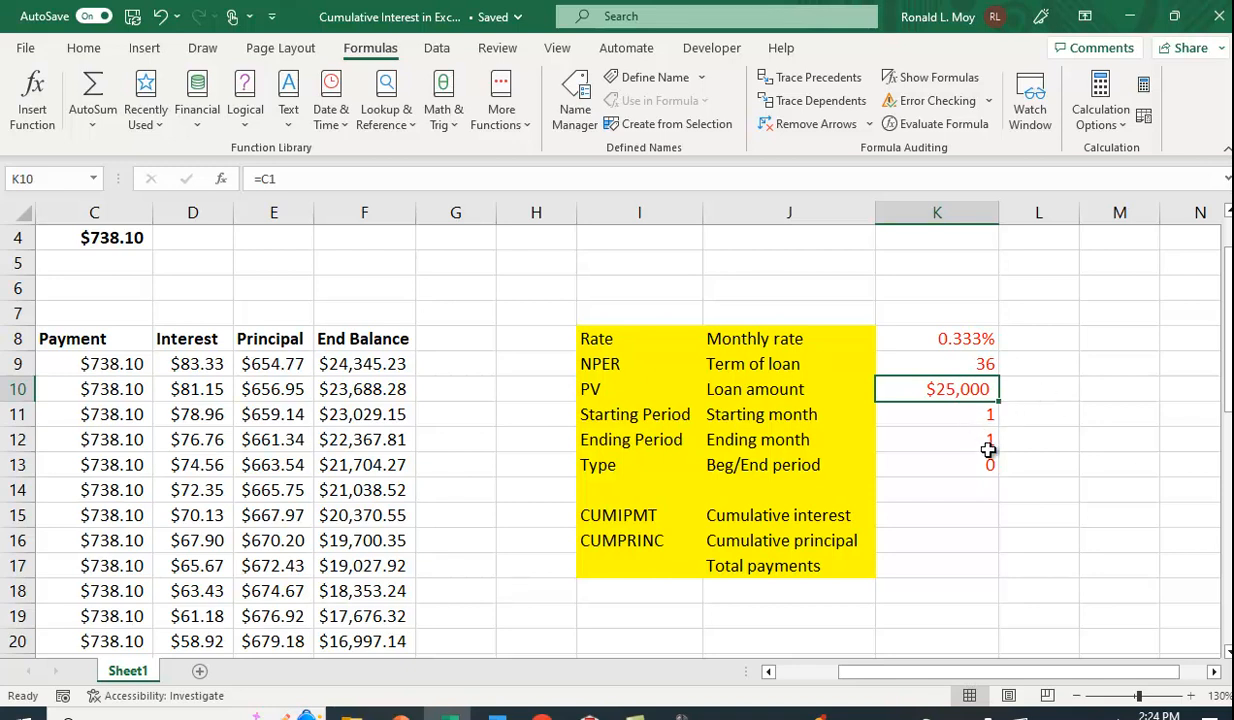
{"action": "left_click", "coordinate": [192, 364]}
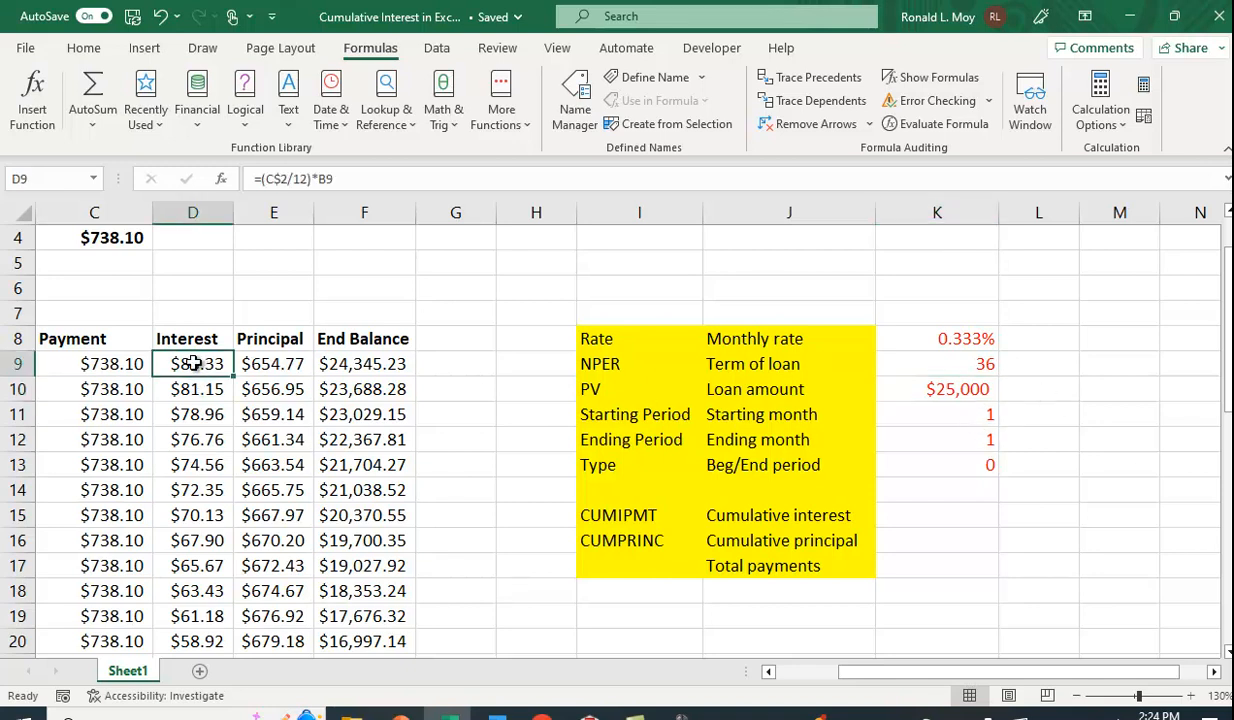
Step: Enter =CUMIPMT(K8,K9,K10,K11,K12,K13) in K15, returning cumulative interest (83.33) for month 1
{"action": "left_click", "coordinate": [272, 364]}
{"action": "type", "text": "="}
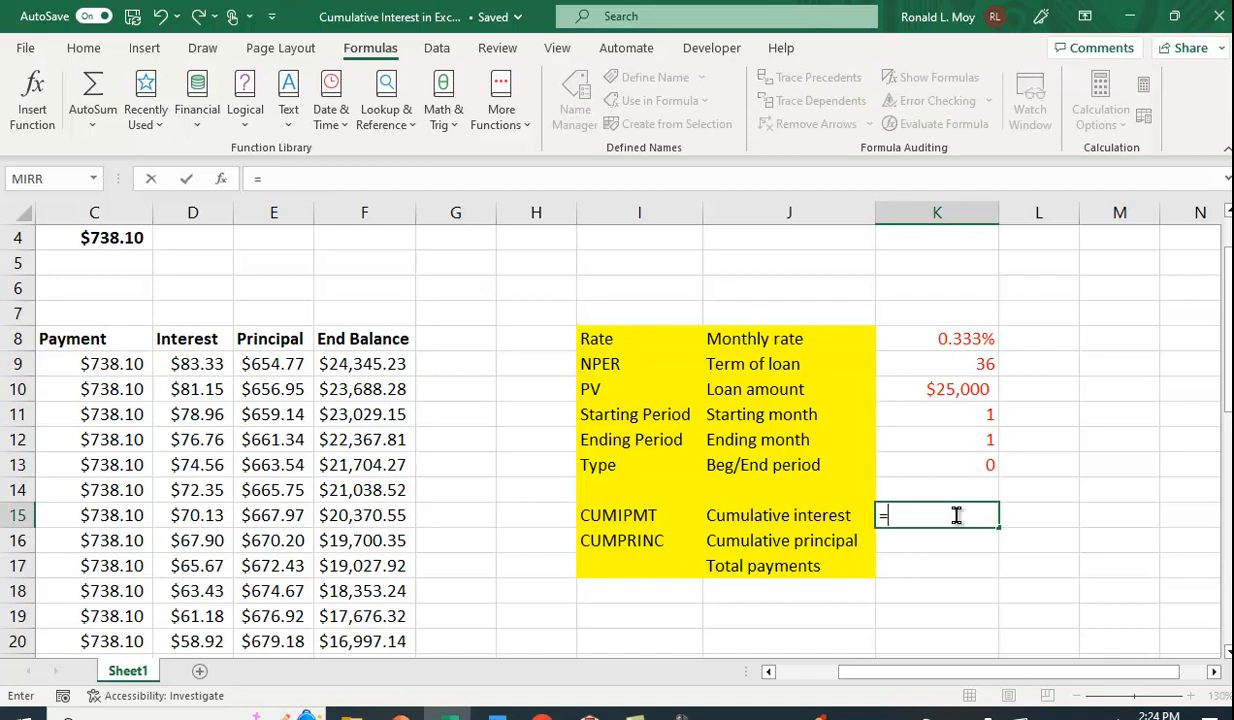
{"action": "type", "text": "cum("}
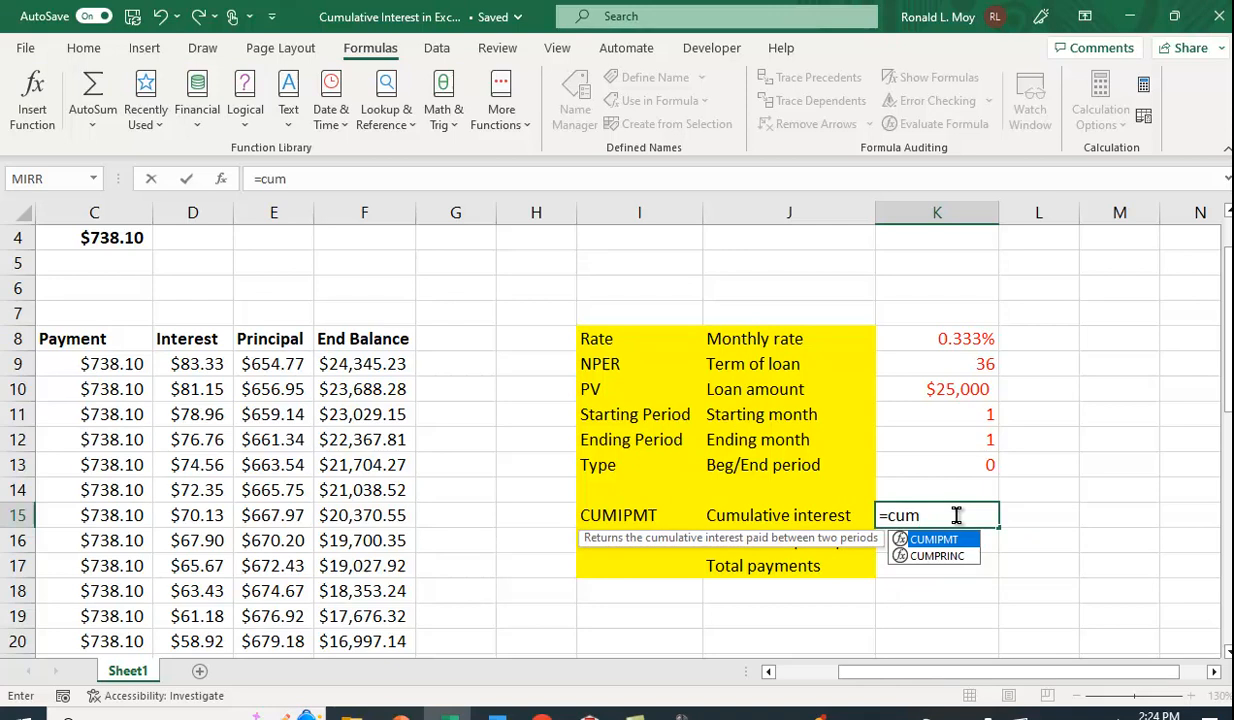
{"action": "type", "text": "i"}
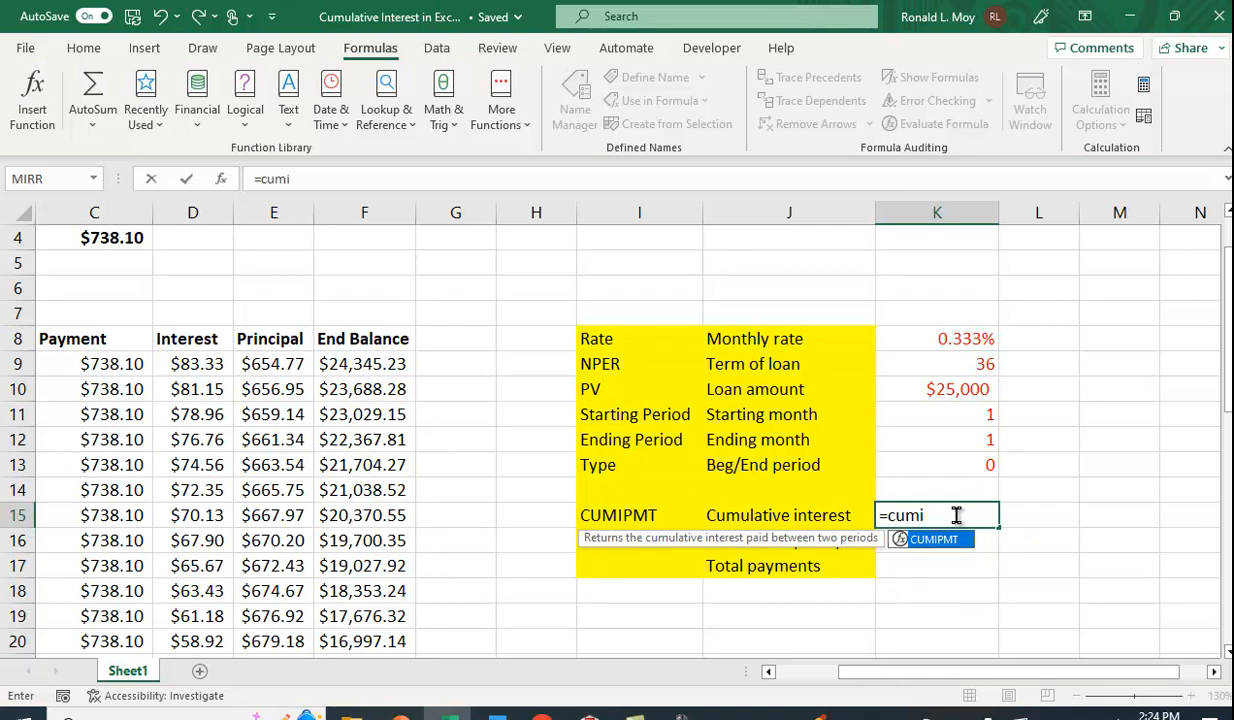
{"action": "type", "text": "pmt("}
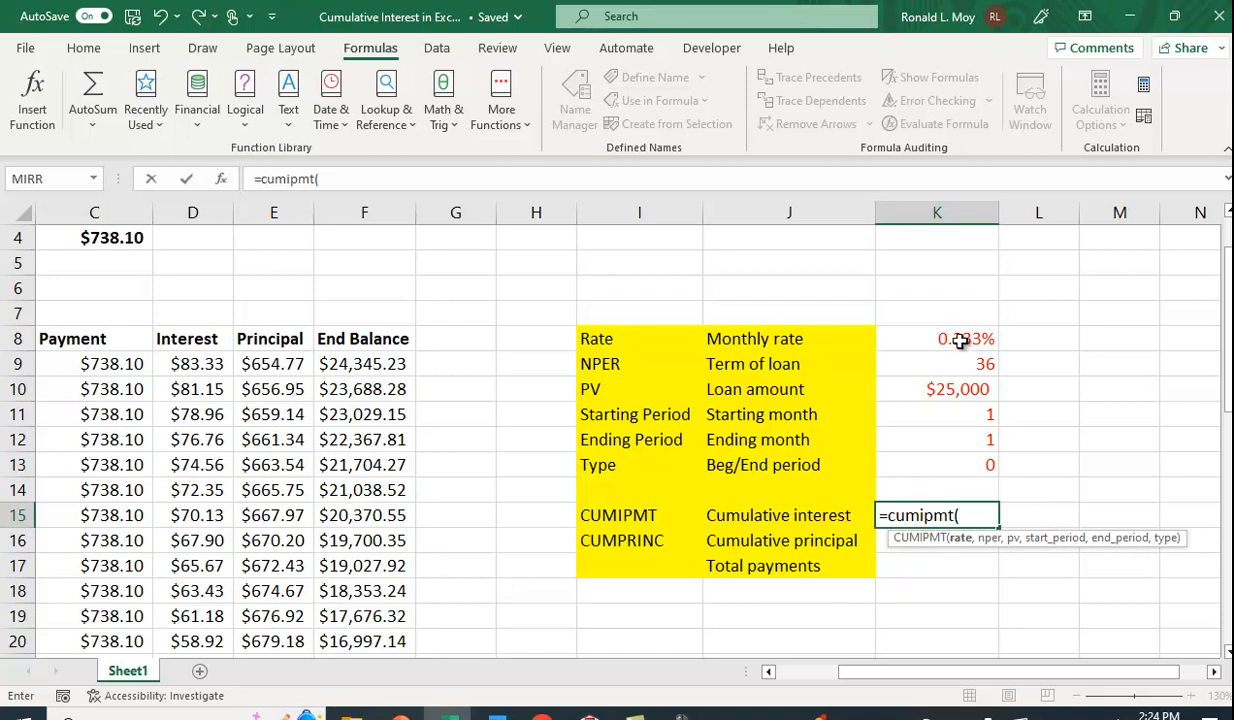
{"action": "left_click", "coordinate": [954, 338]}
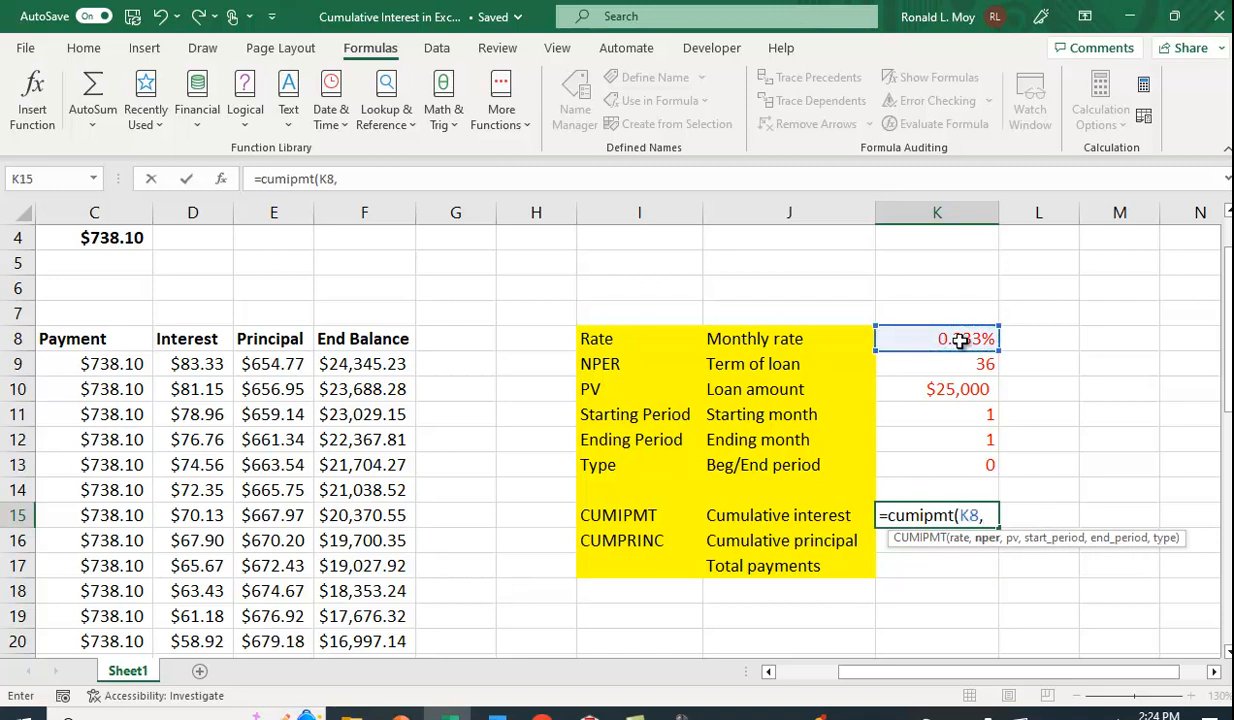
{"action": "left_click", "coordinate": [938, 364]}
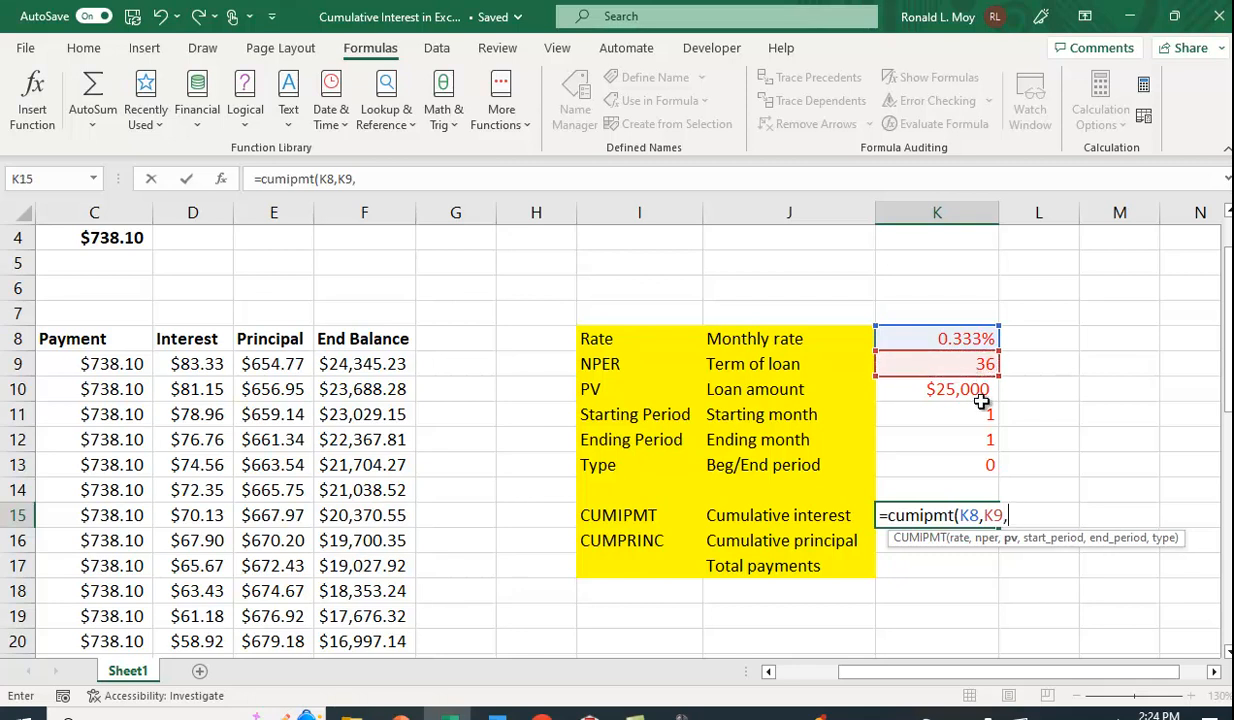
{"action": "mouse_move", "coordinate": [976, 390]}
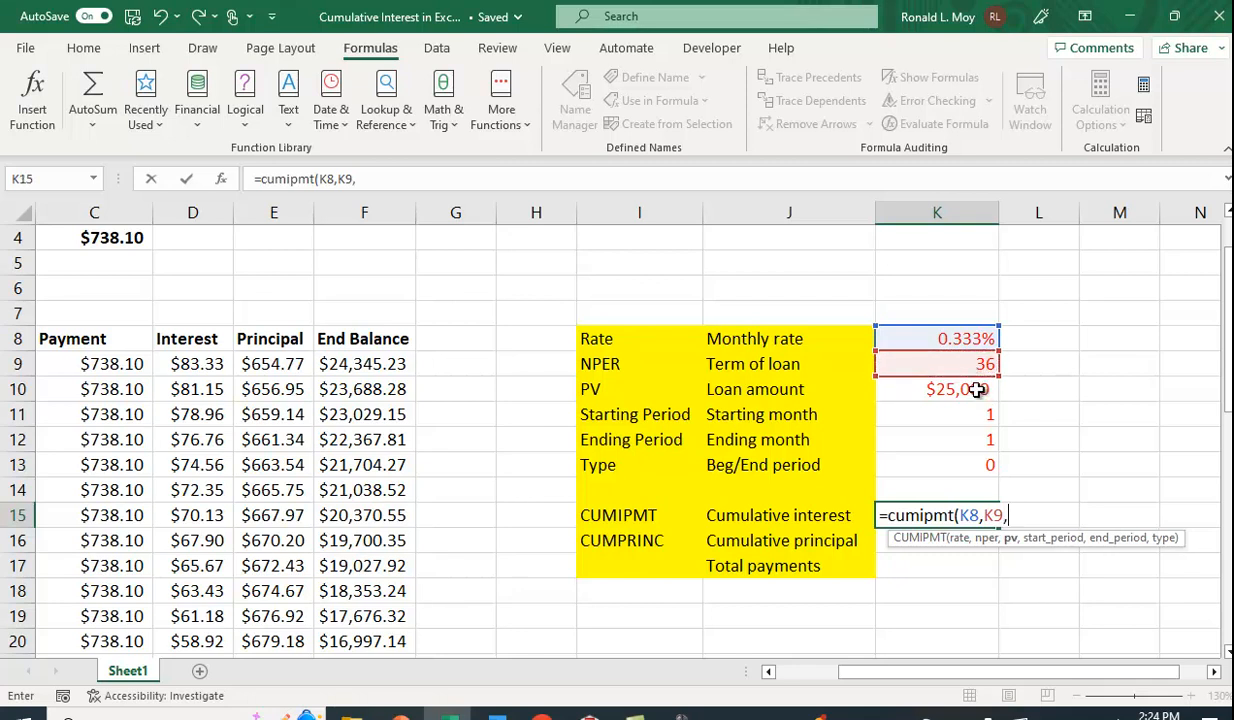
{"action": "left_click", "coordinate": [938, 388]}
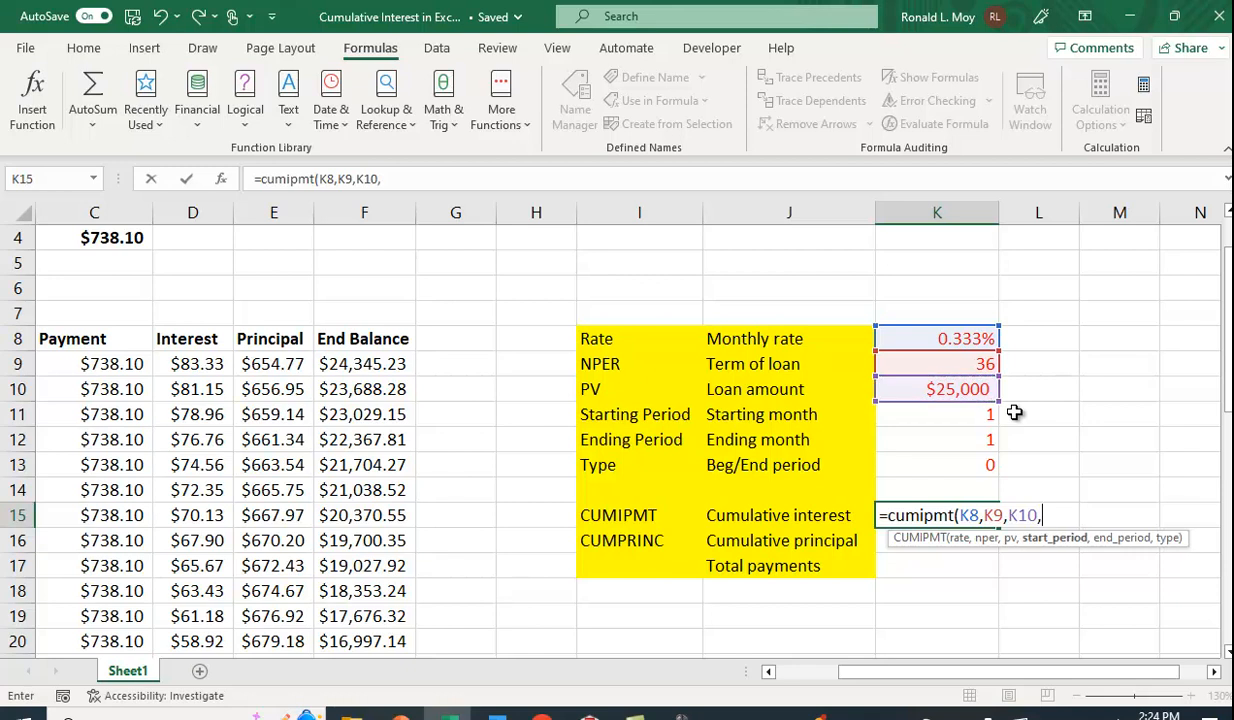
{"action": "left_click", "coordinate": [964, 490]}
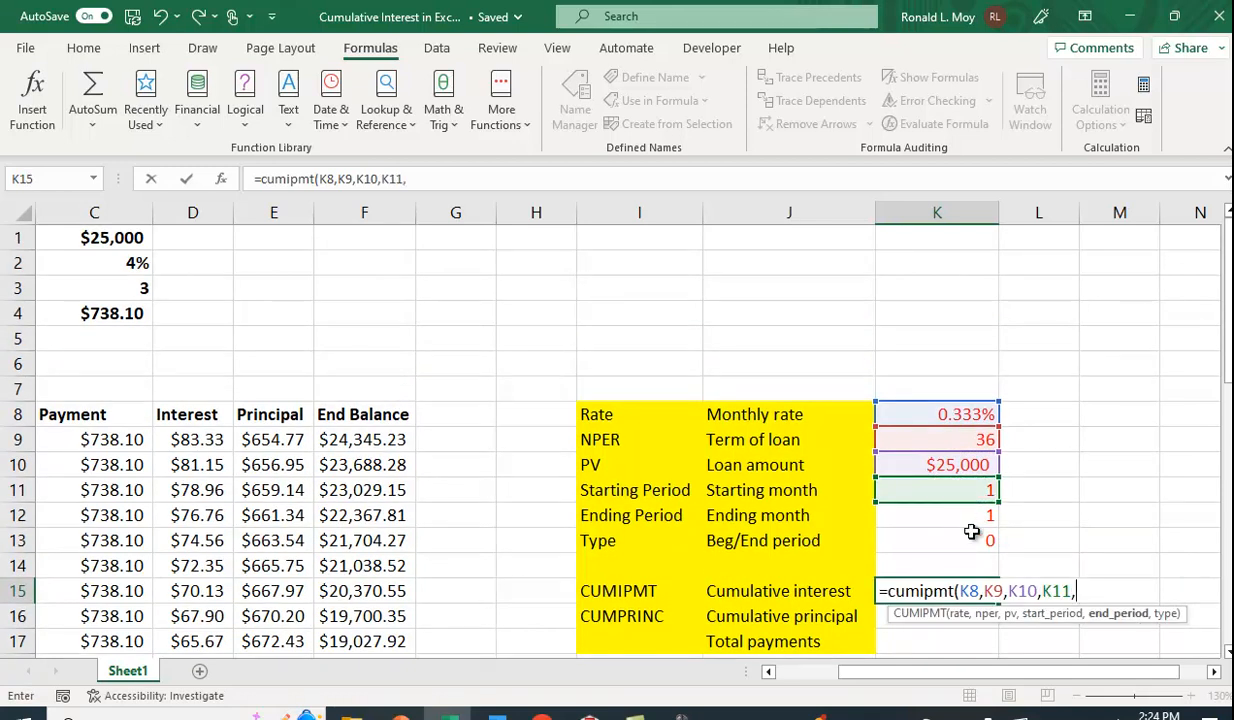
{"action": "left_click", "coordinate": [960, 516]}
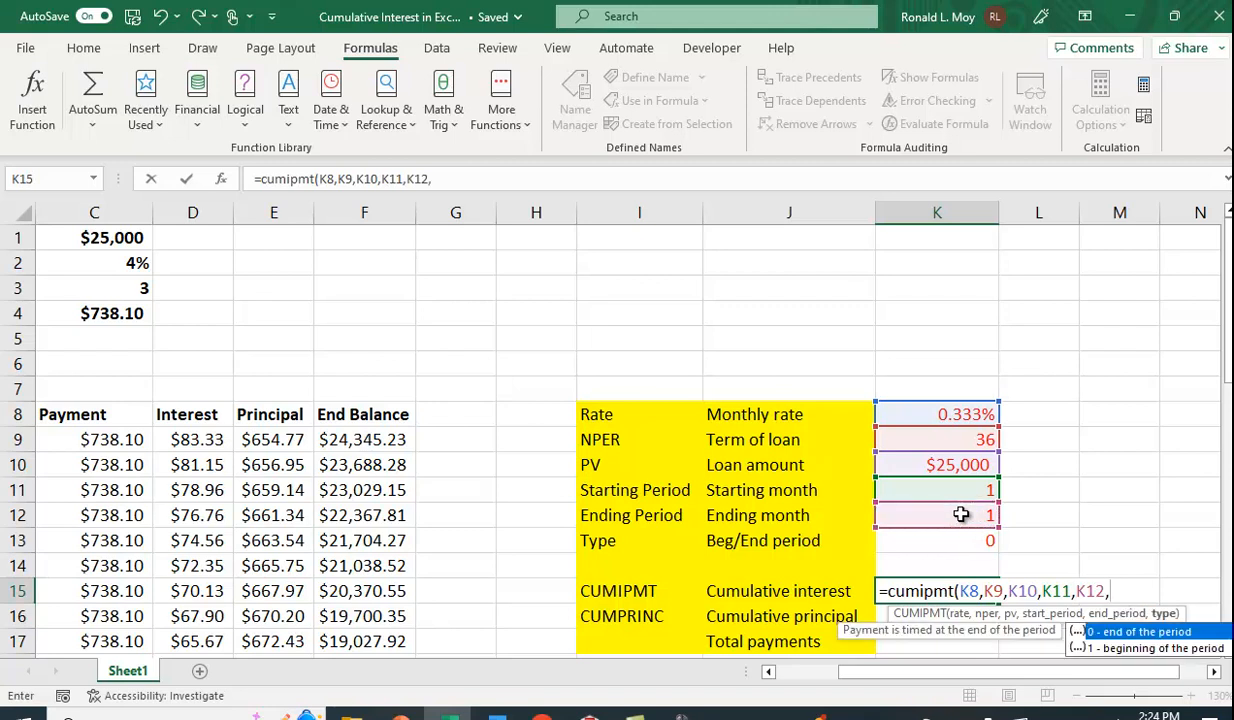
{"action": "mouse_move", "coordinate": [964, 540]}
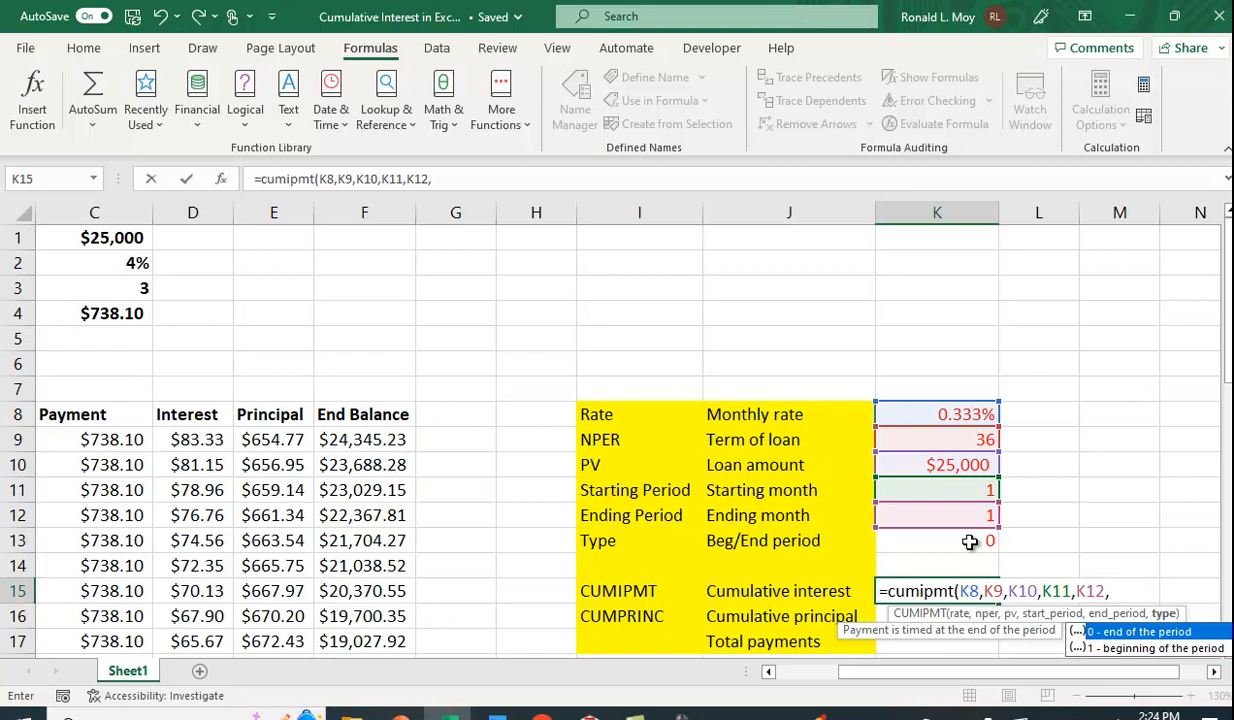
{"action": "left_click", "coordinate": [970, 540]}
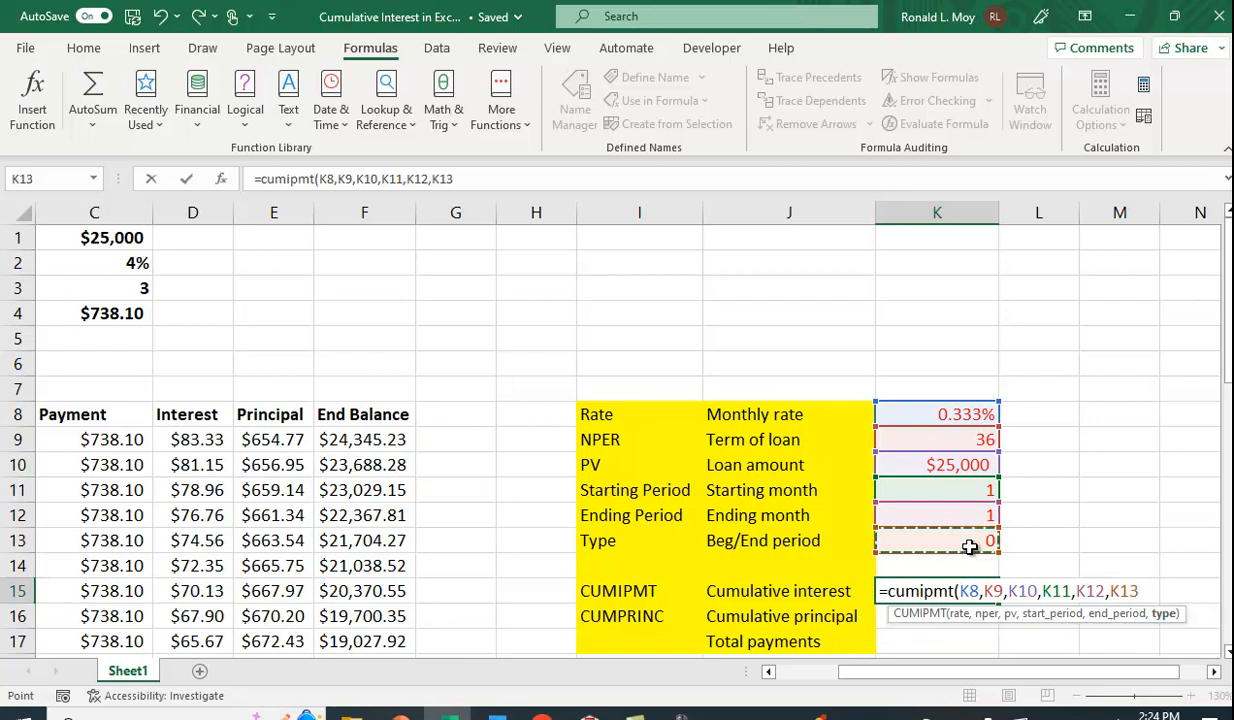
{"action": "key", "text": "Enter"}
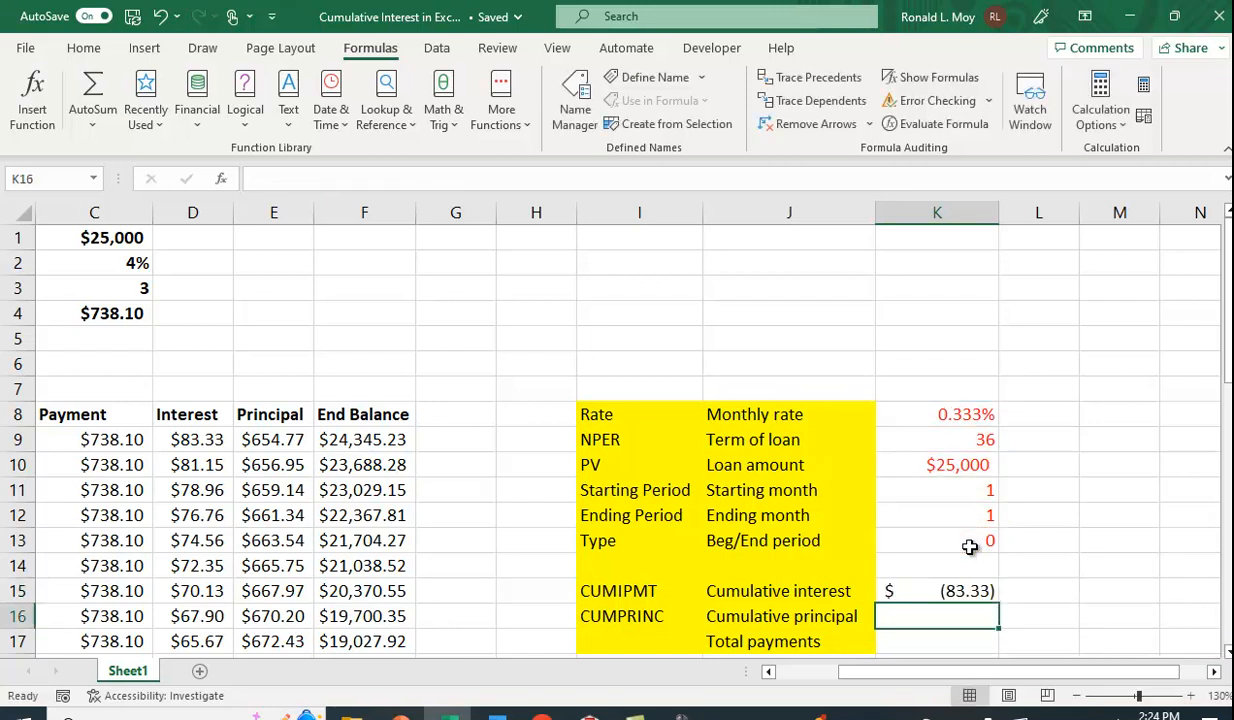
{"action": "mouse_move", "coordinate": [186, 452]}
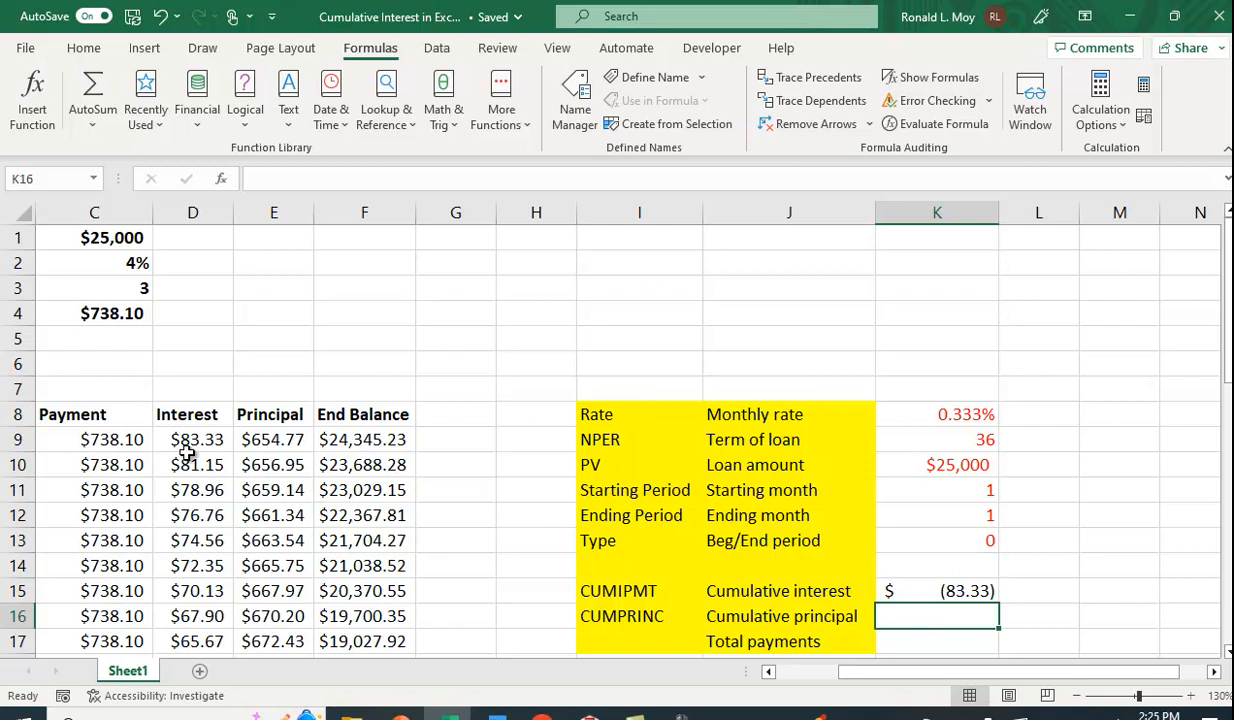
{"action": "mouse_move", "coordinate": [712, 700]}
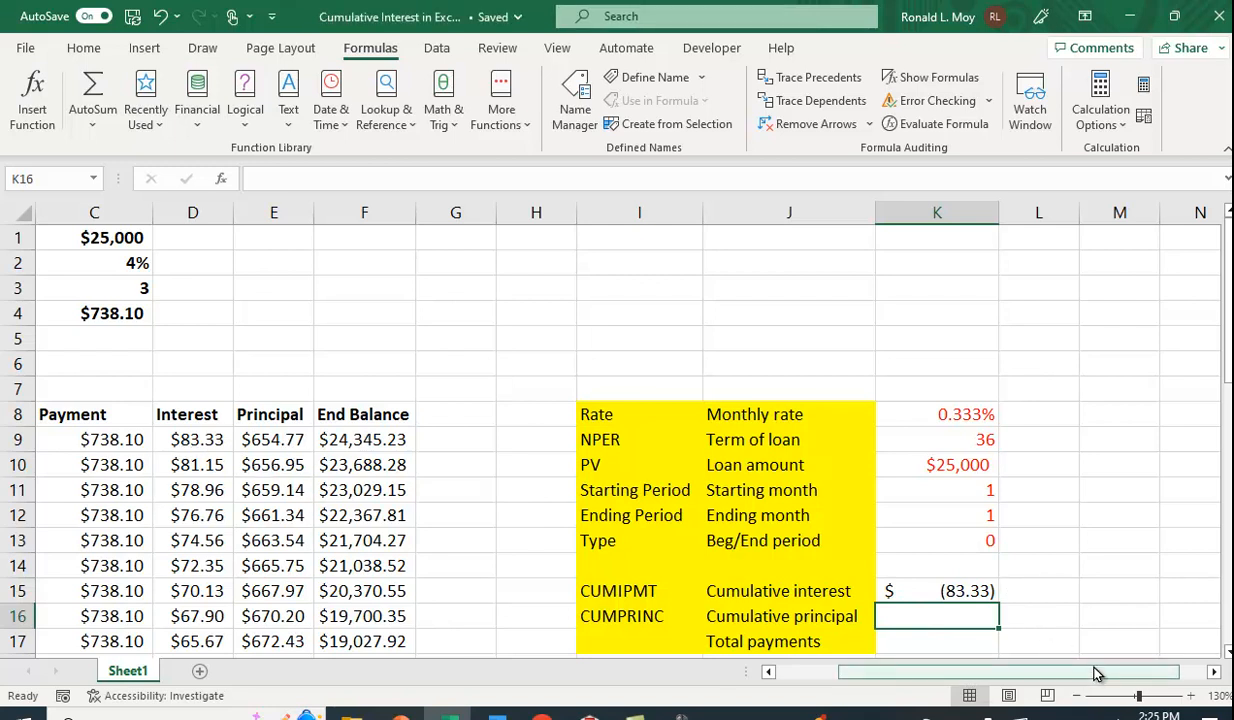
Step: Enter =CUMPRINC(K8,K9,K10,K11,K12,K13) in K16, returning cumulative principal (654.77) for month 1
{"action": "type", "text": "="}
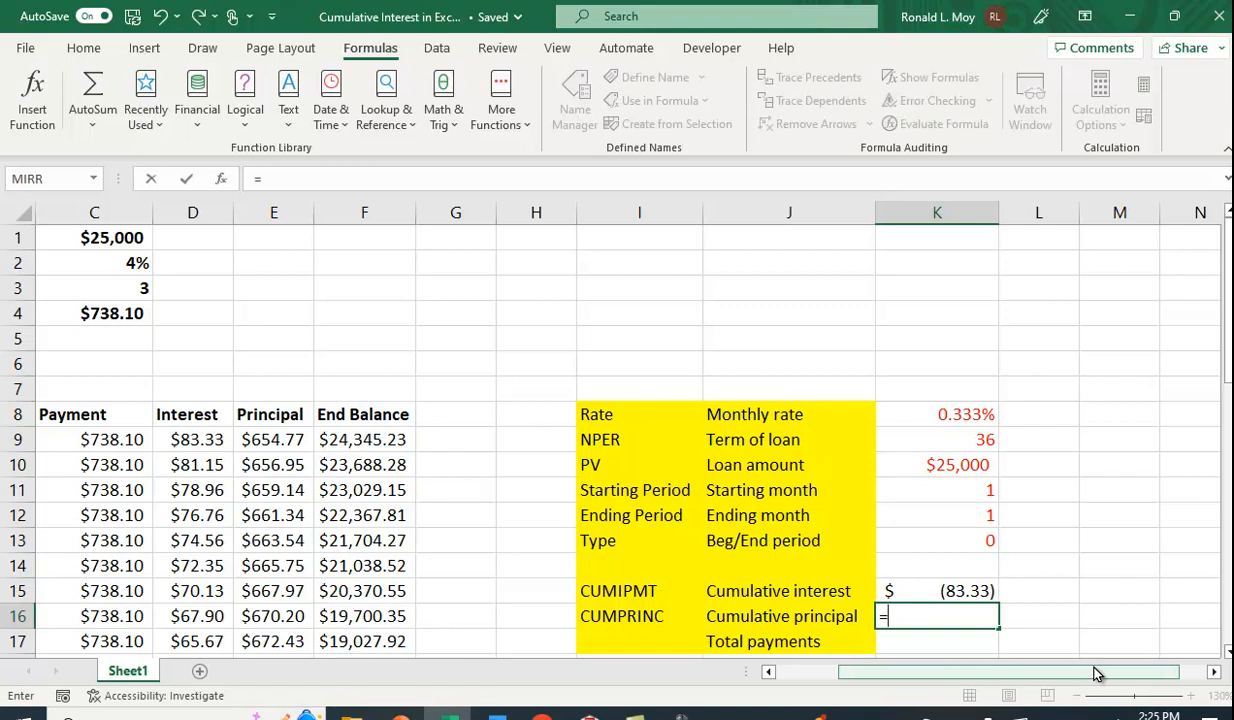
{"action": "type", "text": "cum"}
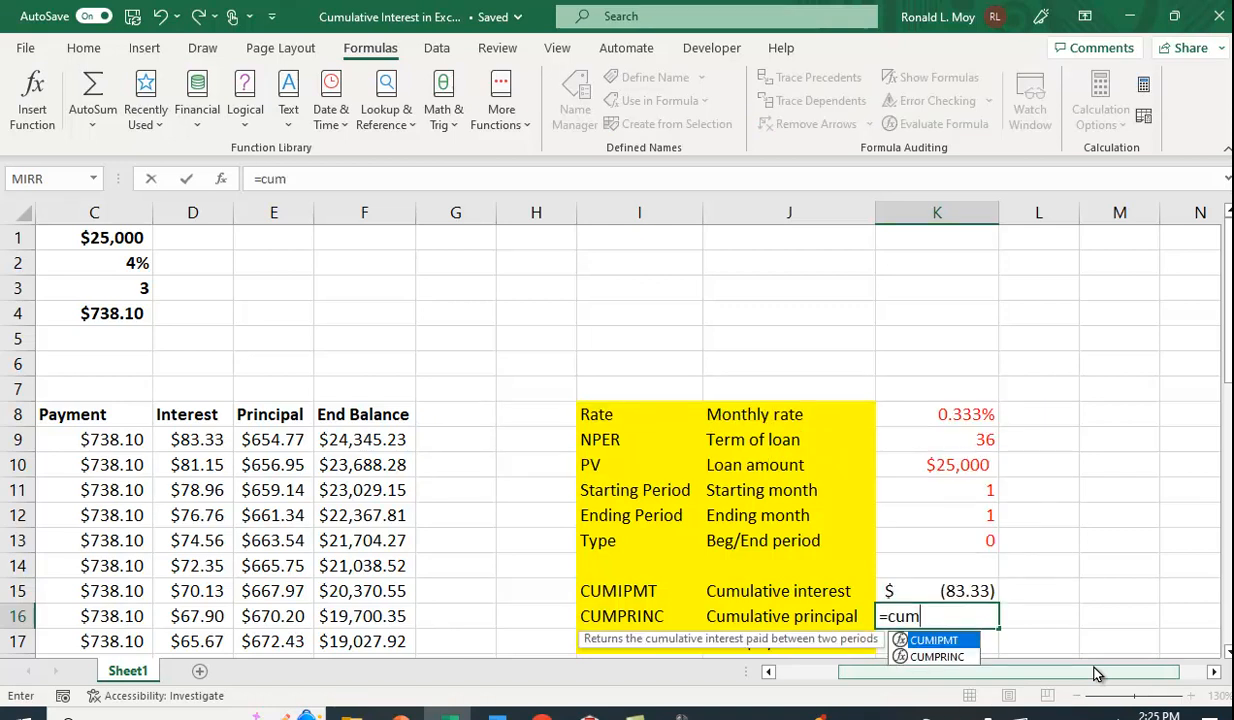
{"action": "type", "text": "princ(K8"}
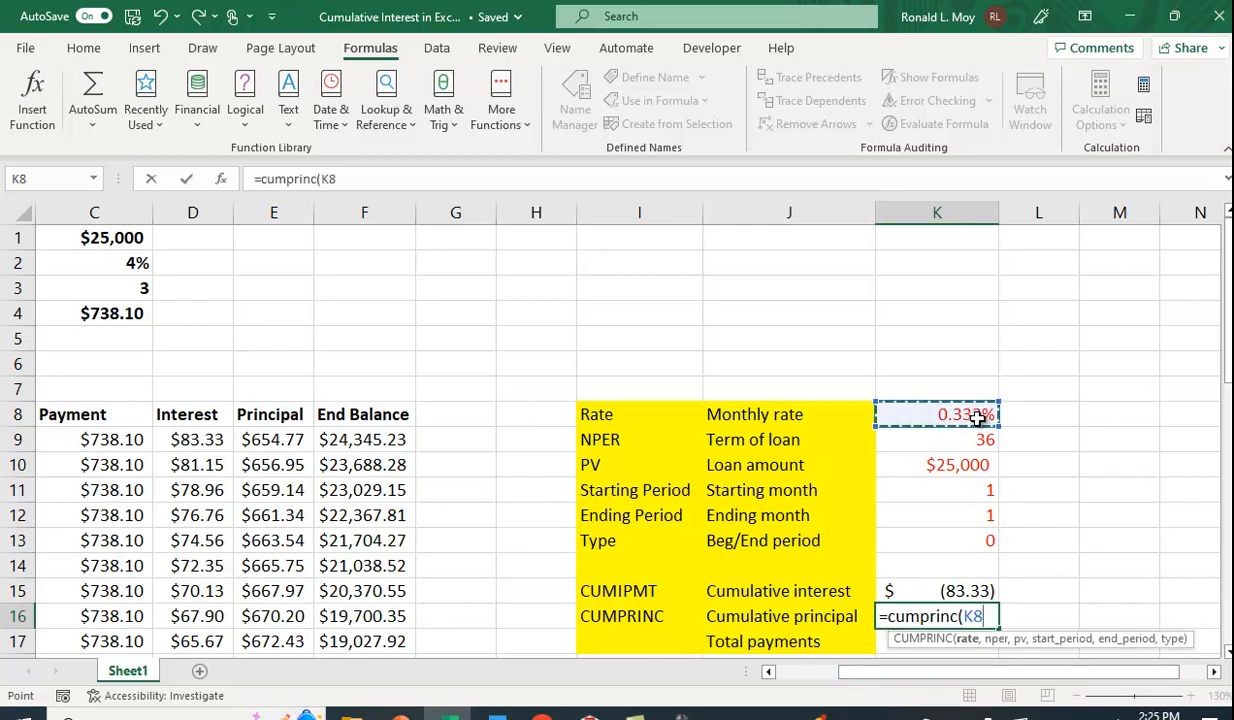
{"action": "type", "text": ","}
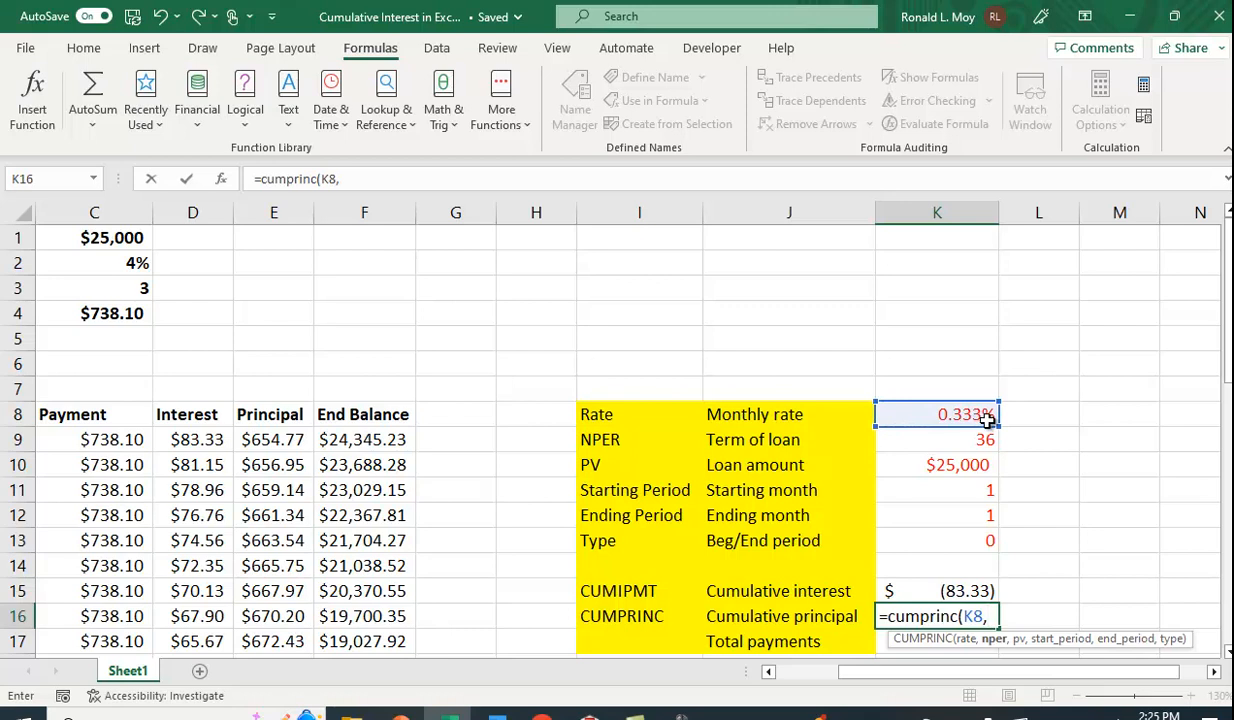
{"action": "left_click", "coordinate": [938, 440]}
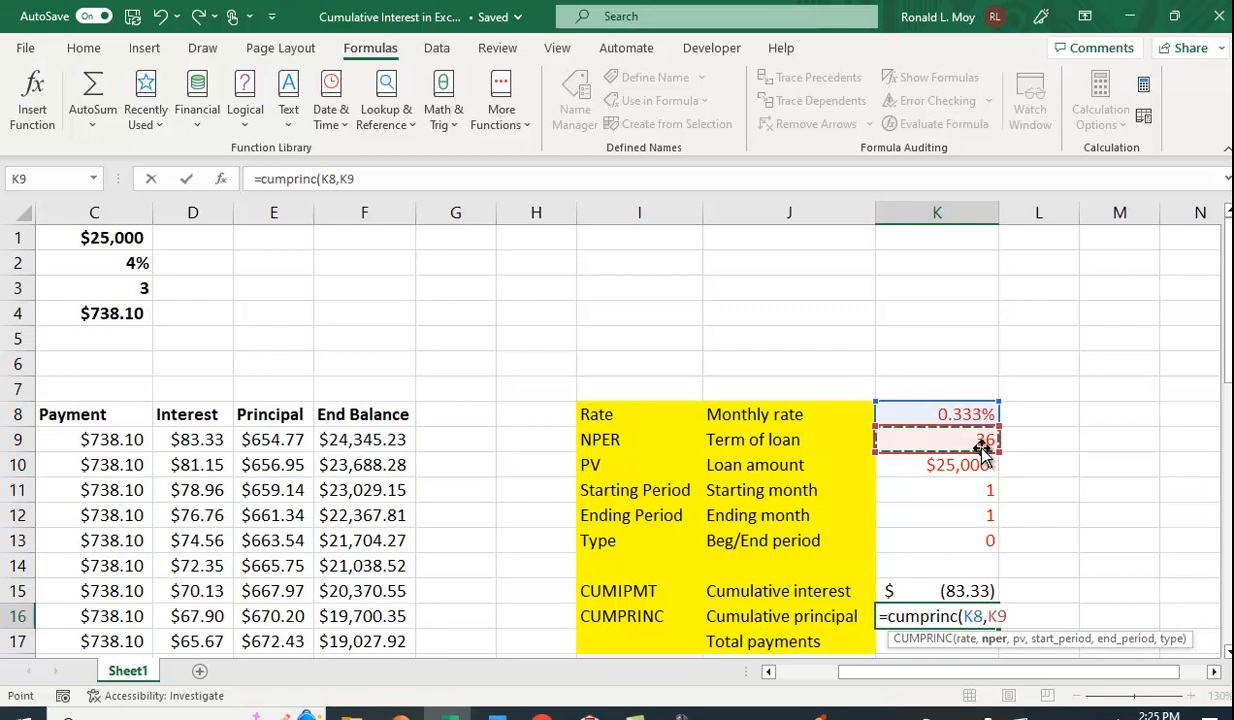
{"action": "left_click", "coordinate": [938, 464]}
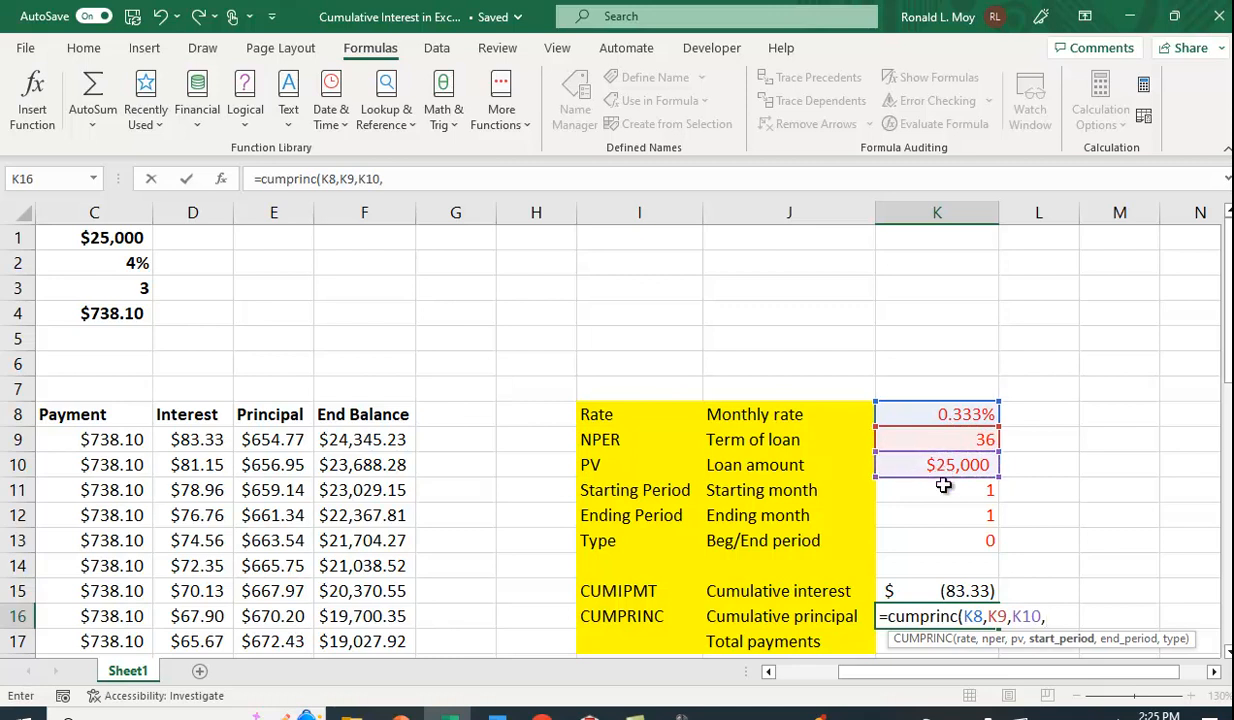
{"action": "left_click", "coordinate": [950, 490]}
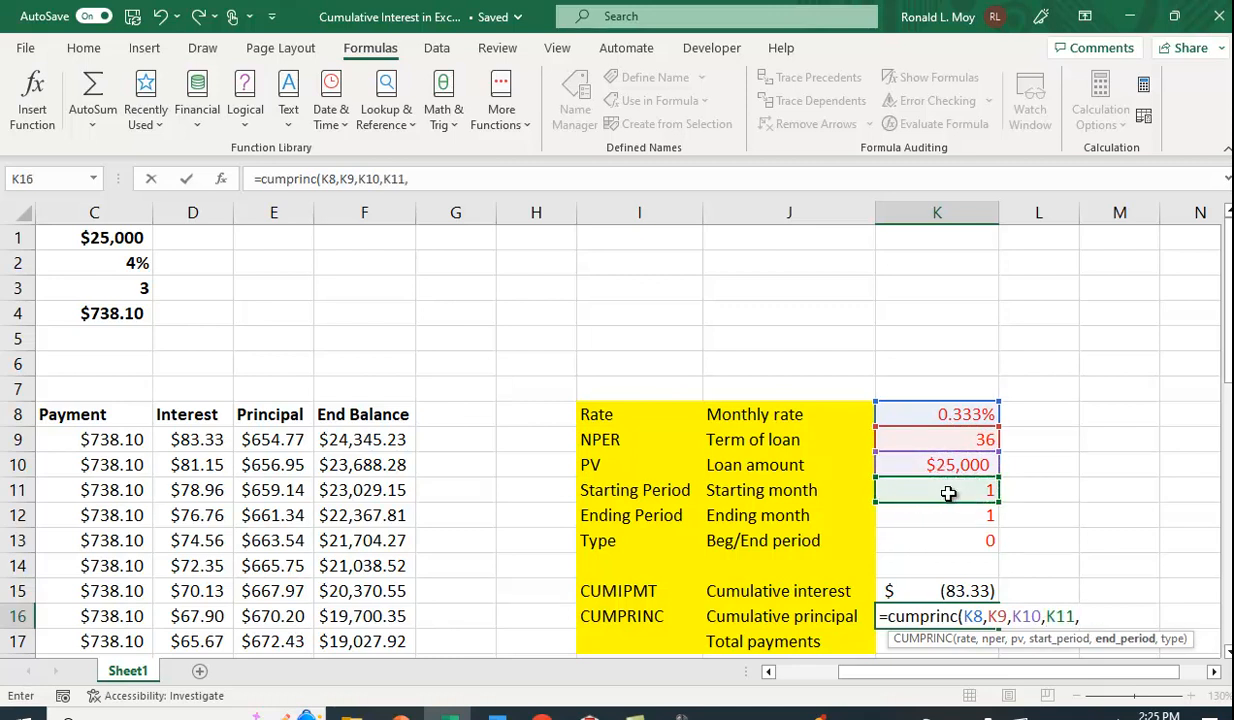
{"action": "left_click", "coordinate": [952, 516]}
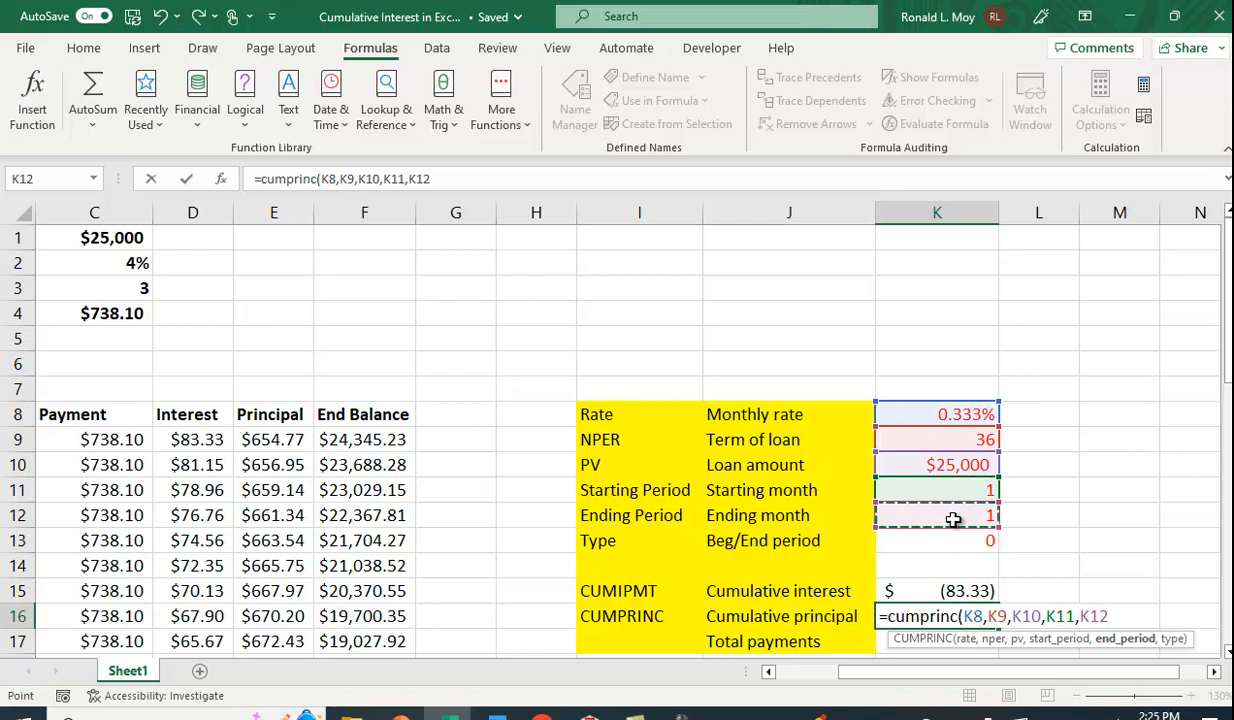
{"action": "left_click", "coordinate": [964, 540]}
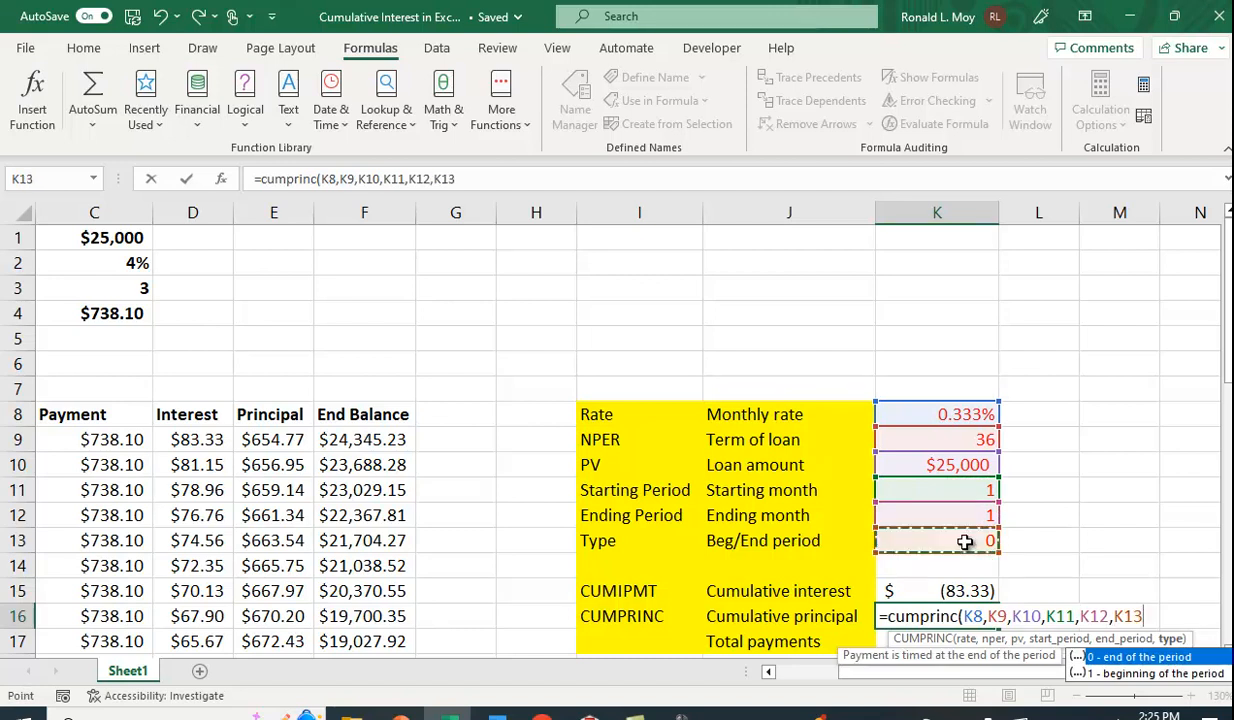
{"action": "key", "text": "Enter"}
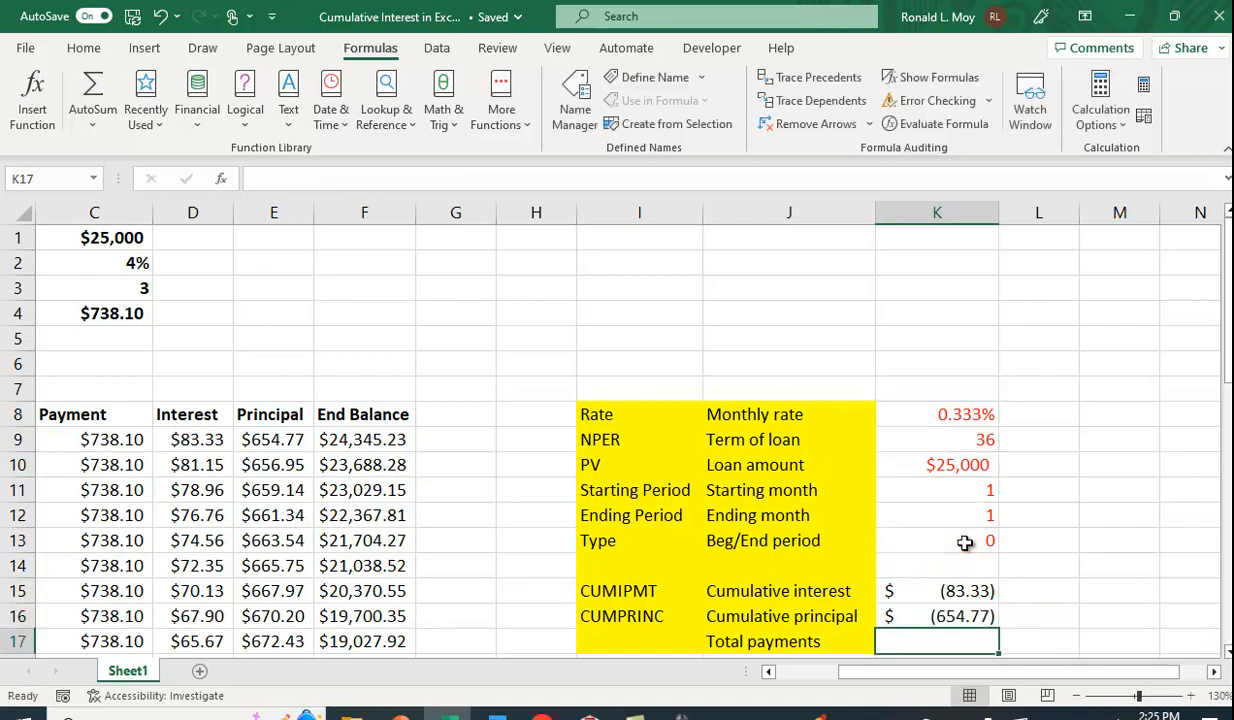
{"action": "mouse_move", "coordinate": [260, 460]}
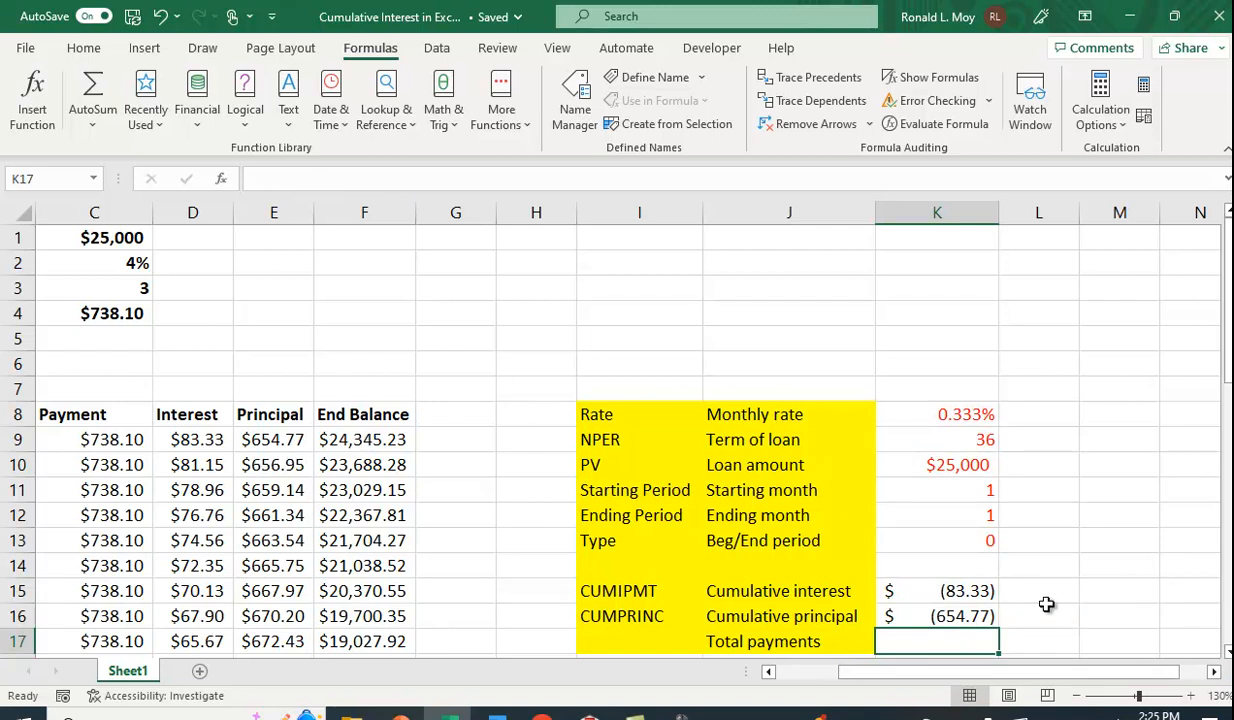
{"action": "scroll", "scroll_direction": "down", "scroll_amount": 3}
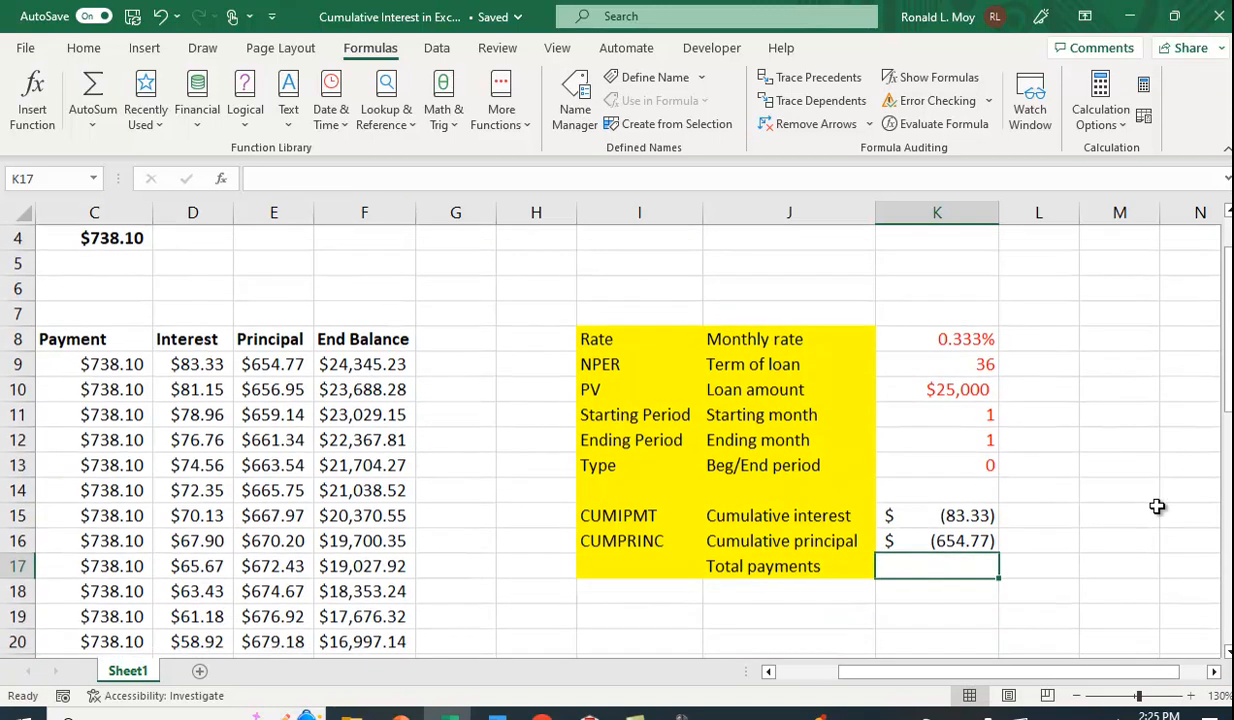
{"action": "mouse_move", "coordinate": [1060, 440]}
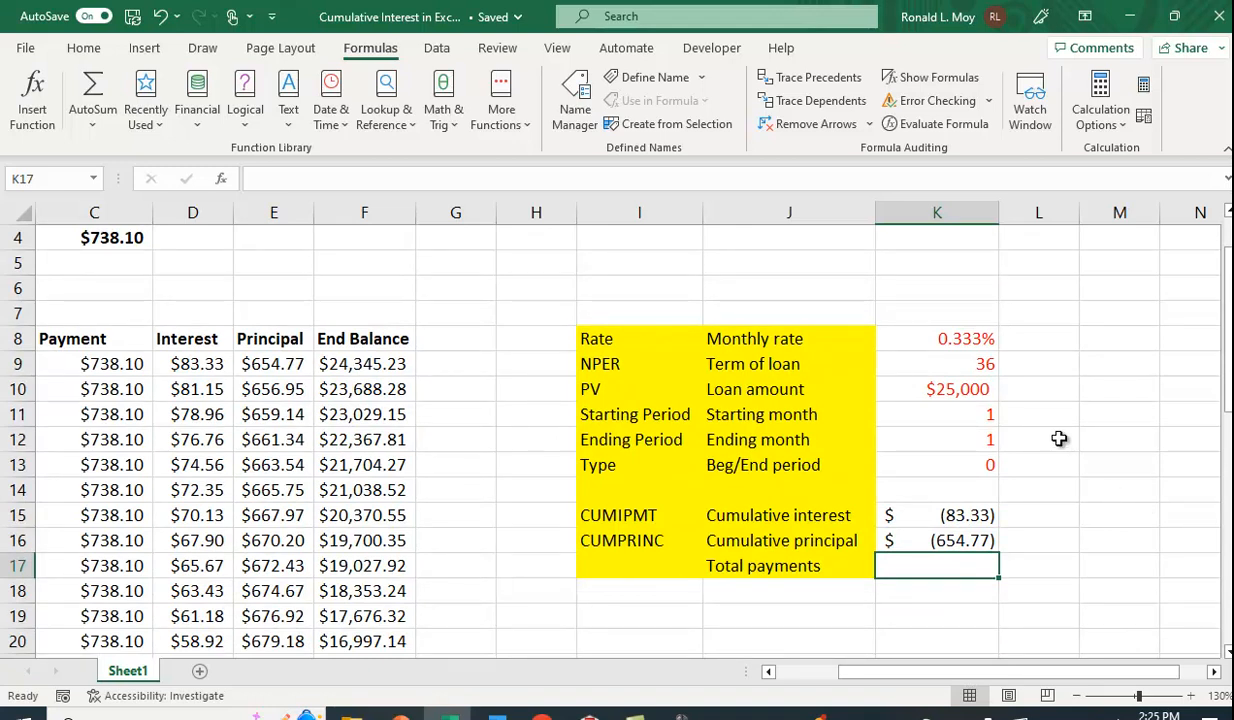
Step: Change the ending month input to 12
{"action": "left_click", "coordinate": [938, 440]}
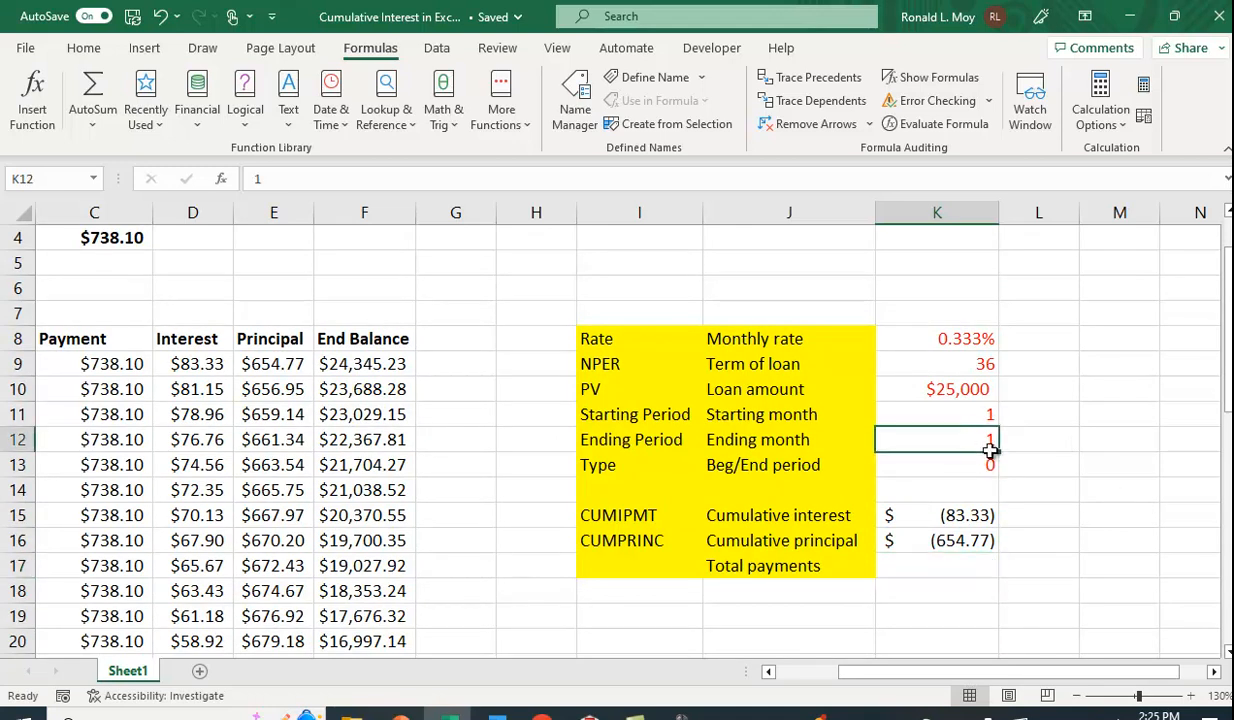
{"action": "type", "text": "12"}
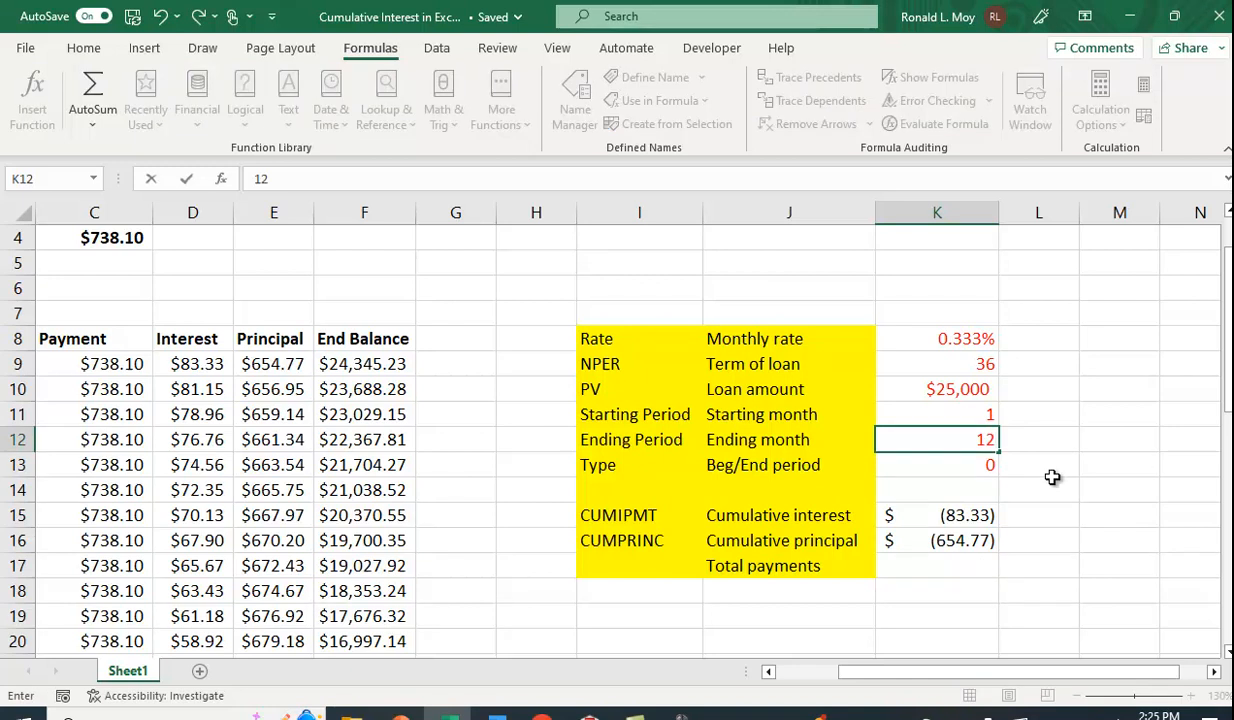
{"action": "mouse_move", "coordinate": [950, 540]}
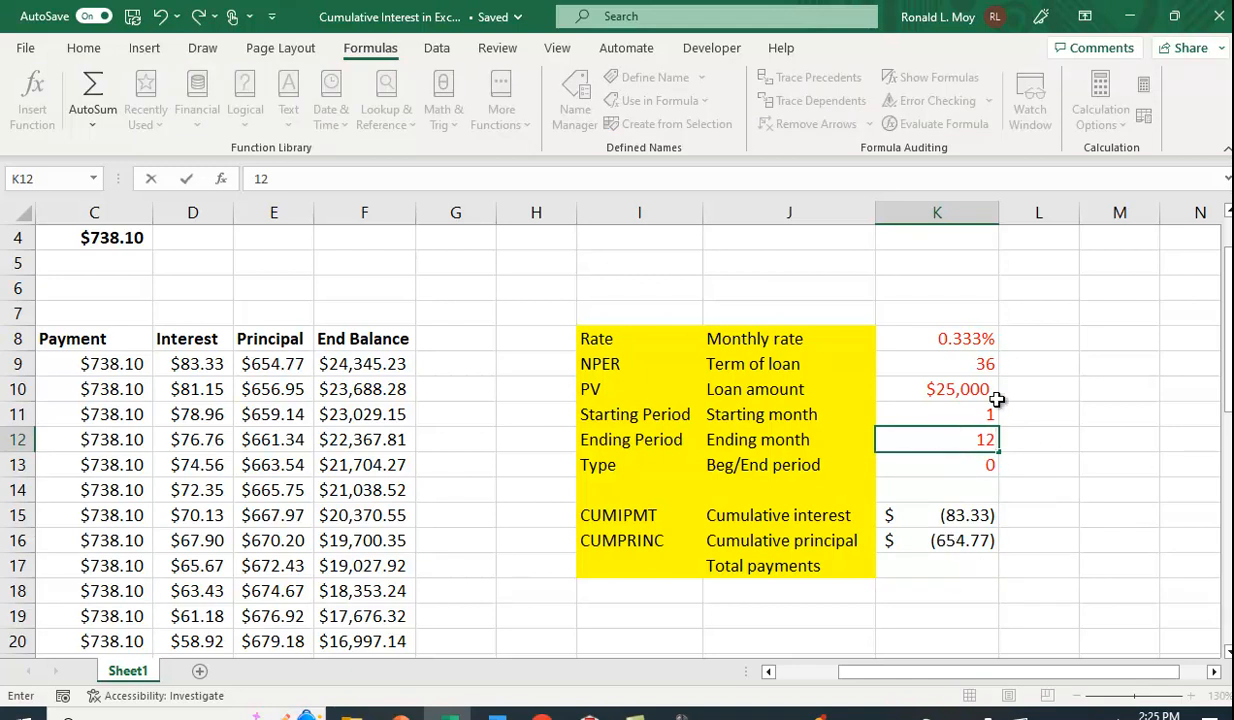
{"action": "mouse_move", "coordinate": [1124, 476]}
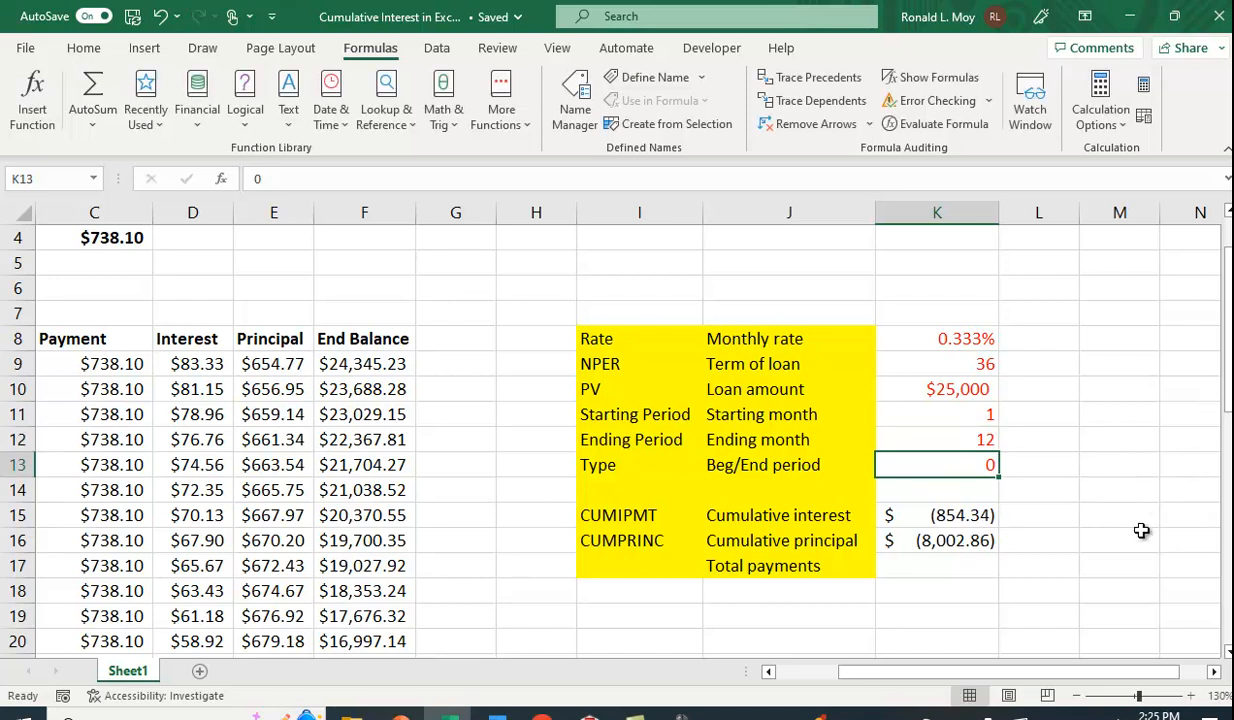
{"action": "mouse_move", "coordinate": [1108, 584]}
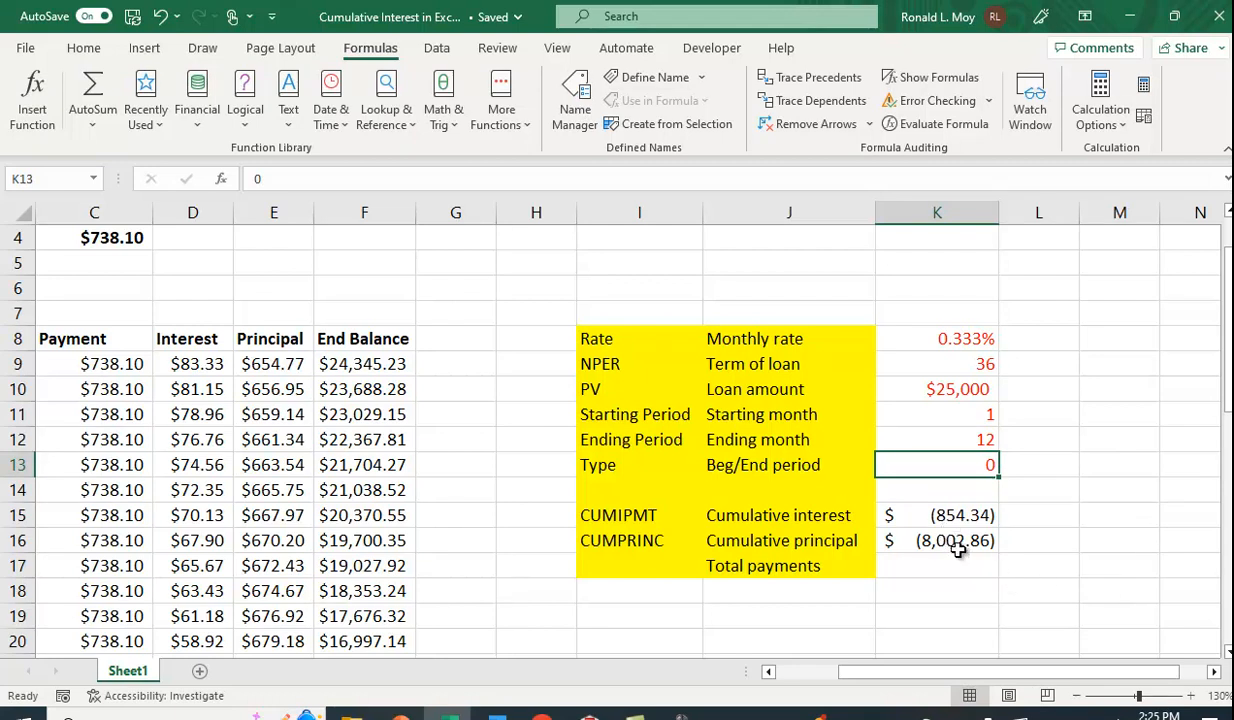
{"action": "mouse_move", "coordinate": [1094, 602]}
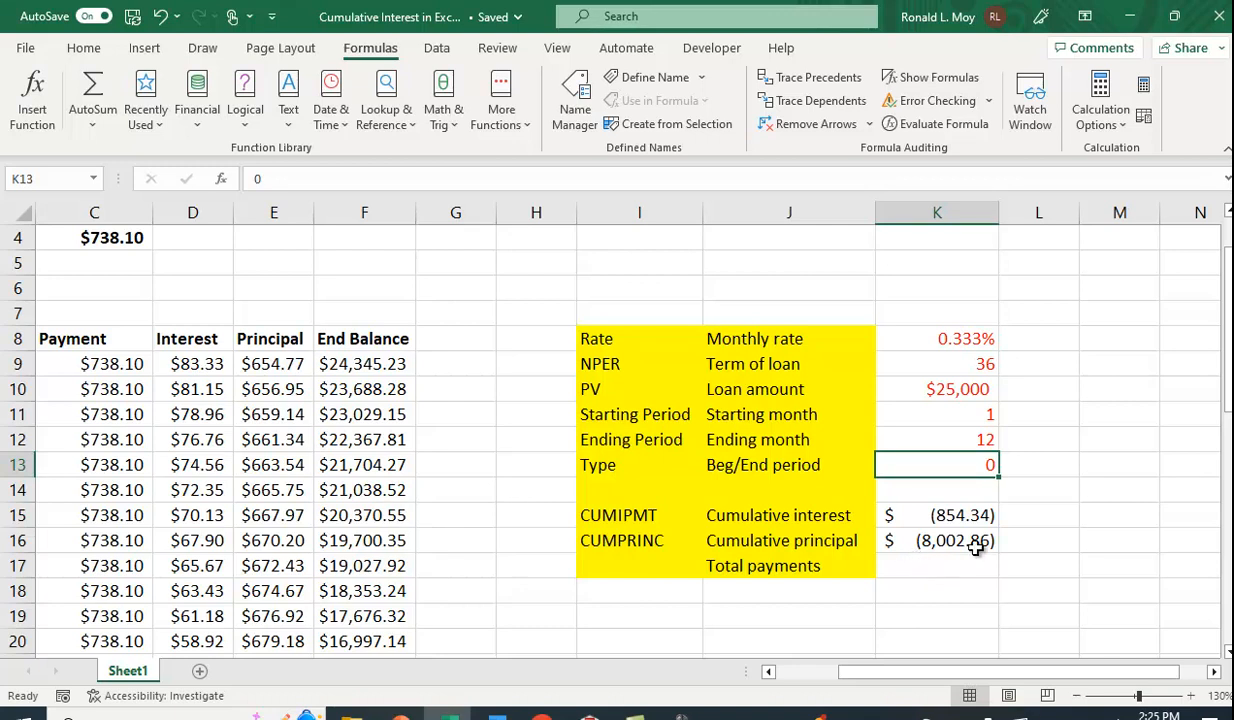
{"action": "mouse_move", "coordinate": [960, 566]}
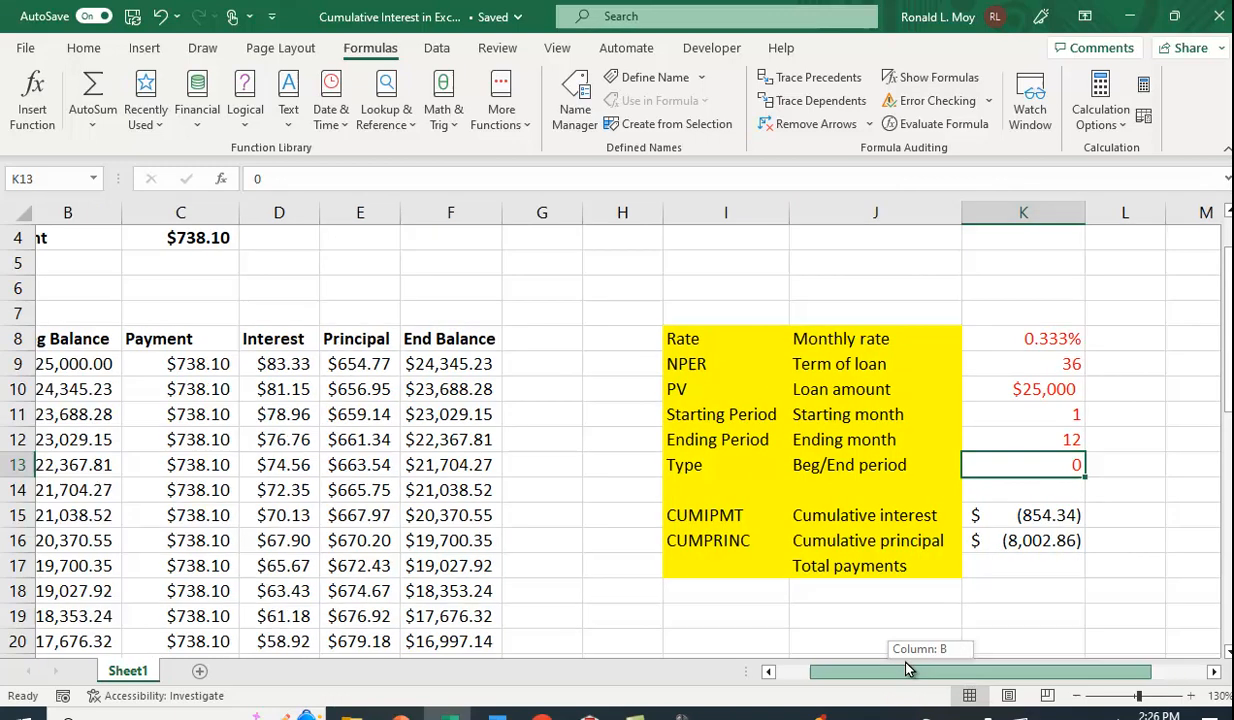
Step: View the months 1–12 results: cumulative interest (854.34) and principal (8,002.86)
{"action": "scroll", "scroll_direction": "left", "scroll_amount": 3}
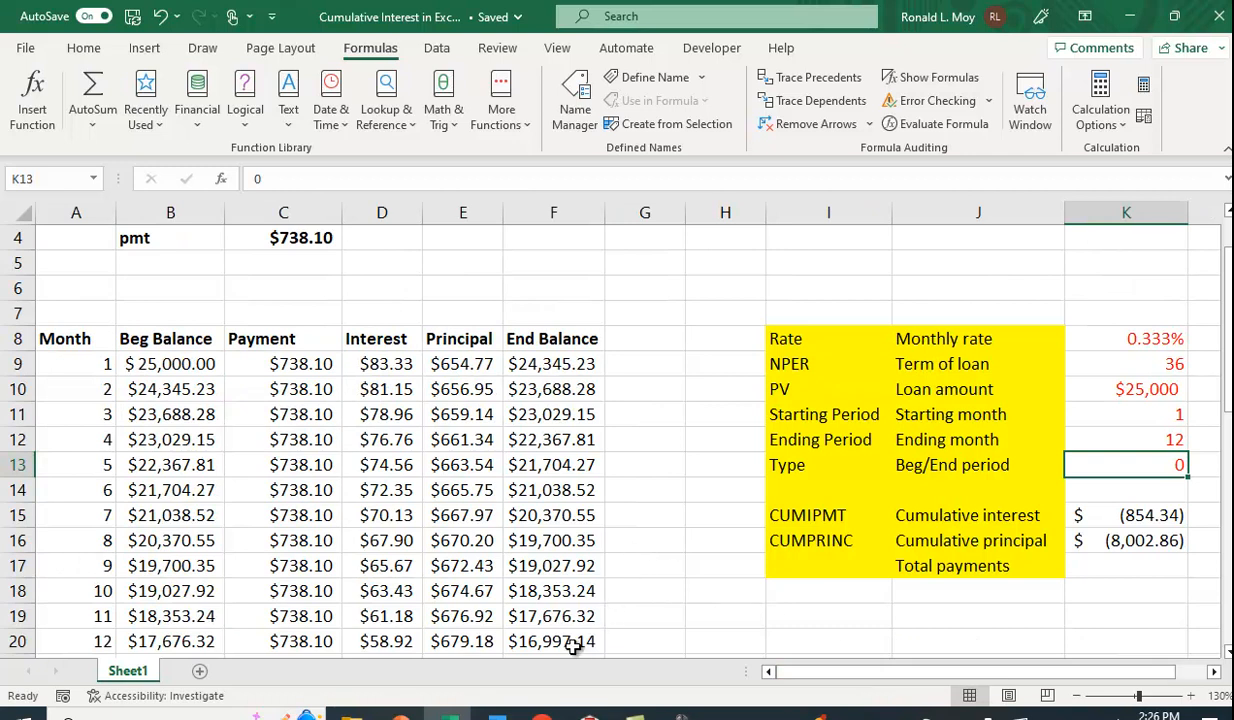
{"action": "mouse_move", "coordinate": [510, 660]}
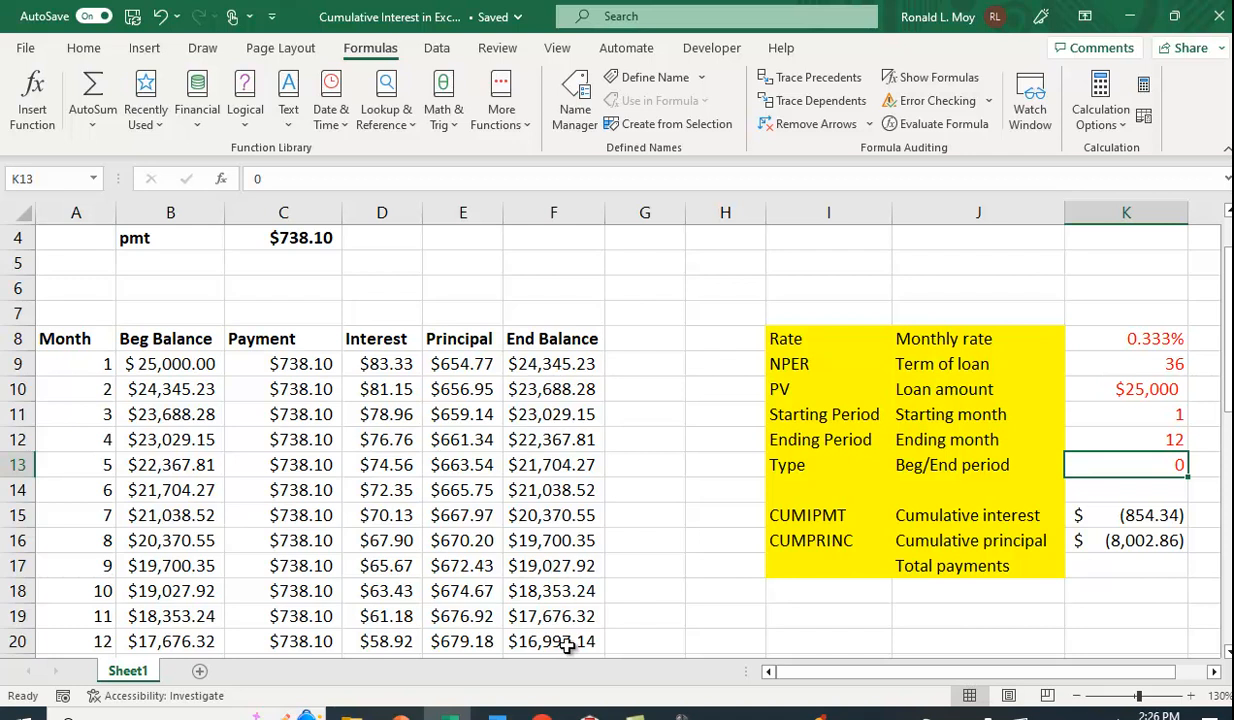
{"action": "mouse_move", "coordinate": [1164, 580]}
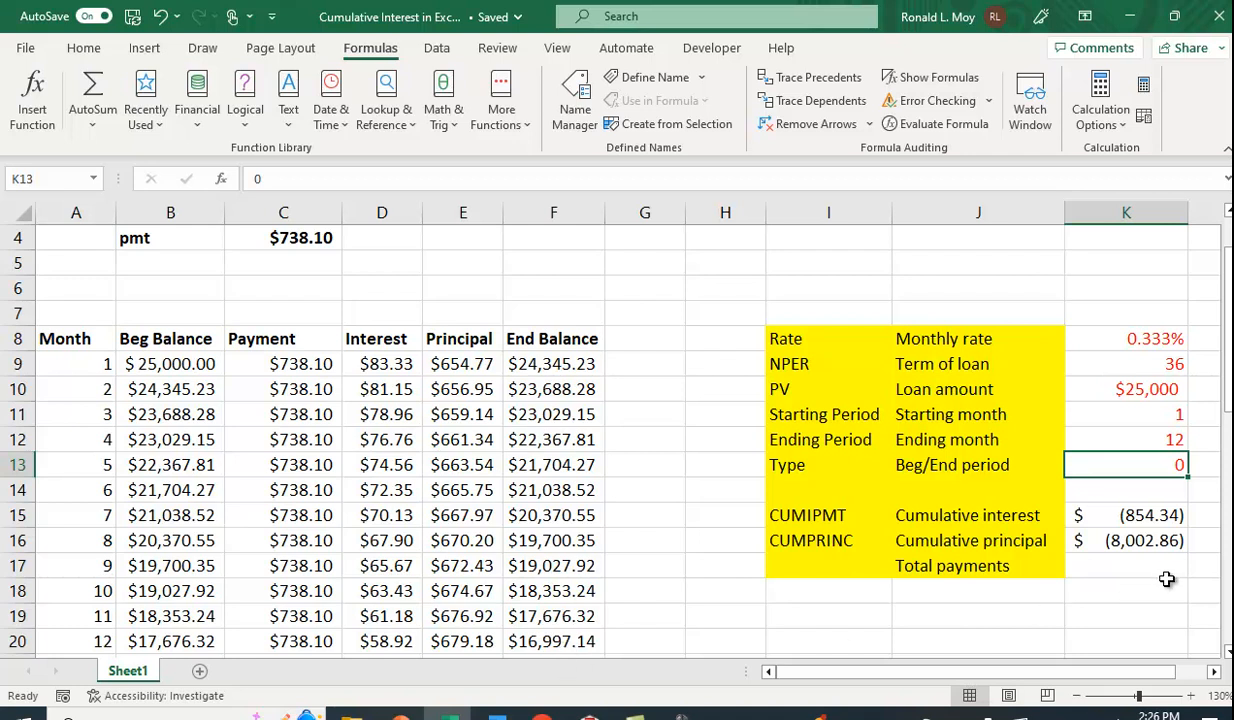
{"action": "mouse_move", "coordinate": [612, 676]}
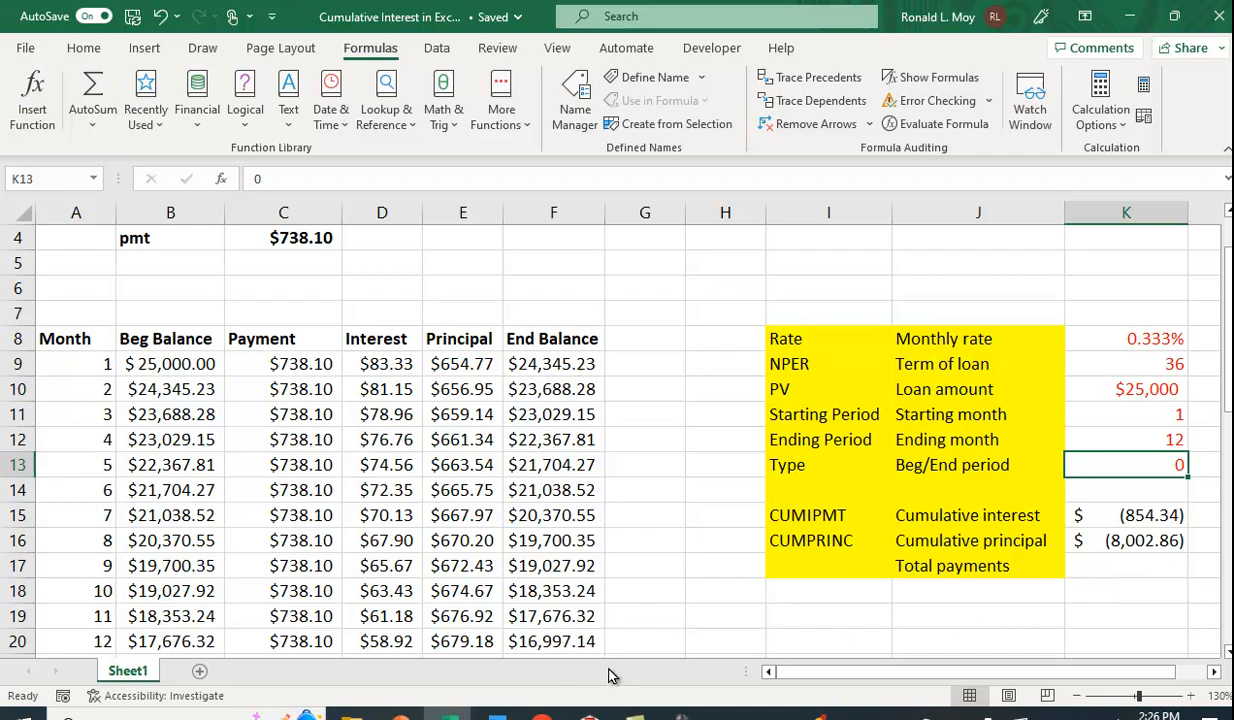
{"action": "mouse_move", "coordinate": [1176, 614]}
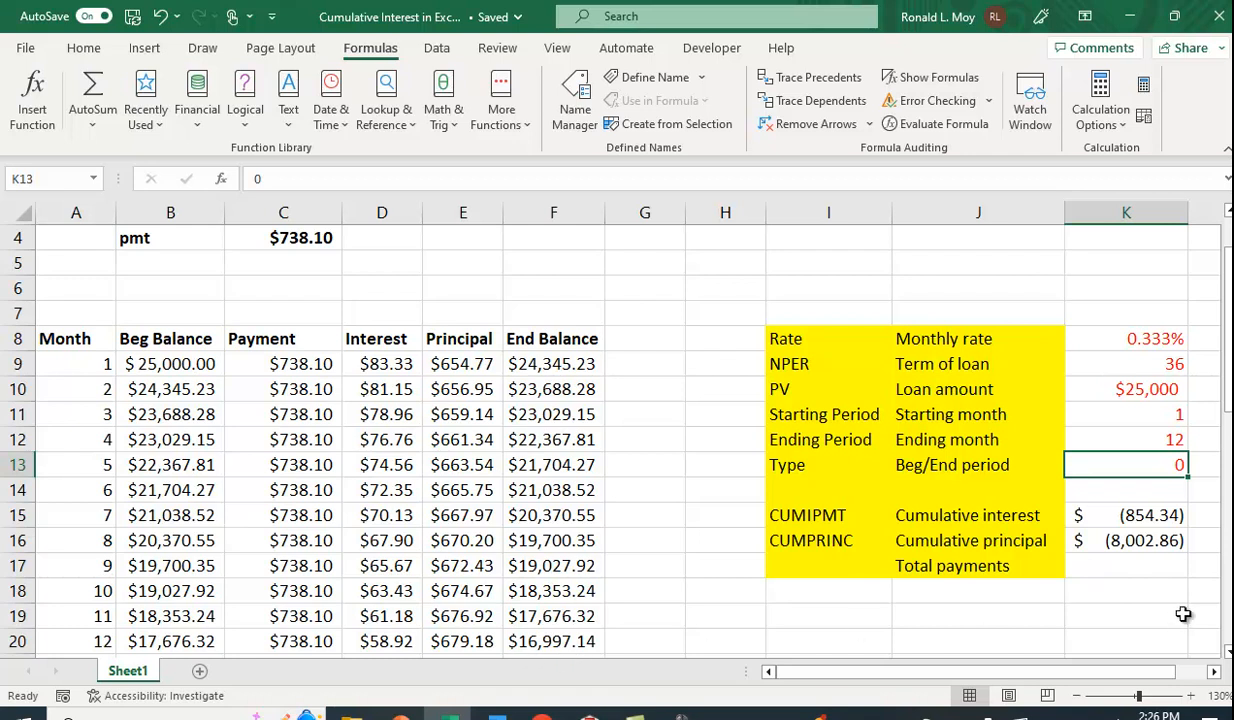
{"action": "mouse_move", "coordinate": [1152, 628]}
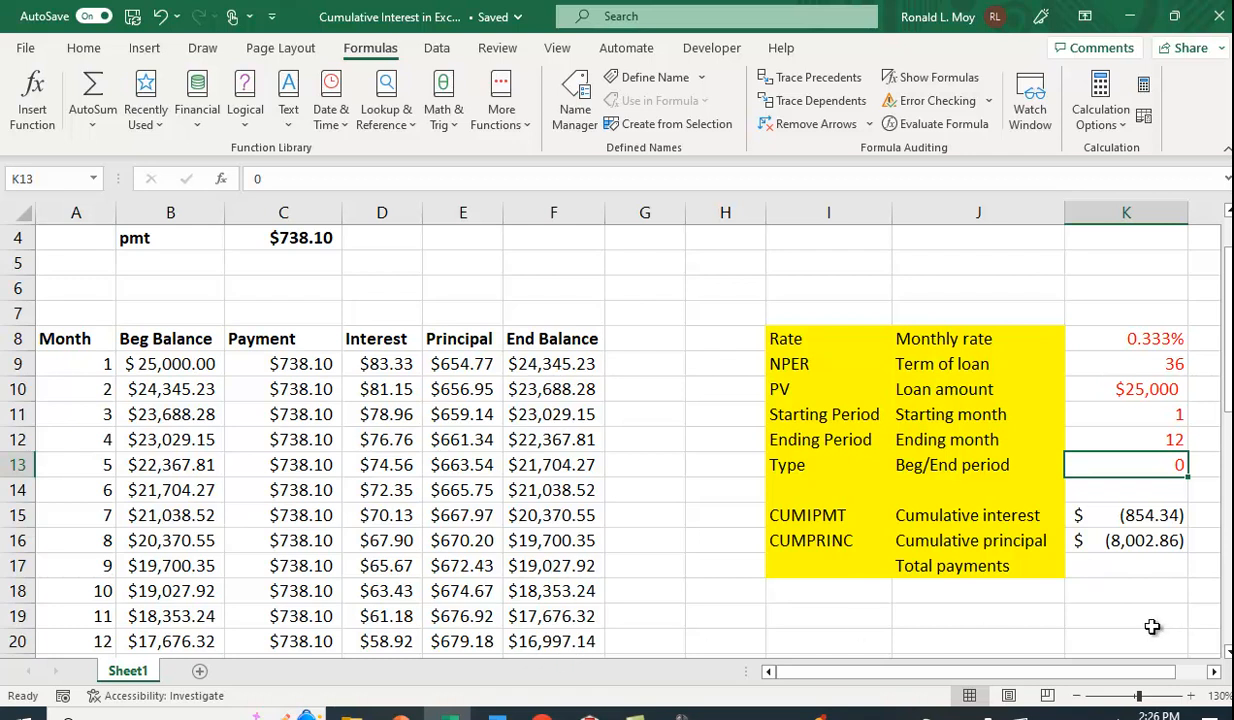
{"action": "mouse_move", "coordinate": [1130, 464]}
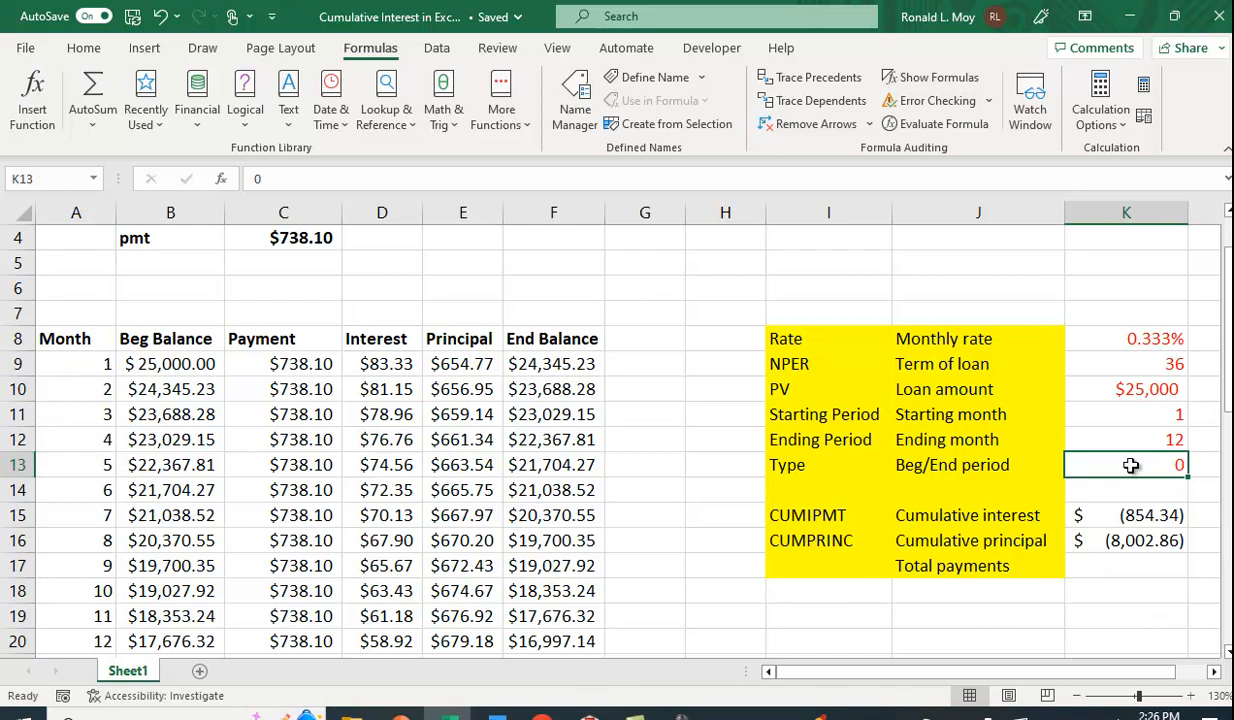
Step: Set the starting month to 13 for the months 13–24 range
{"action": "left_click", "coordinate": [1126, 414]}
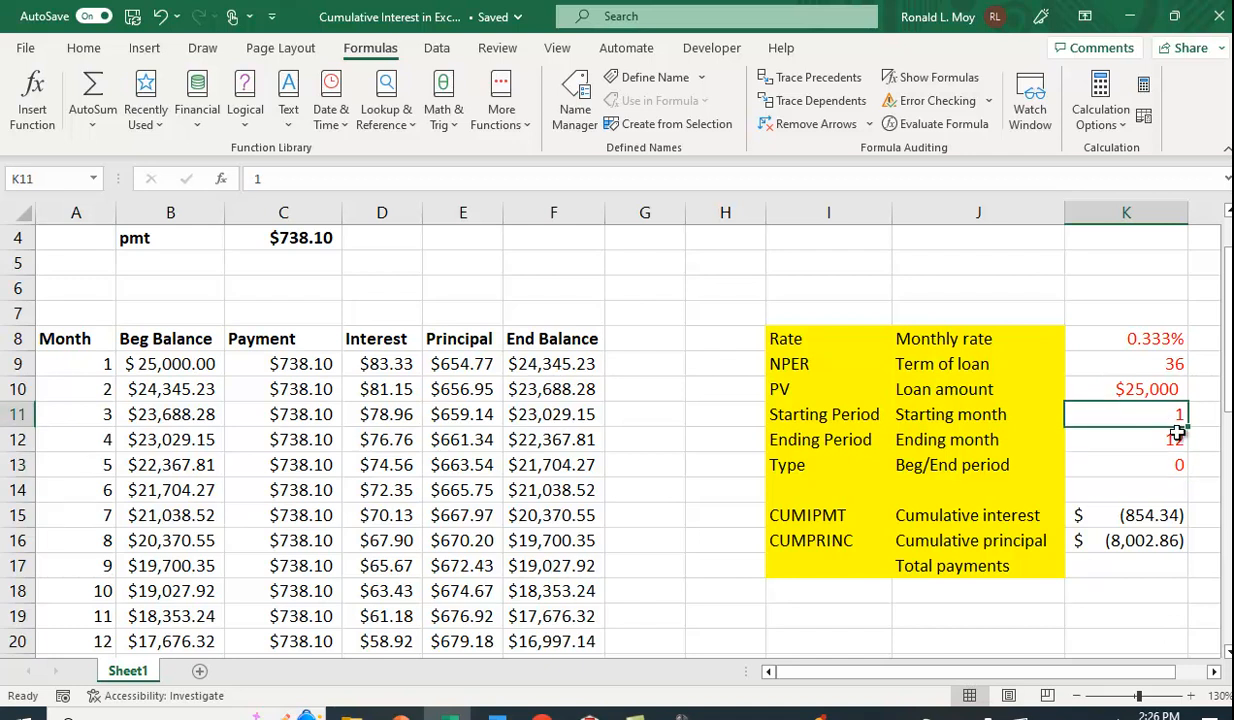
{"action": "type", "text": "13"}
{"action": "left_click", "coordinate": [1126, 440]}
{"action": "type", "text": "24"}
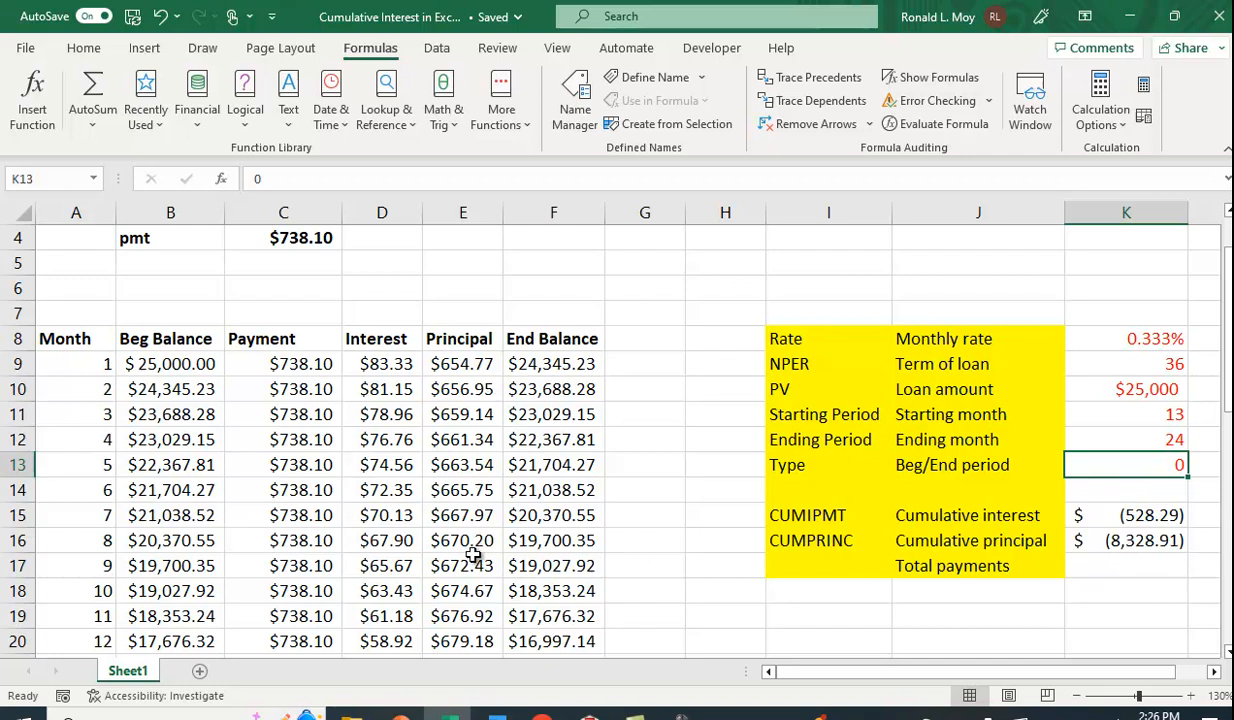
{"action": "mouse_move", "coordinate": [392, 380]}
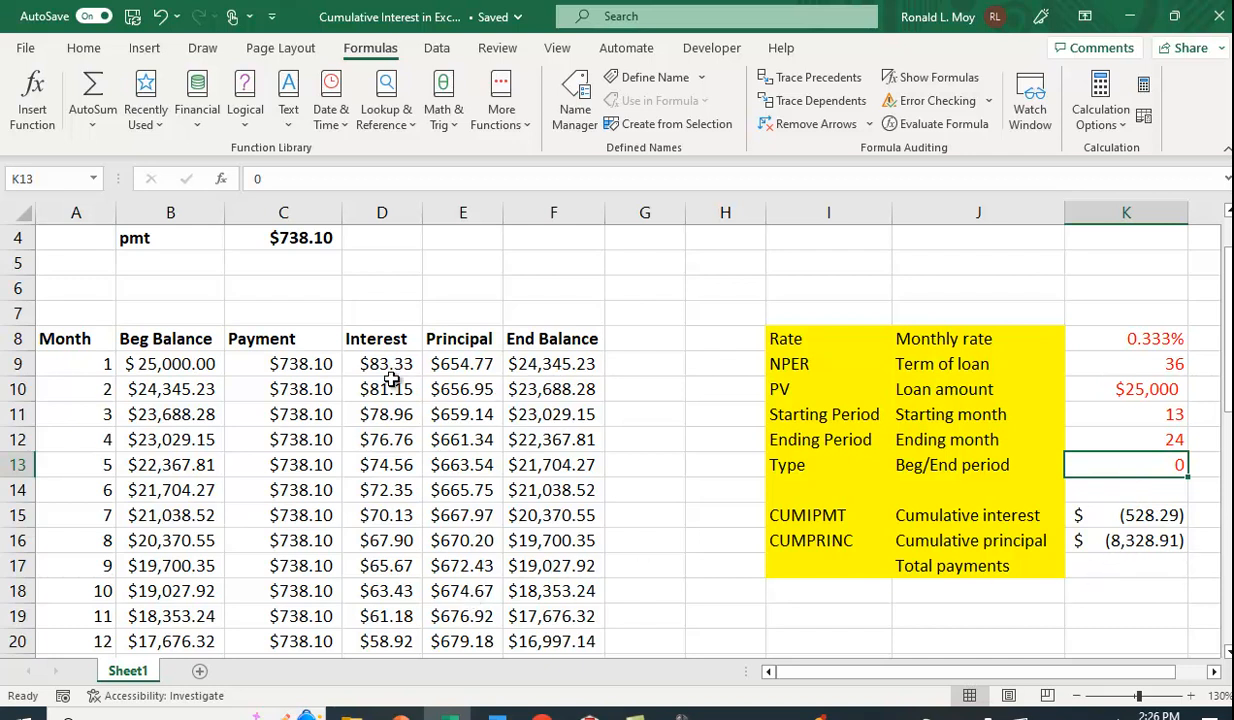
{"action": "mouse_move", "coordinate": [384, 640]}
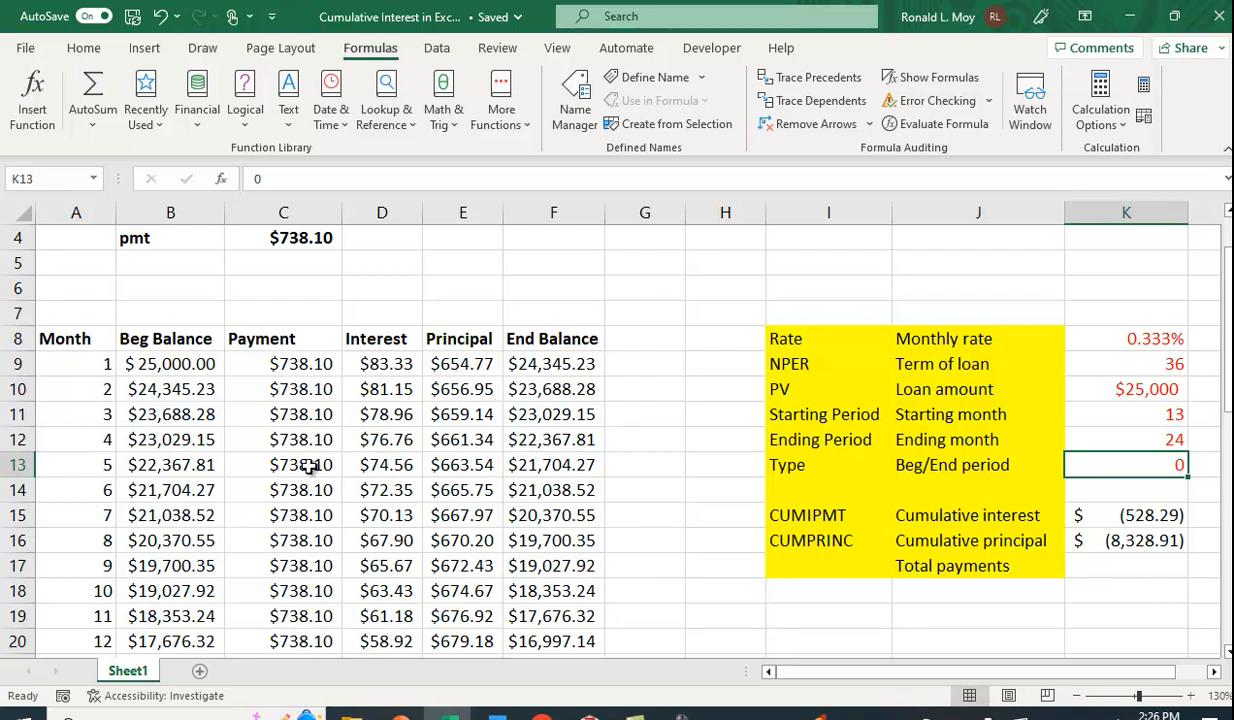
{"action": "mouse_move", "coordinate": [1048, 630]}
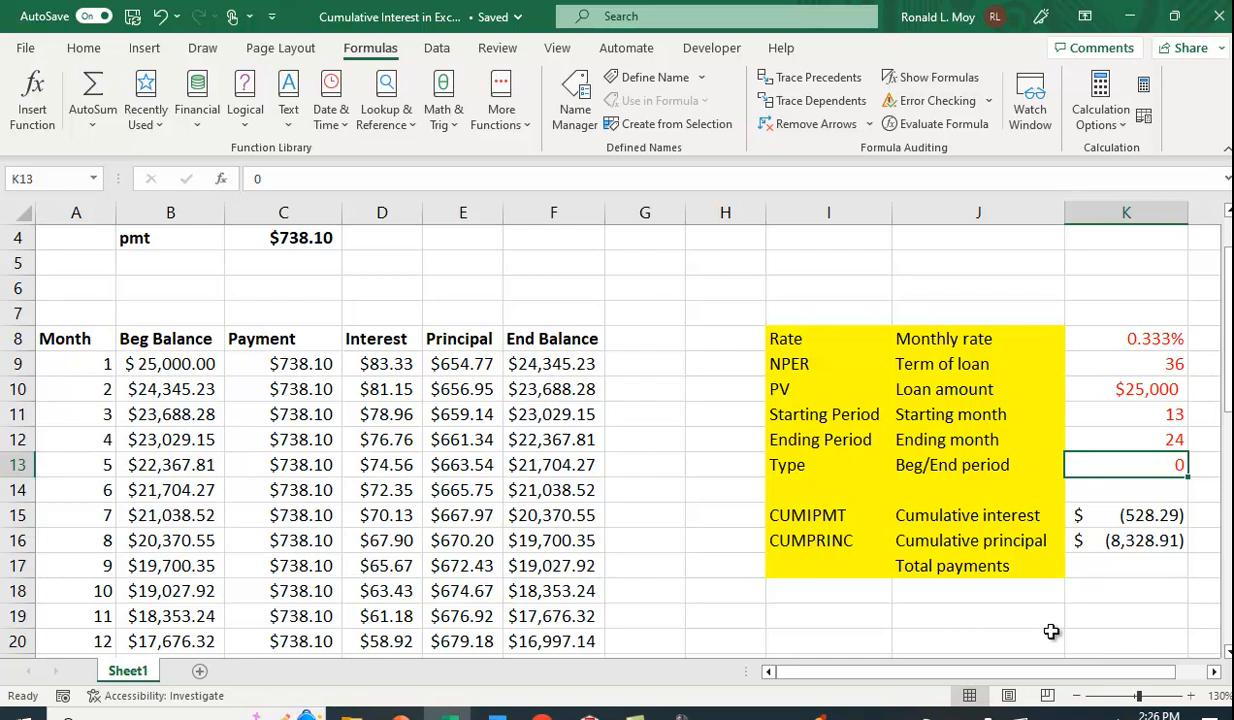
Step: Set the starting month to 1 for the full 1–36 term, giving interest (1,571.59) and principal (25,000.00)
{"action": "left_click", "coordinate": [1128, 414]}
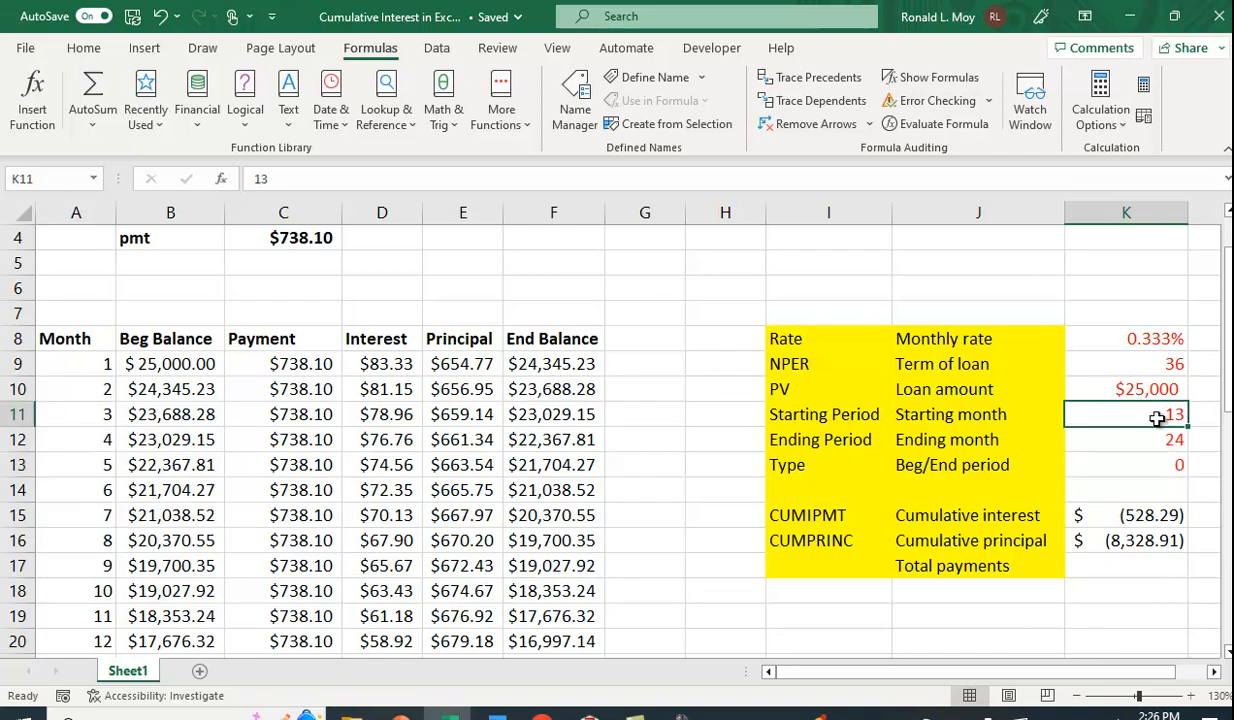
{"action": "type", "text": "1"}
{"action": "left_click", "coordinate": [1126, 440]}
{"action": "type", "text": "36"}
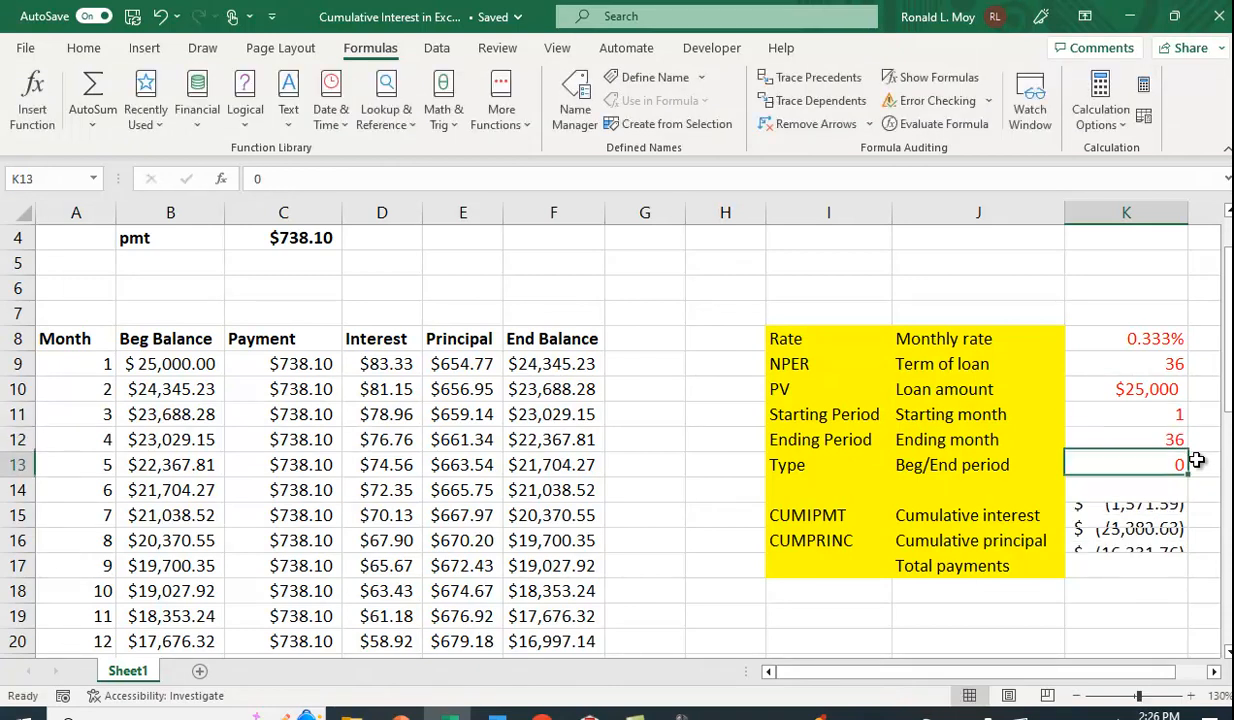
{"action": "scroll", "scroll_direction": "down", "scroll_amount": 3}
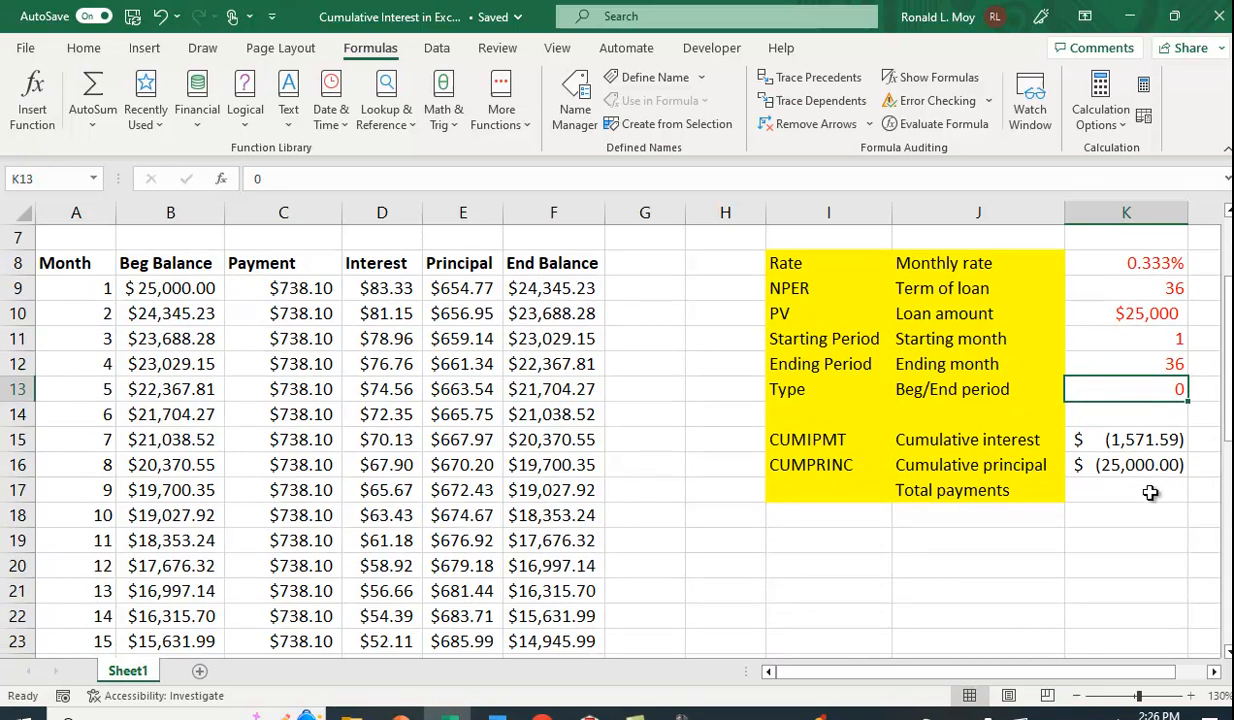
{"action": "mouse_move", "coordinate": [1158, 470]}
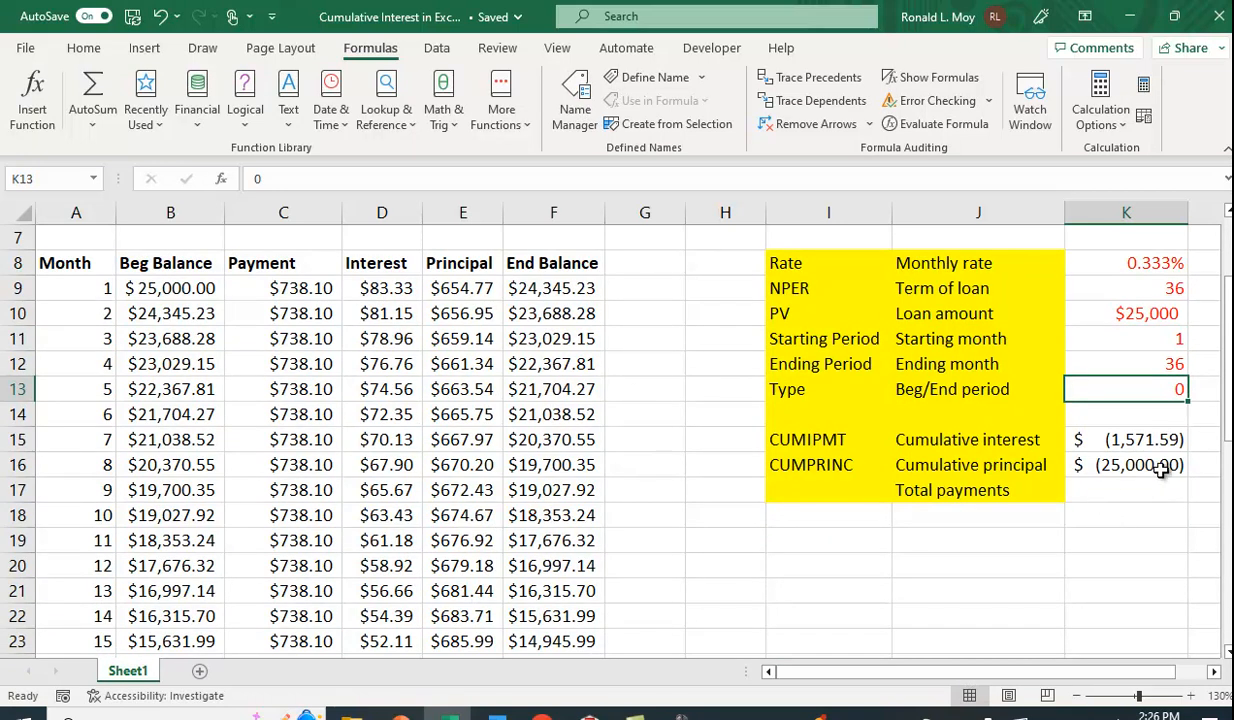
{"action": "mouse_move", "coordinate": [1168, 468]}
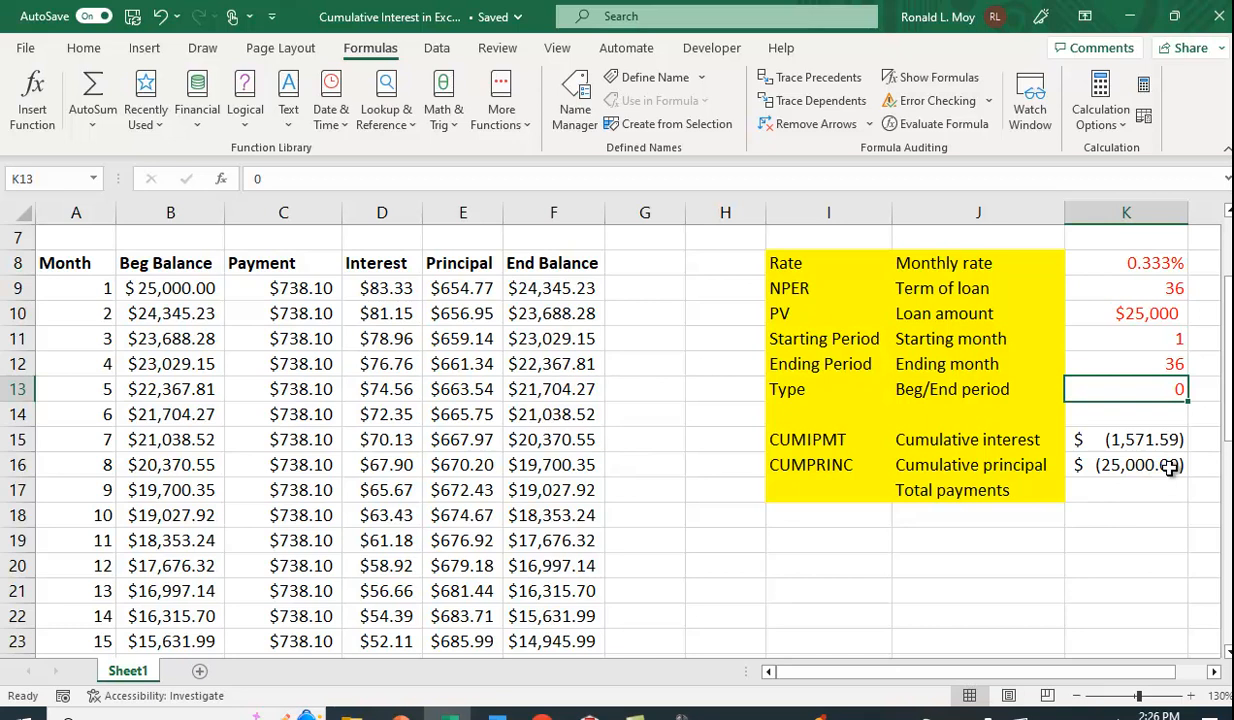
{"action": "mouse_move", "coordinate": [1150, 516]}
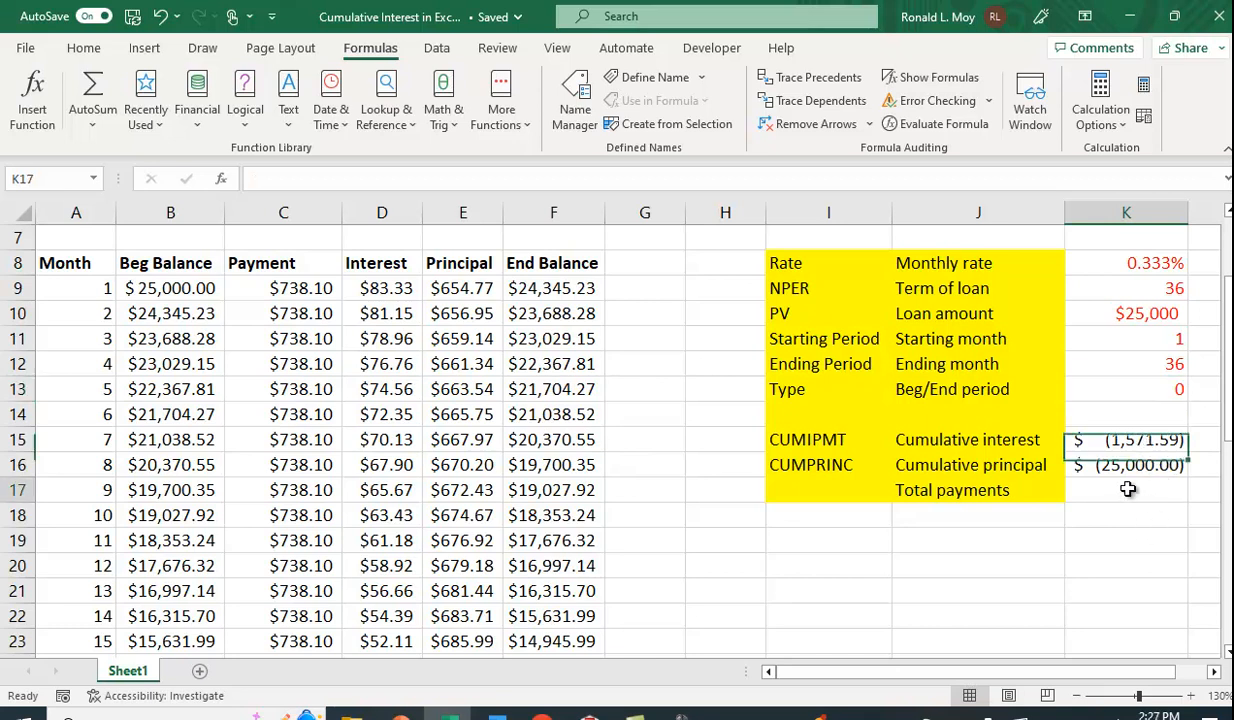
Step: Enter =SUM(K15:K16) in K17 so total payments shows $(26,571.59)
{"action": "type", "text": "=s"}
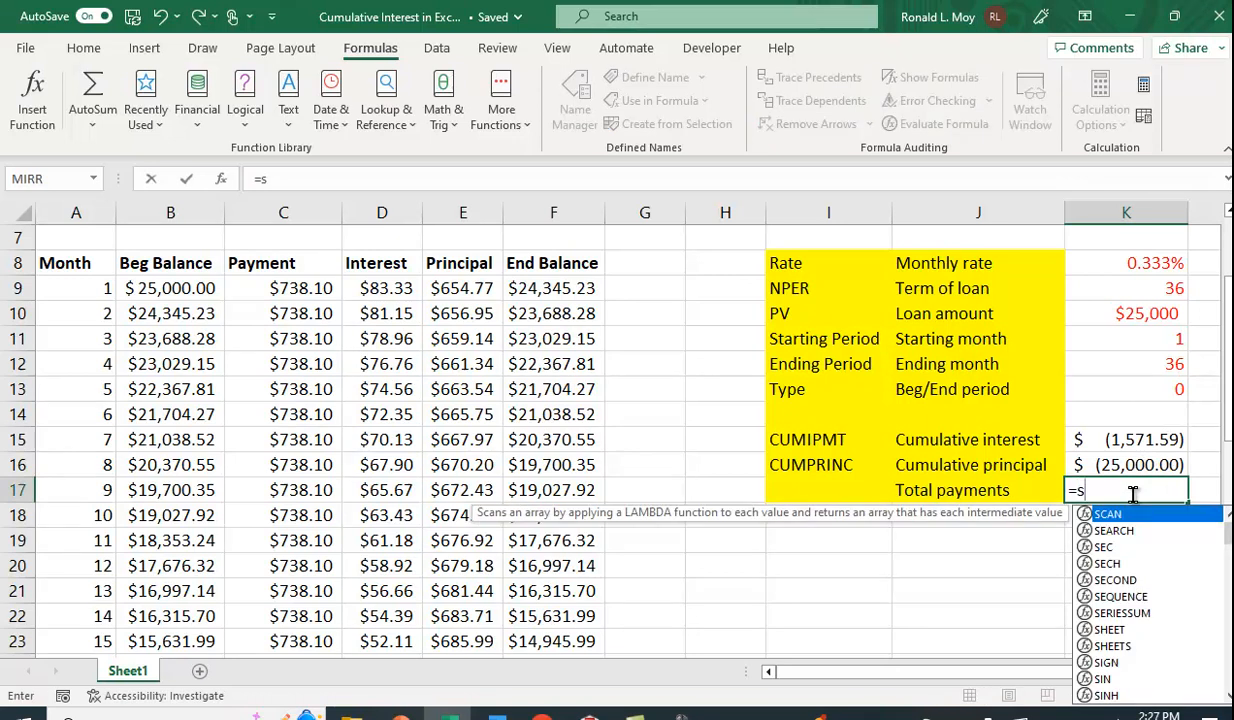
{"action": "type", "text": "um("}
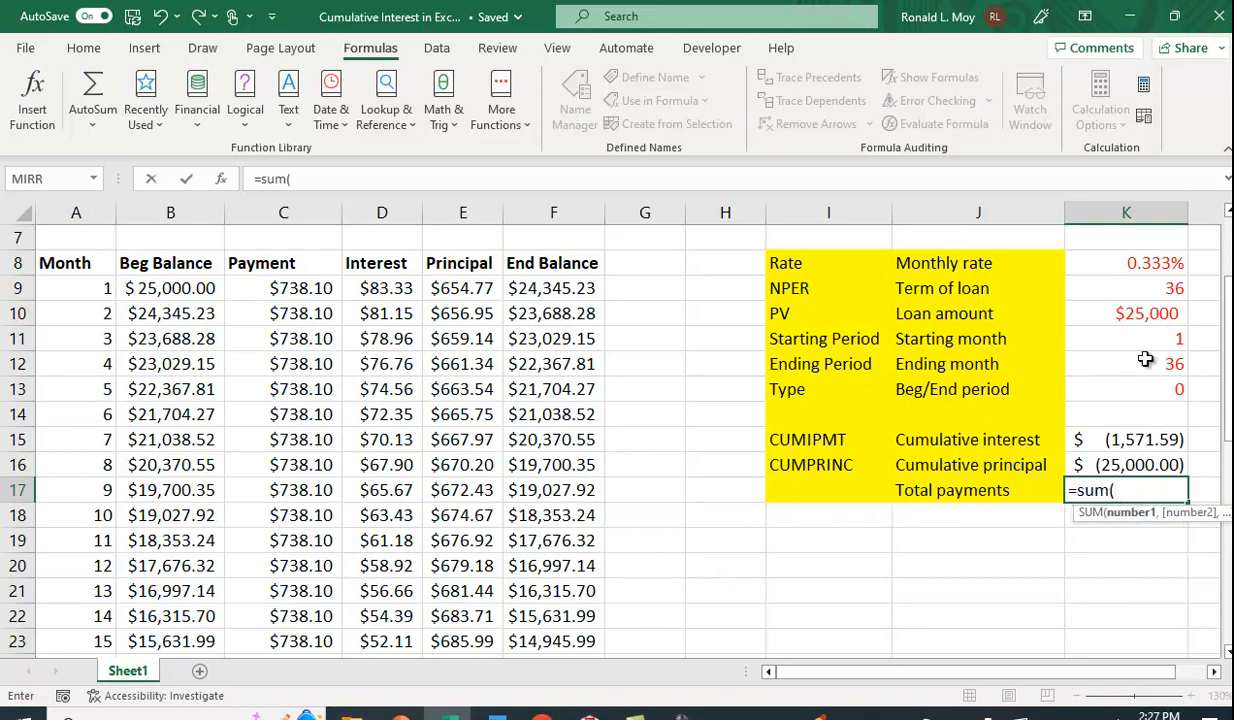
{"action": "left_click_drag", "start_coordinate": [1126, 440], "coordinate": [1126, 464]}
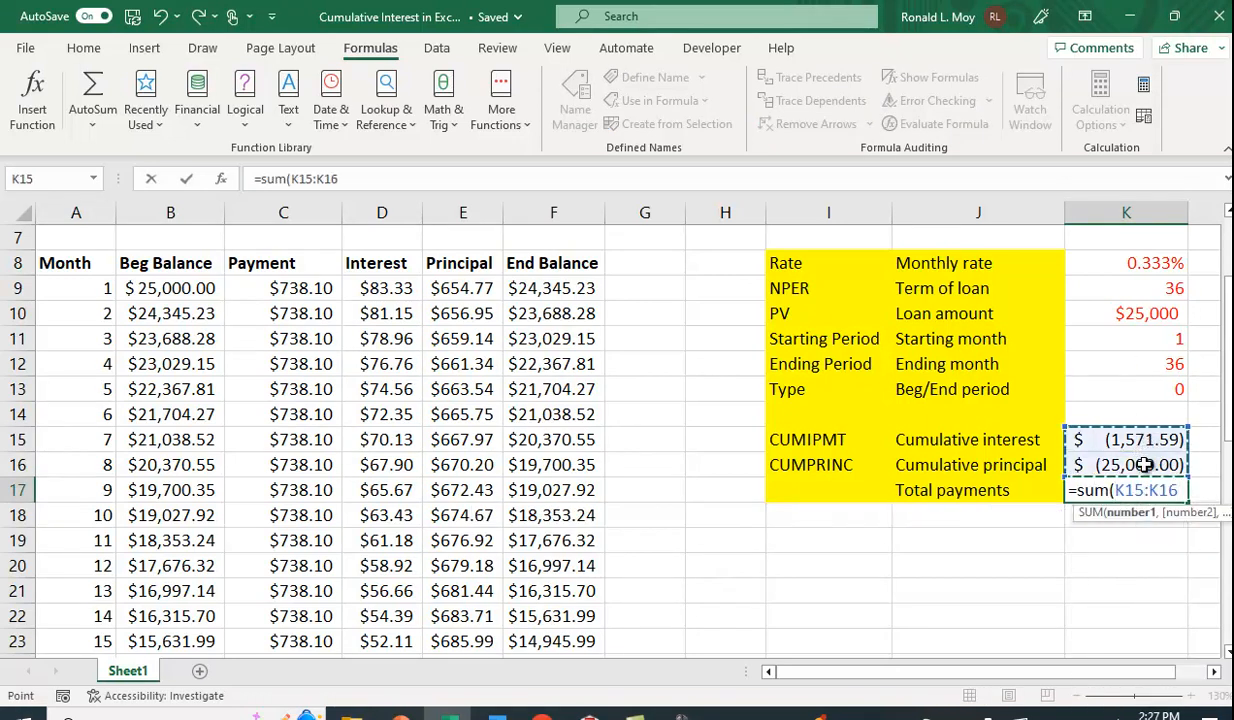
{"action": "key", "text": "Enter"}
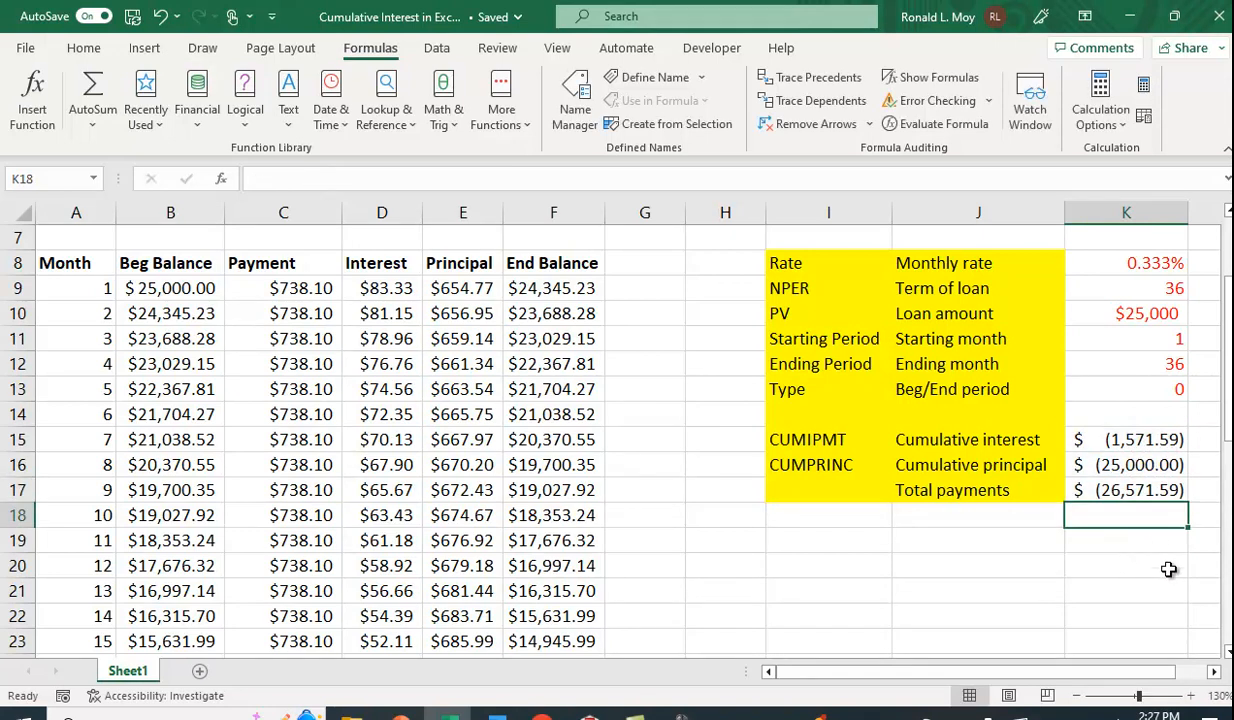
Step: Set the ending month in K12 to 12, giving total payments $(8,857.20)
{"action": "left_click", "coordinate": [1126, 364]}
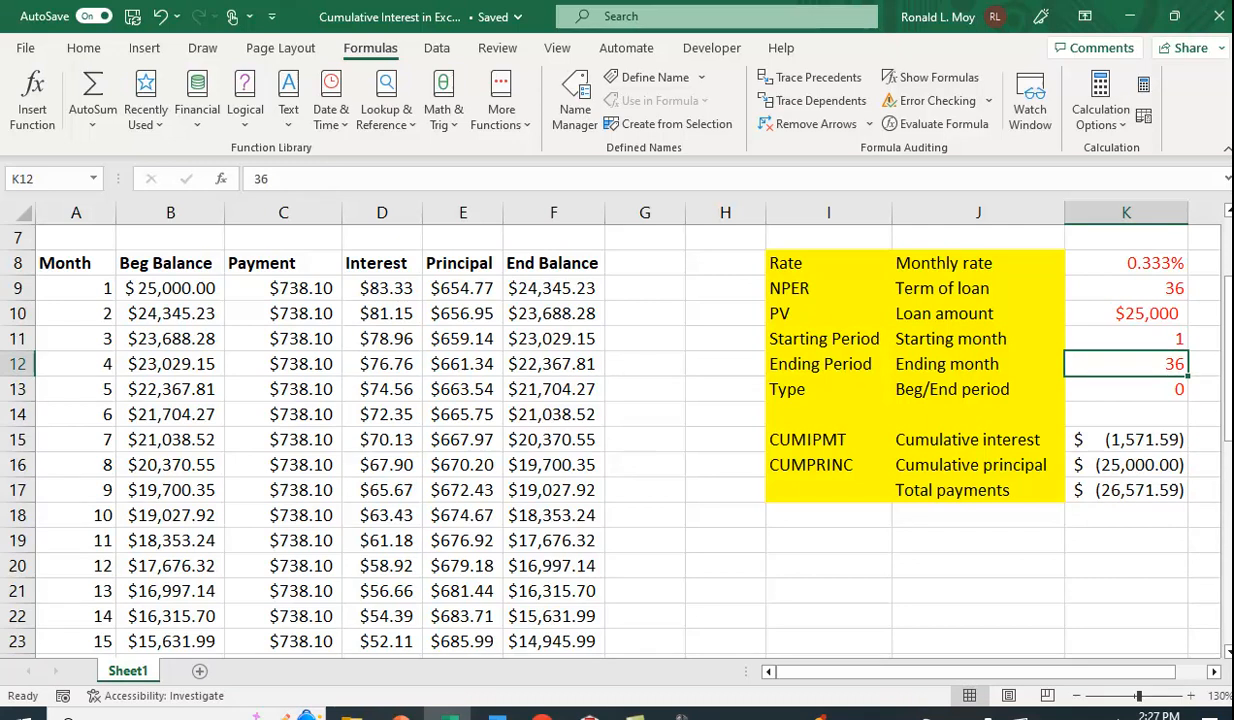
{"action": "type", "text": "12"}
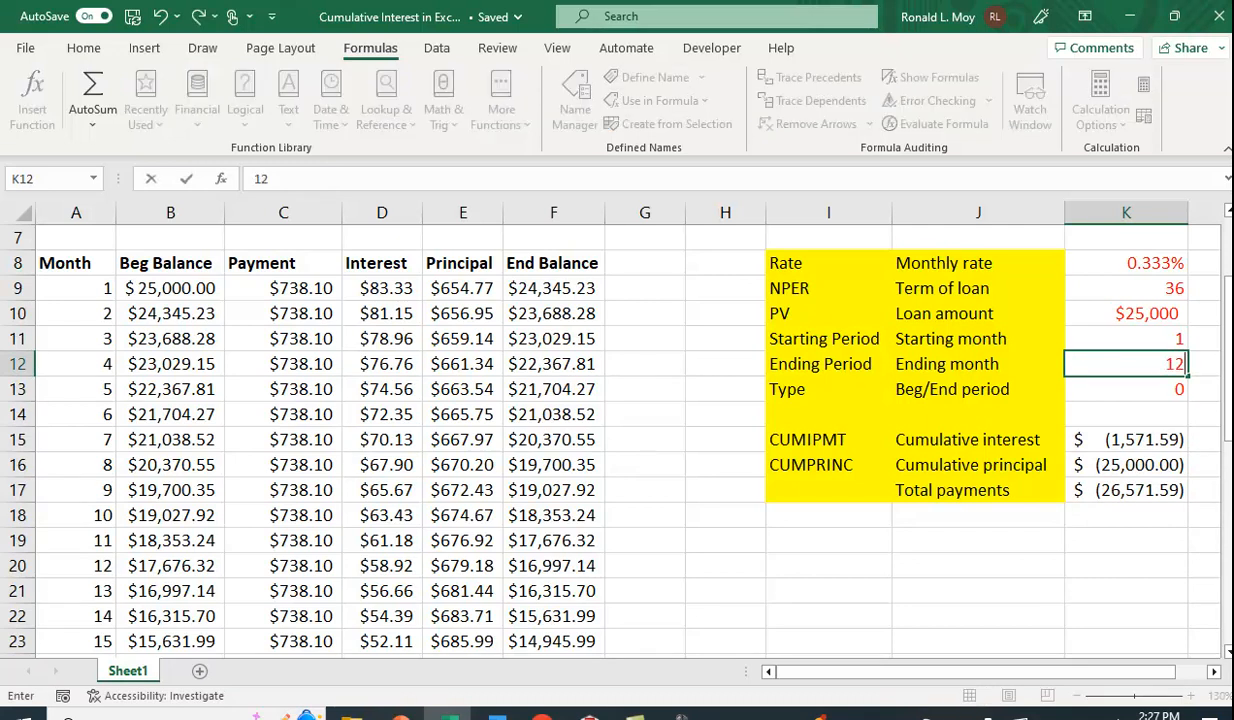
{"action": "key", "text": "Enter"}
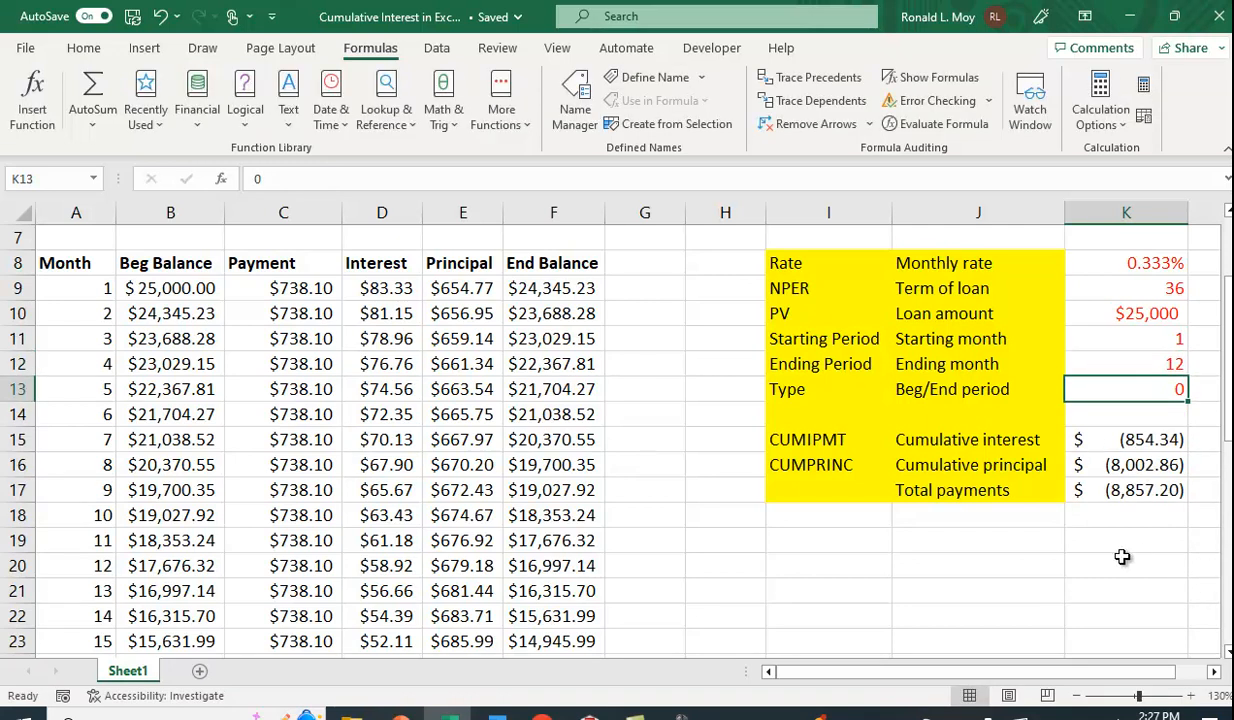
{"action": "mouse_move", "coordinate": [1112, 516]}
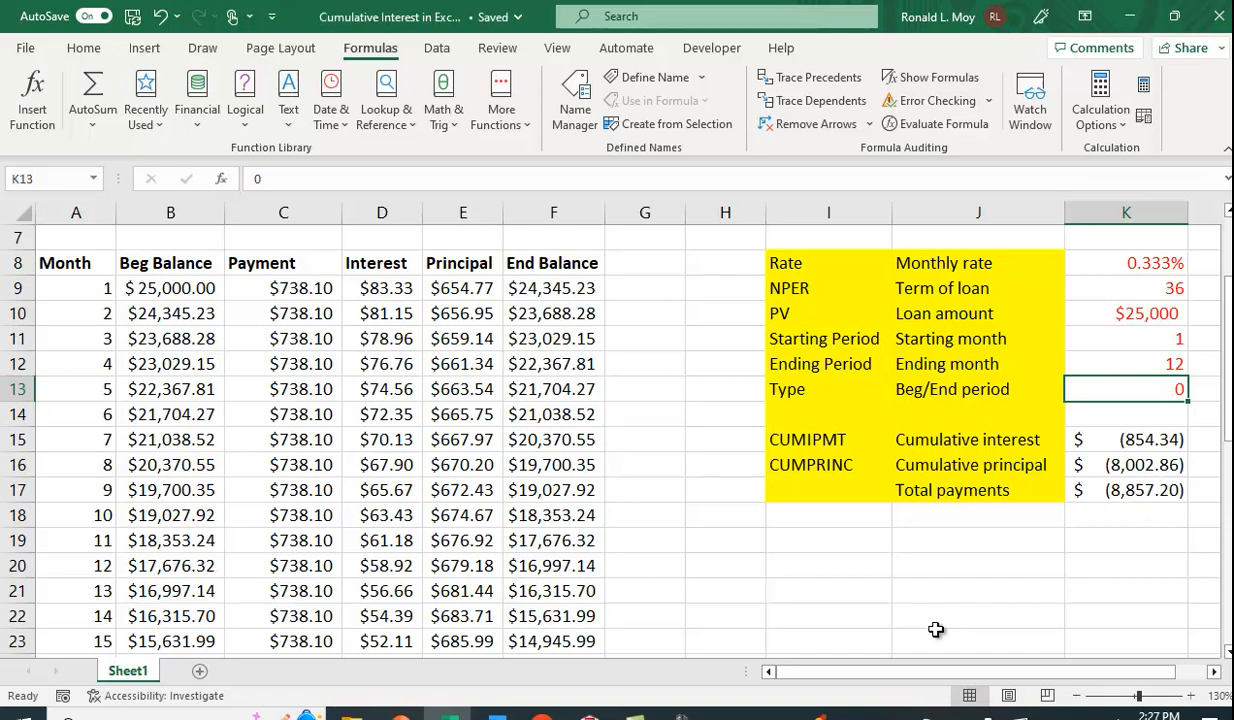
{"action": "mouse_move", "coordinate": [812, 516]}
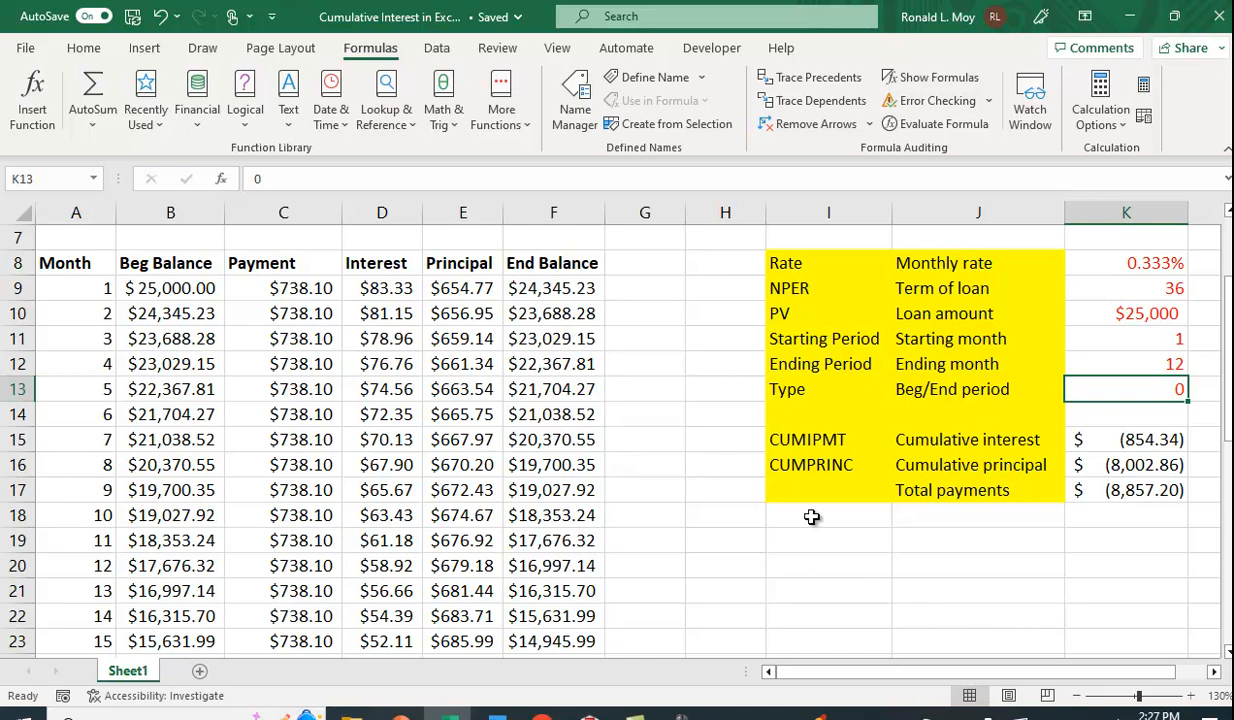
{"action": "mouse_move", "coordinate": [464, 312]}
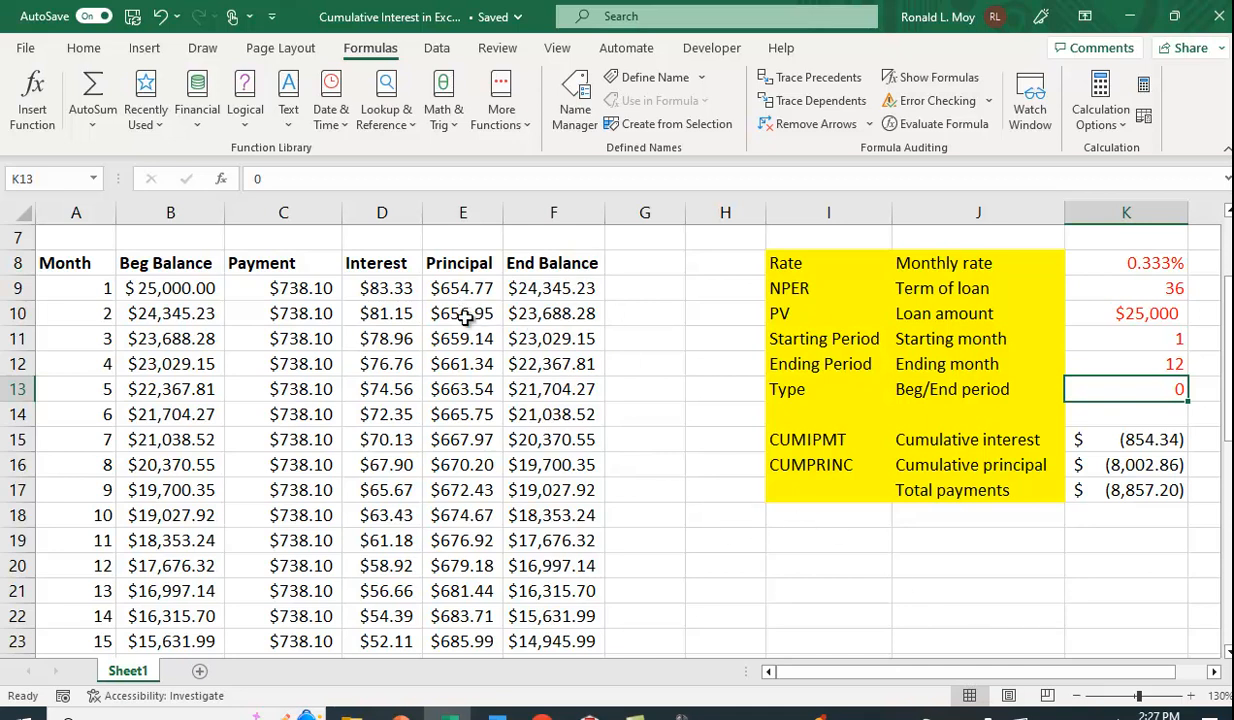
{"action": "mouse_move", "coordinate": [1080, 332]}
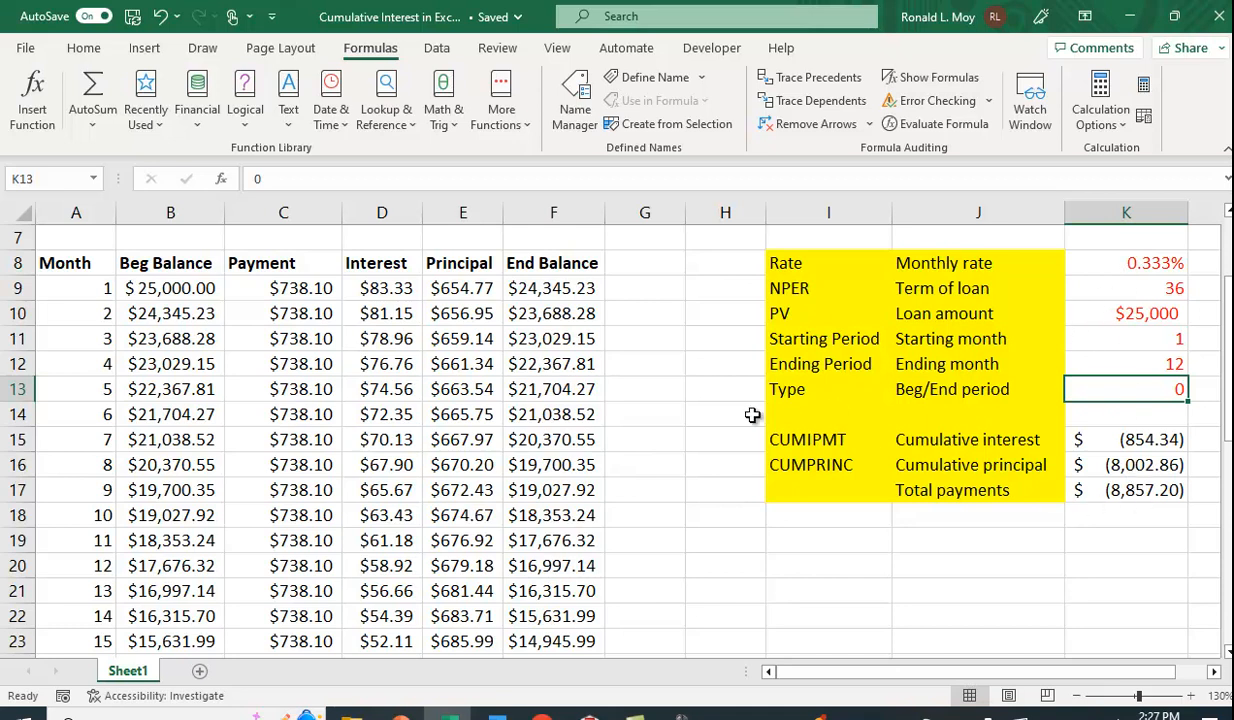
{"action": "mouse_move", "coordinate": [890, 628]}
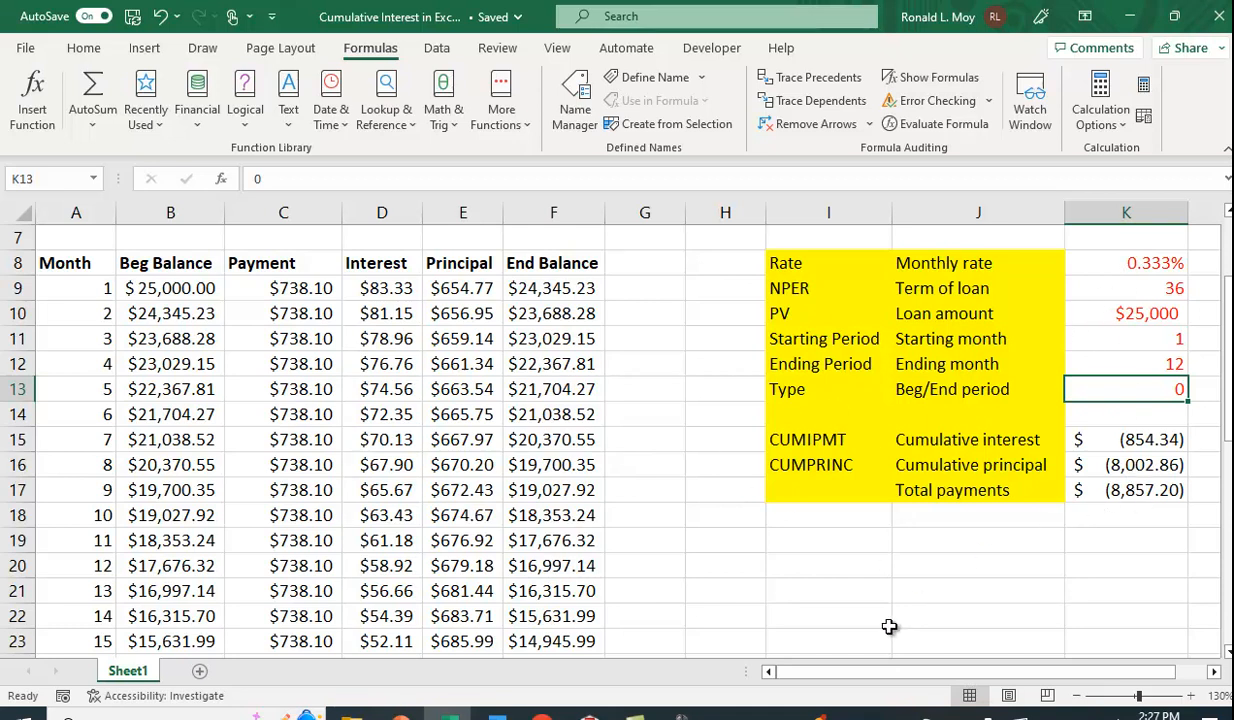
{"action": "mouse_move", "coordinate": [860, 634]}
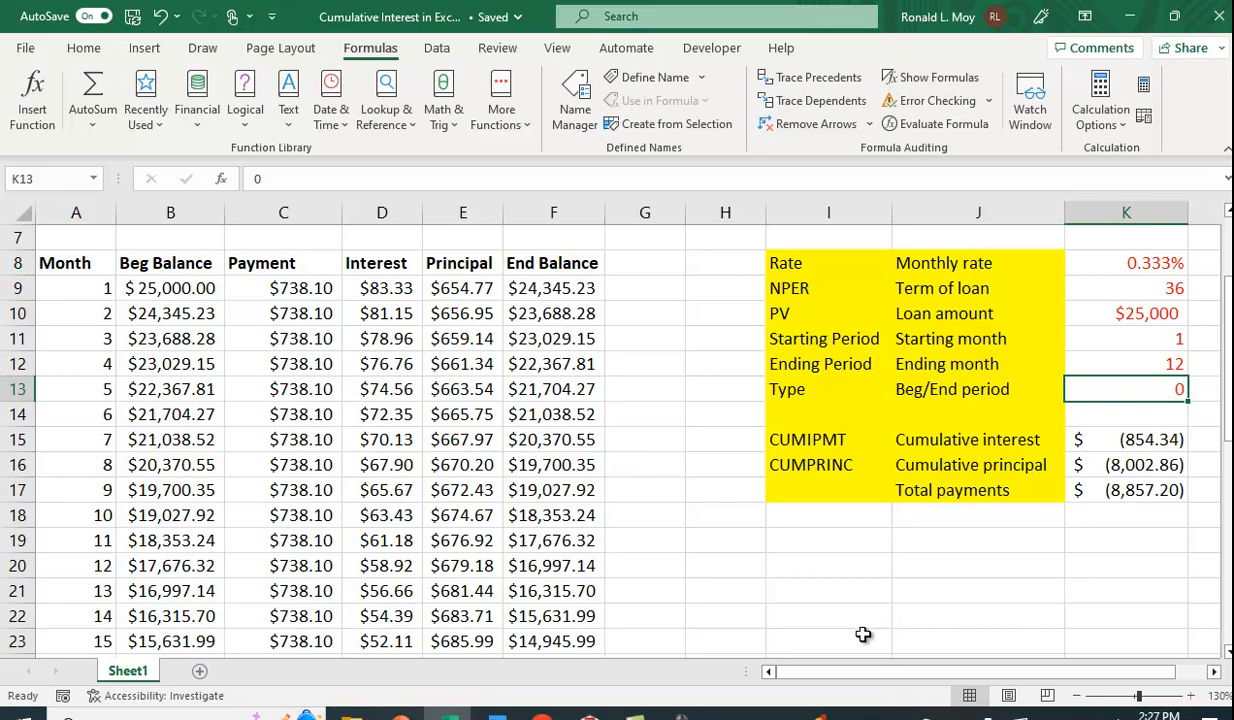